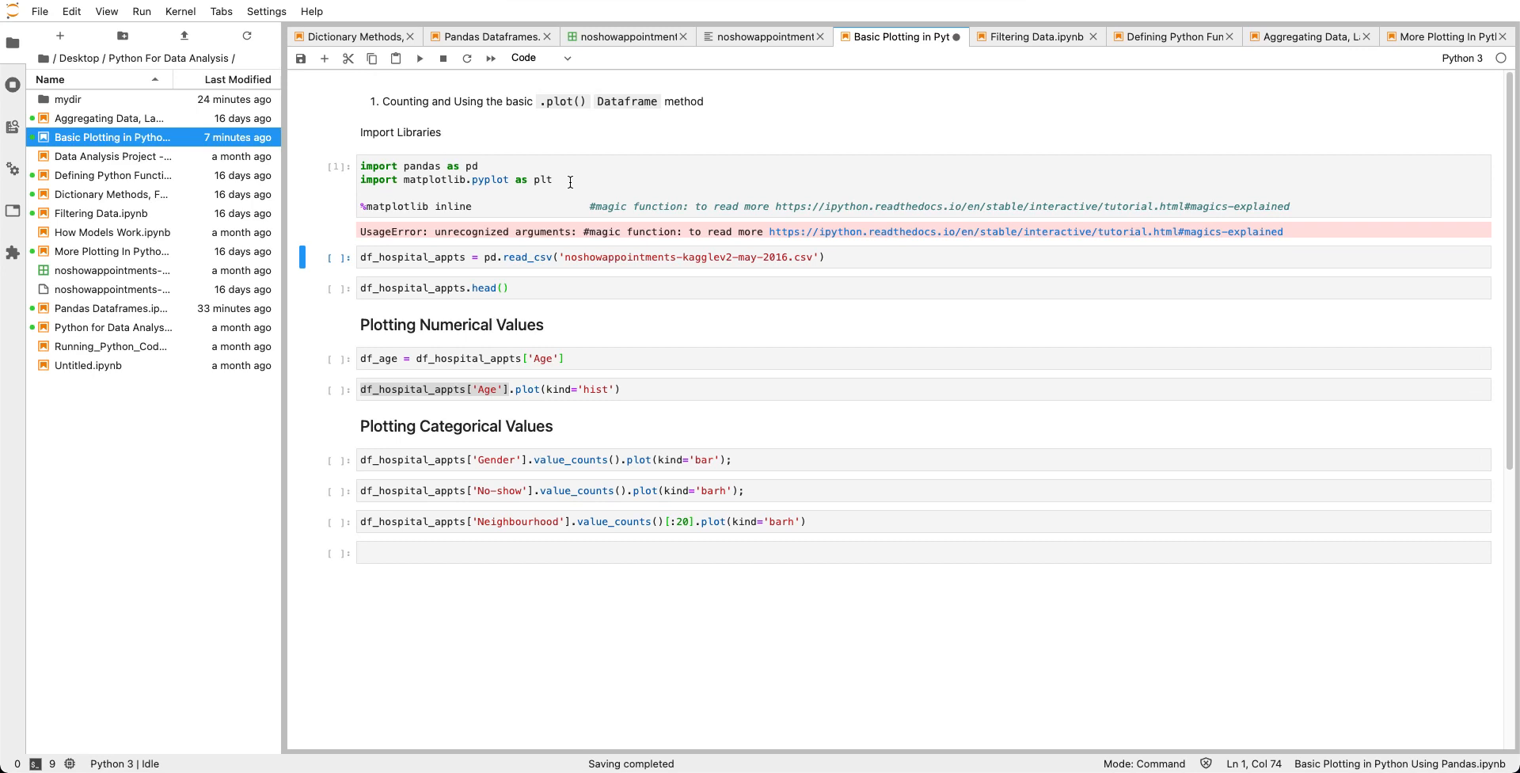
pyautogui.moveTo(592, 200)
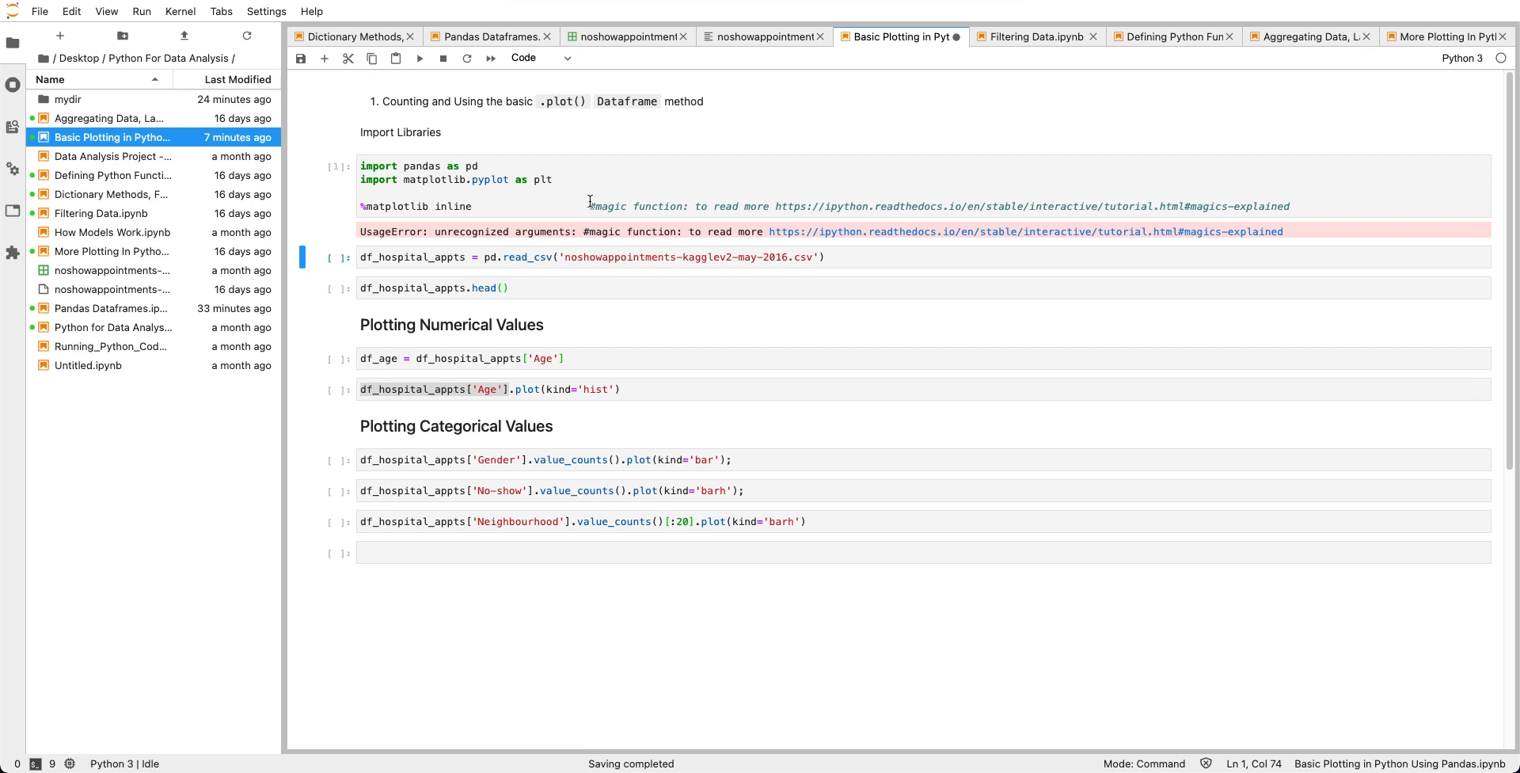
# Move the trailing #magic comment in the import cell onto its own line.
pyautogui.click(694, 206)
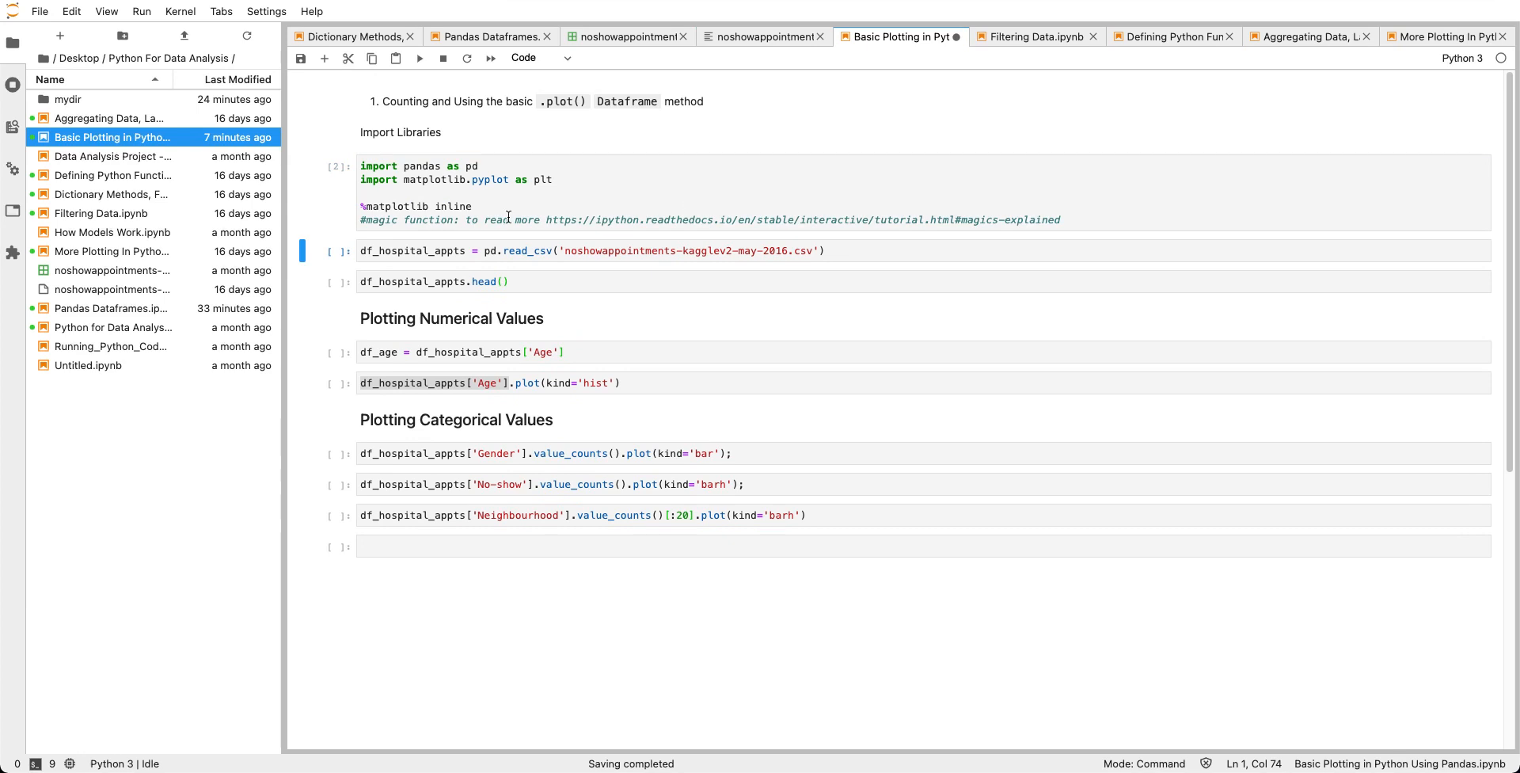
pyautogui.click(452, 166)
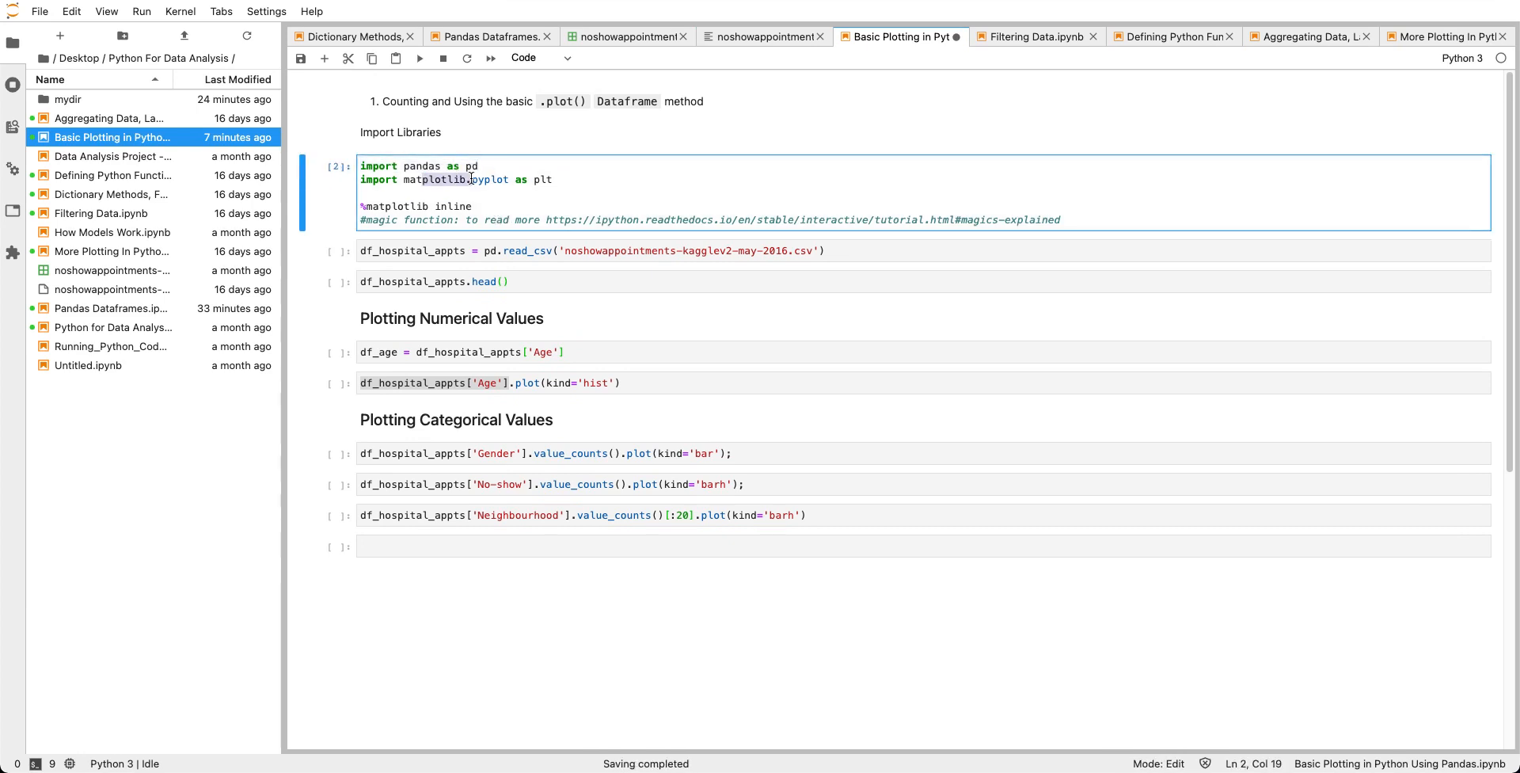
pyautogui.moveTo(476, 179); pyautogui.dragTo(554, 179)
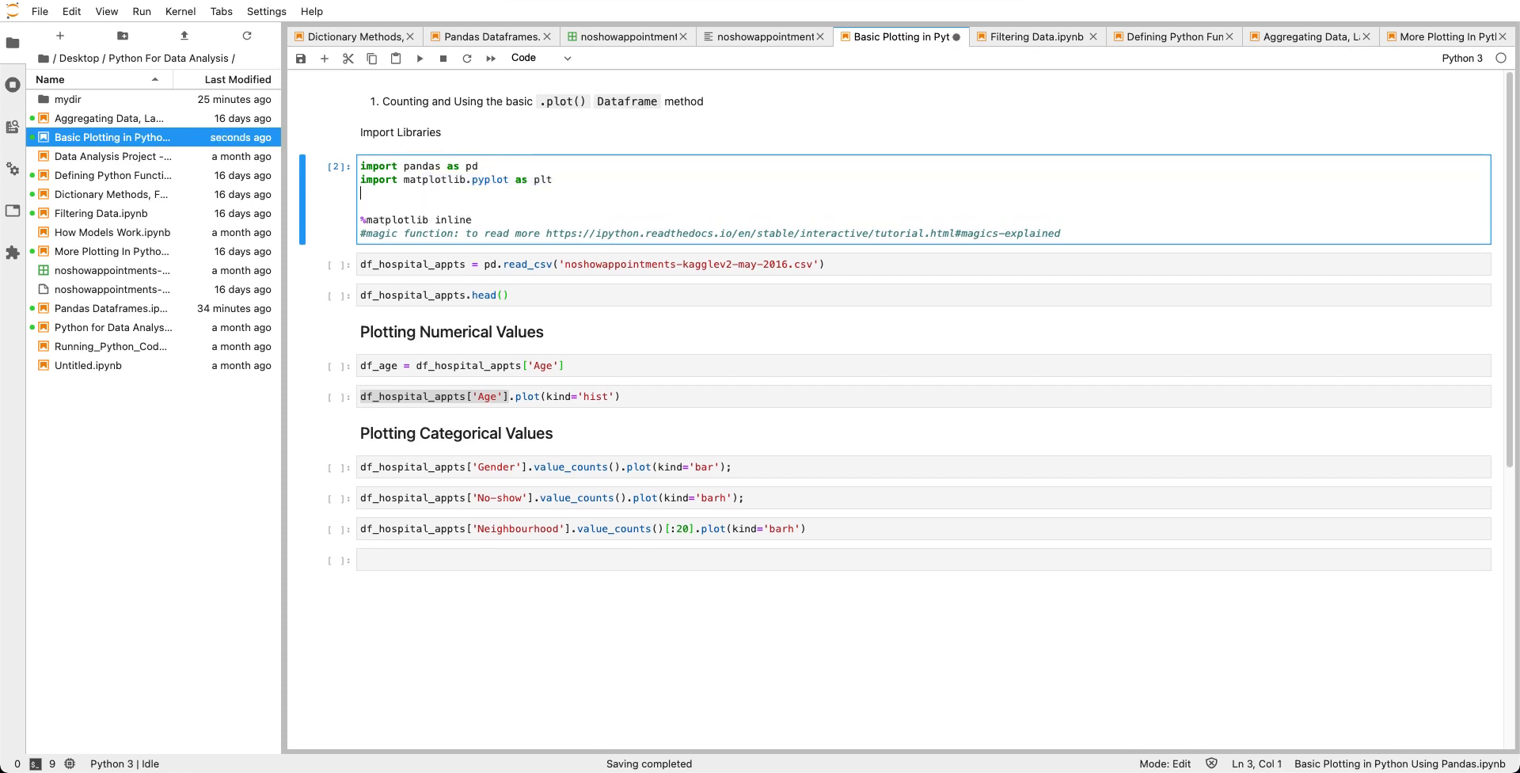
# Add 'import seaborn as sns' below the matplotlib import and run the cell.
pyautogui.write('import')
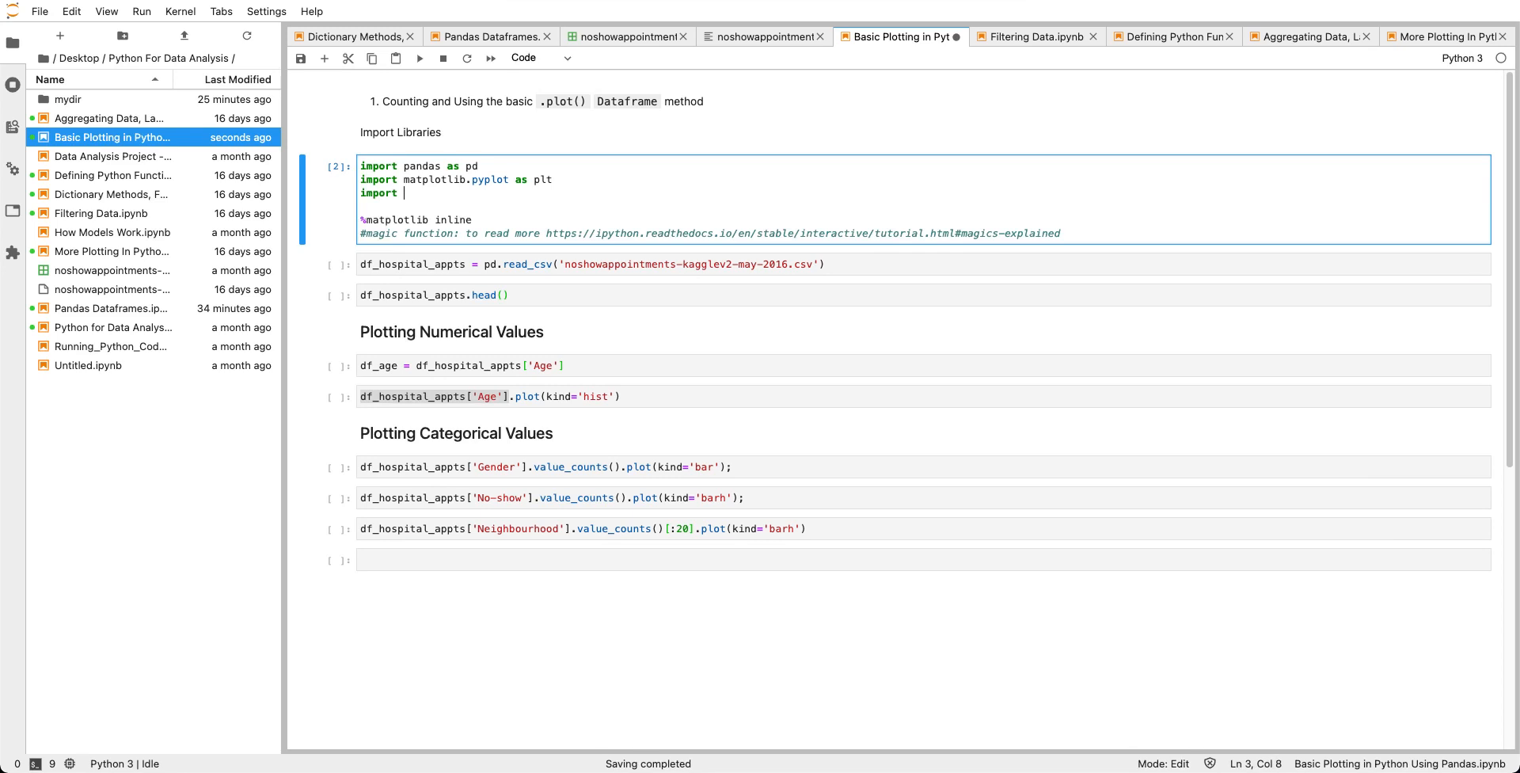
pyautogui.write('seaborn')
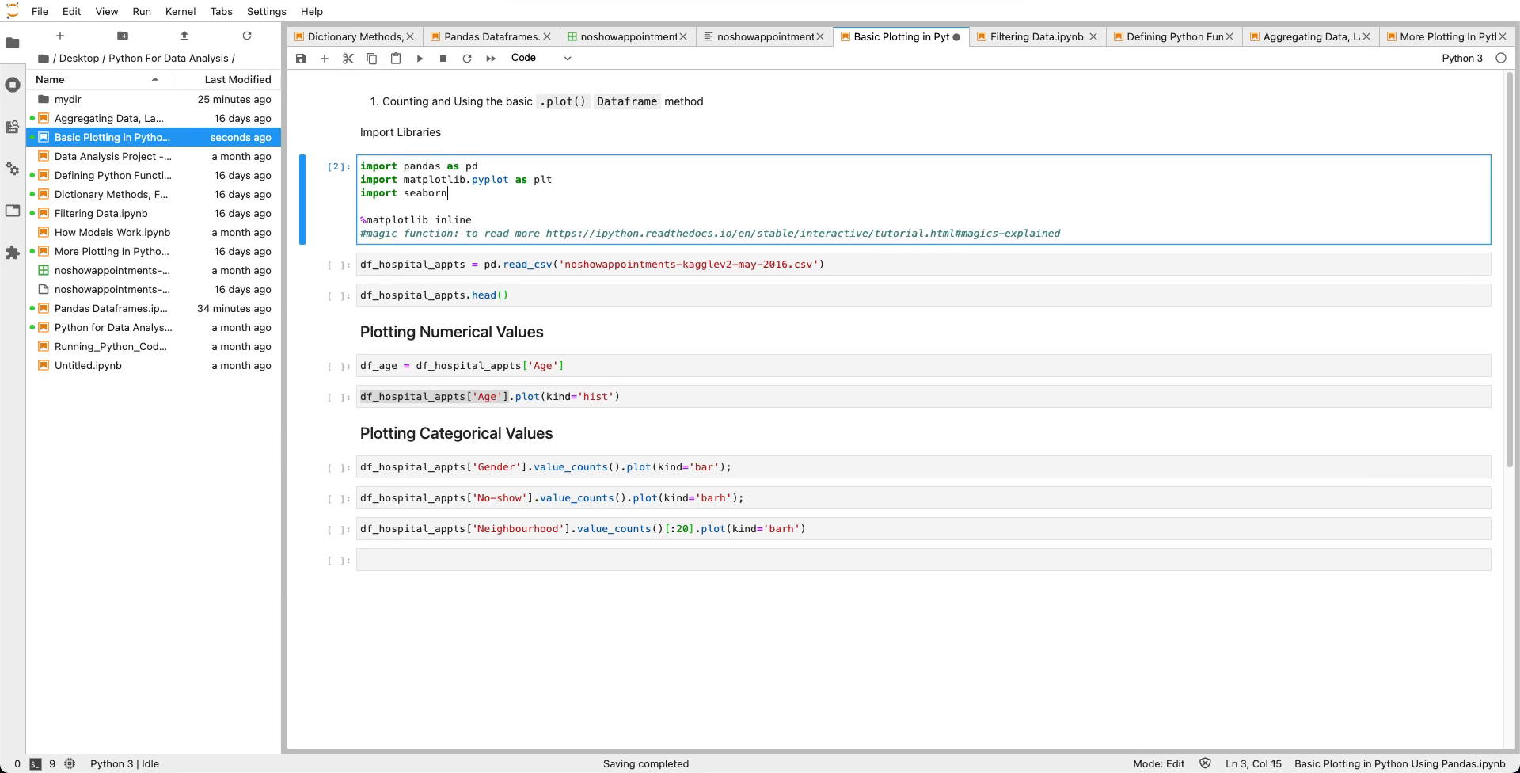
pyautogui.write('as sns')
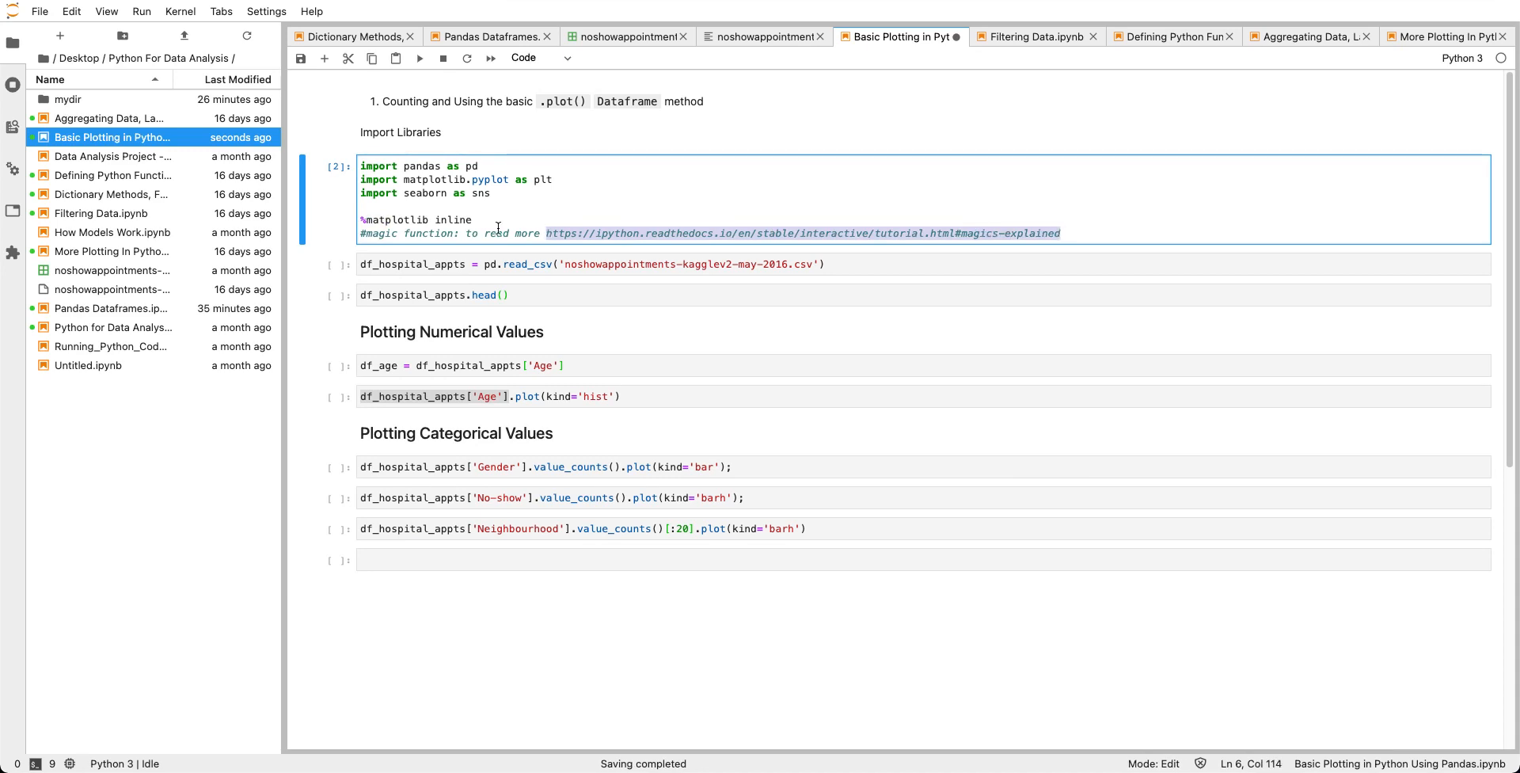
pyautogui.click(499, 229)
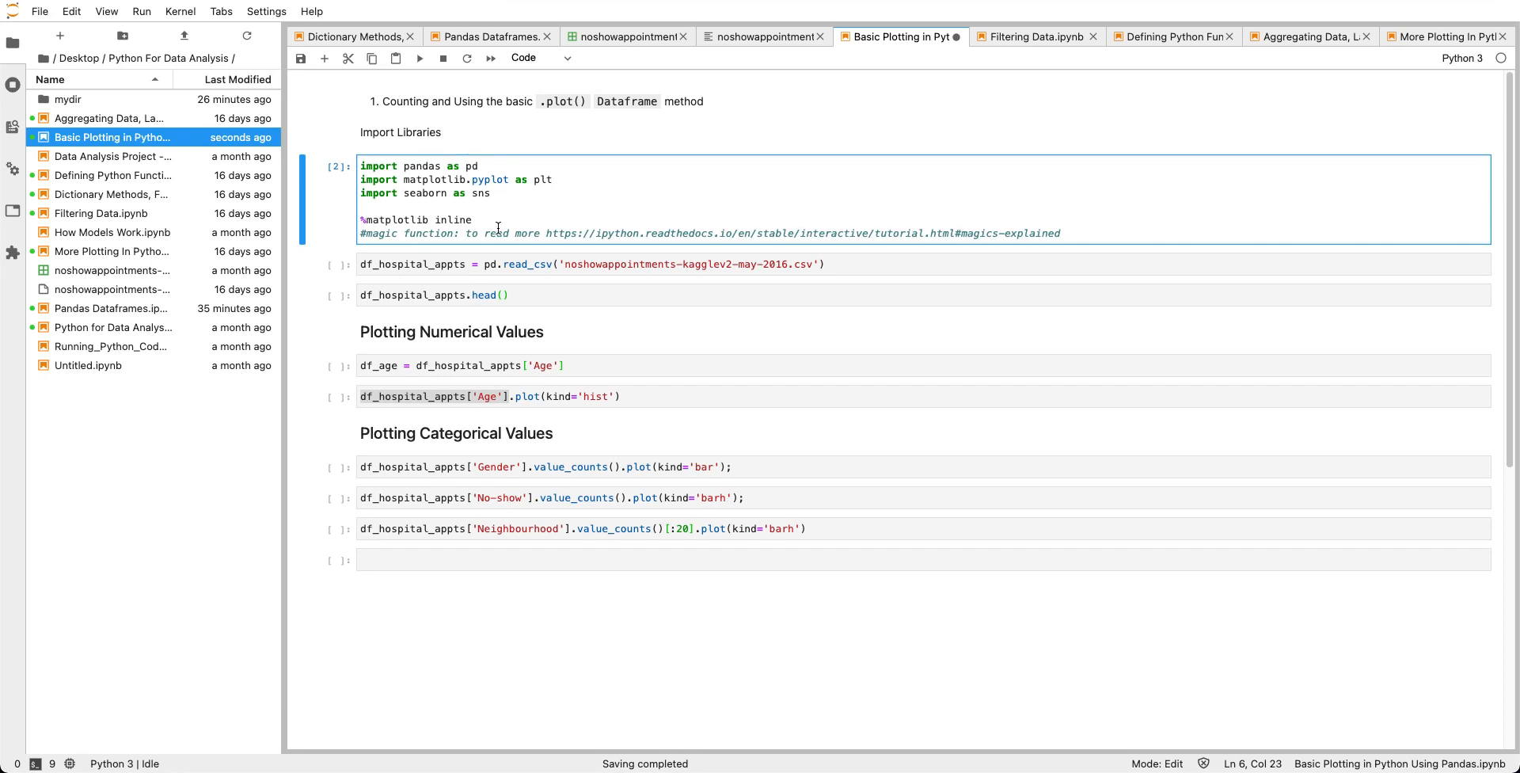
pyautogui.press('shift+Enter')
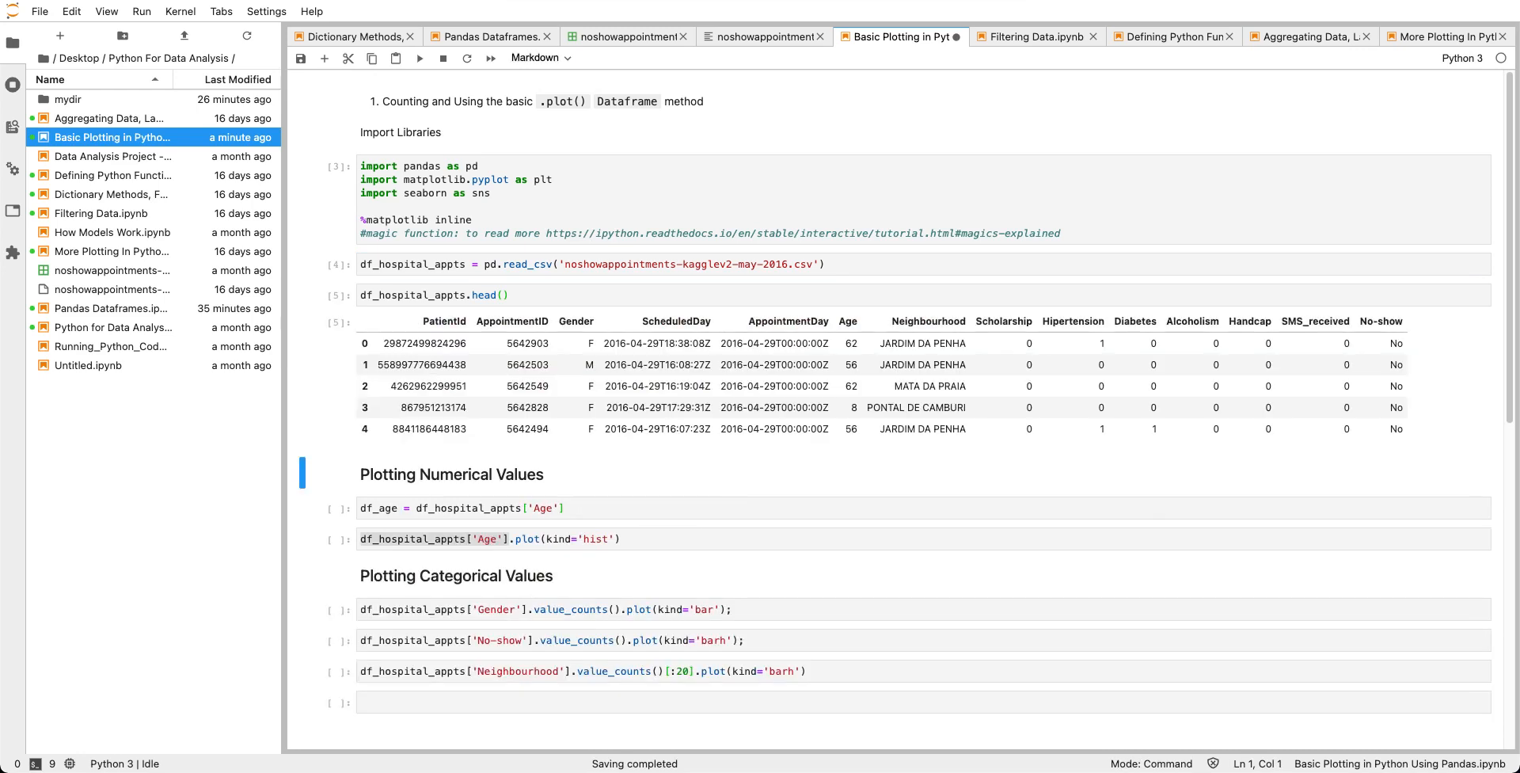
pyautogui.moveTo(463, 334)
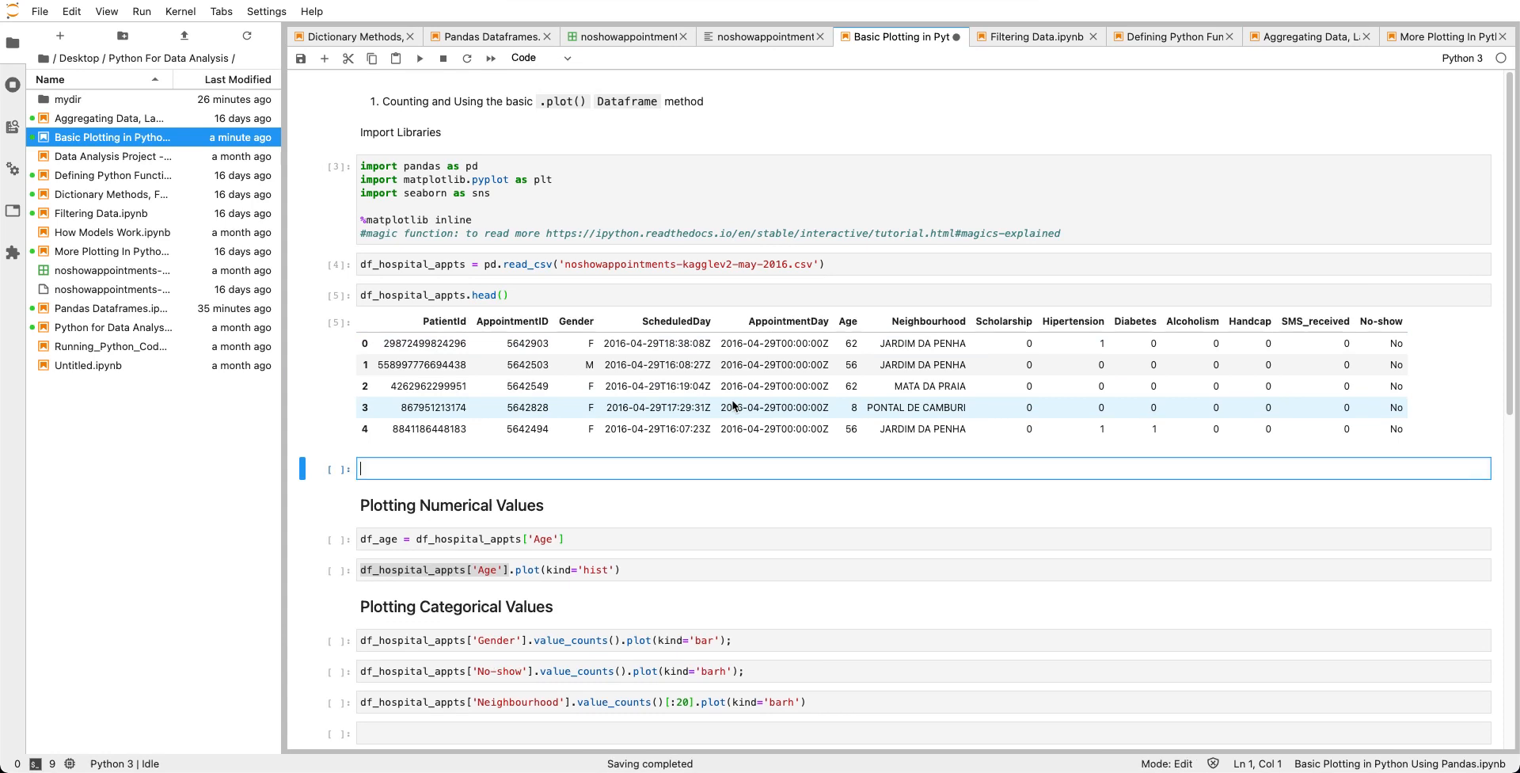
# Enter df_hospital_appts.tail() in a new cell to show the last five rows.
pyautogui.write('df_')
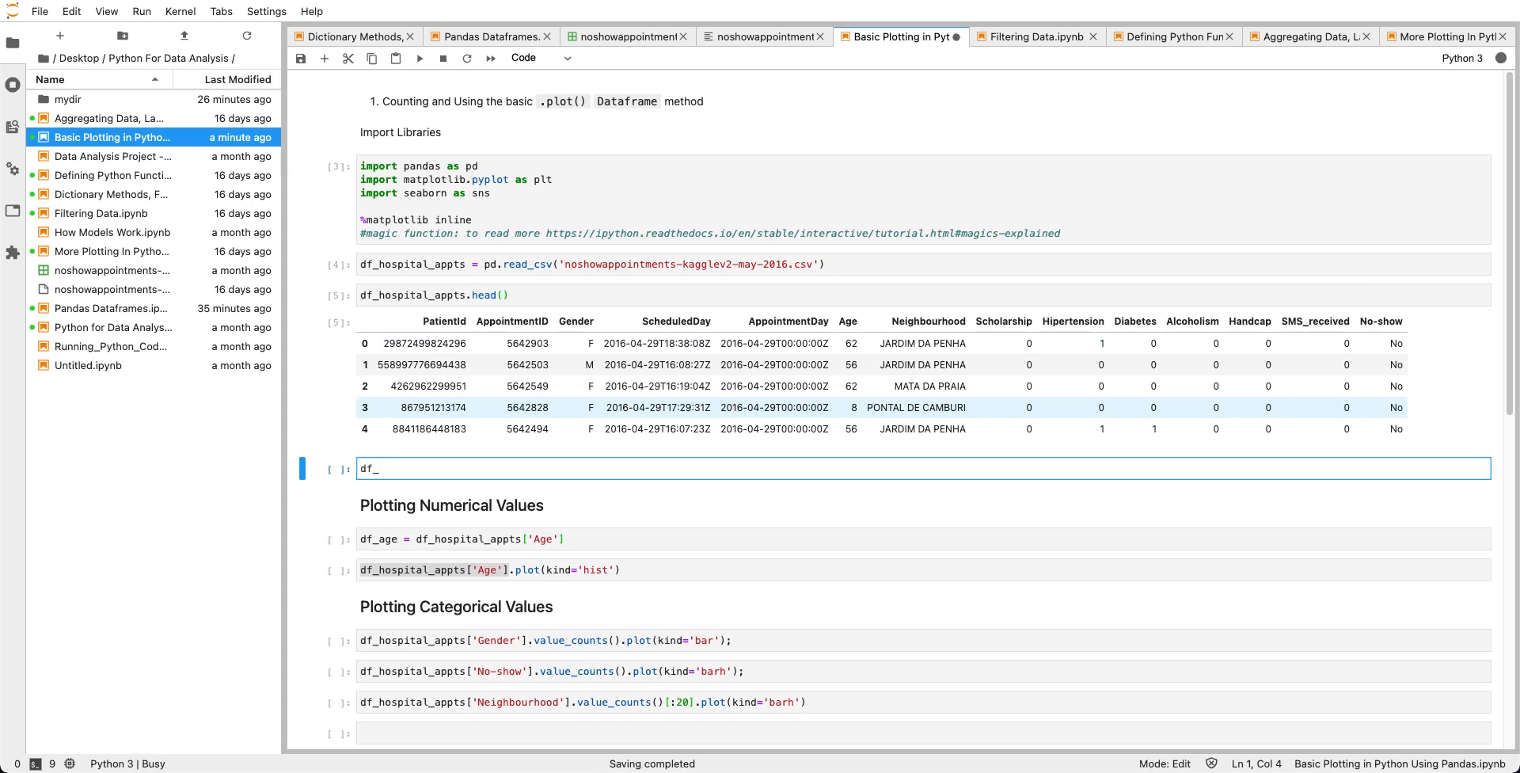
pyautogui.write('hospital_appts.')
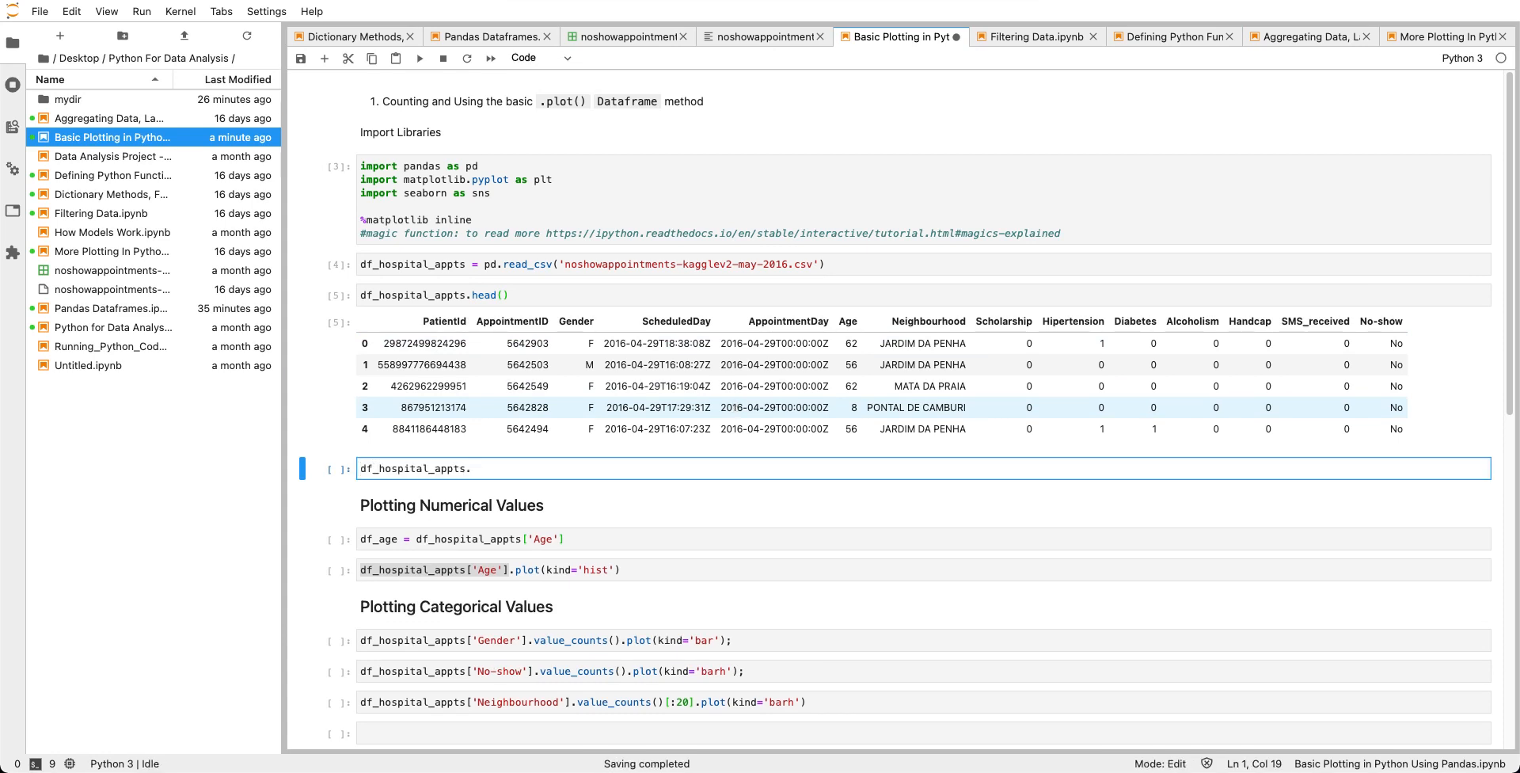
pyautogui.write('tail(')
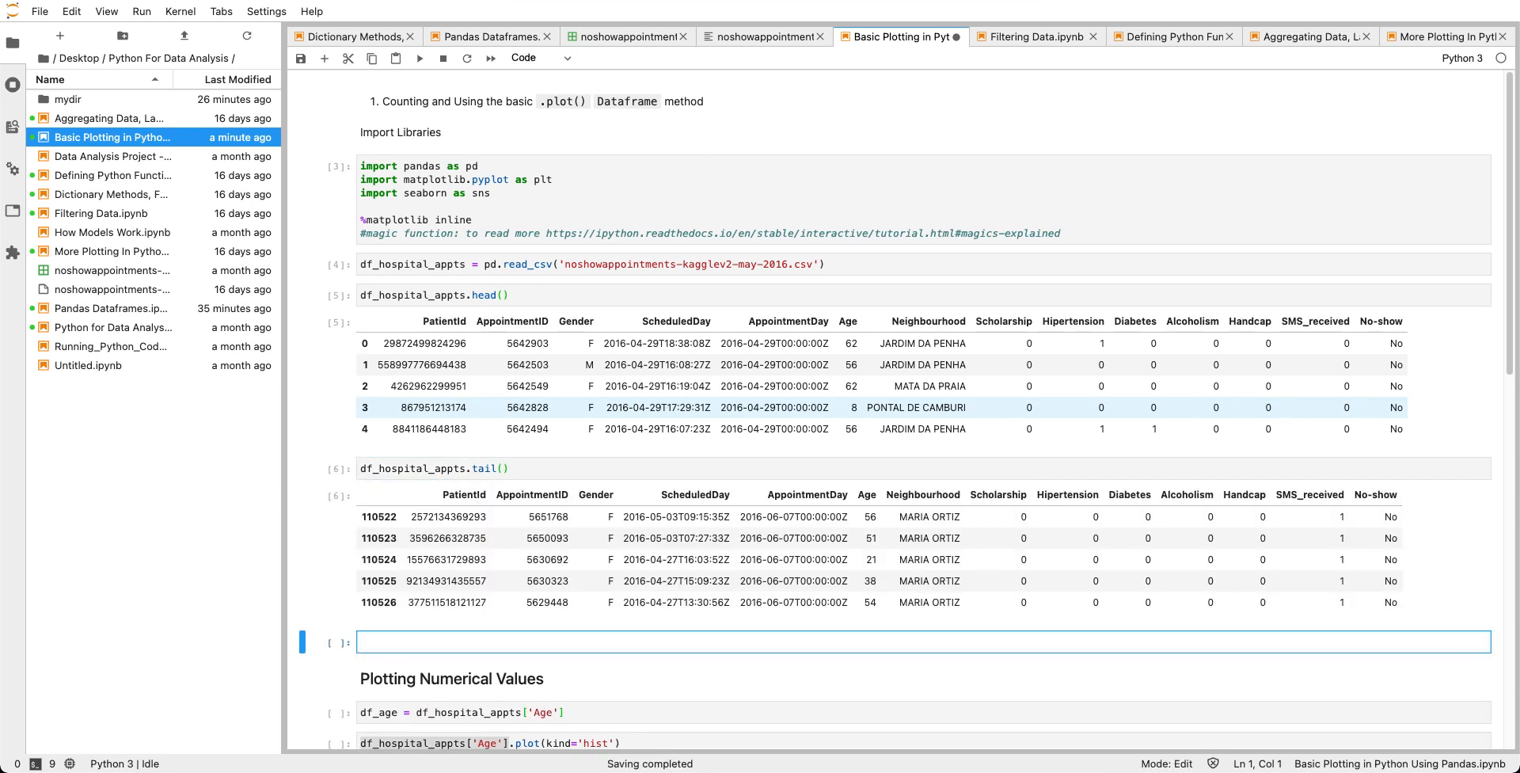
# Enter df_hospital_appts.info() and review its 110,527-entry, 14-column summary.
pyautogui.write('df_hospital_appts.info(')
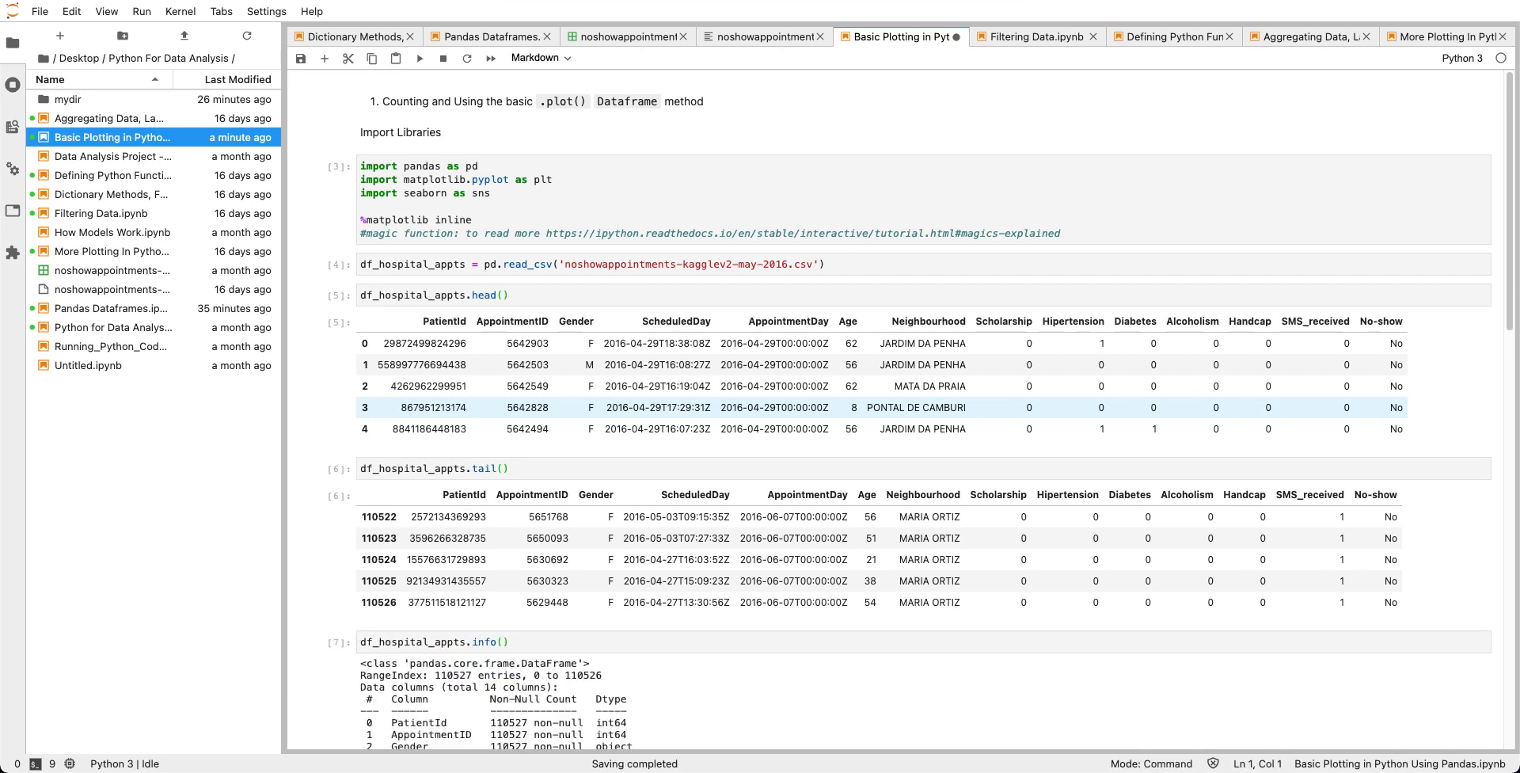
pyautogui.scroll(-3)
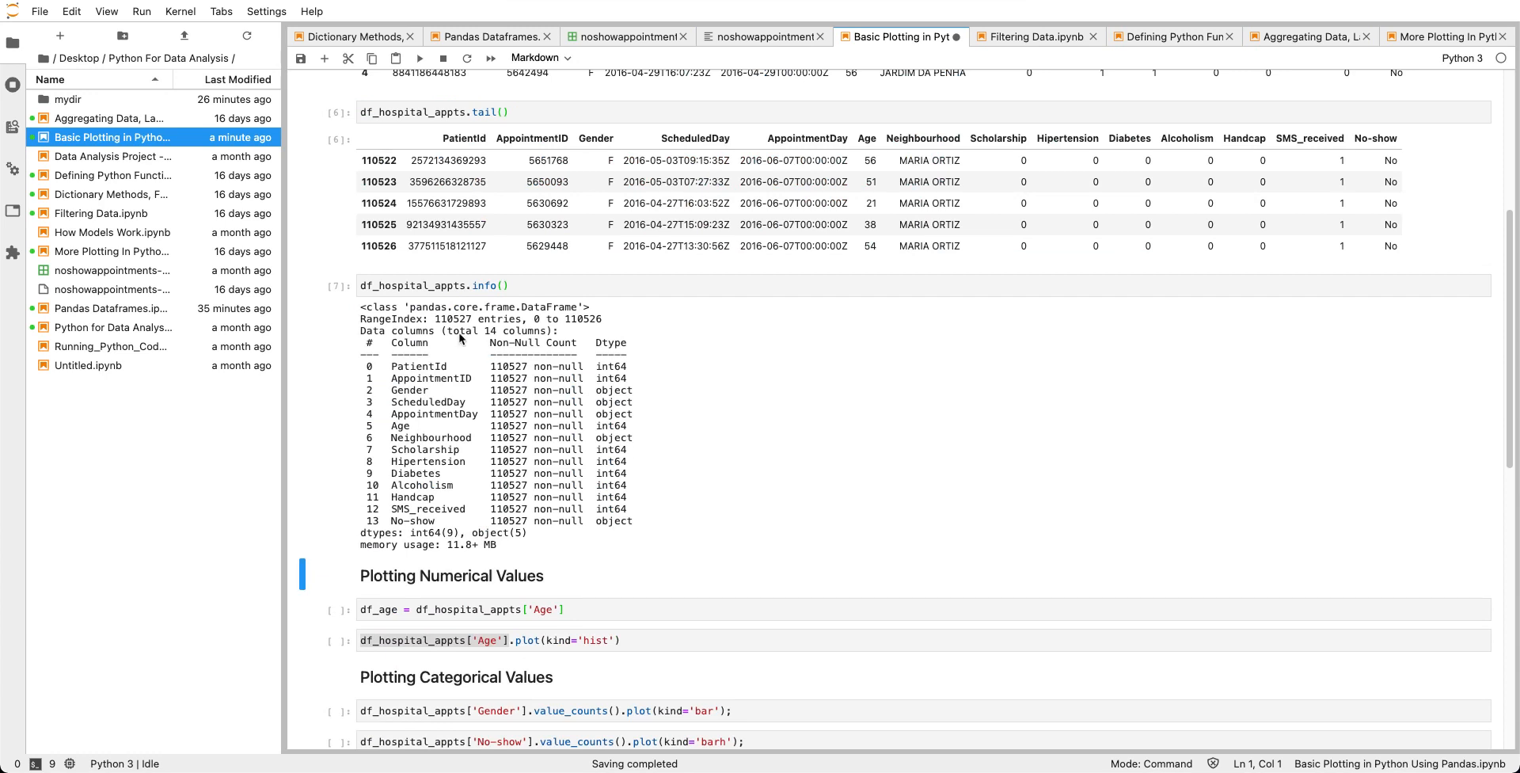
pyautogui.moveTo(457, 340)
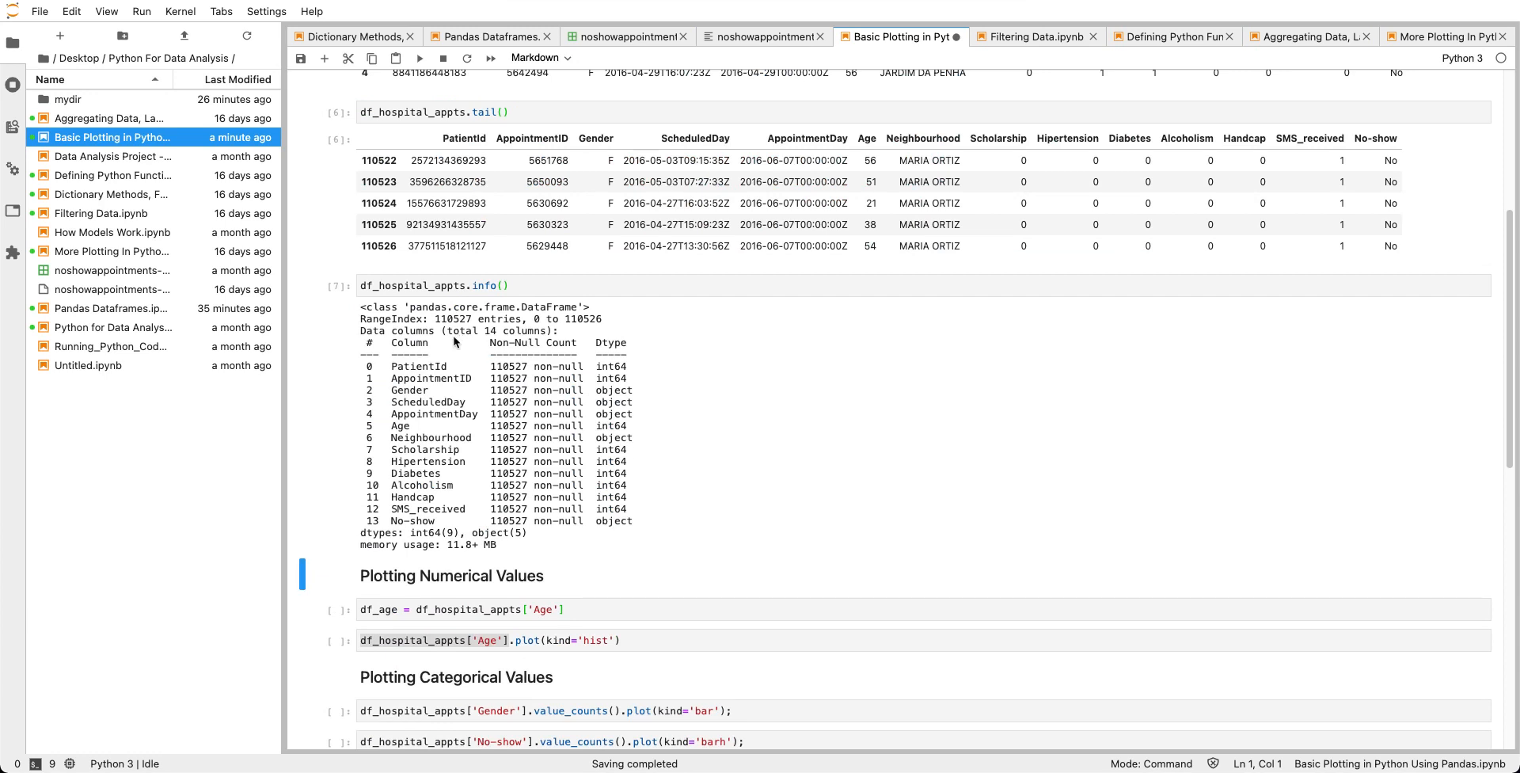
pyautogui.moveTo(459, 393)
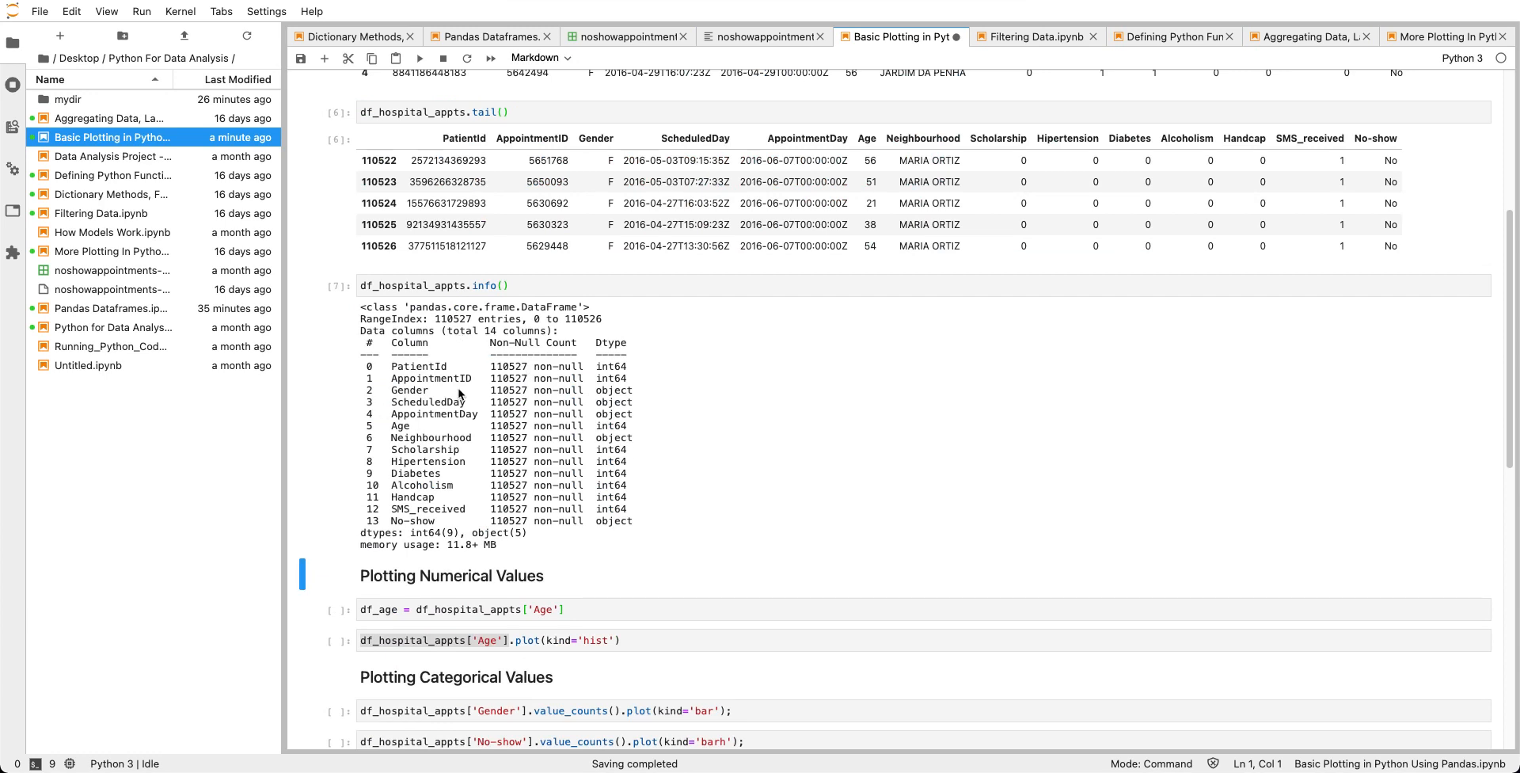
pyautogui.moveTo(402, 327)
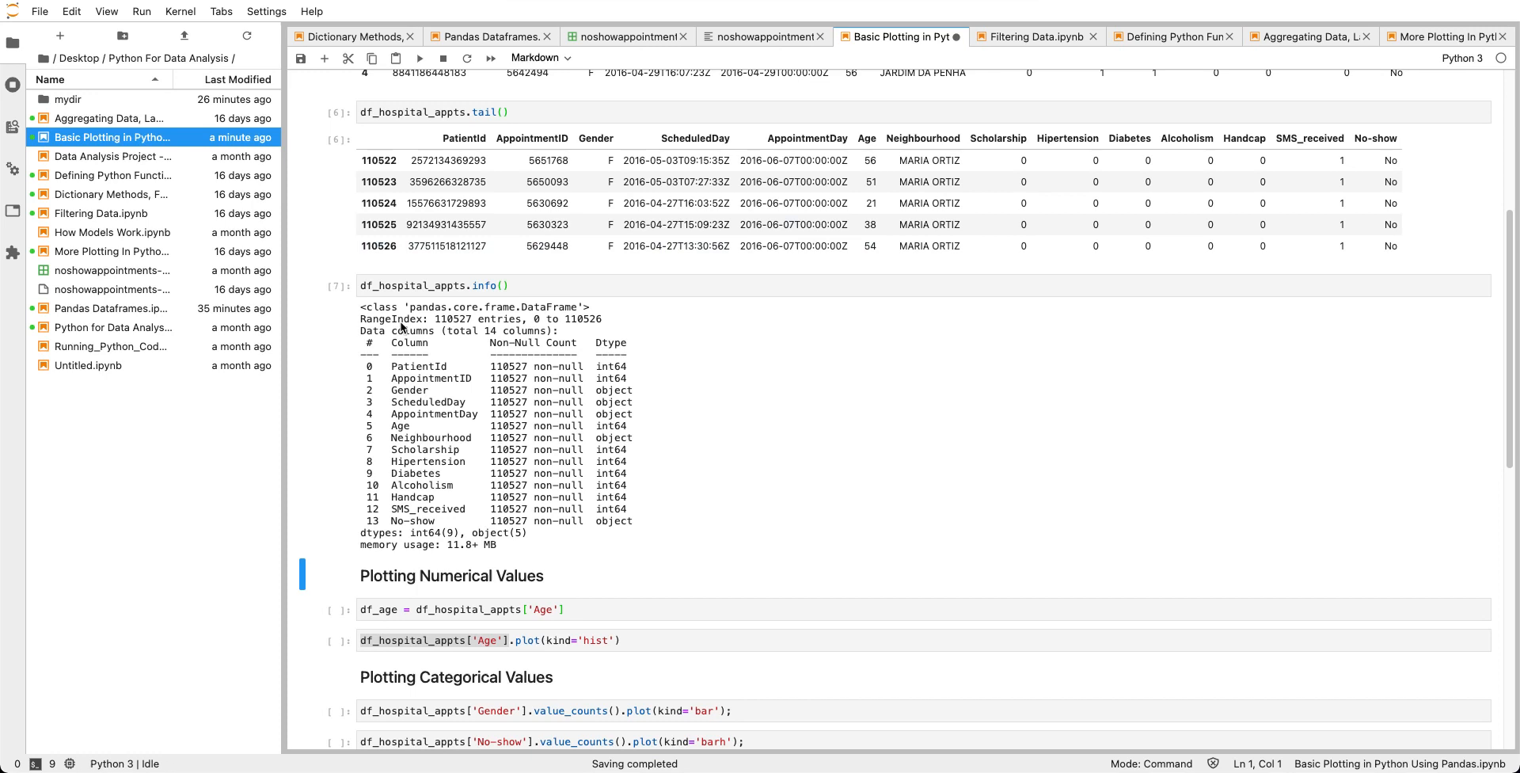
pyautogui.doubleClick(489, 306)
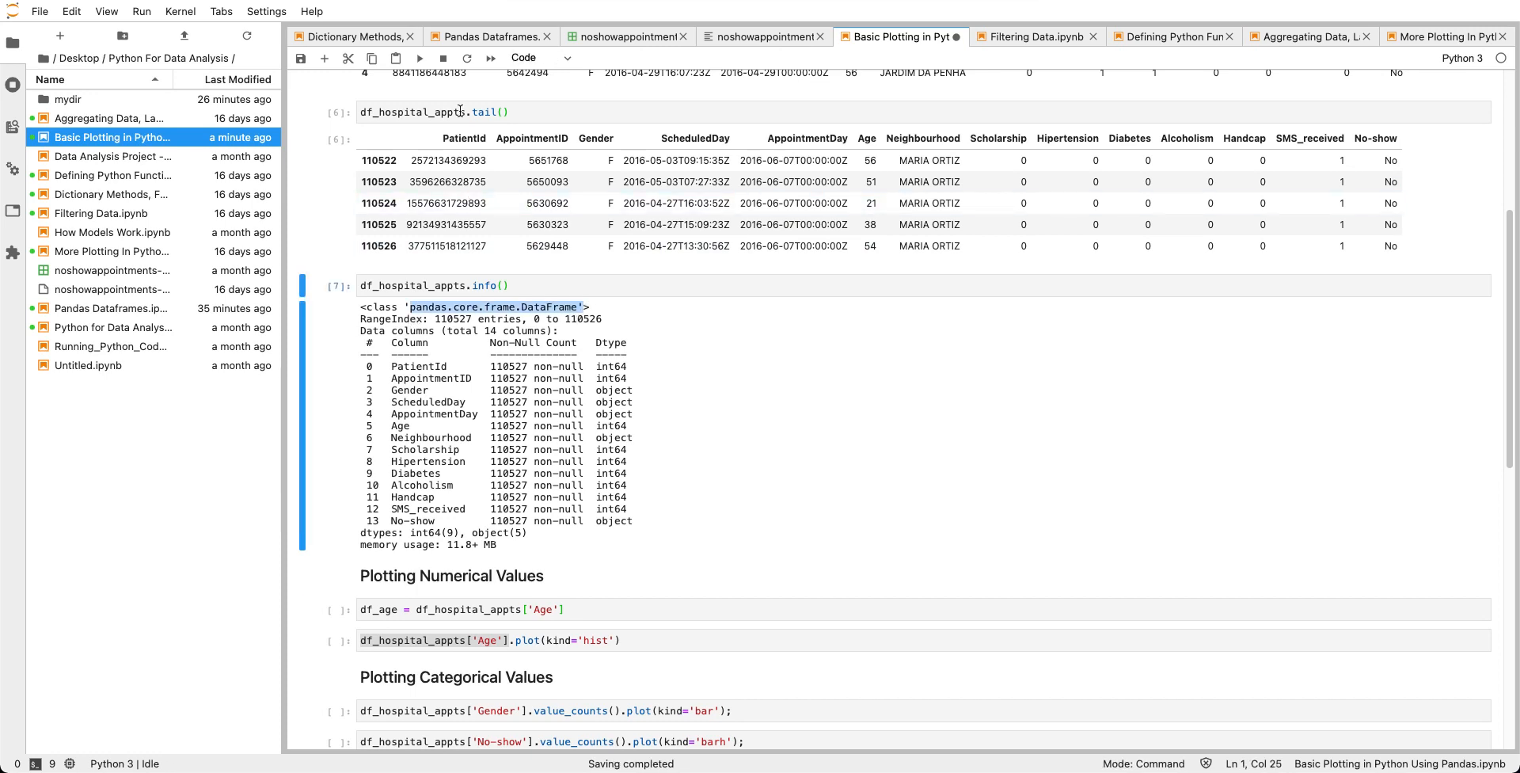
pyautogui.click(456, 112)
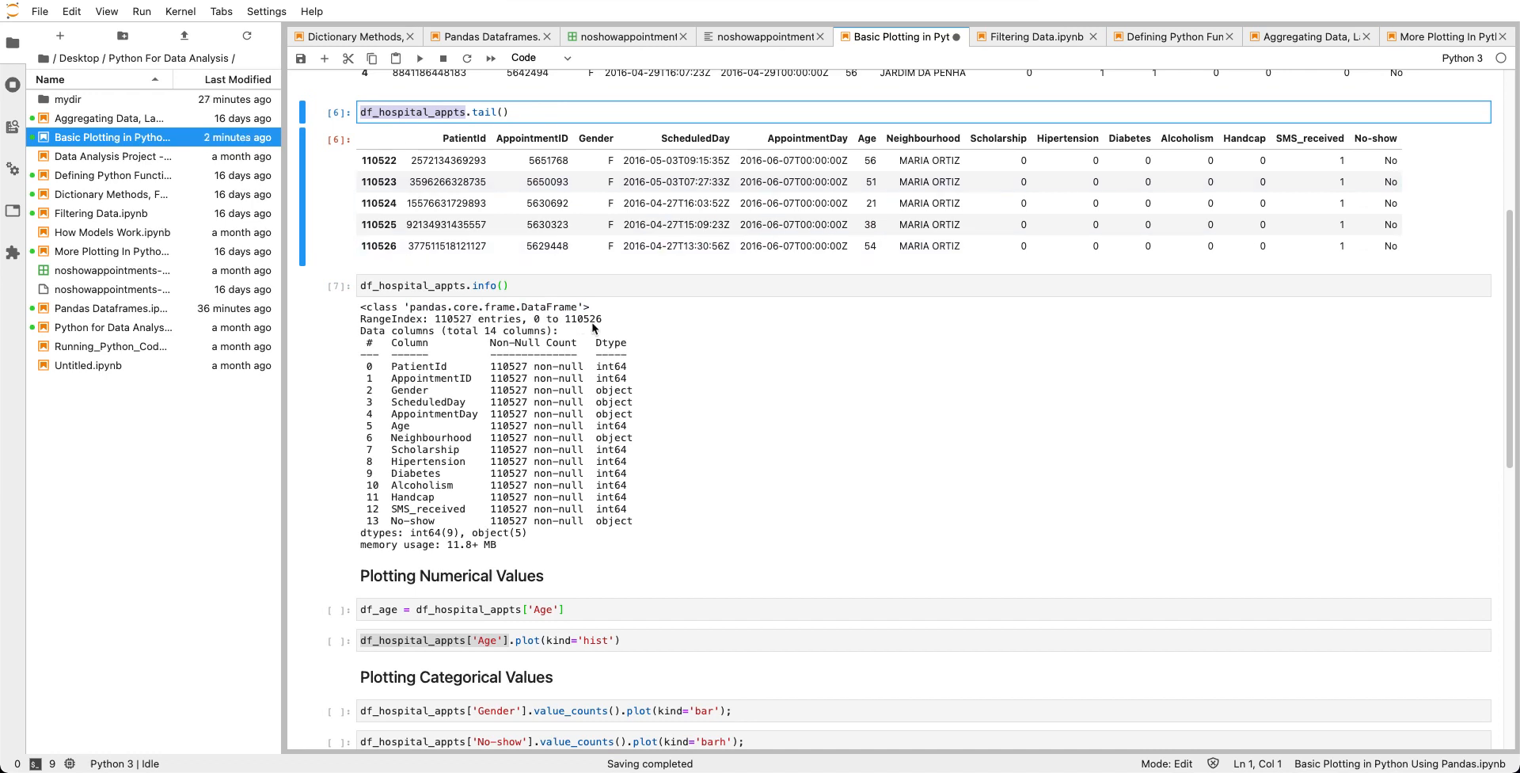
pyautogui.moveTo(381, 358)
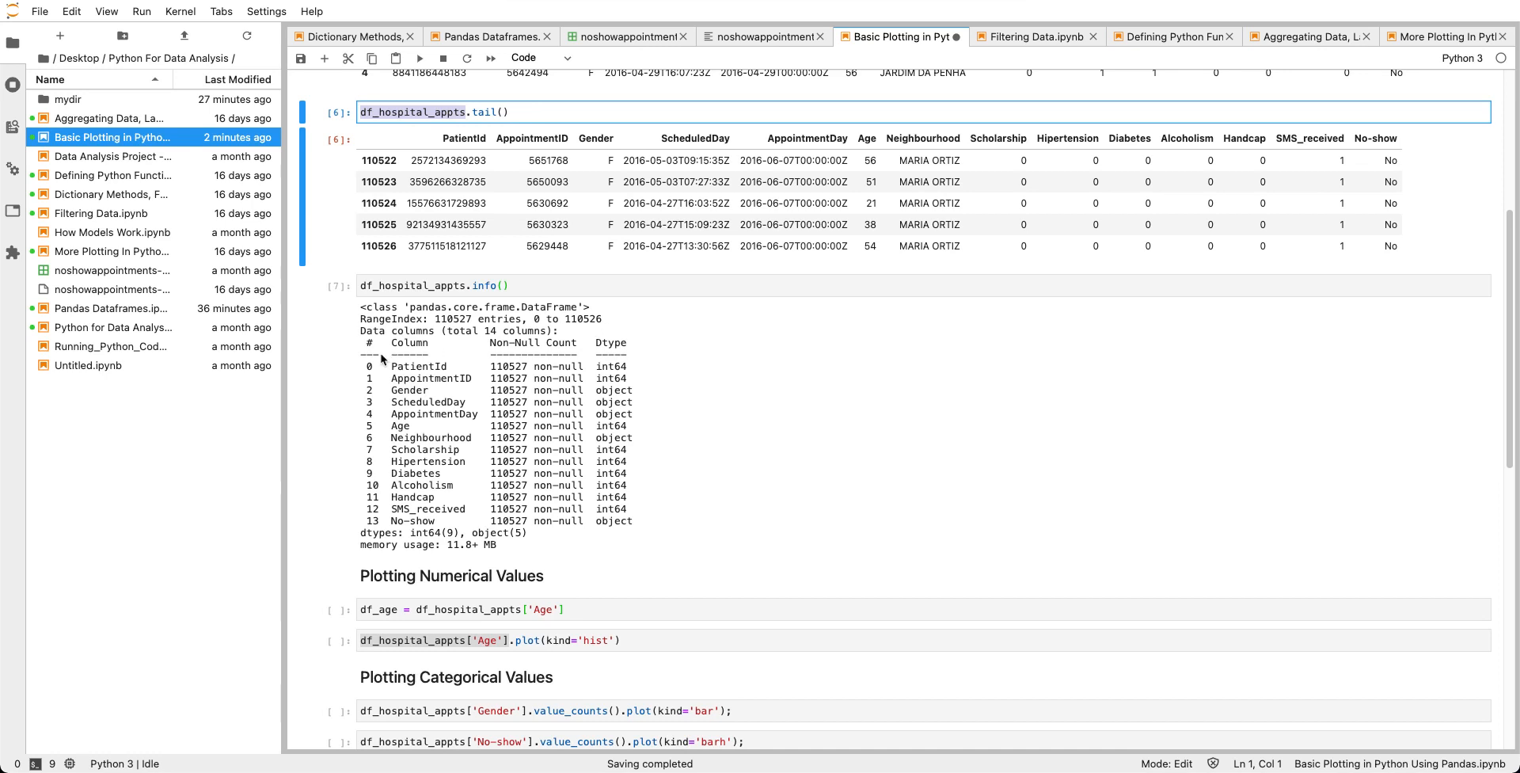
pyautogui.moveTo(381, 523)
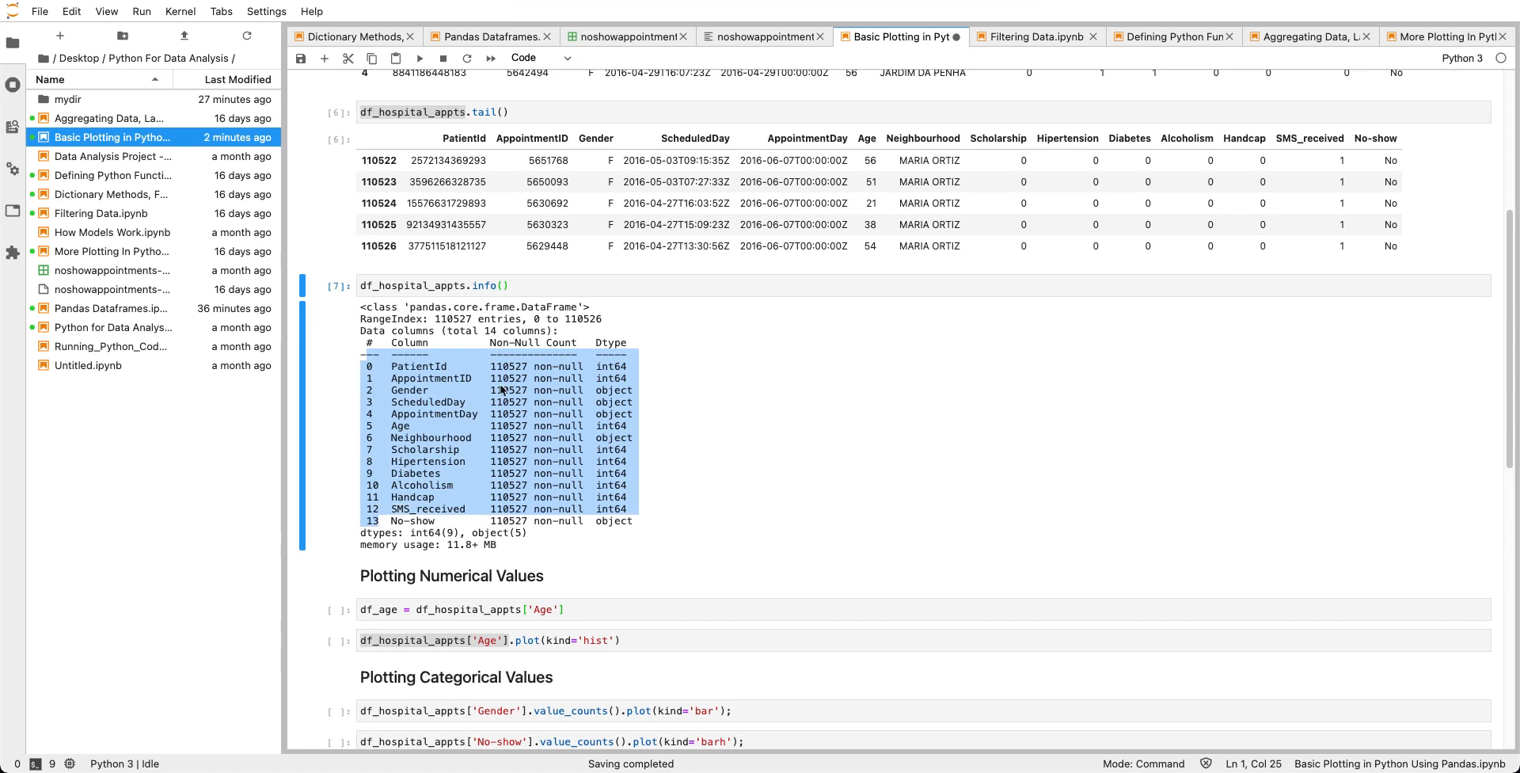
pyautogui.moveTo(546, 364)
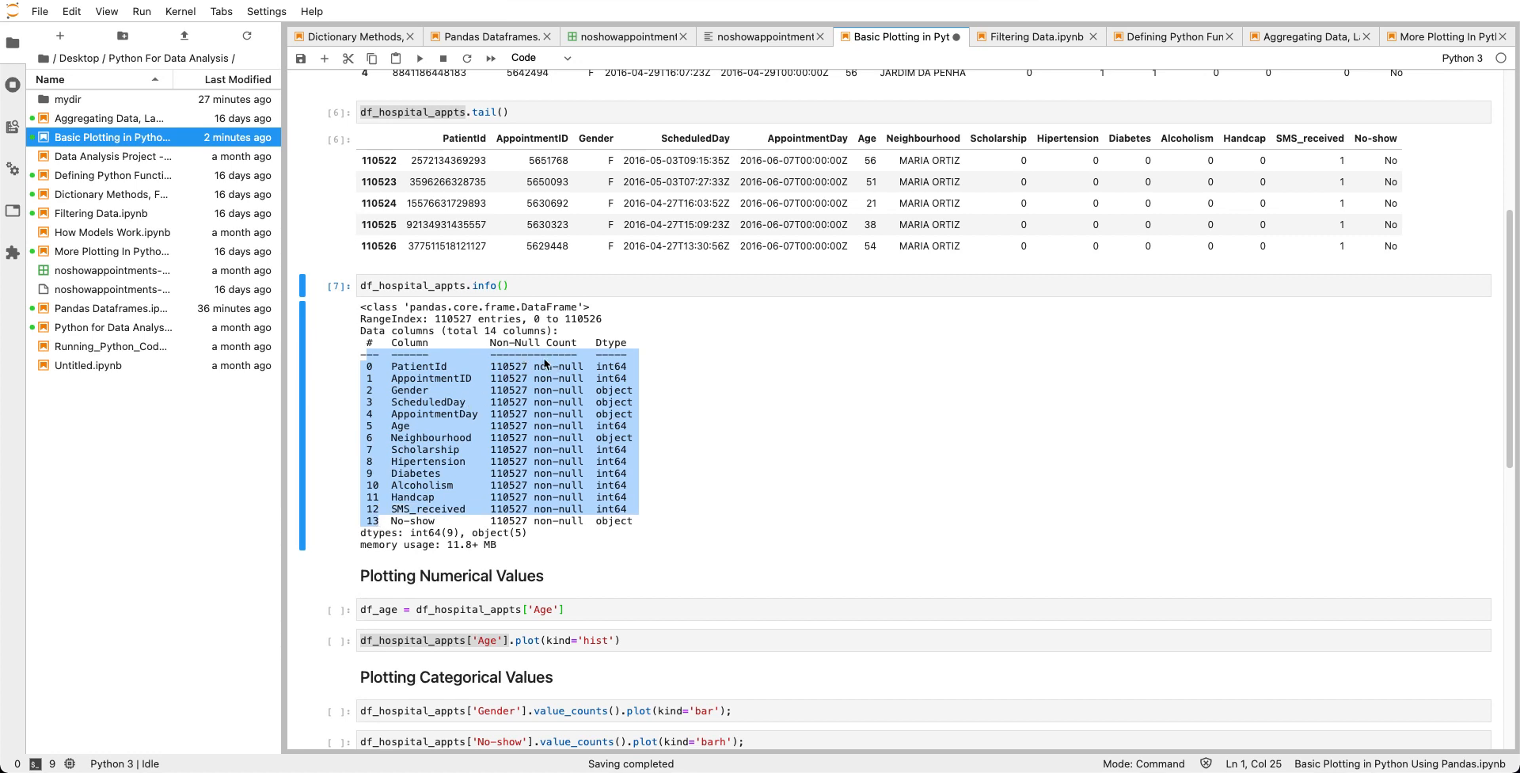
pyautogui.moveTo(511, 521)
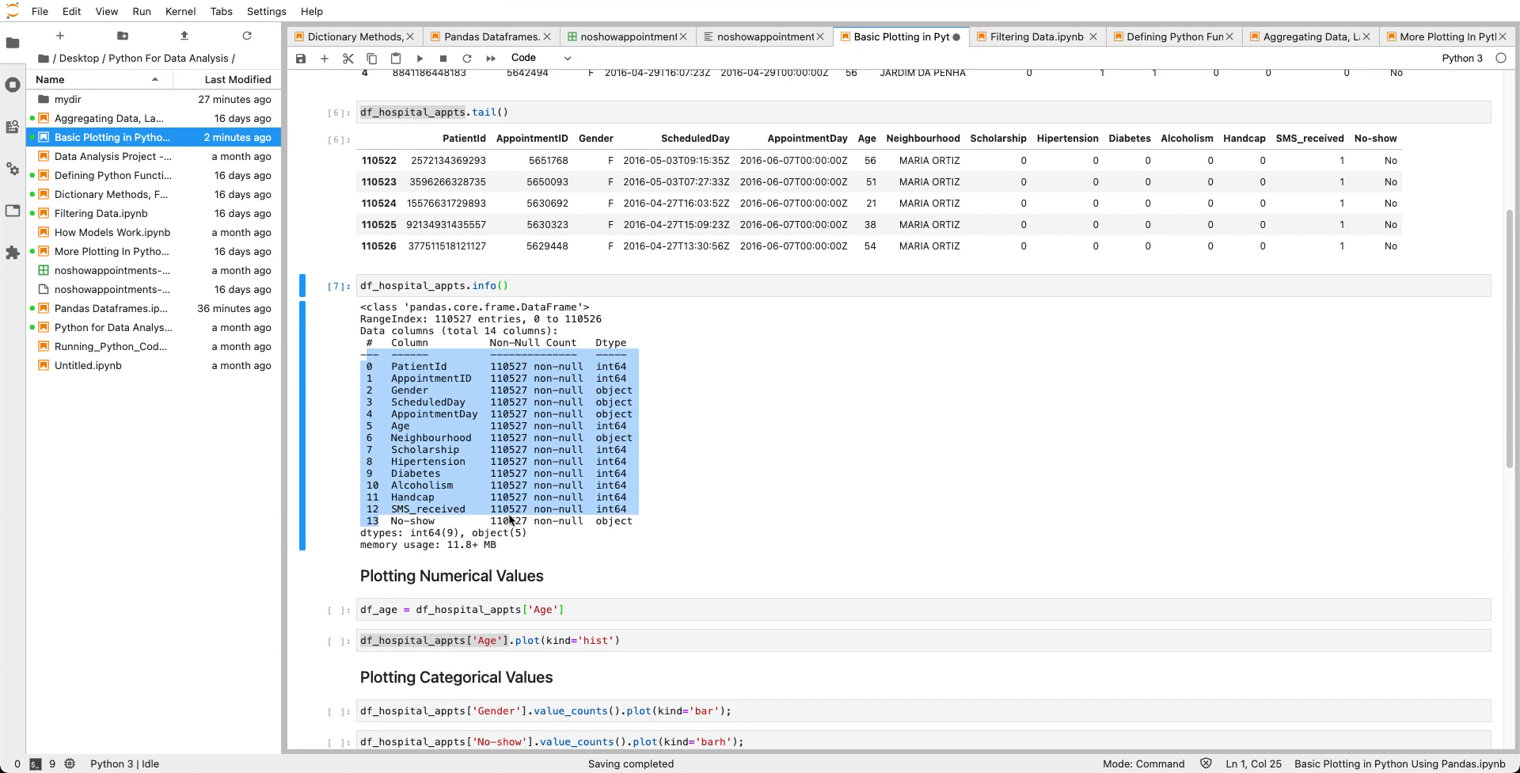
pyautogui.moveTo(551, 419)
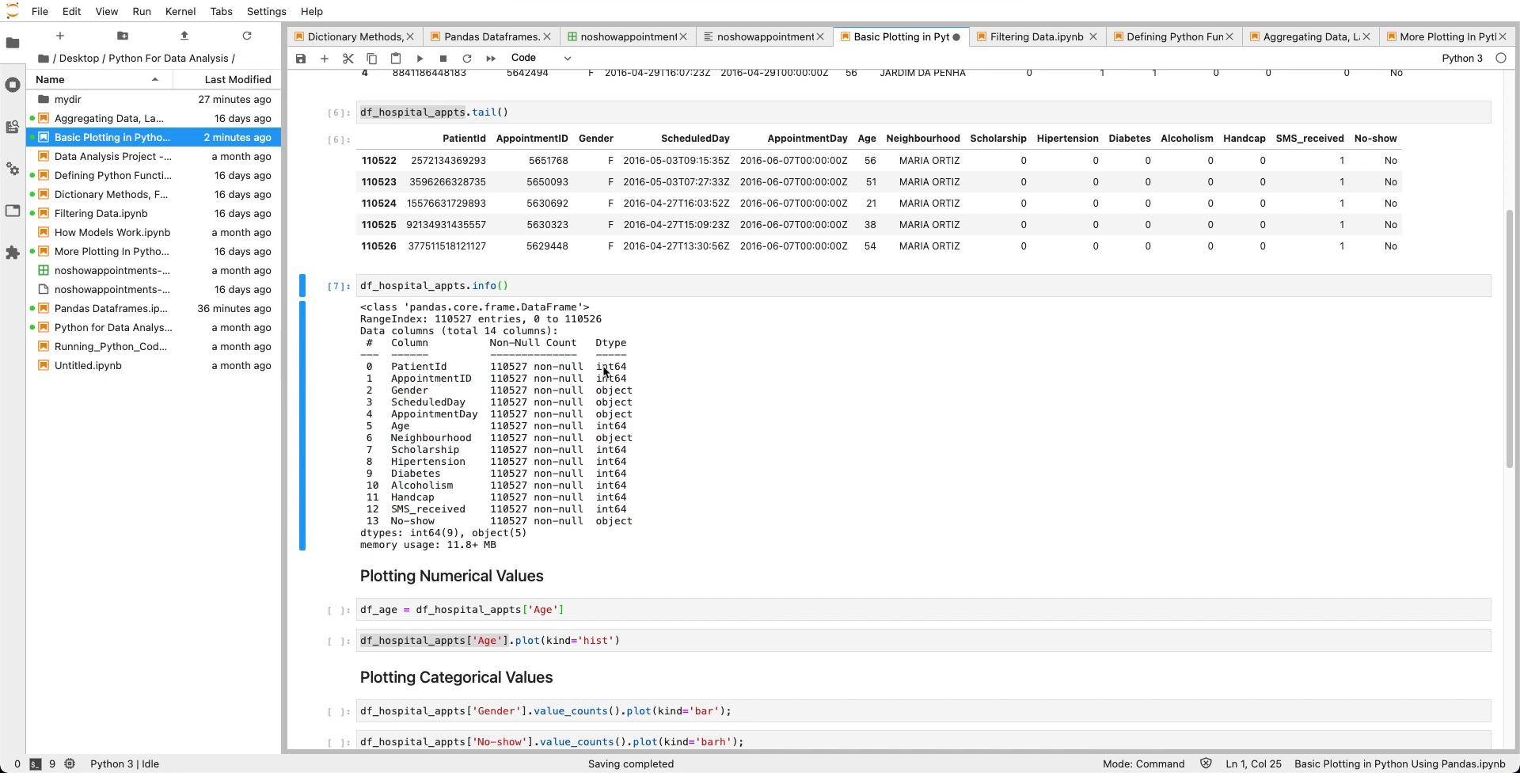
pyautogui.moveTo(619, 381)
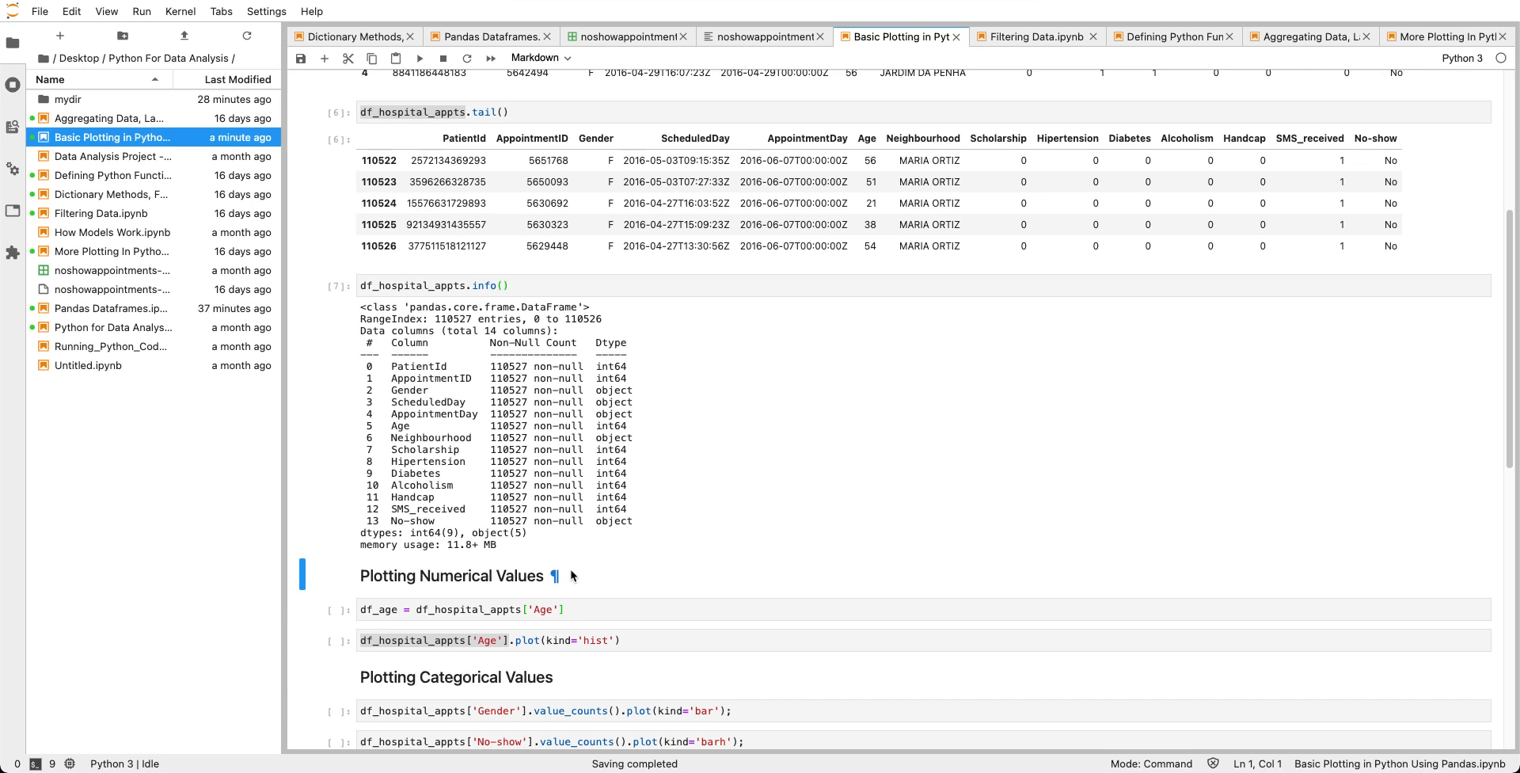
pyautogui.moveTo(588, 554)
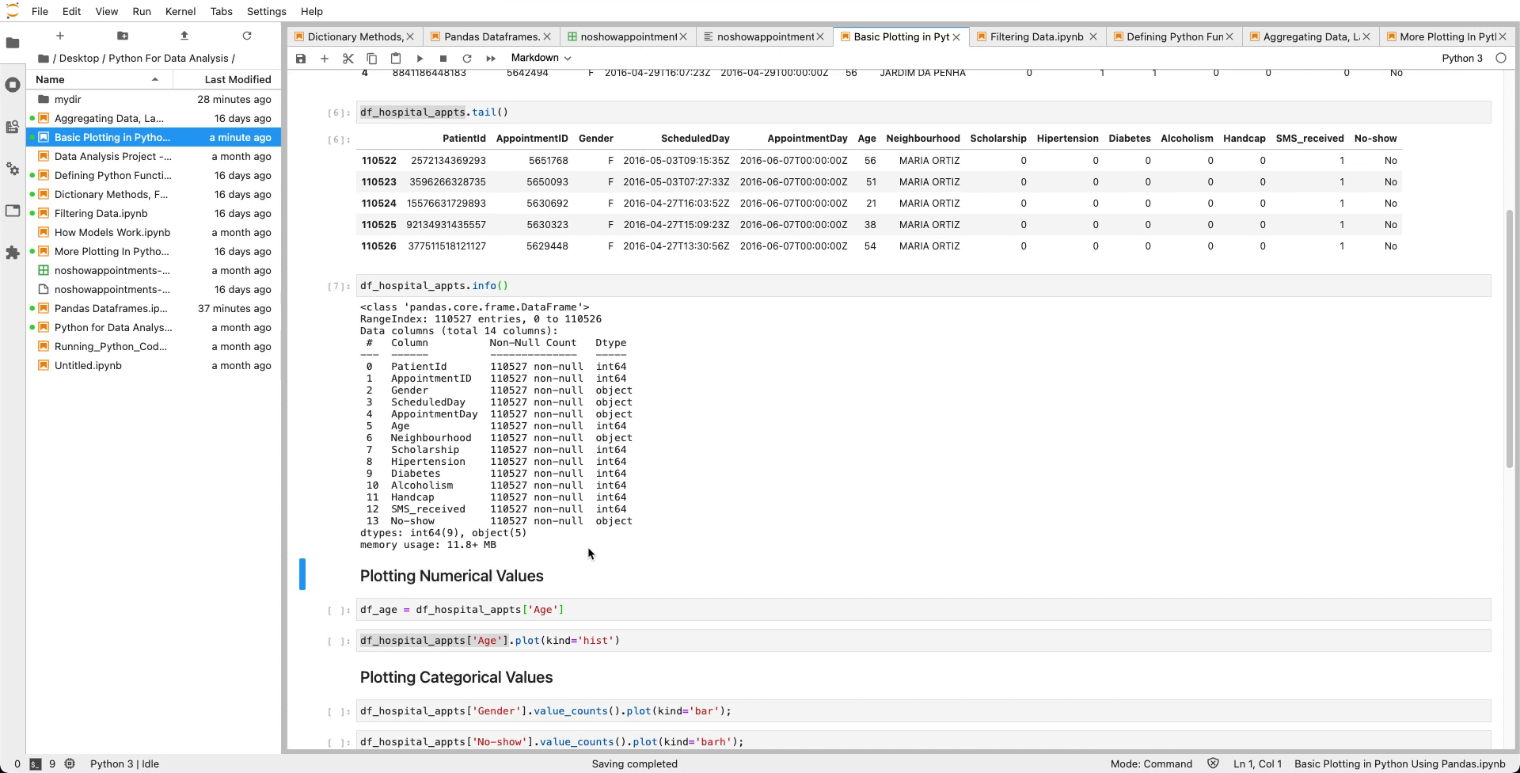
pyautogui.moveTo(577, 579)
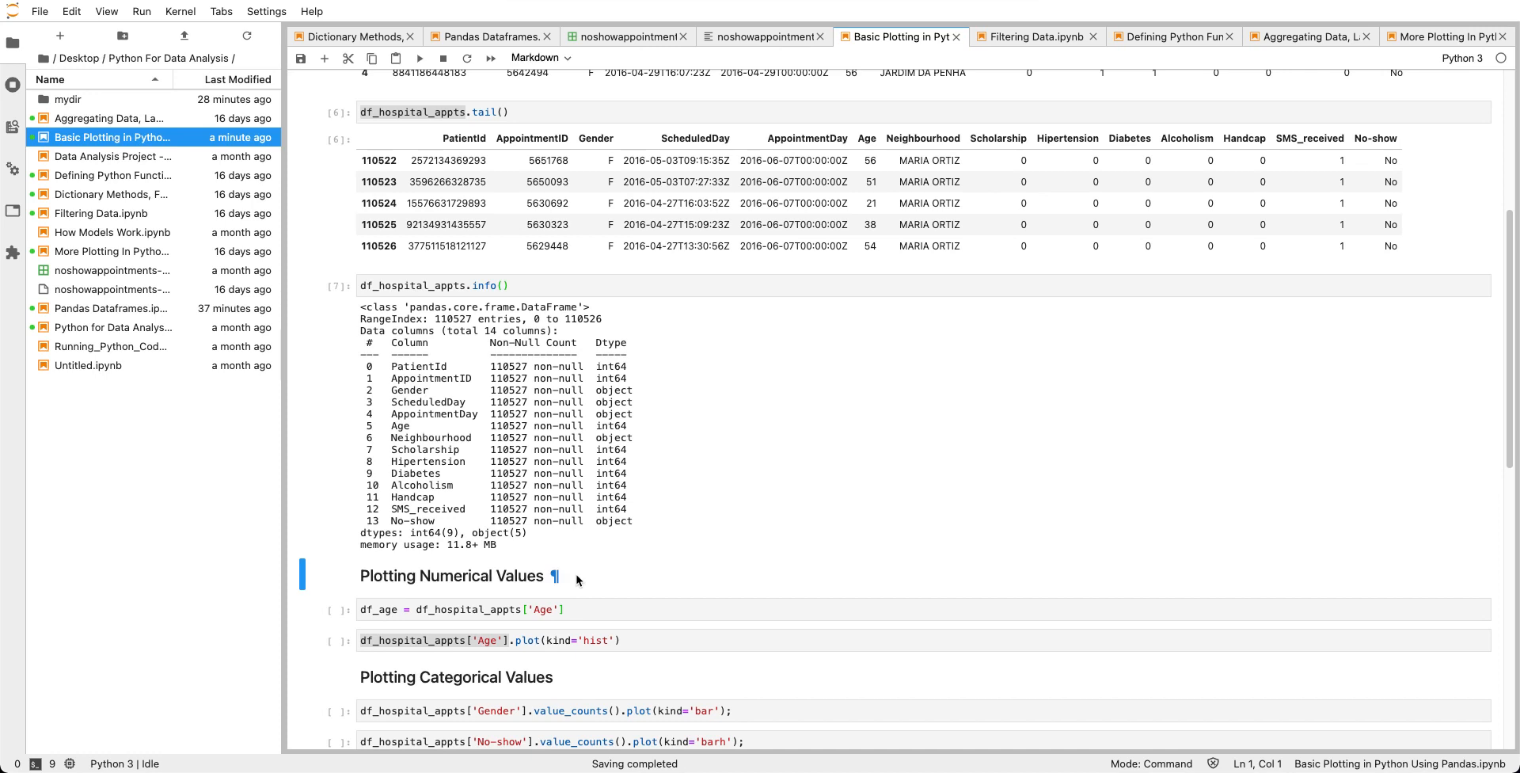
pyautogui.moveTo(574, 588)
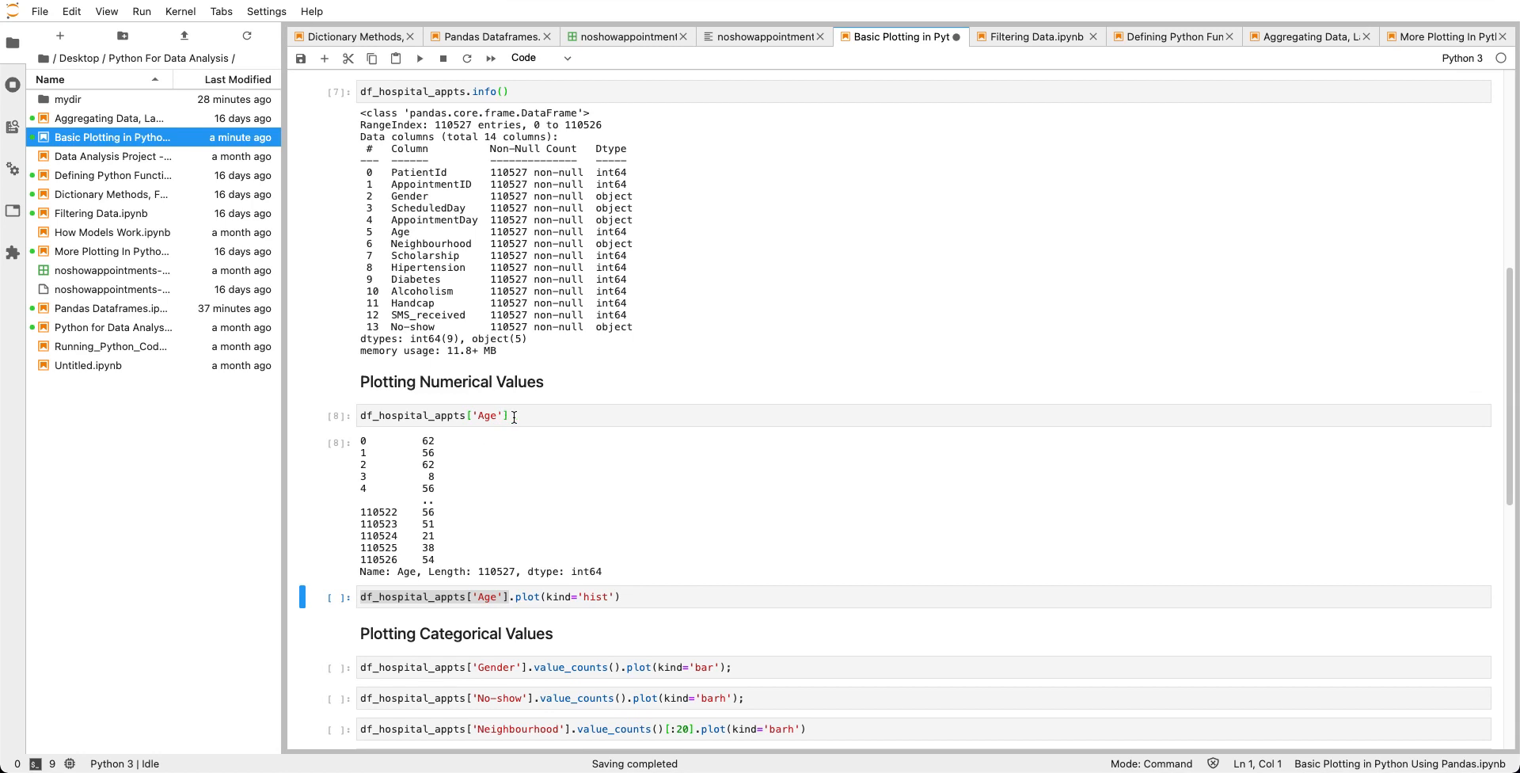
# Check type(series_age) on the extracted Age column, showing pandas.core.series.Series.
pyautogui.click(436, 415)
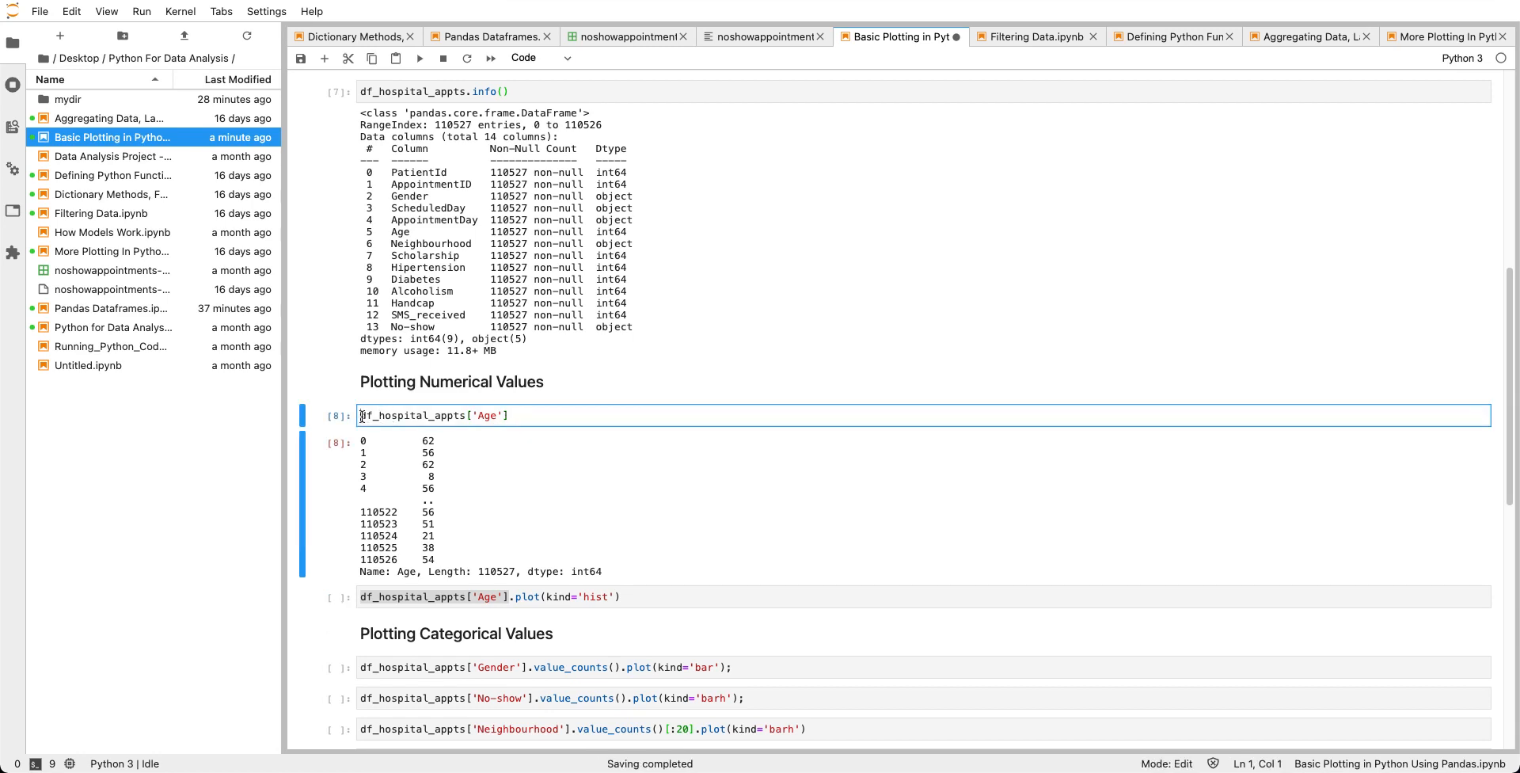
pyautogui.write('df_age =')
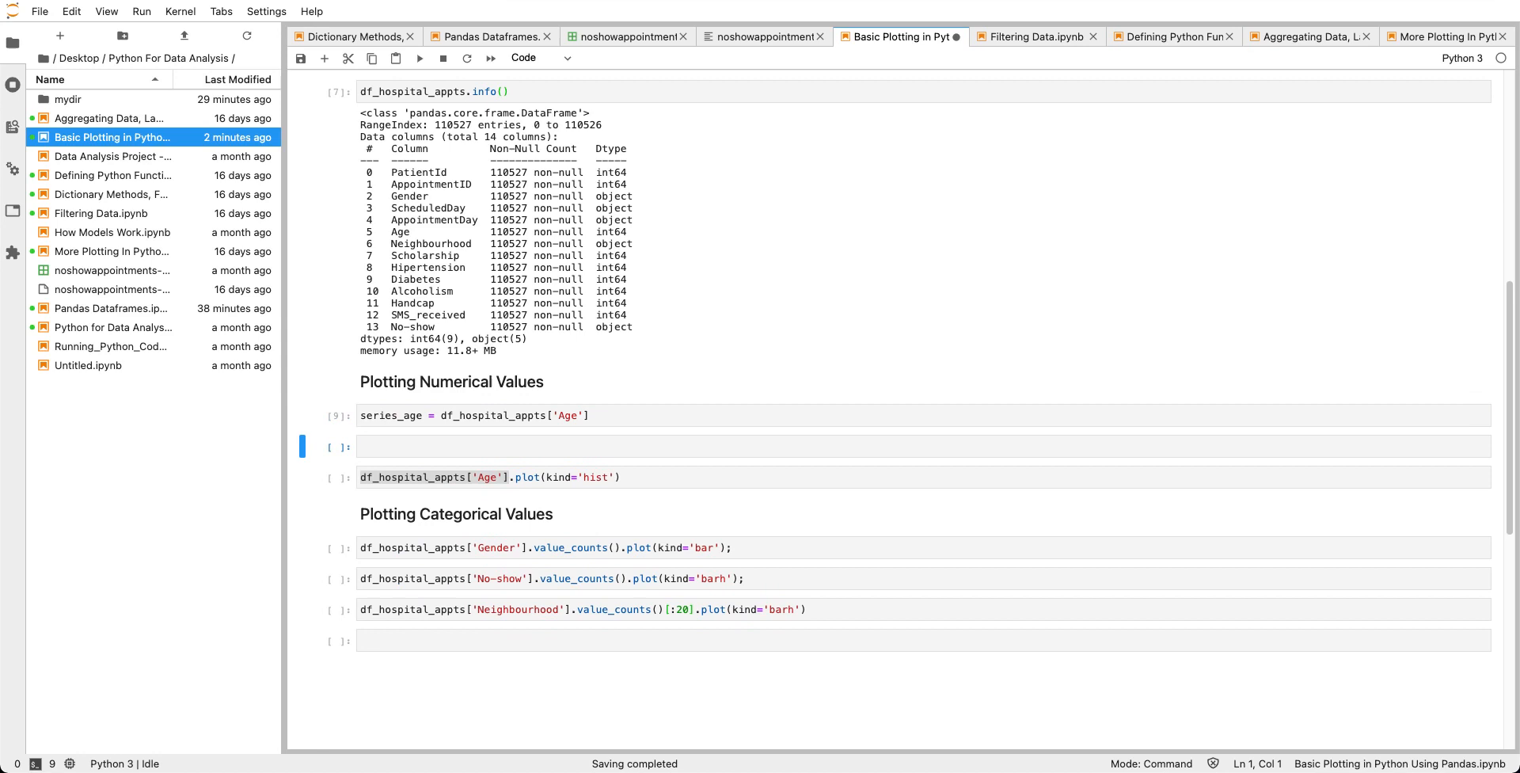
pyautogui.write('tyoe')
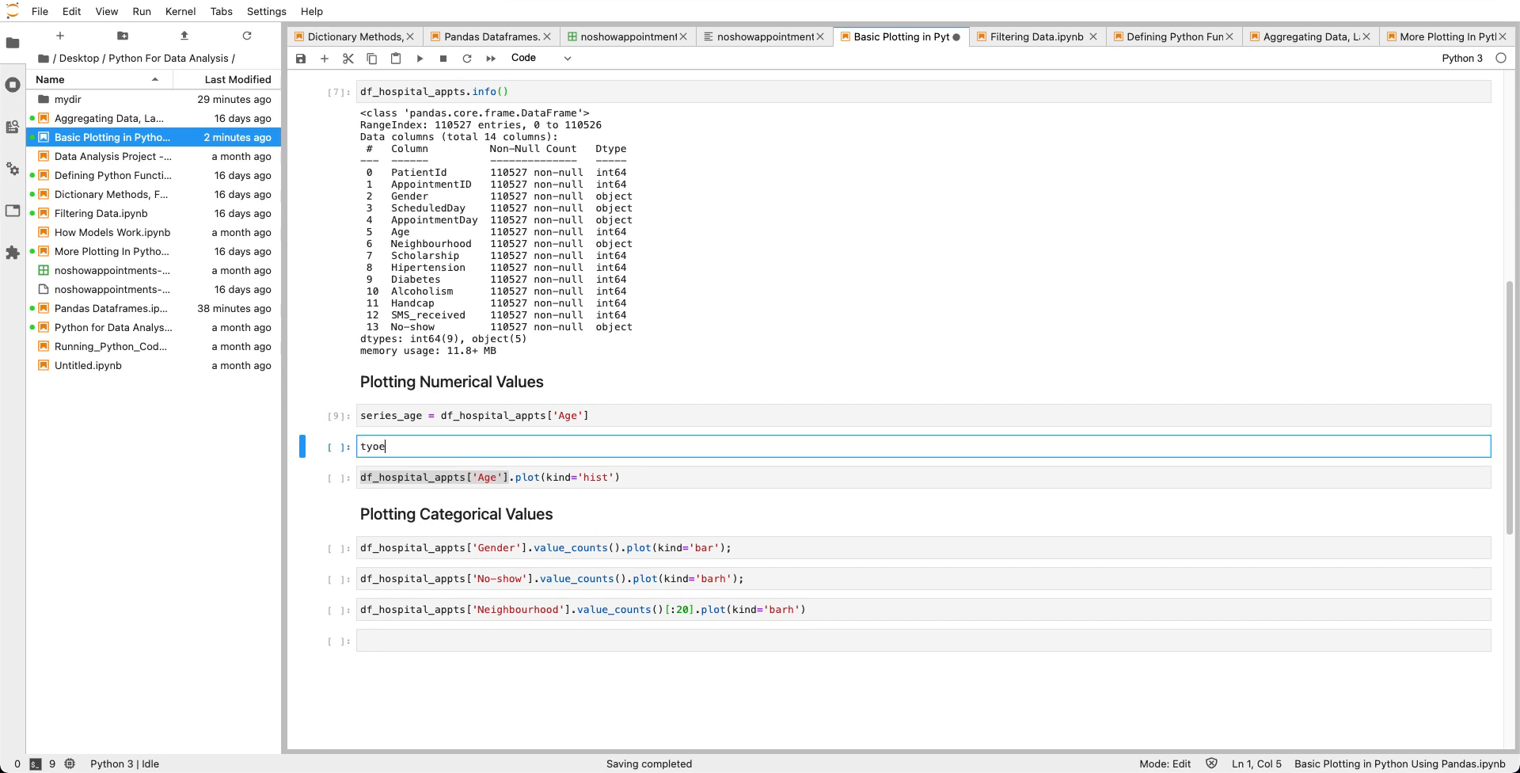
pyautogui.write('type(series_age')
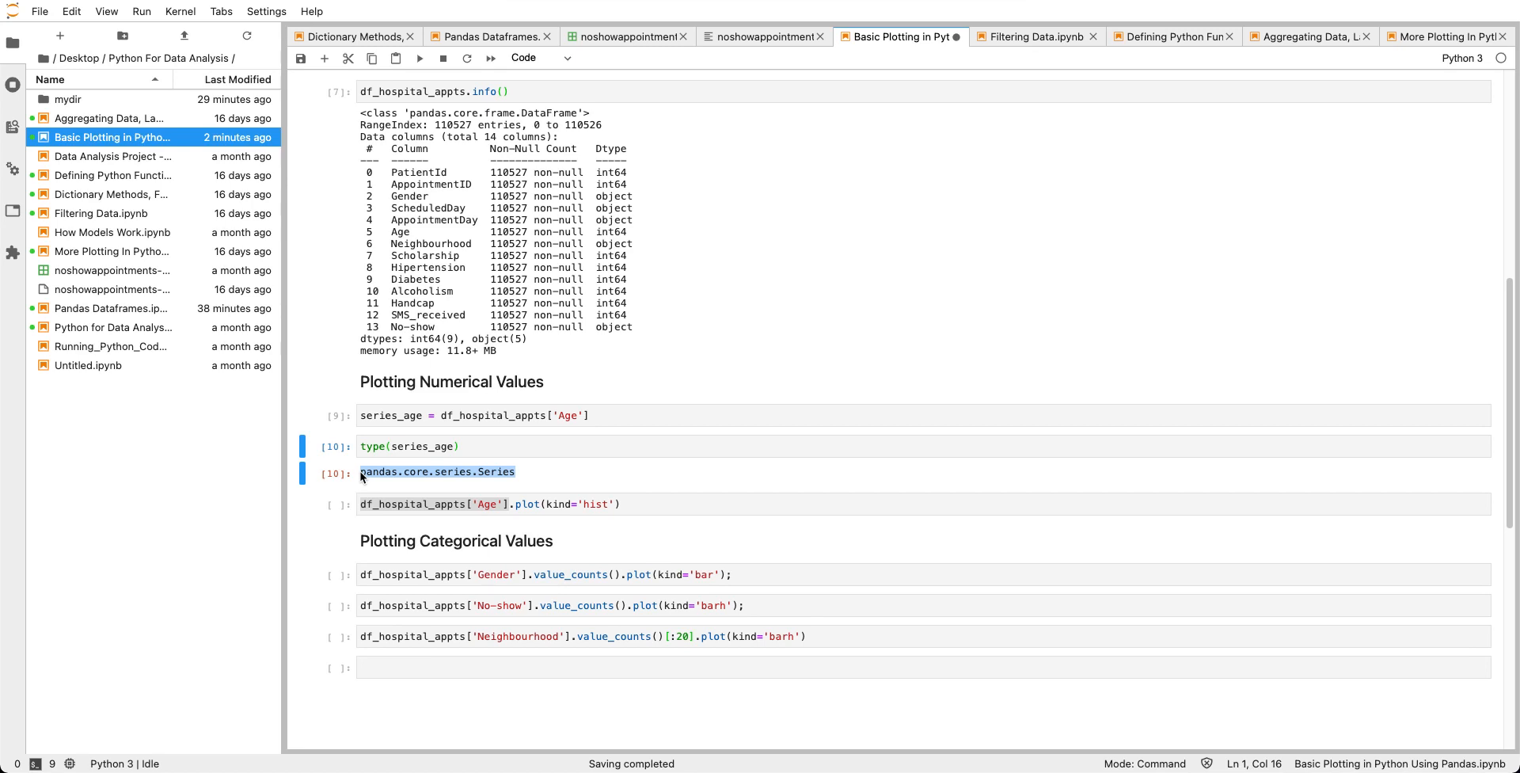
pyautogui.moveTo(424, 500)
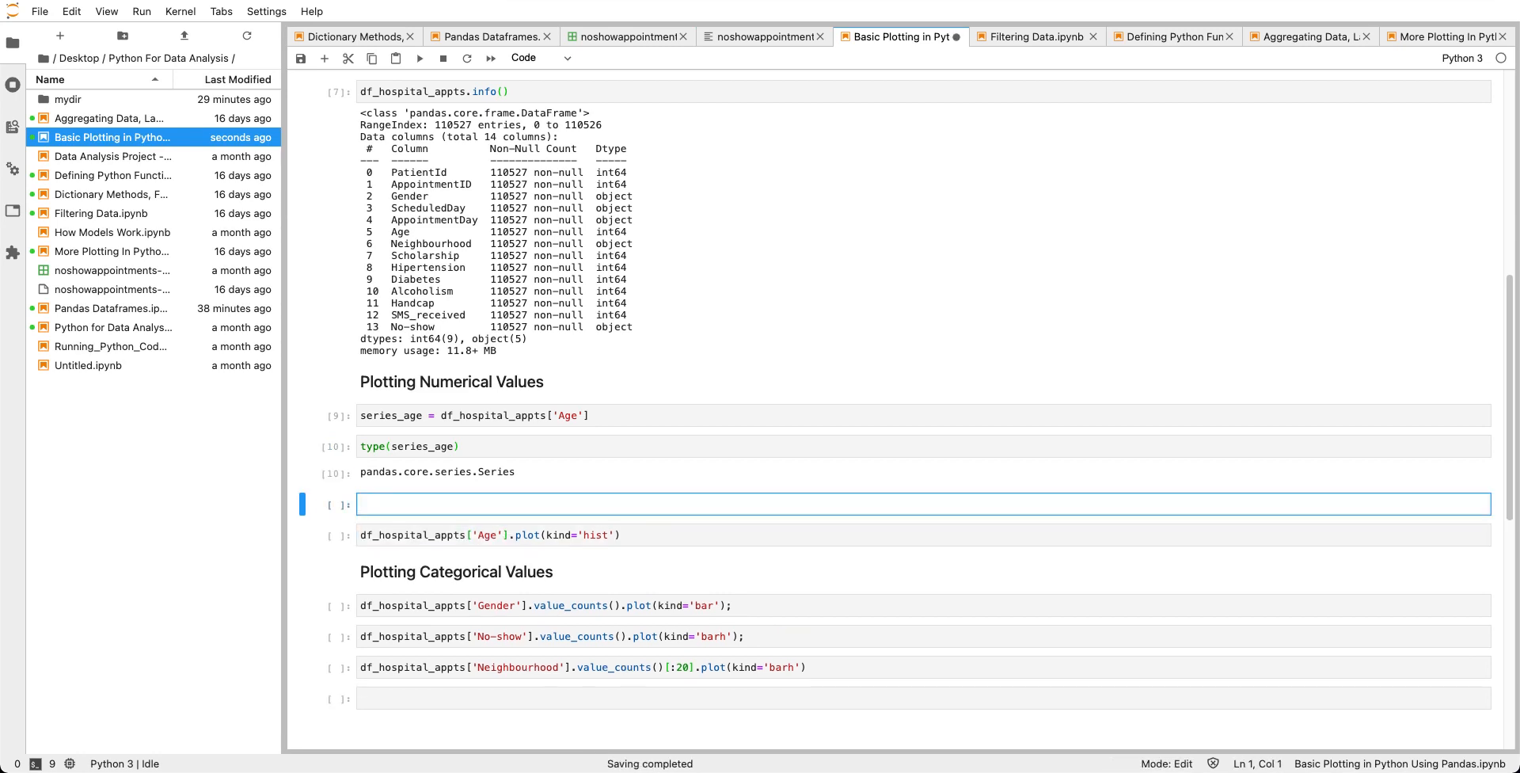
# Enter series_age.plot(kind='hist') to draw the age frequency histogram.
pyautogui.write('series_age')
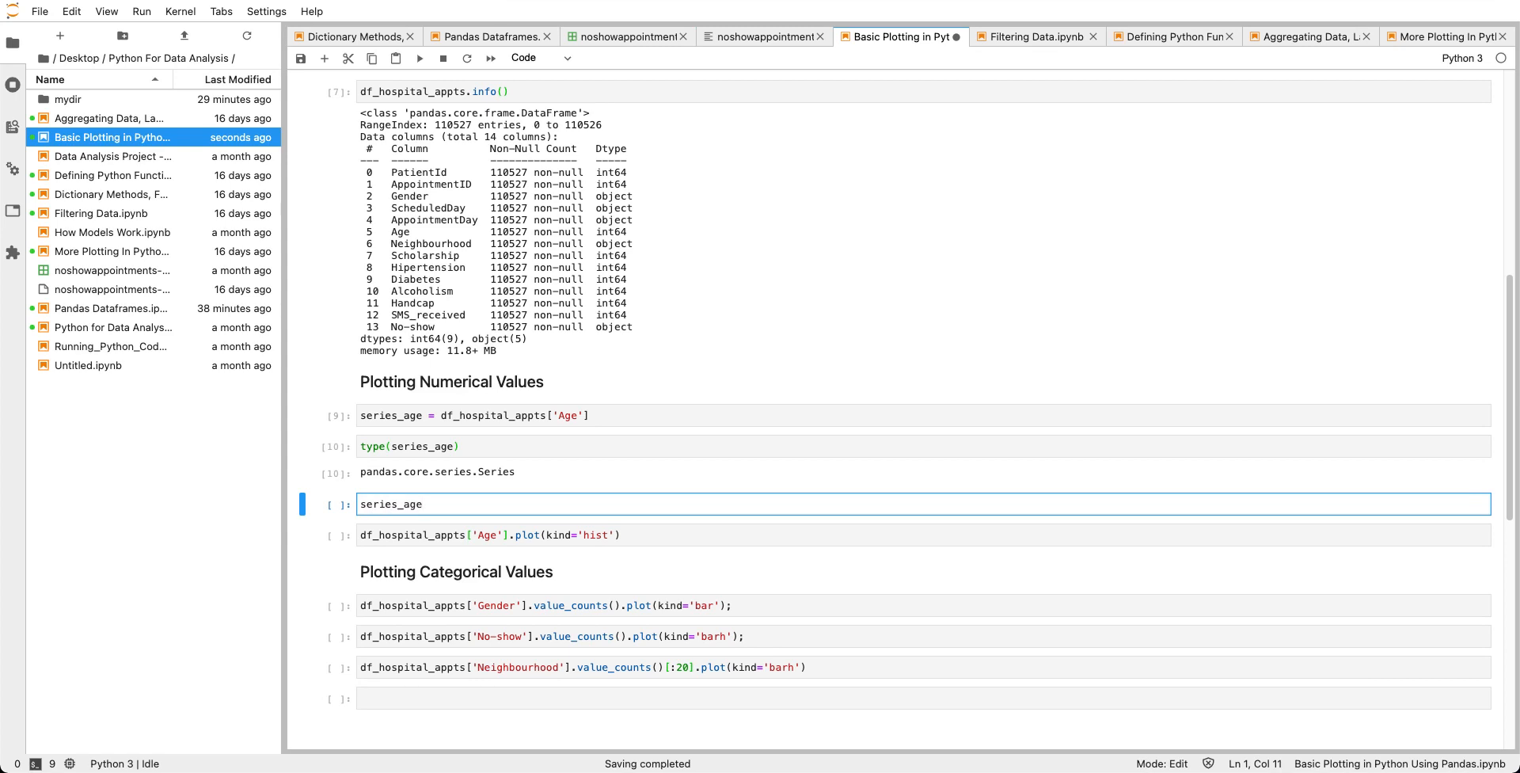
pyautogui.write('.')
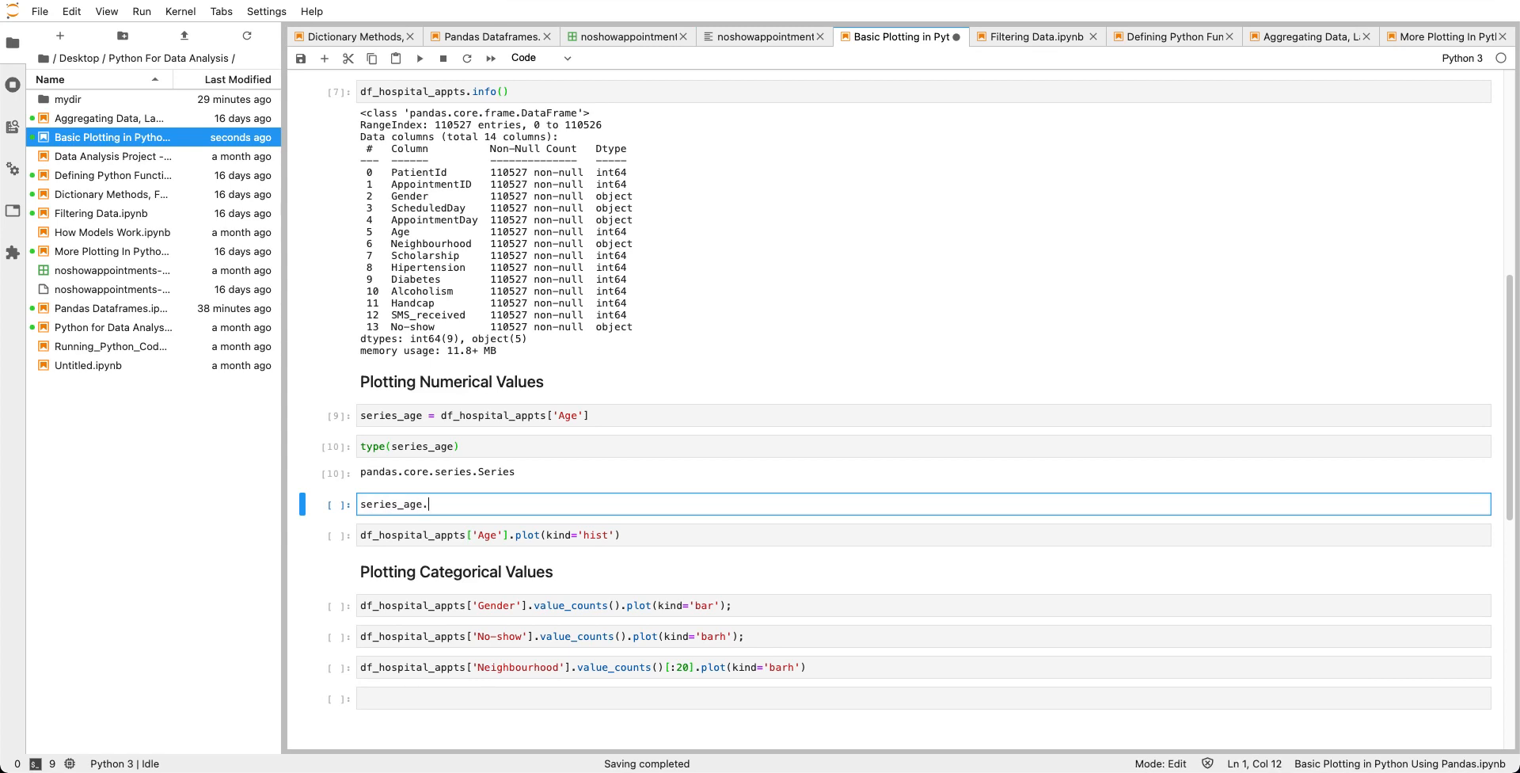
pyautogui.write('plot')
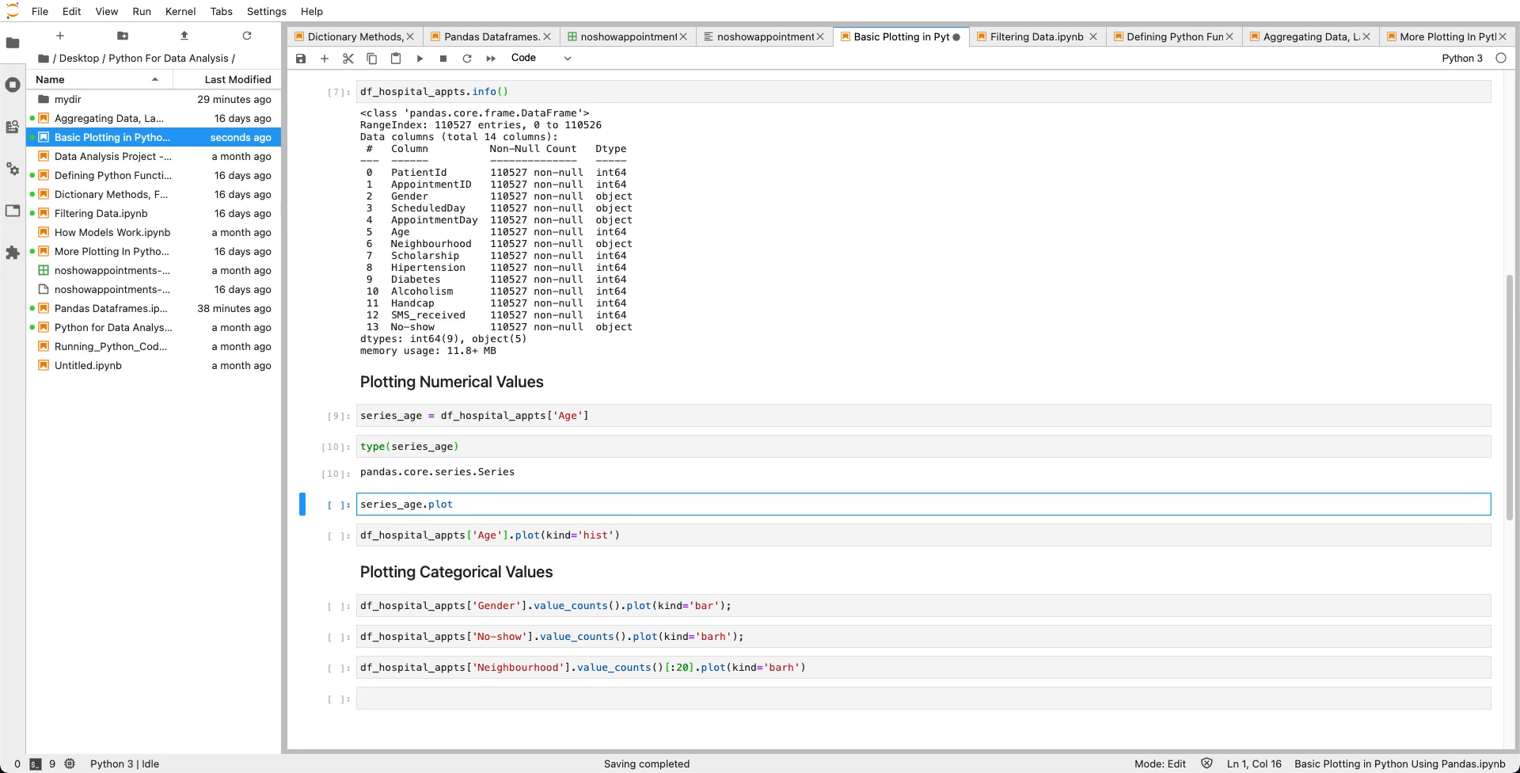
pyautogui.write('(kind=')
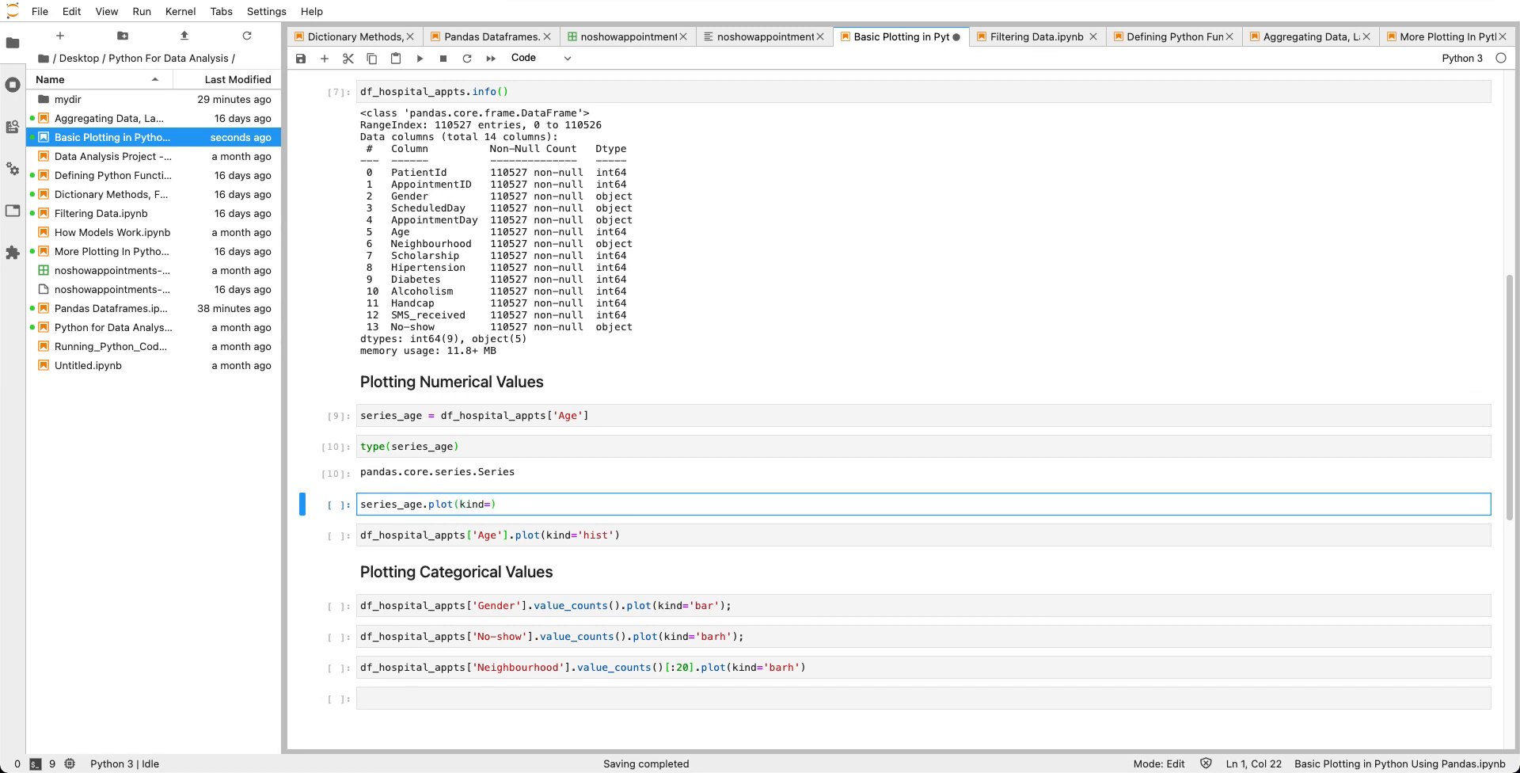
pyautogui.write("'hist'")
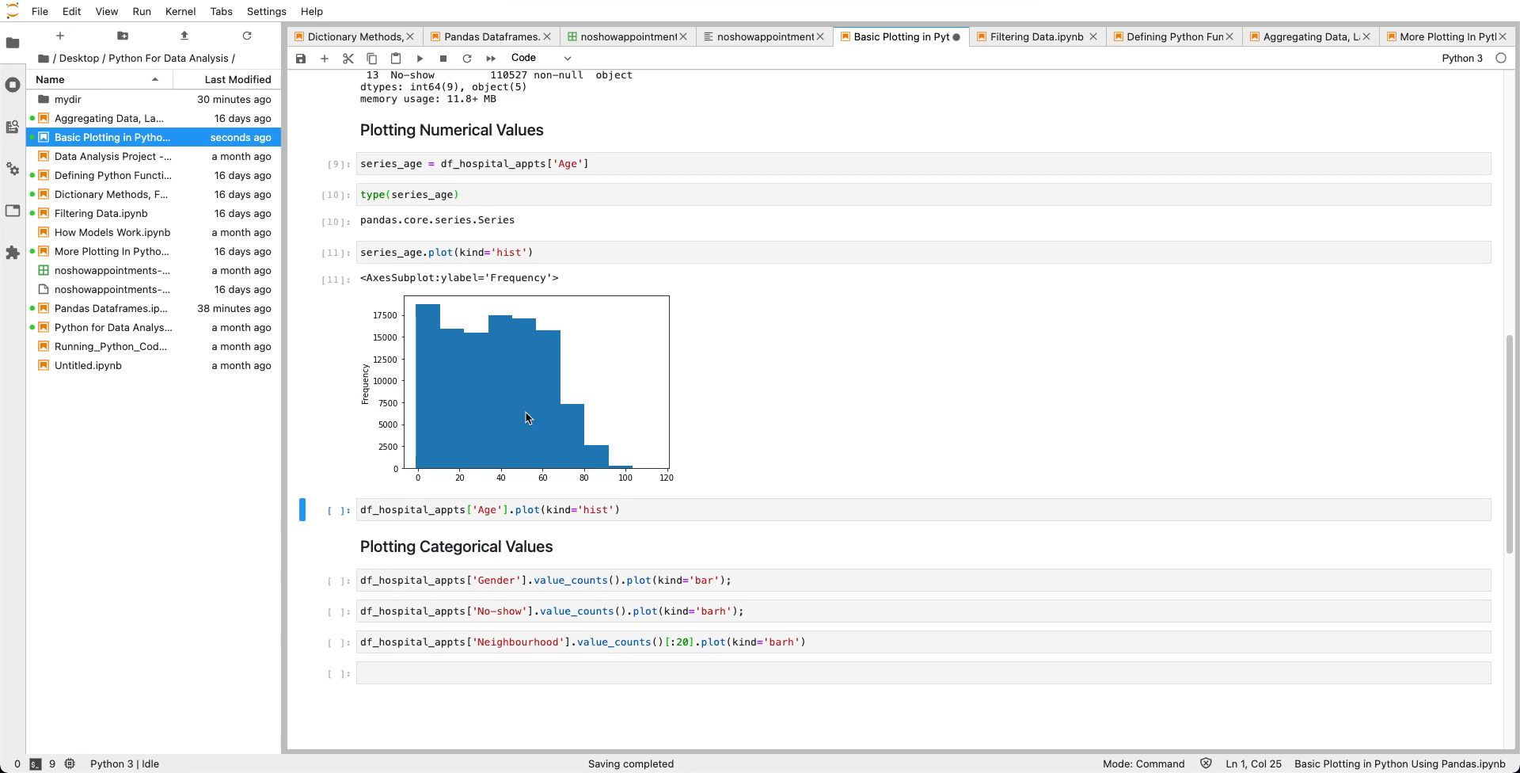
pyautogui.moveTo(419, 475)
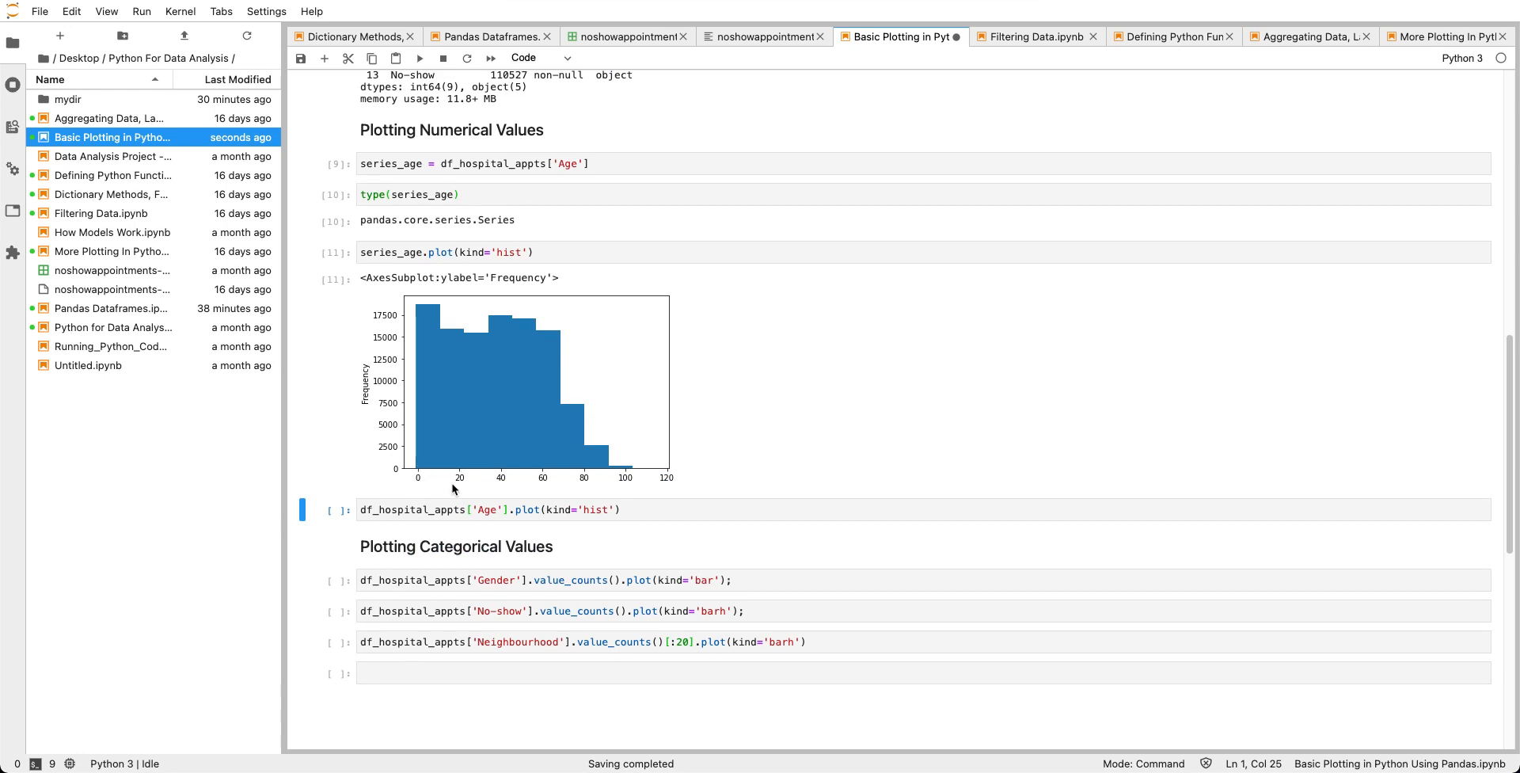
pyautogui.moveTo(420, 312)
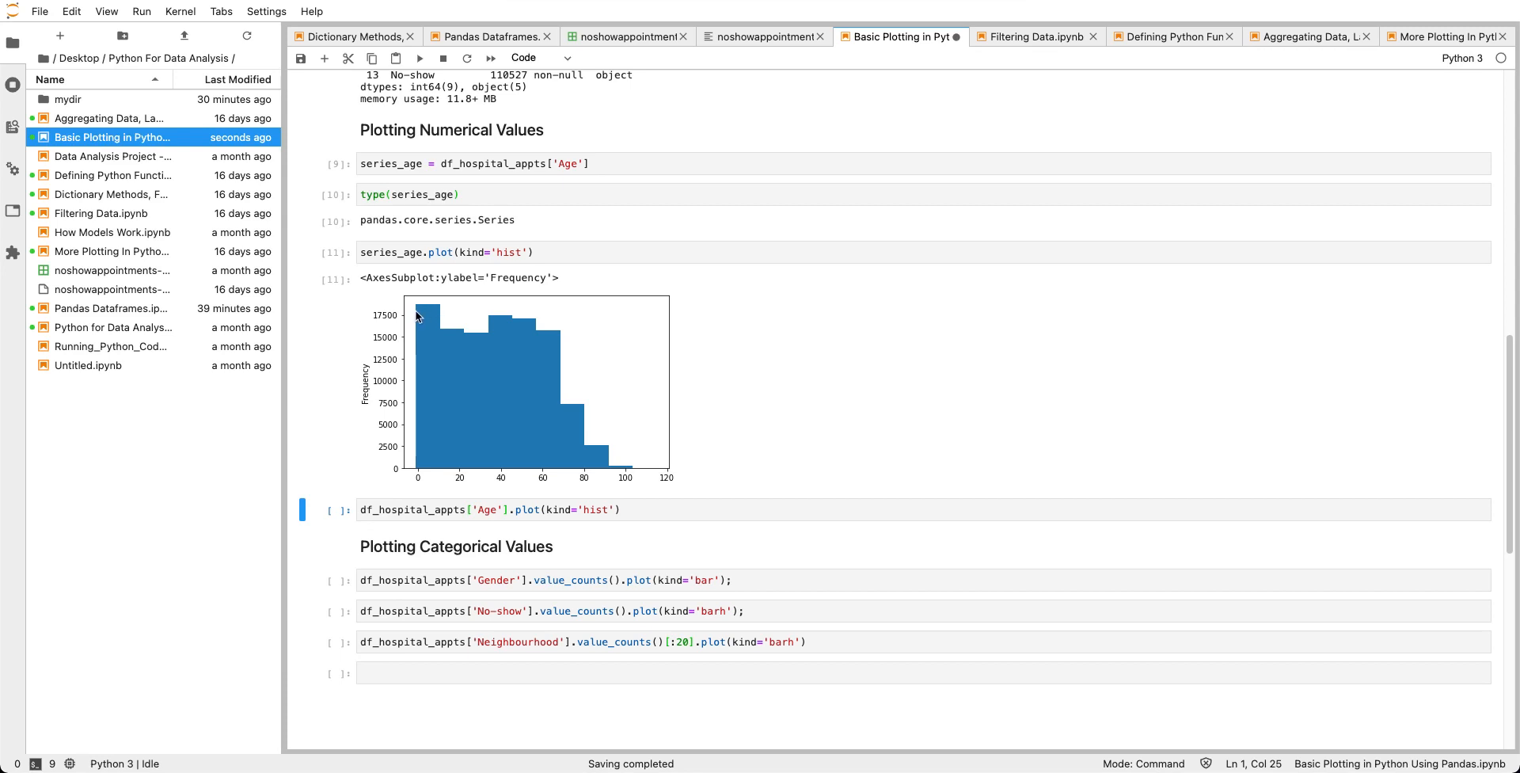
pyautogui.moveTo(419, 487)
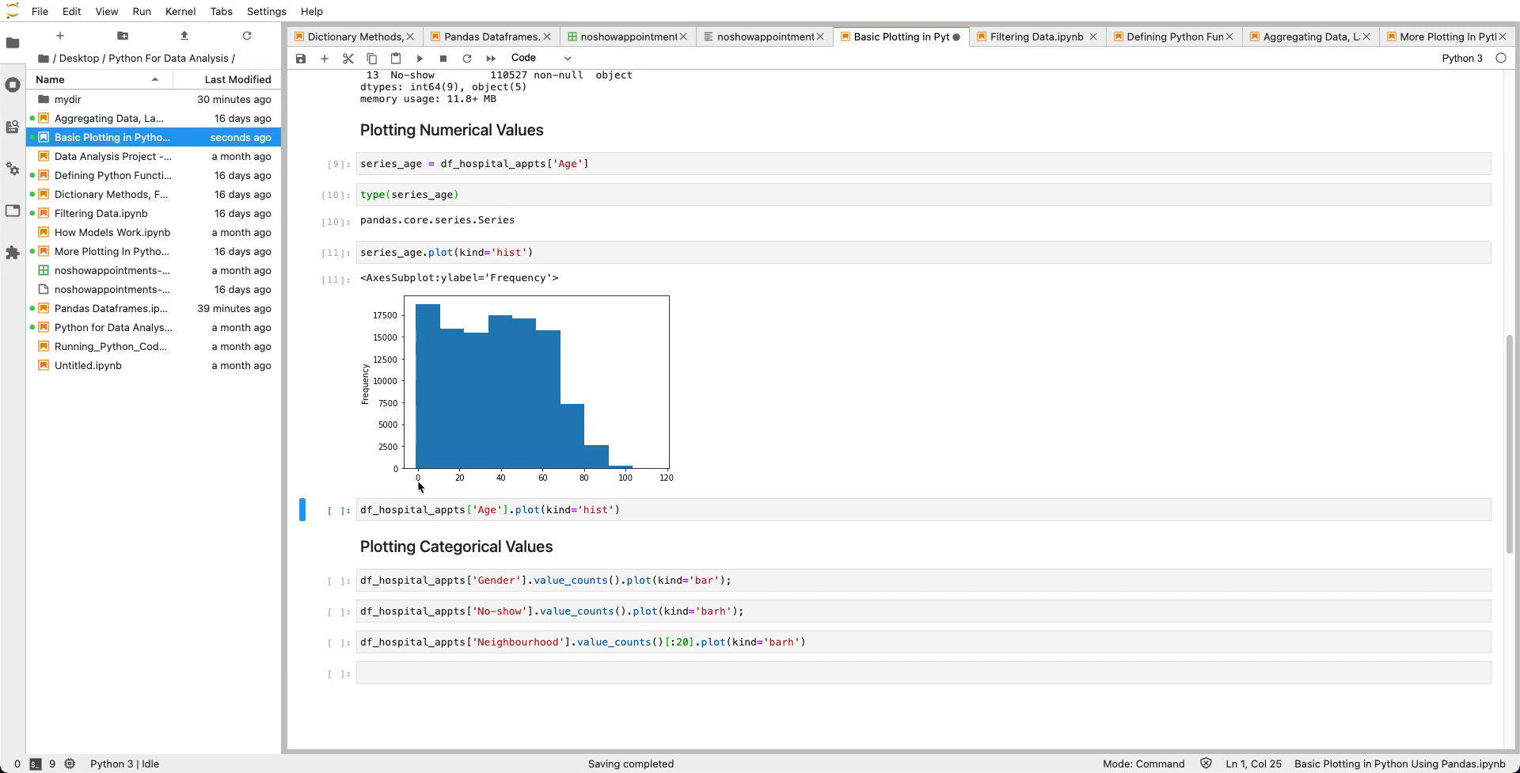
pyautogui.moveTo(419, 314)
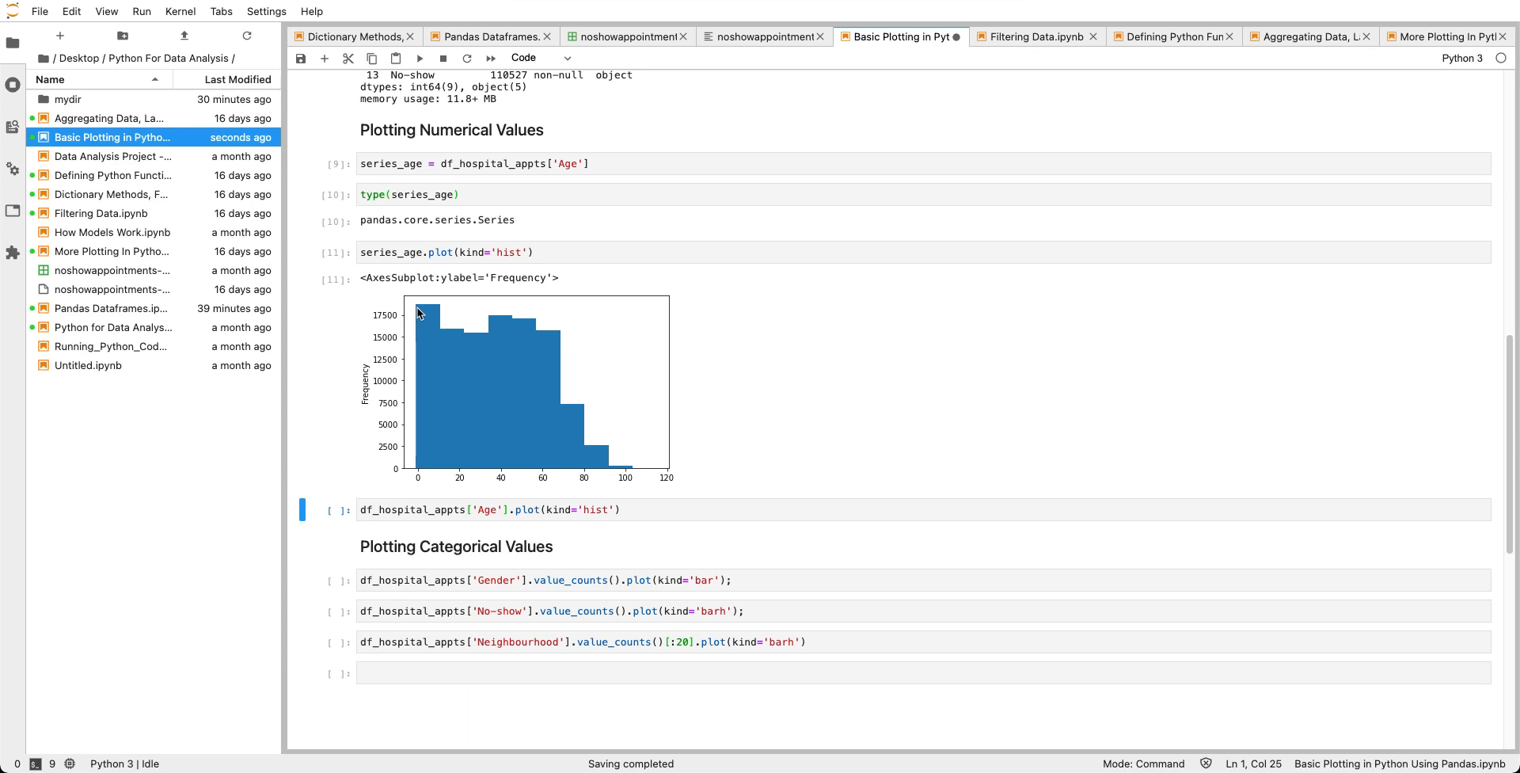
pyautogui.moveTo(433, 311)
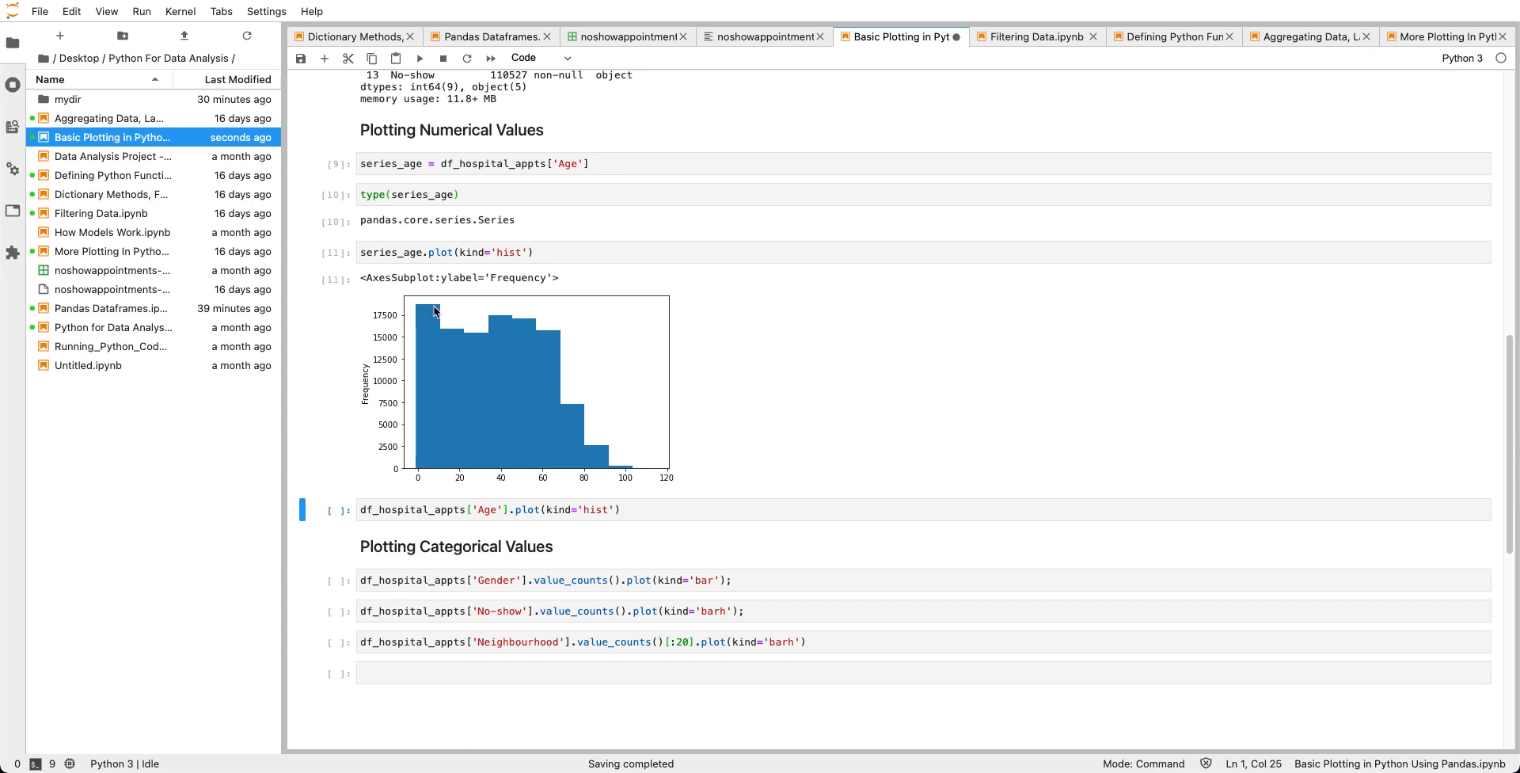
pyautogui.moveTo(431, 389)
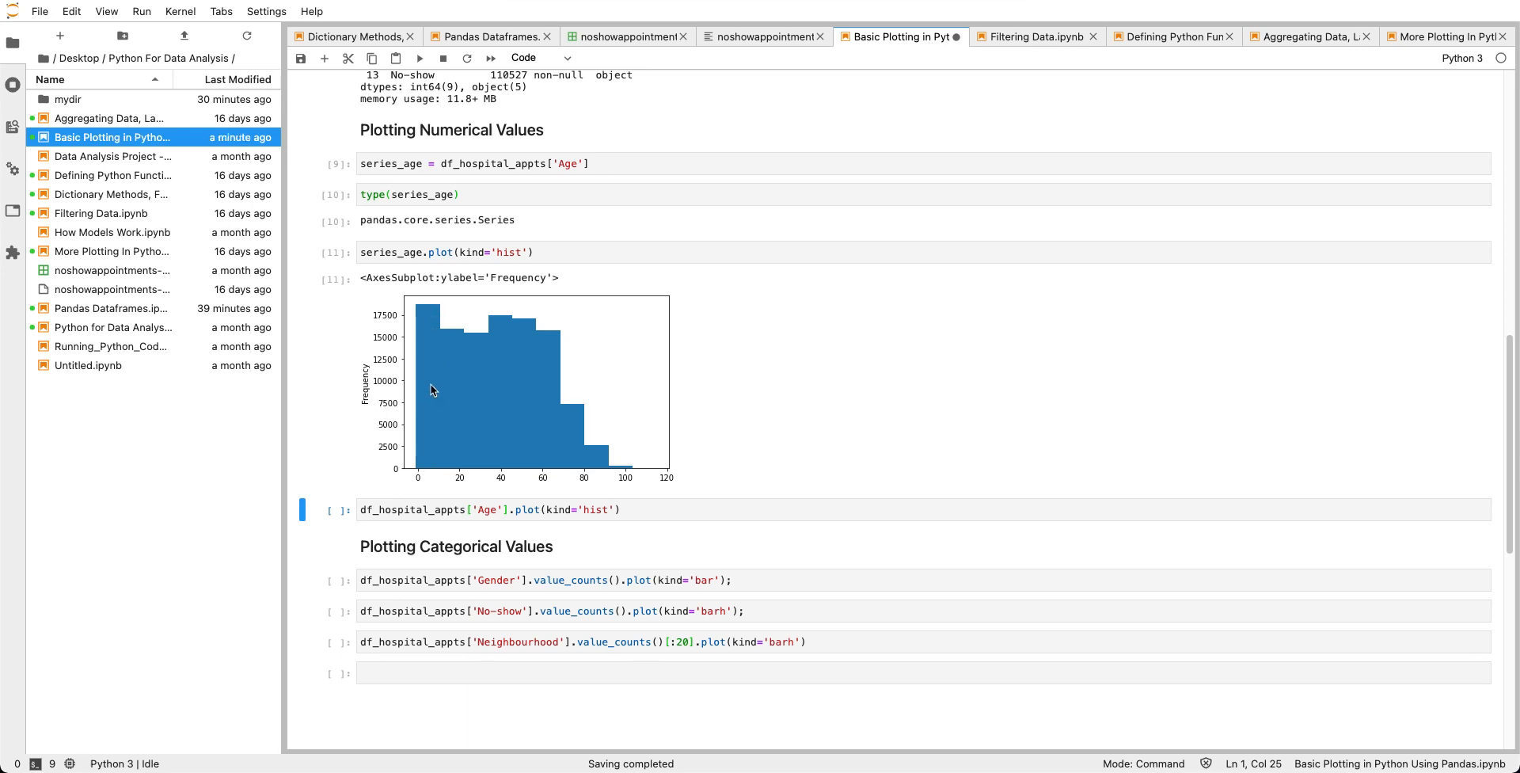
pyautogui.moveTo(483, 341)
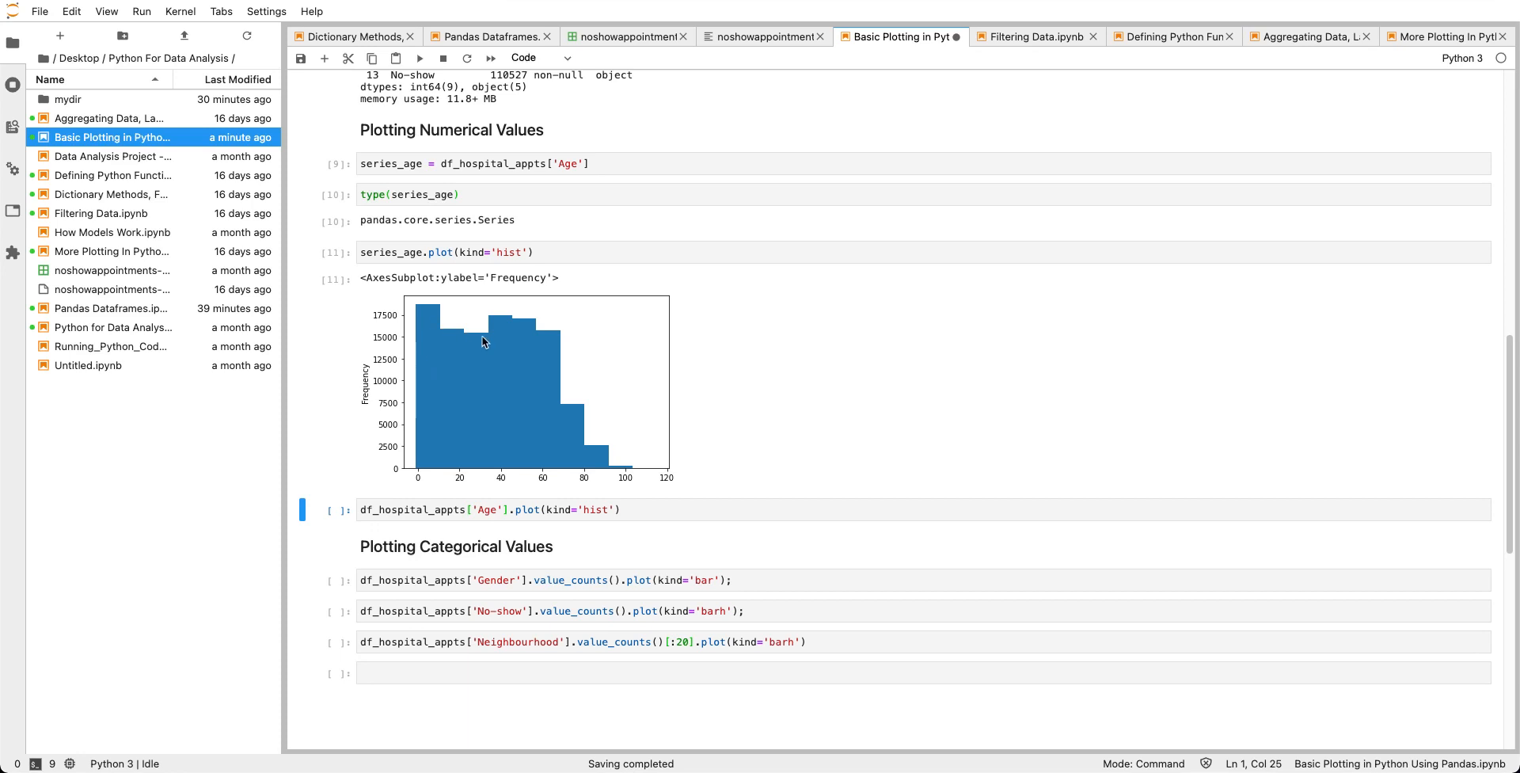
pyautogui.moveTo(596, 481)
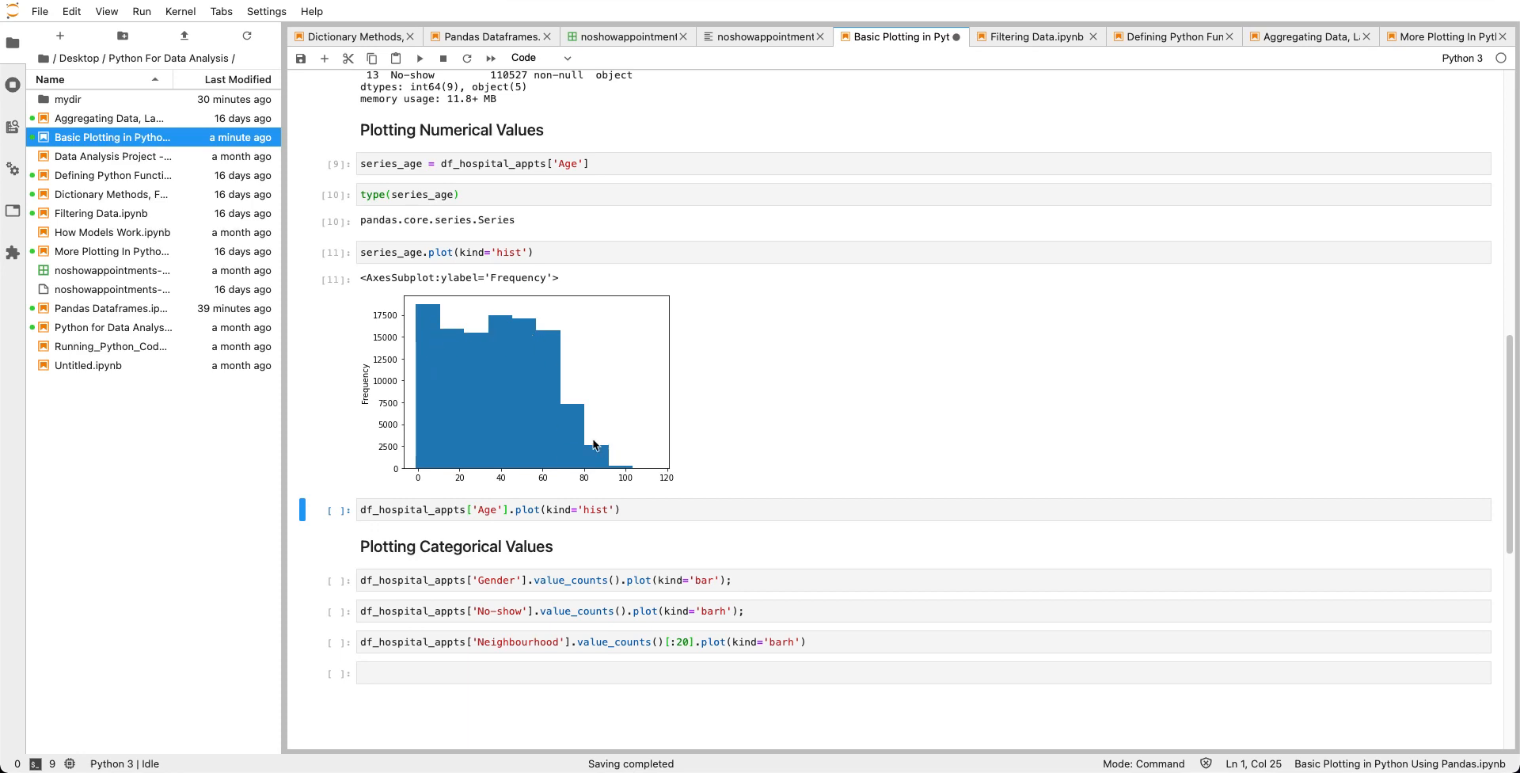
pyautogui.moveTo(514, 487)
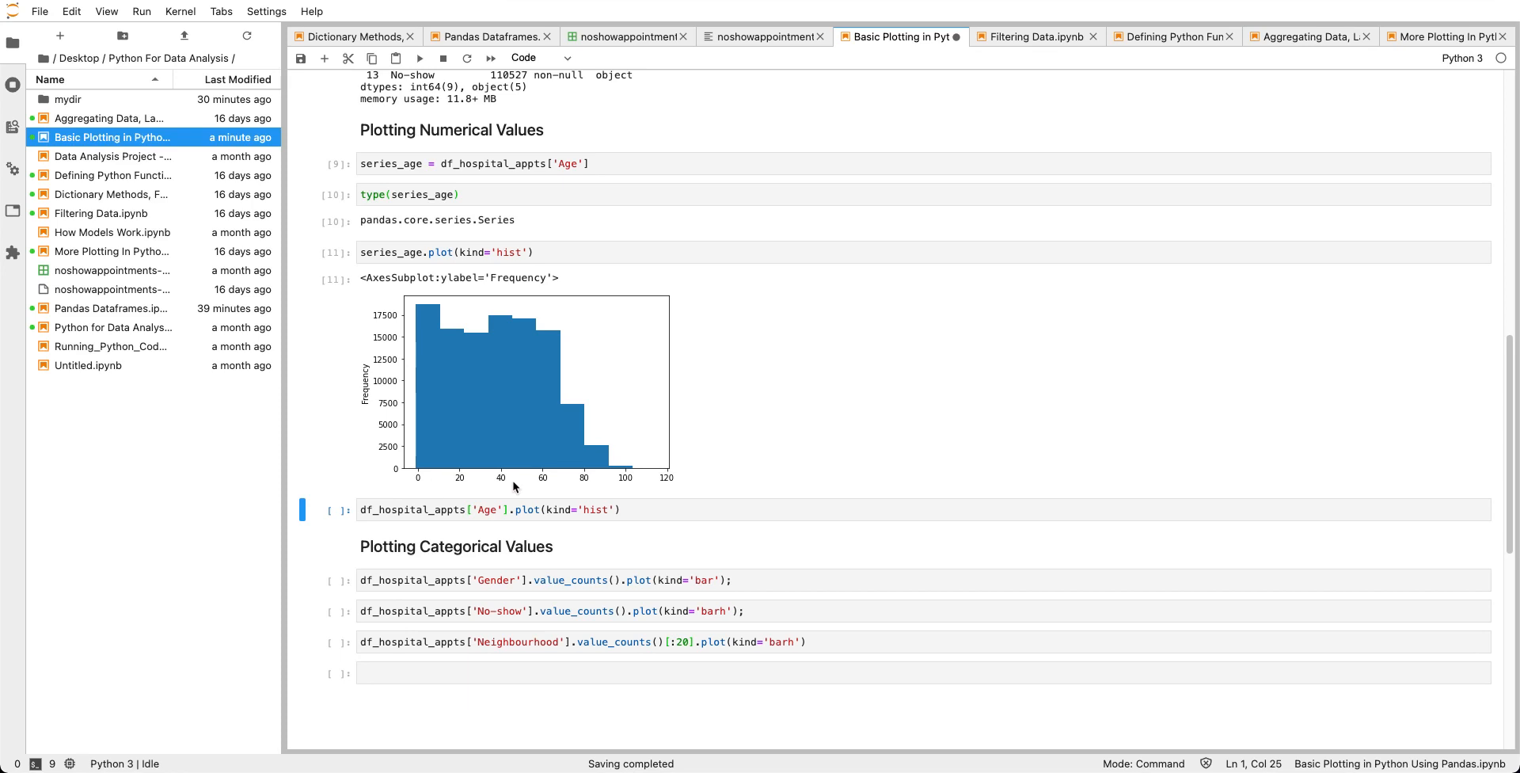
pyautogui.moveTo(601, 446)
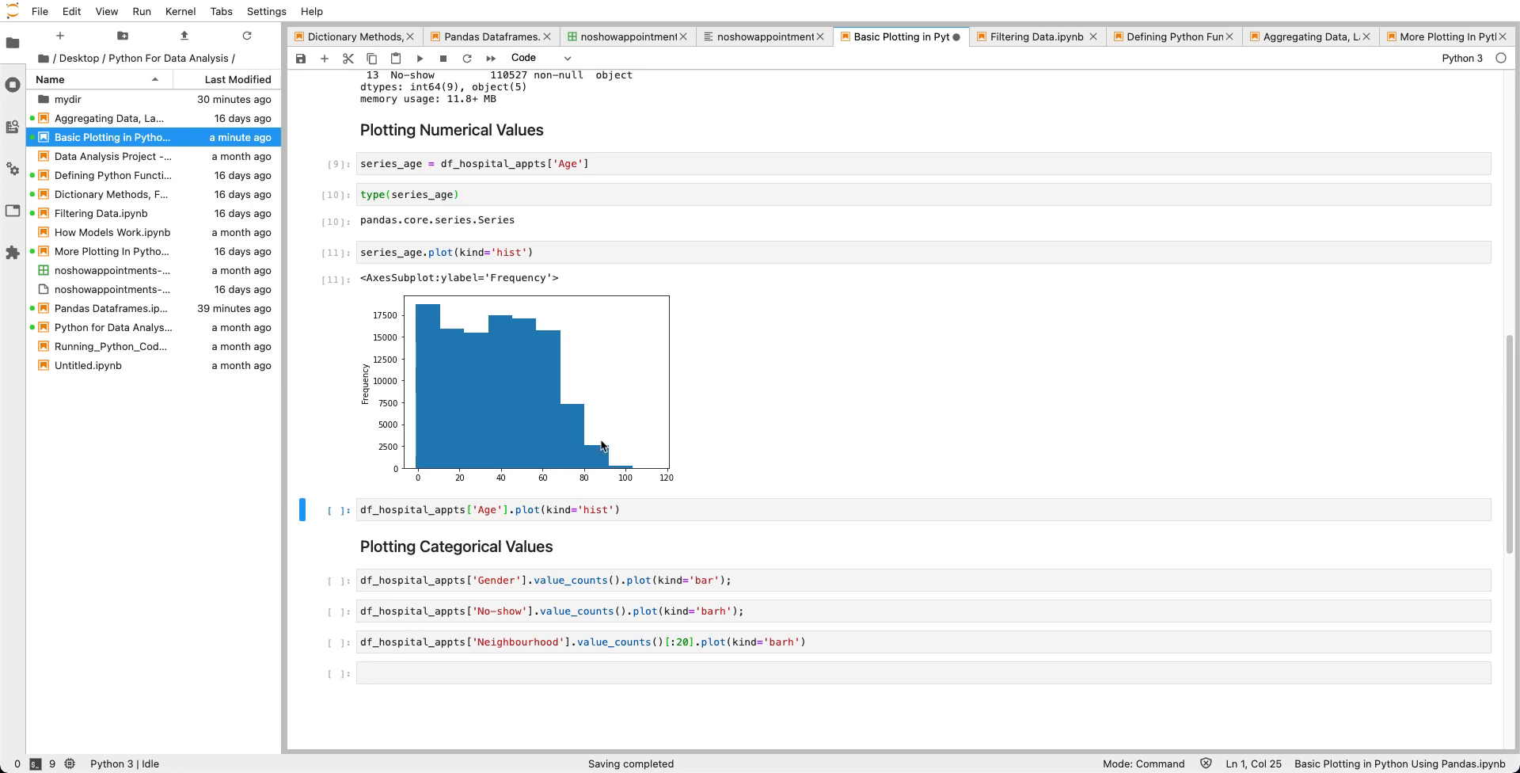
pyautogui.moveTo(543, 456)
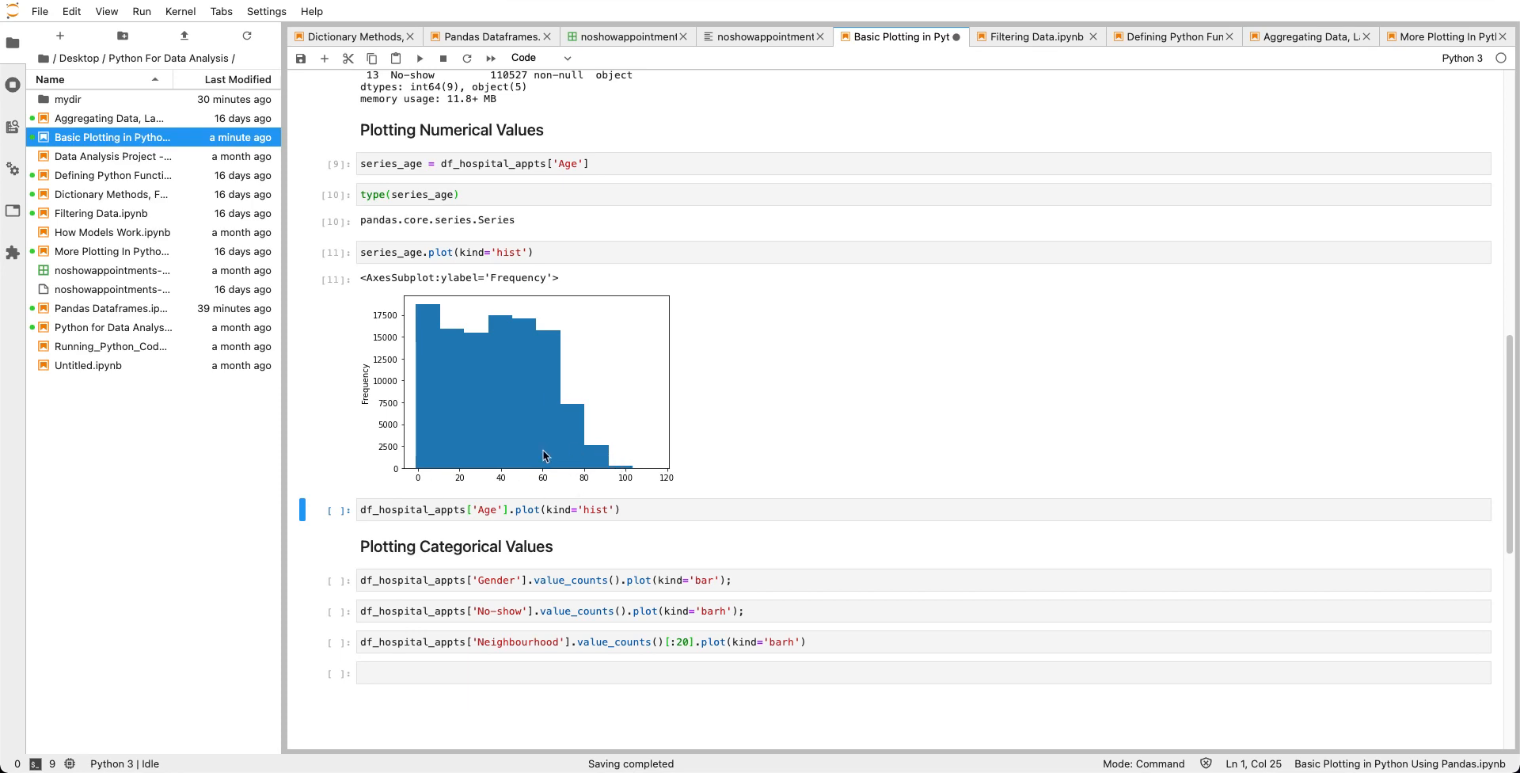
pyautogui.moveTo(442, 315)
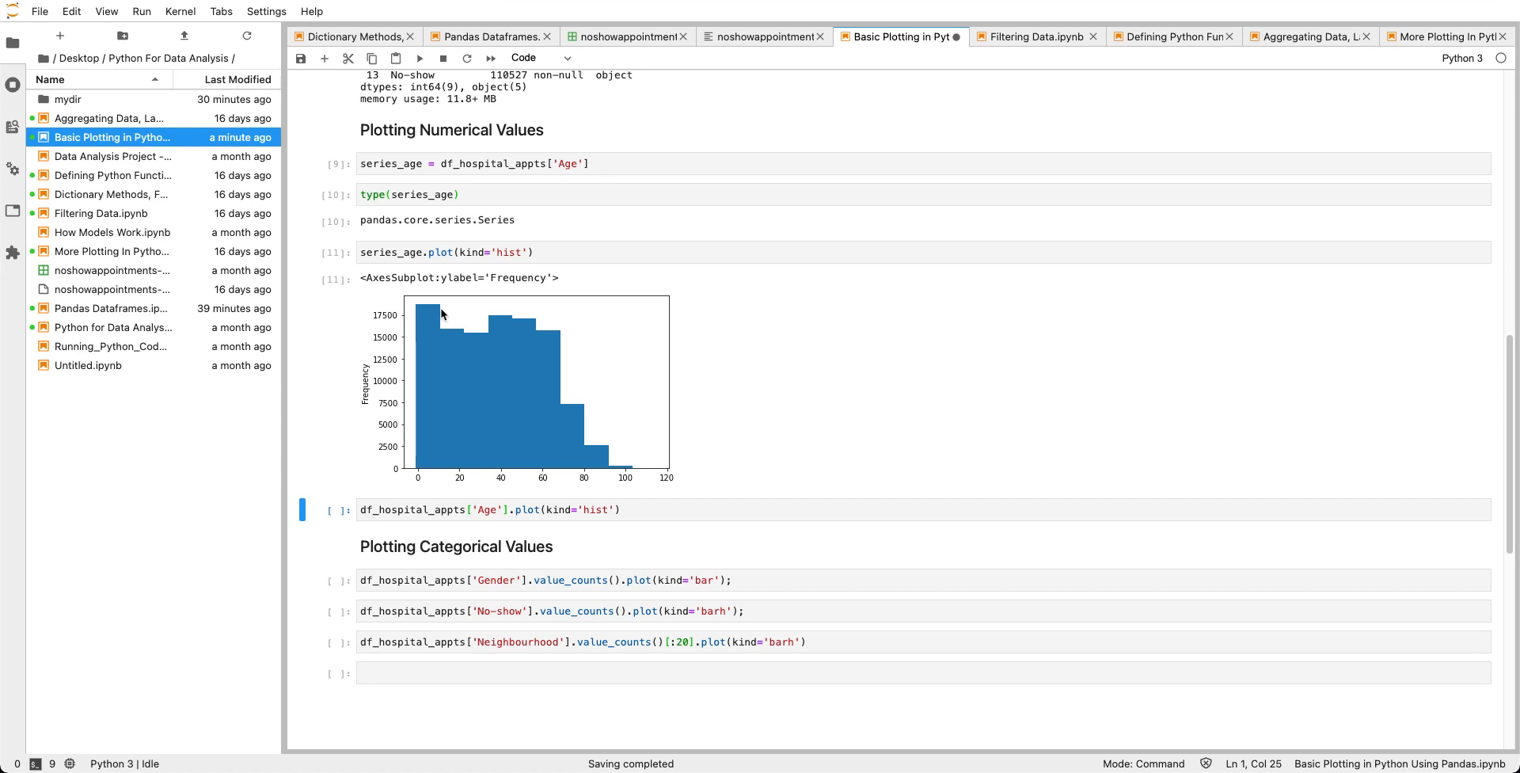
pyautogui.moveTo(436, 306)
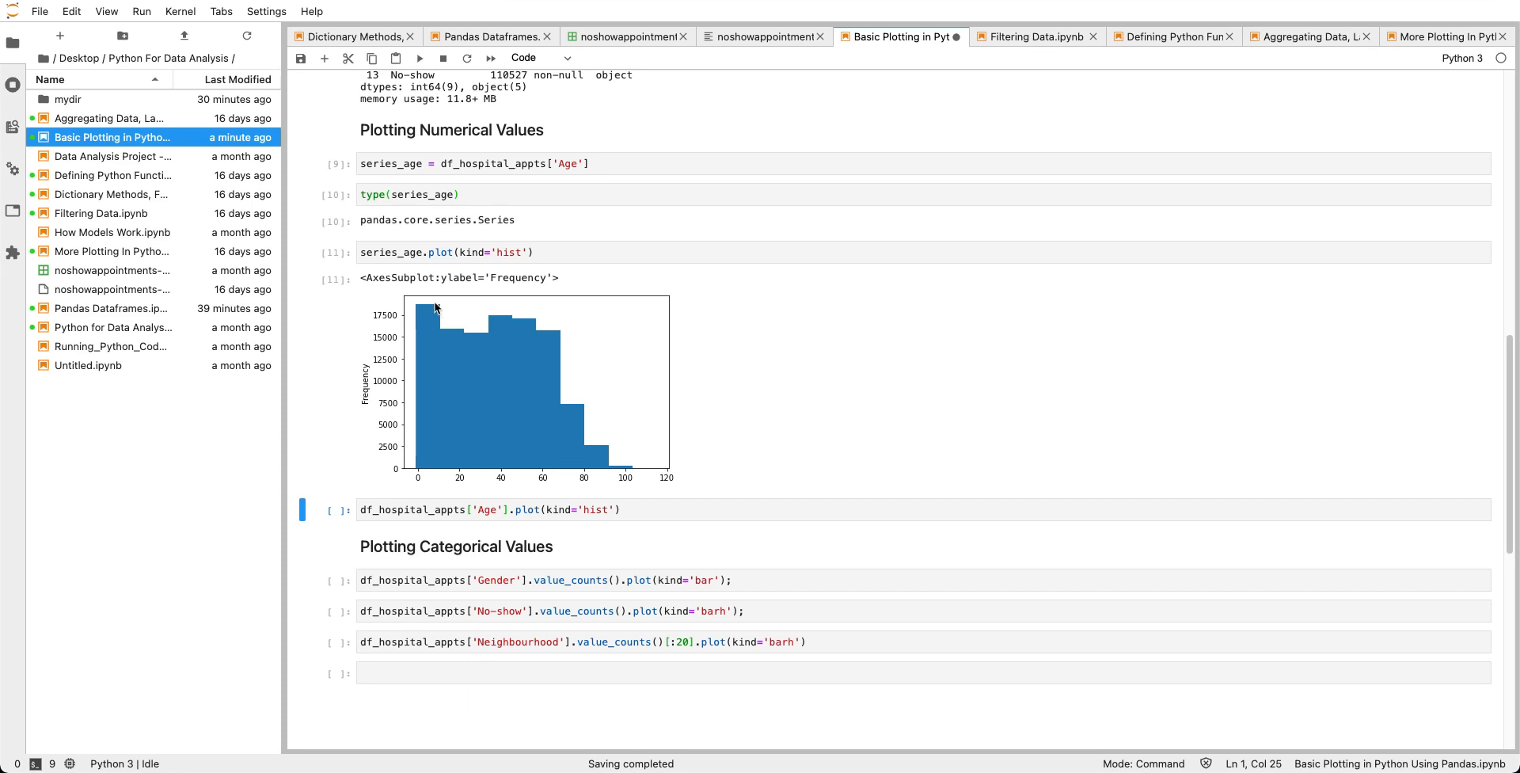
pyautogui.moveTo(446, 342)
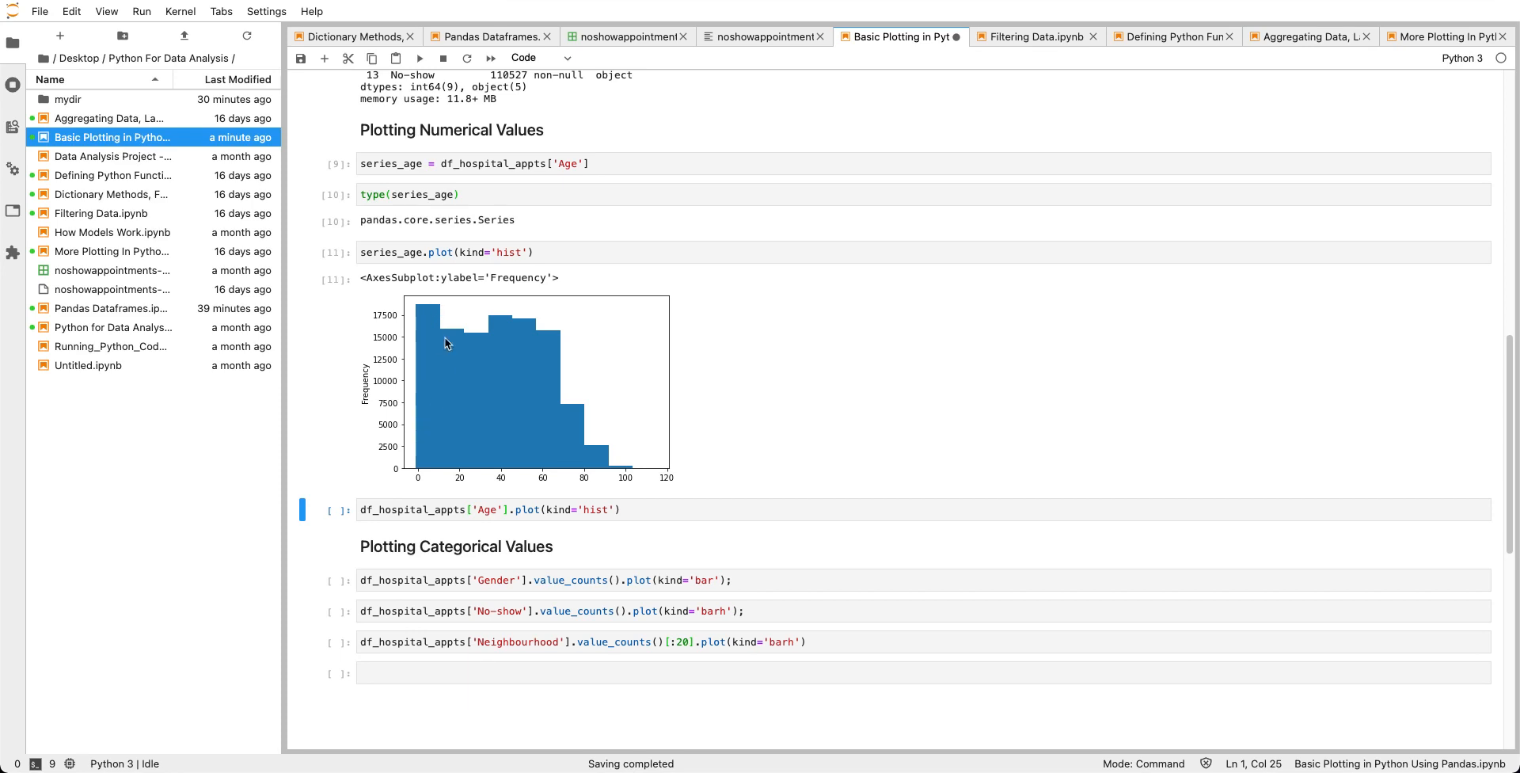
pyautogui.moveTo(451, 316)
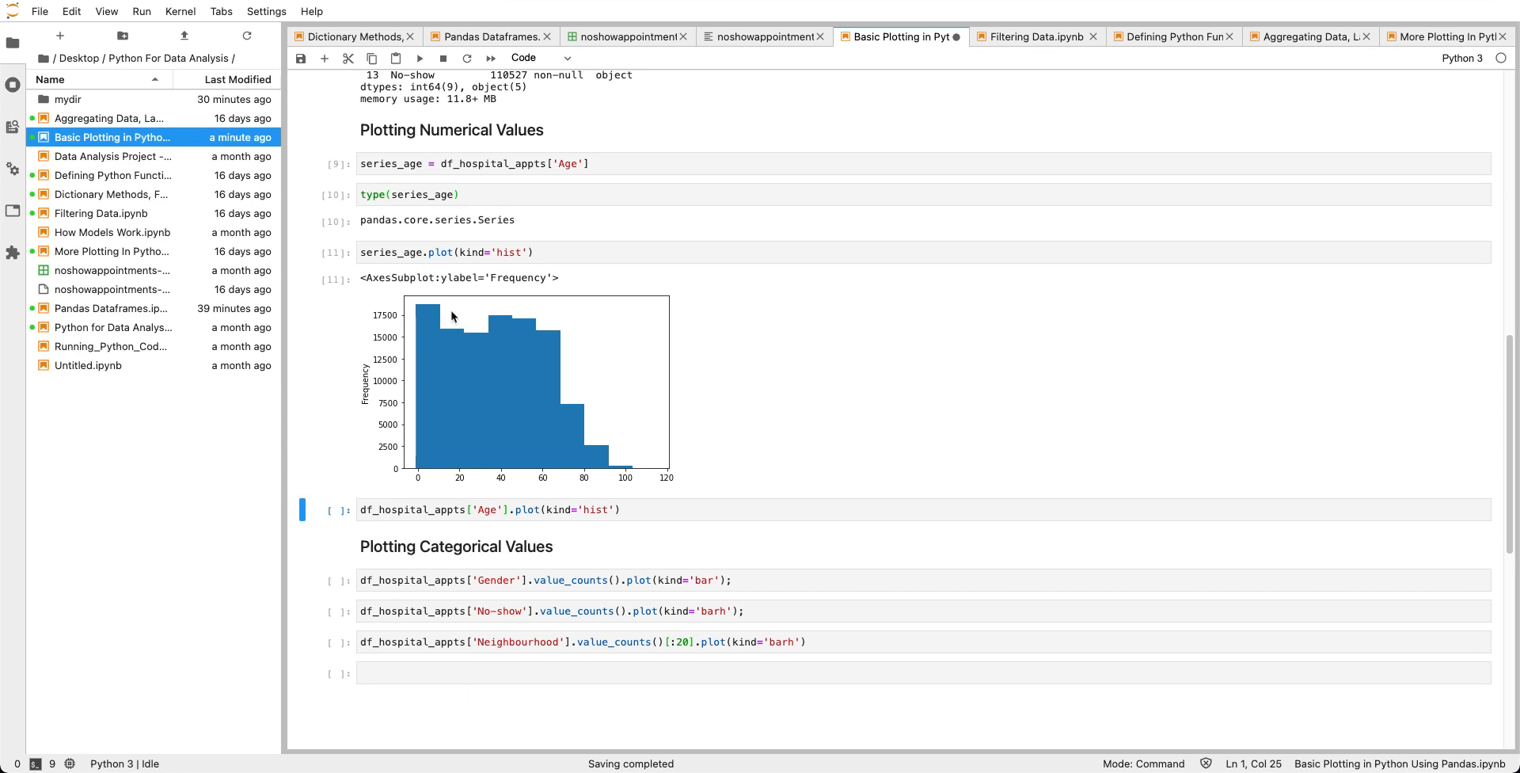
pyautogui.moveTo(414, 367)
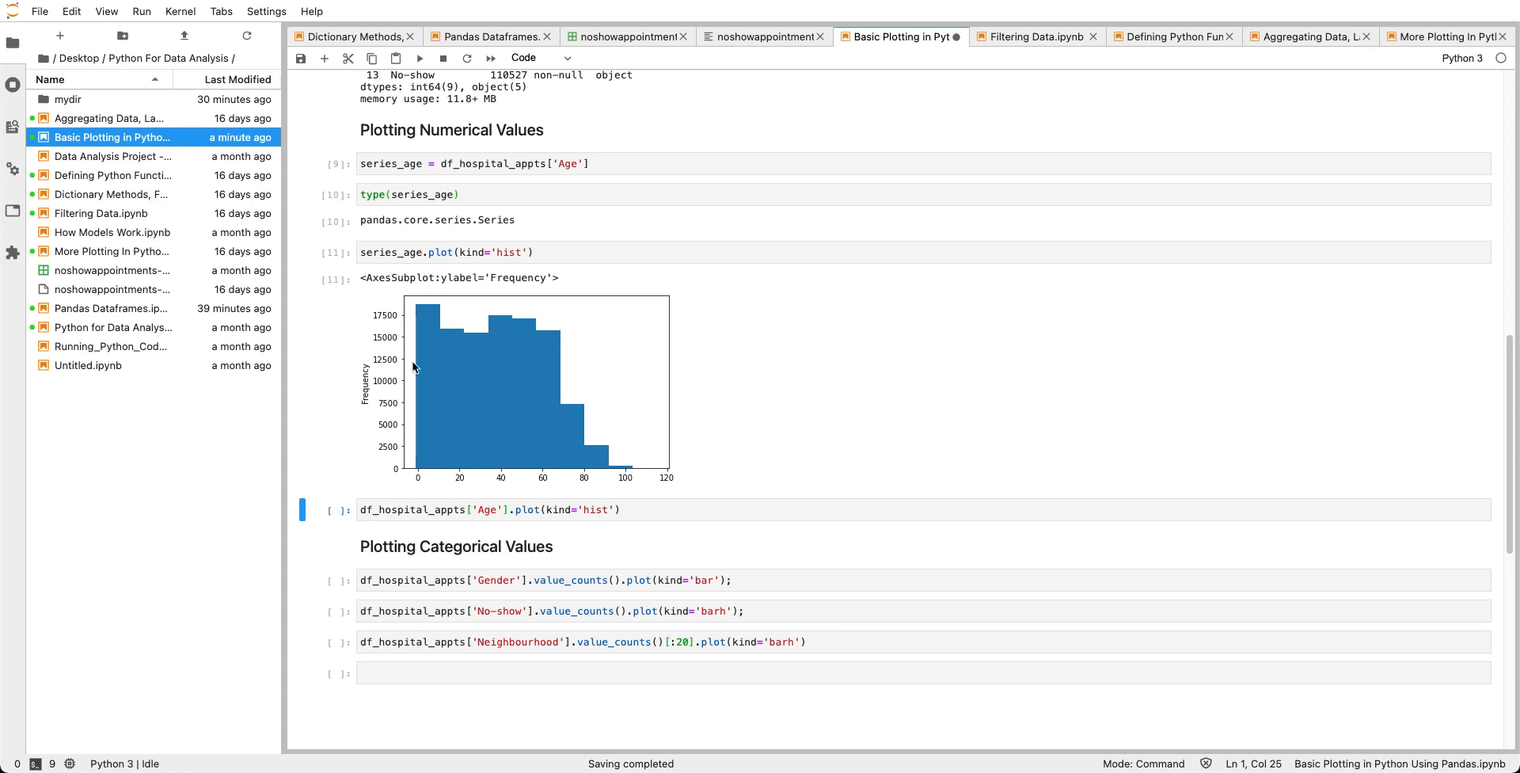
pyautogui.moveTo(427, 448)
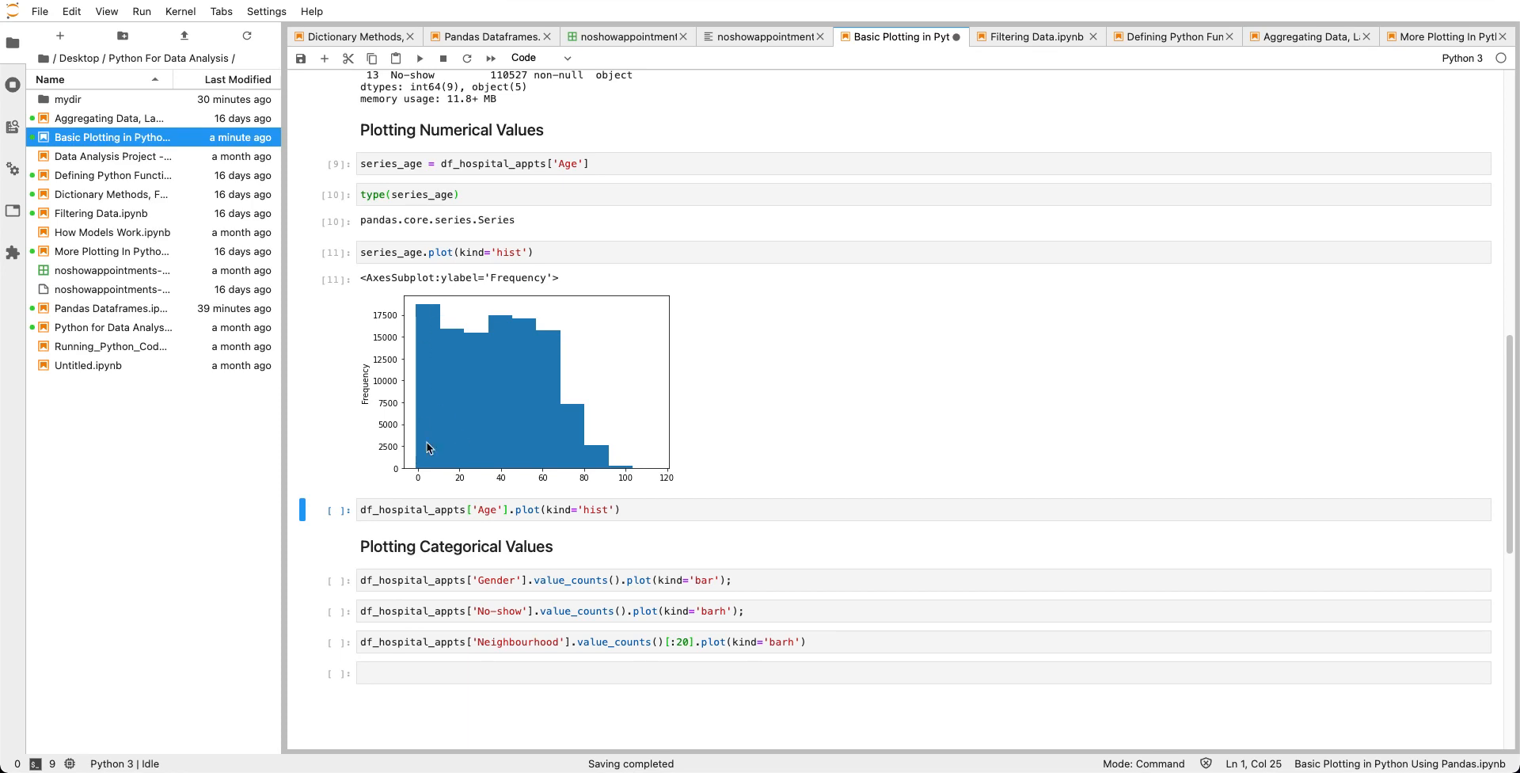
pyautogui.moveTo(511, 324)
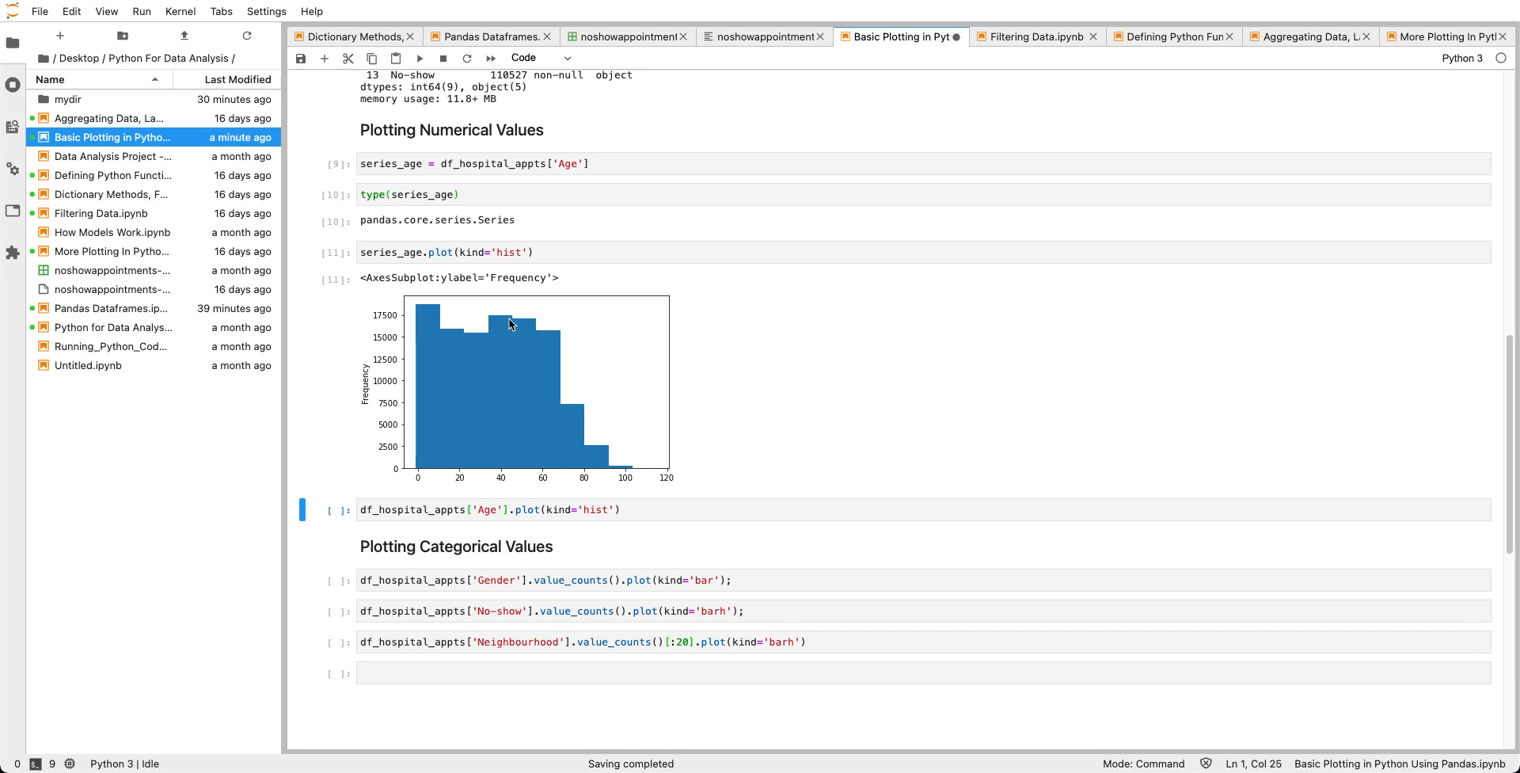
pyautogui.moveTo(487, 429)
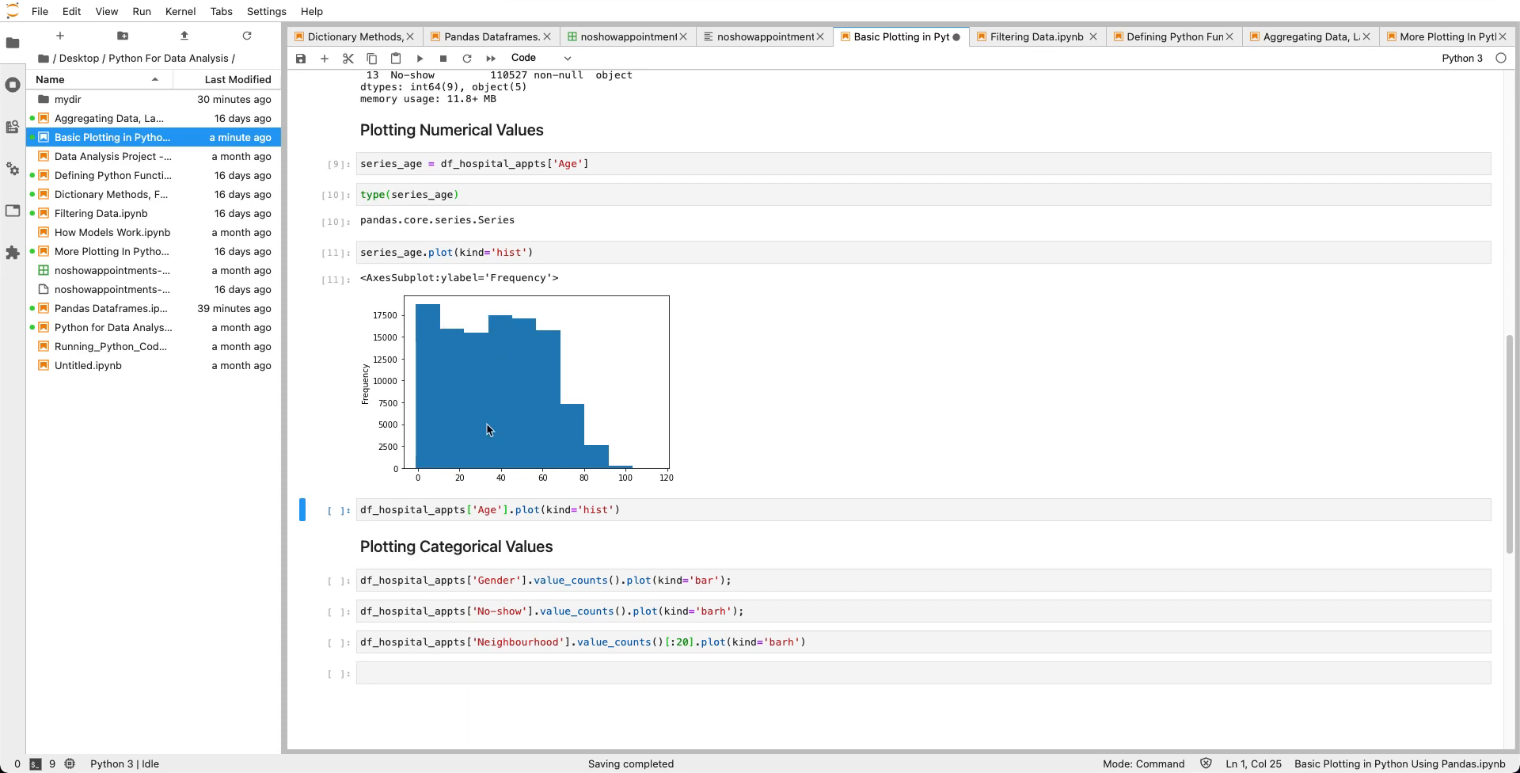
pyautogui.moveTo(497, 341)
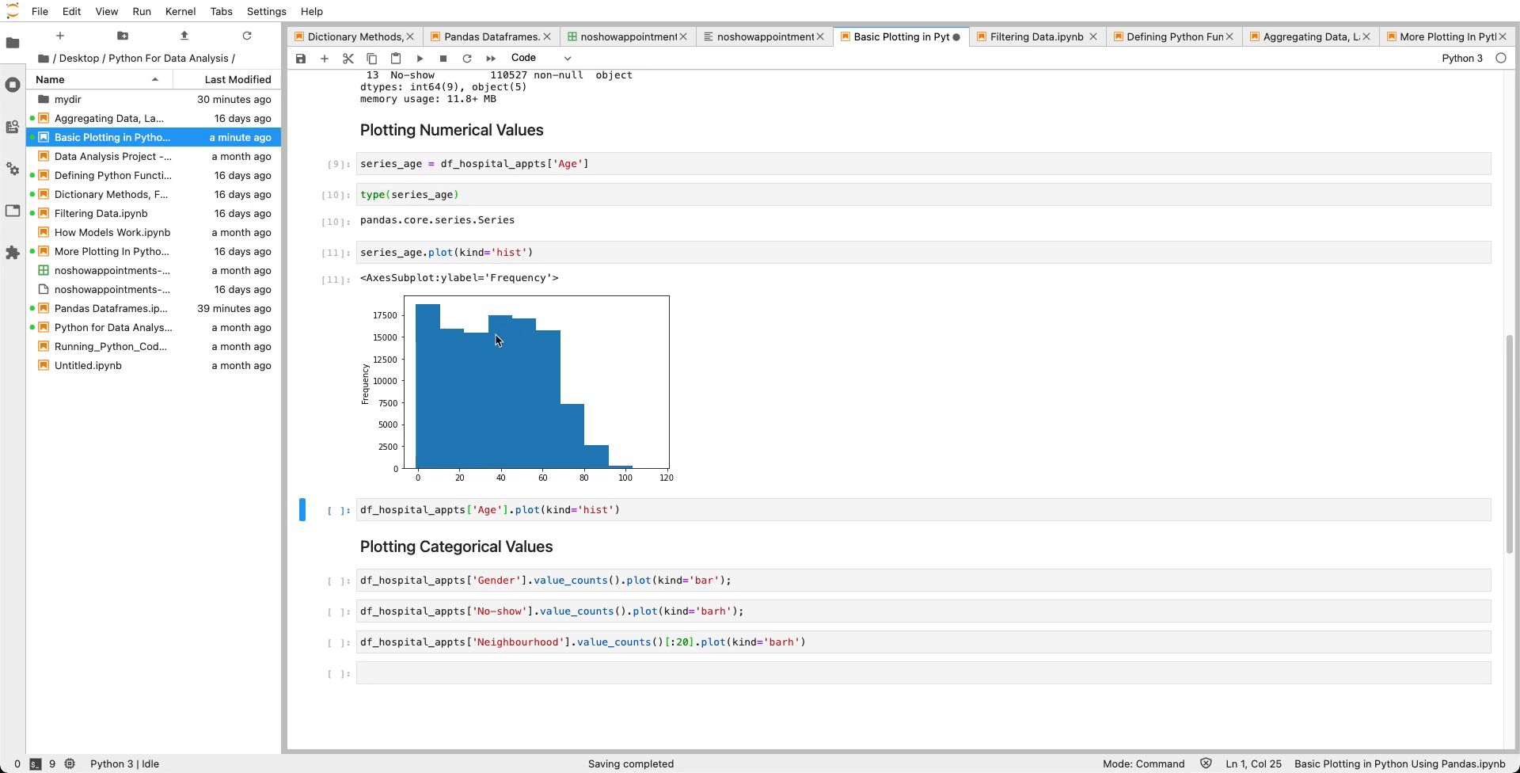
pyautogui.moveTo(514, 316)
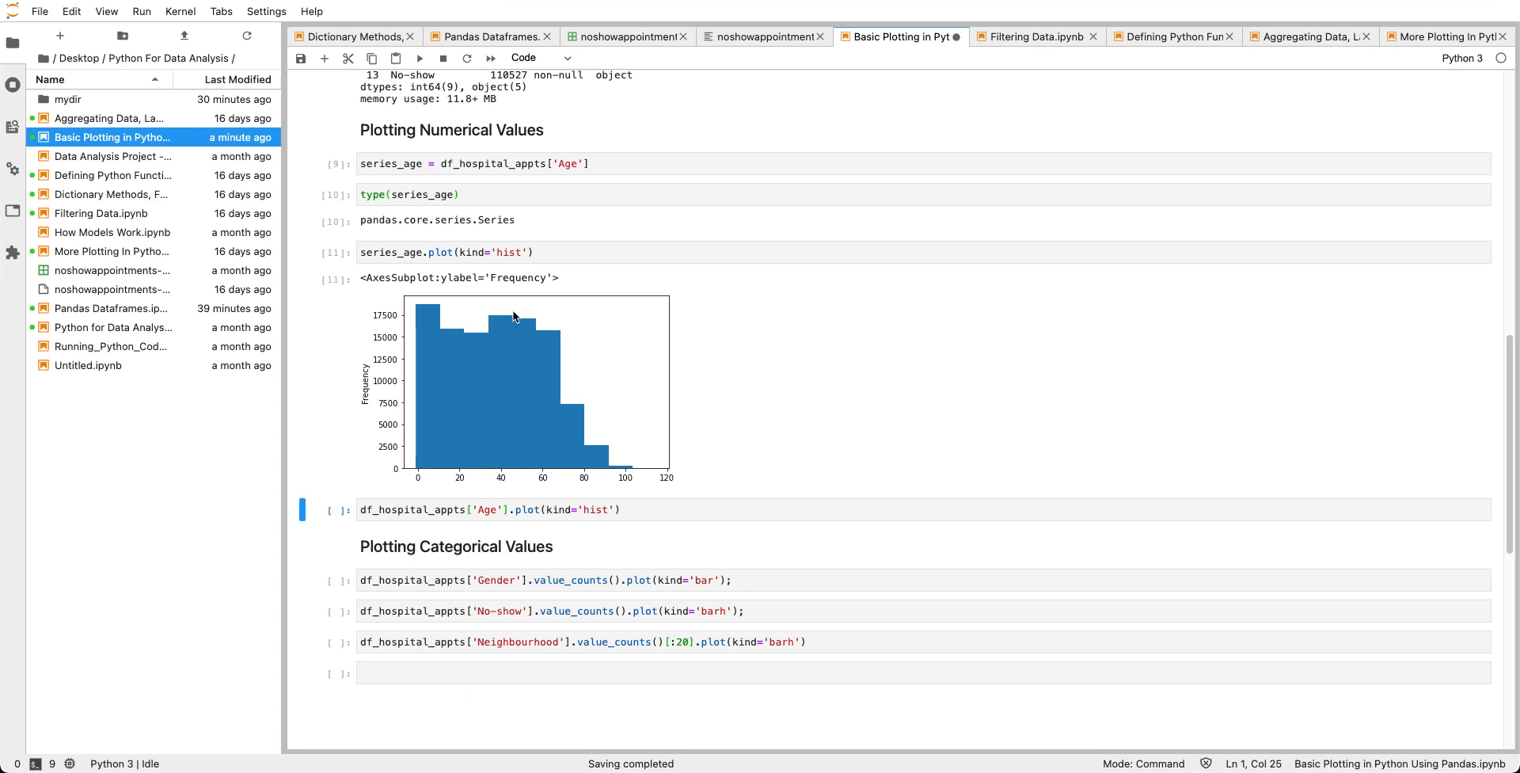
pyautogui.moveTo(549, 338)
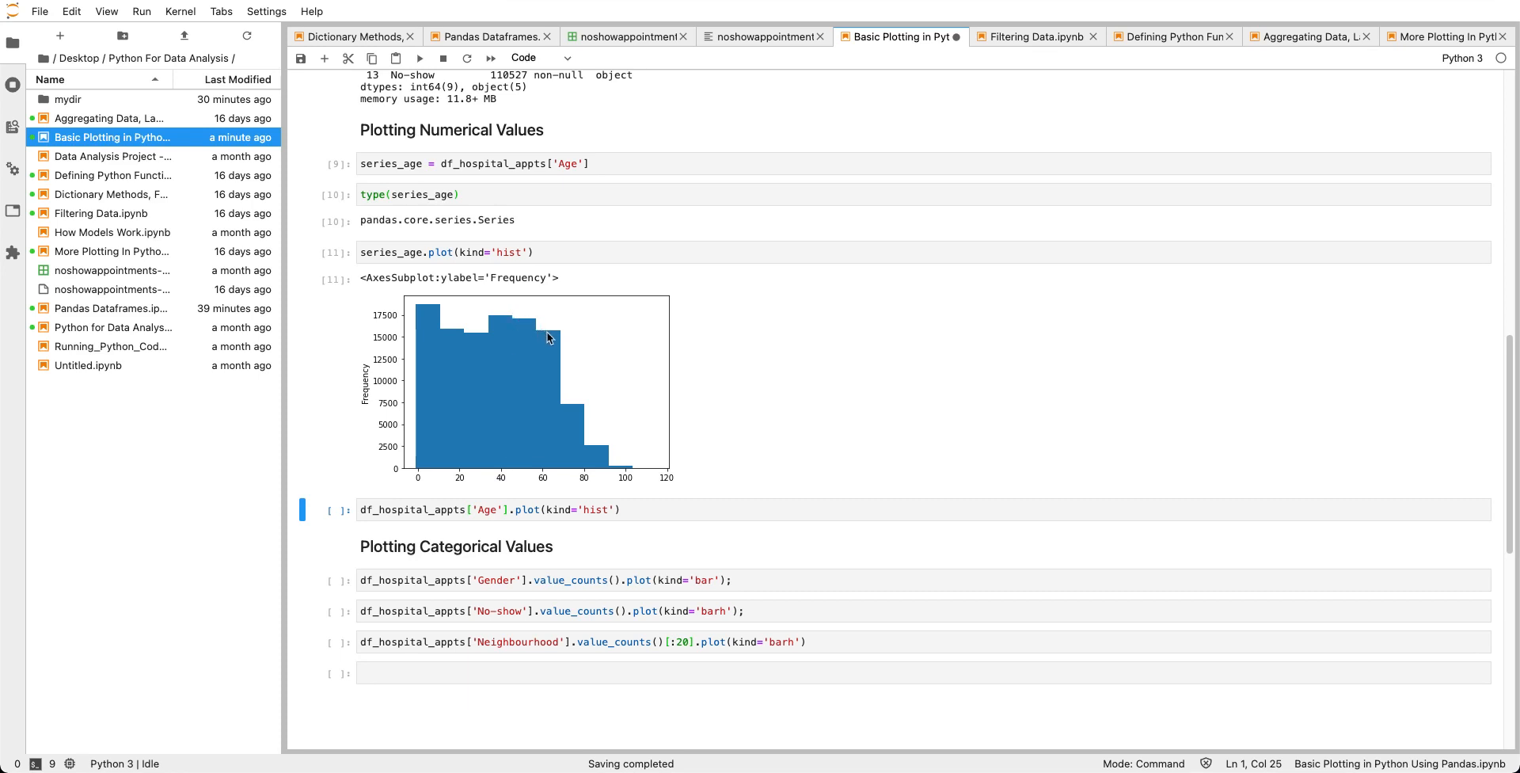
pyautogui.moveTo(468, 299)
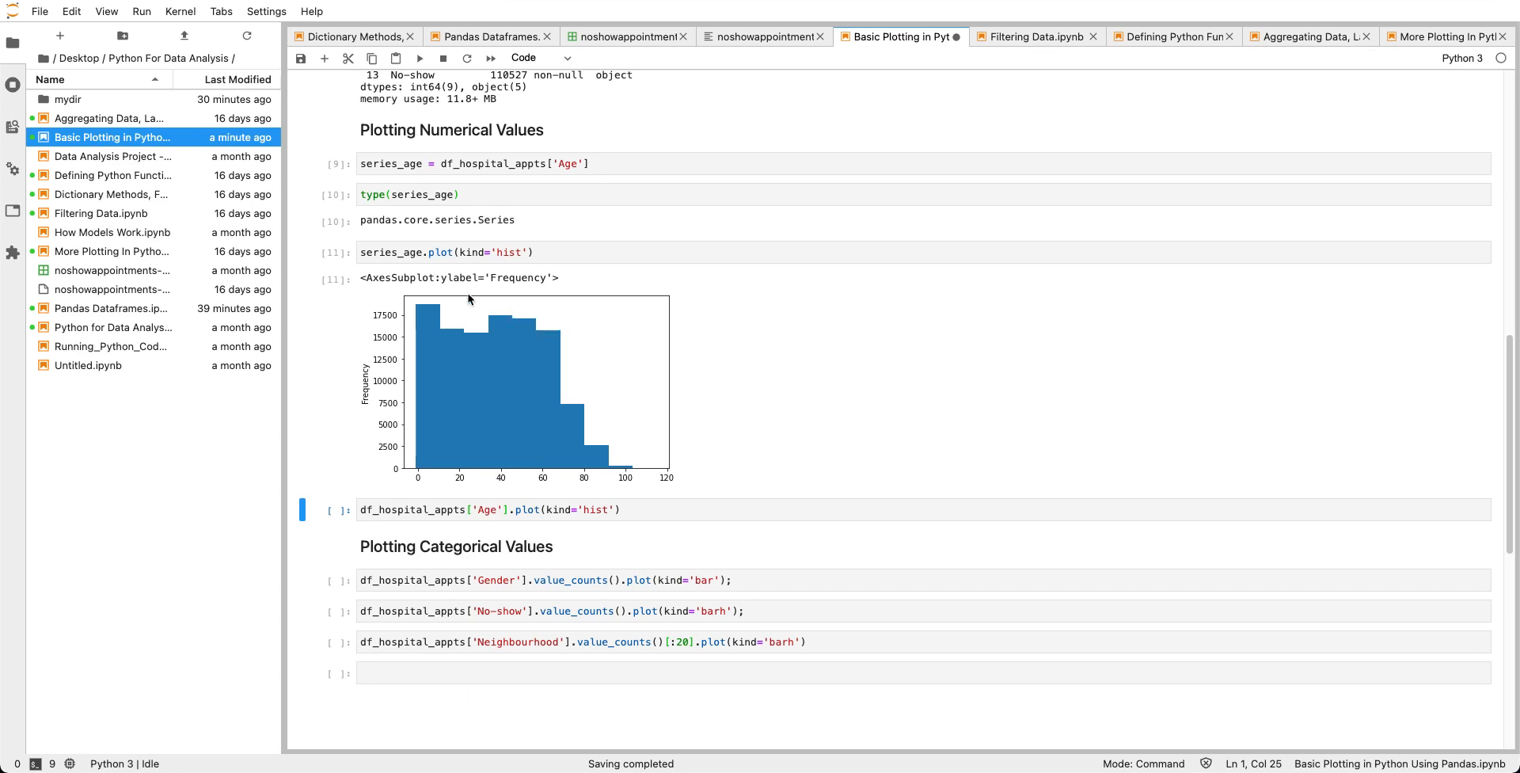
pyautogui.moveTo(588, 422)
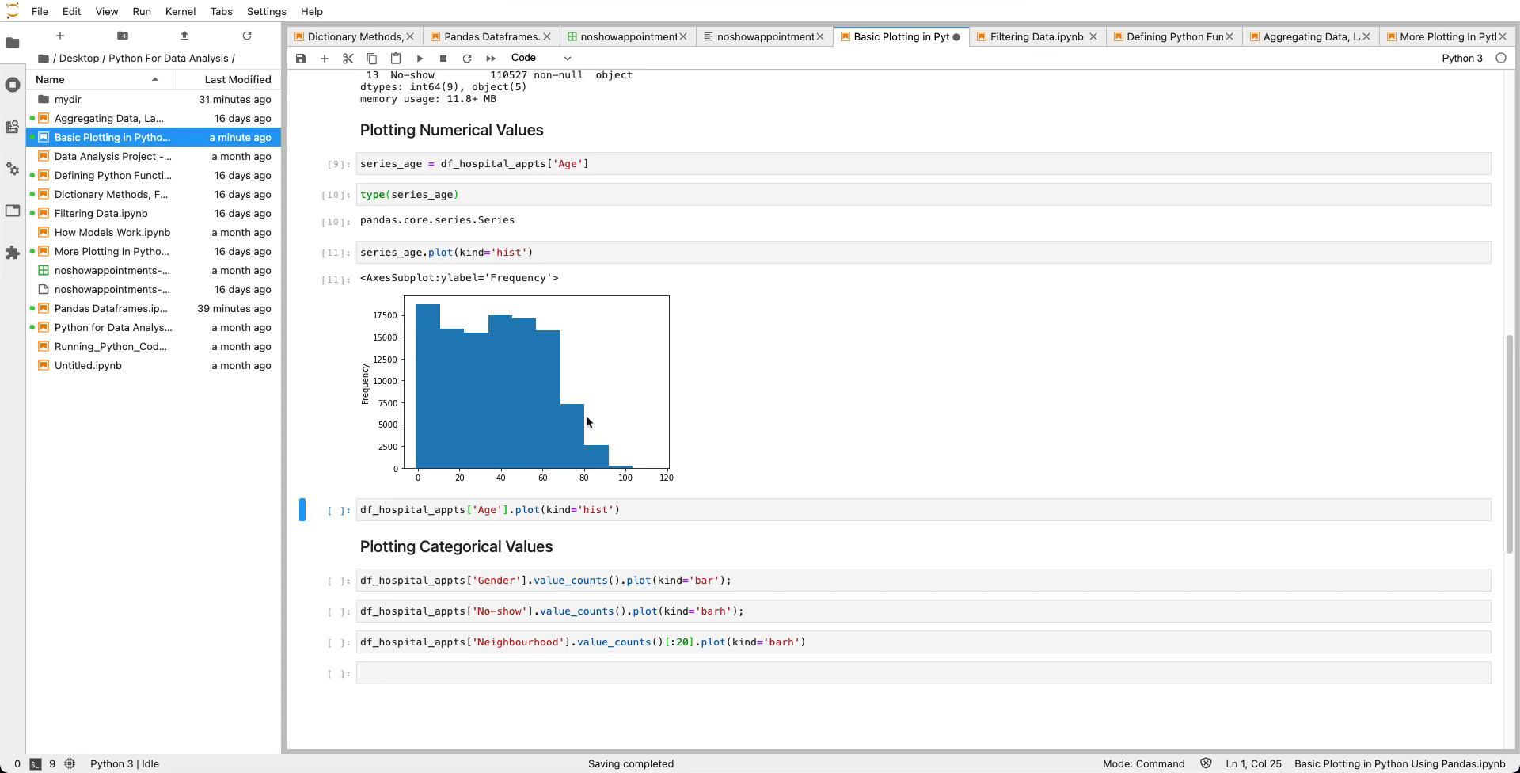
pyautogui.moveTo(567, 446)
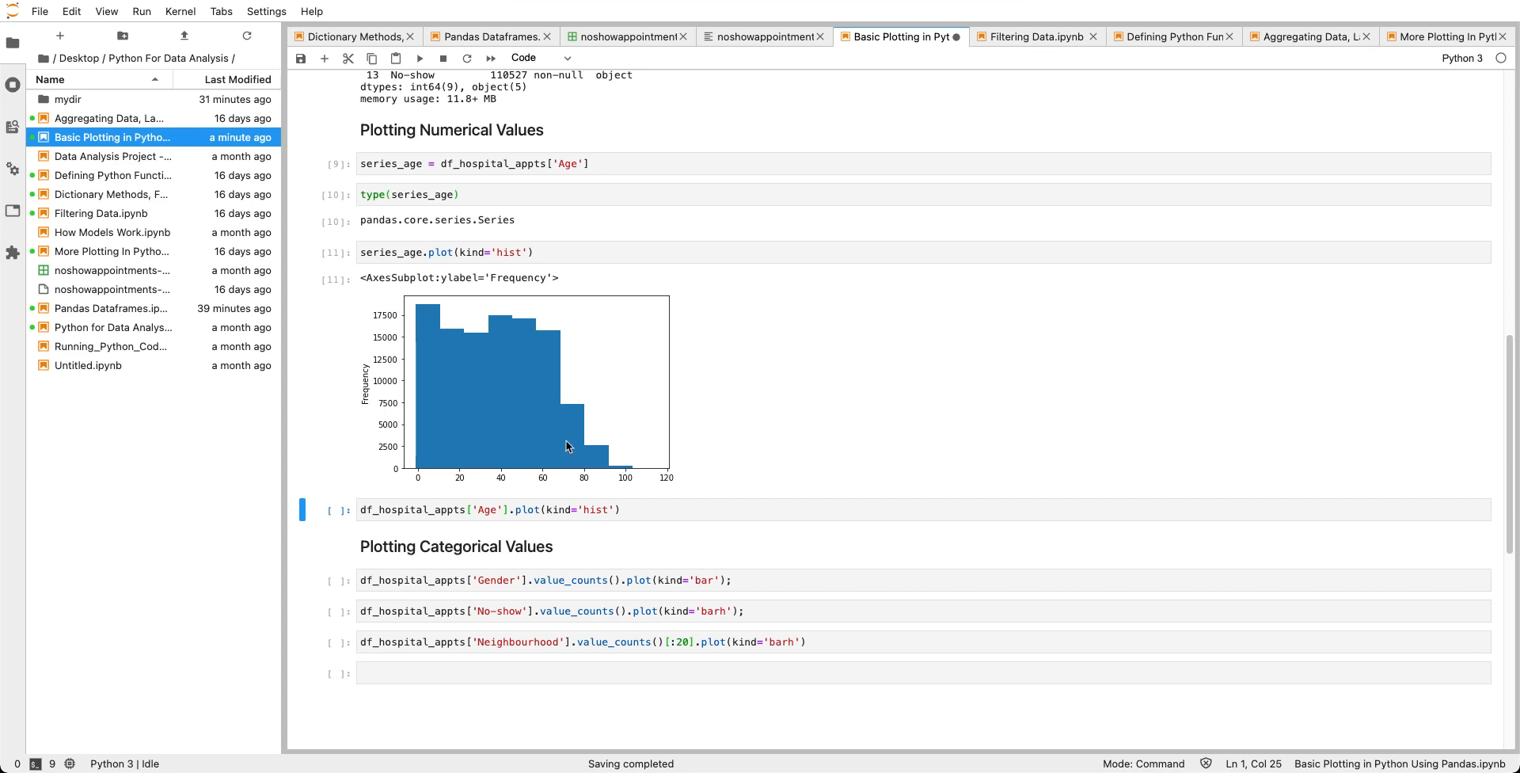
pyautogui.moveTo(539, 432)
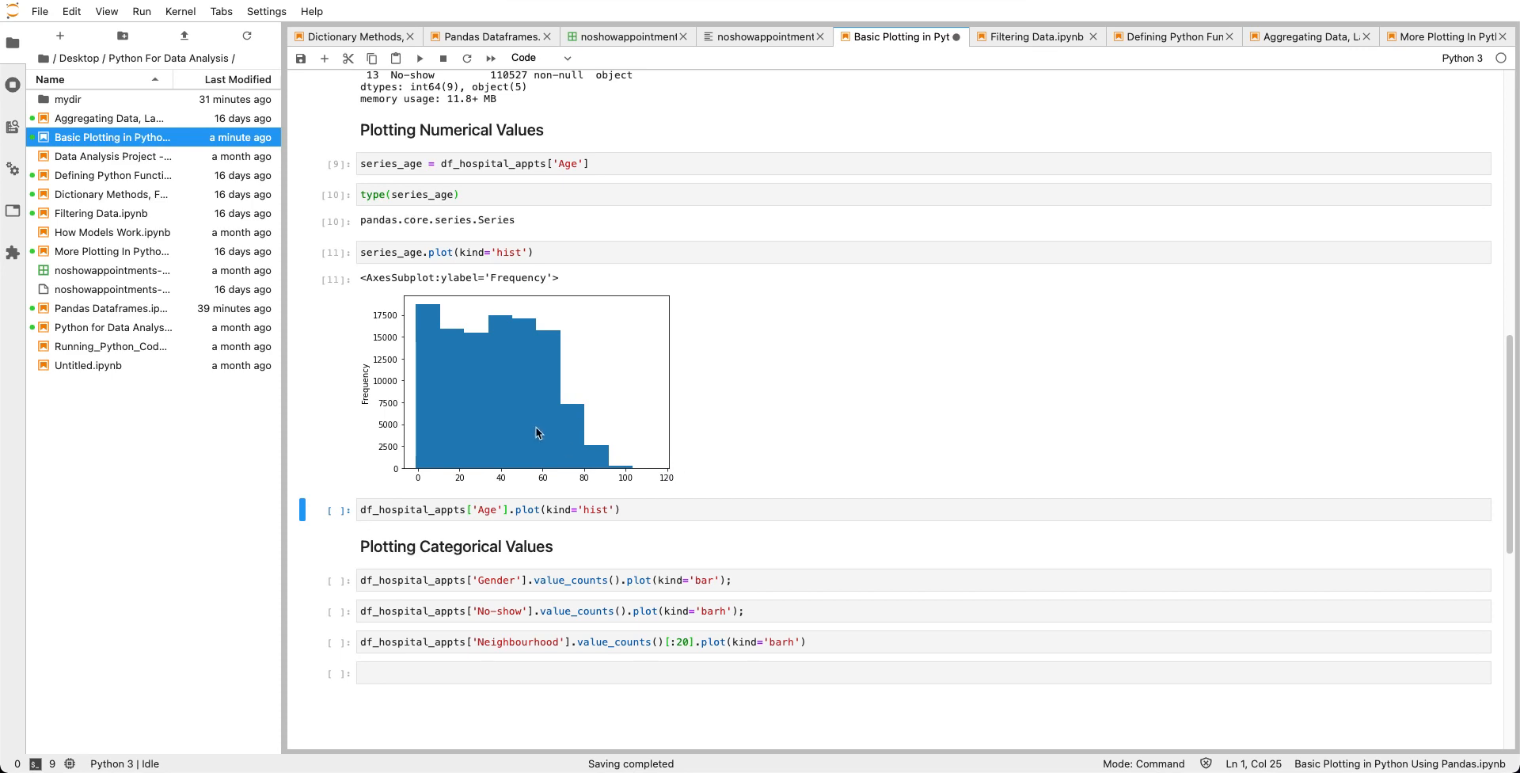
# Add a semicolon, 'Freq' and 'Ages' axis labels, and an 'Age Histogram' title.
pyautogui.click(555, 252)
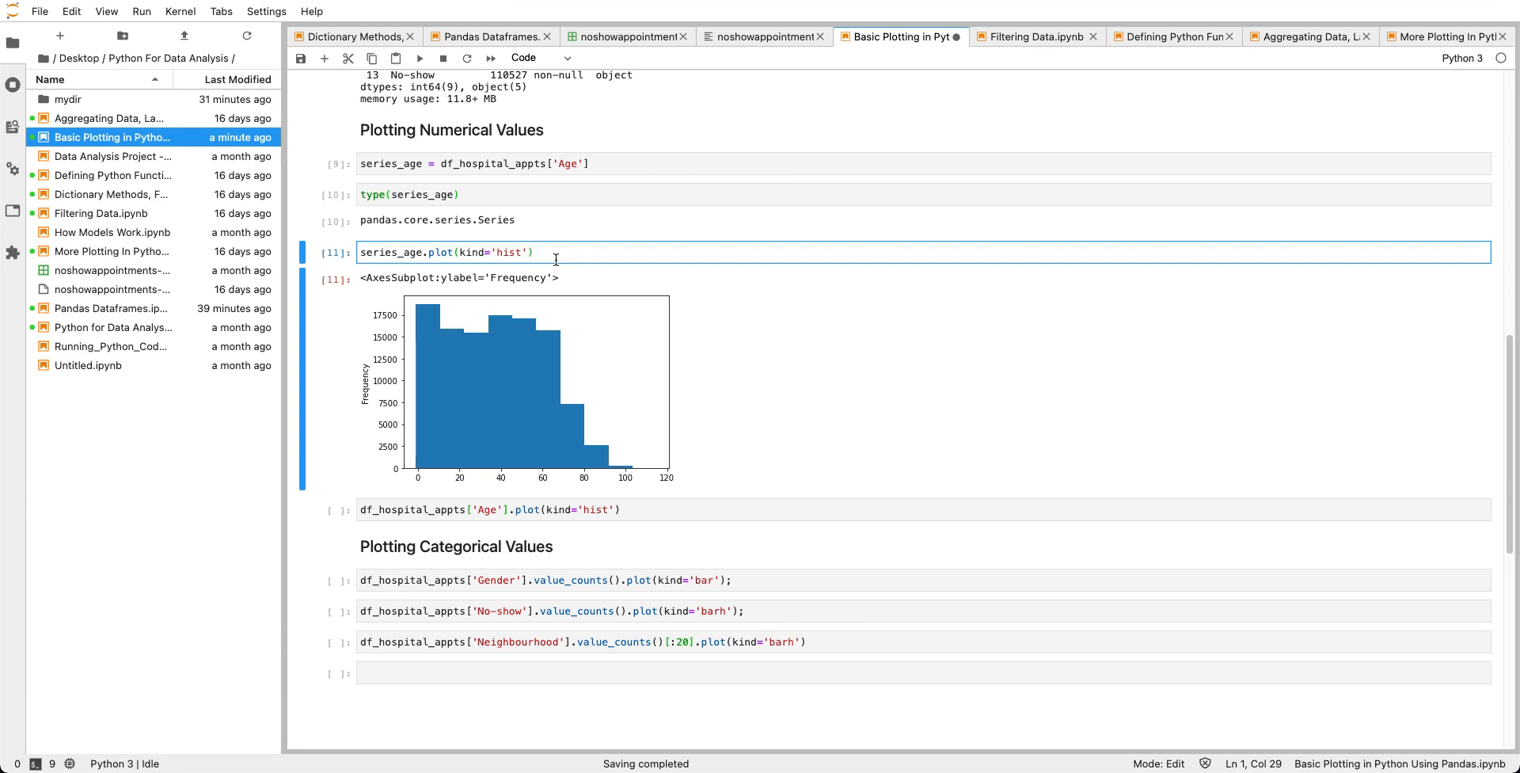
pyautogui.moveTo(566, 281)
pyautogui.write(';')
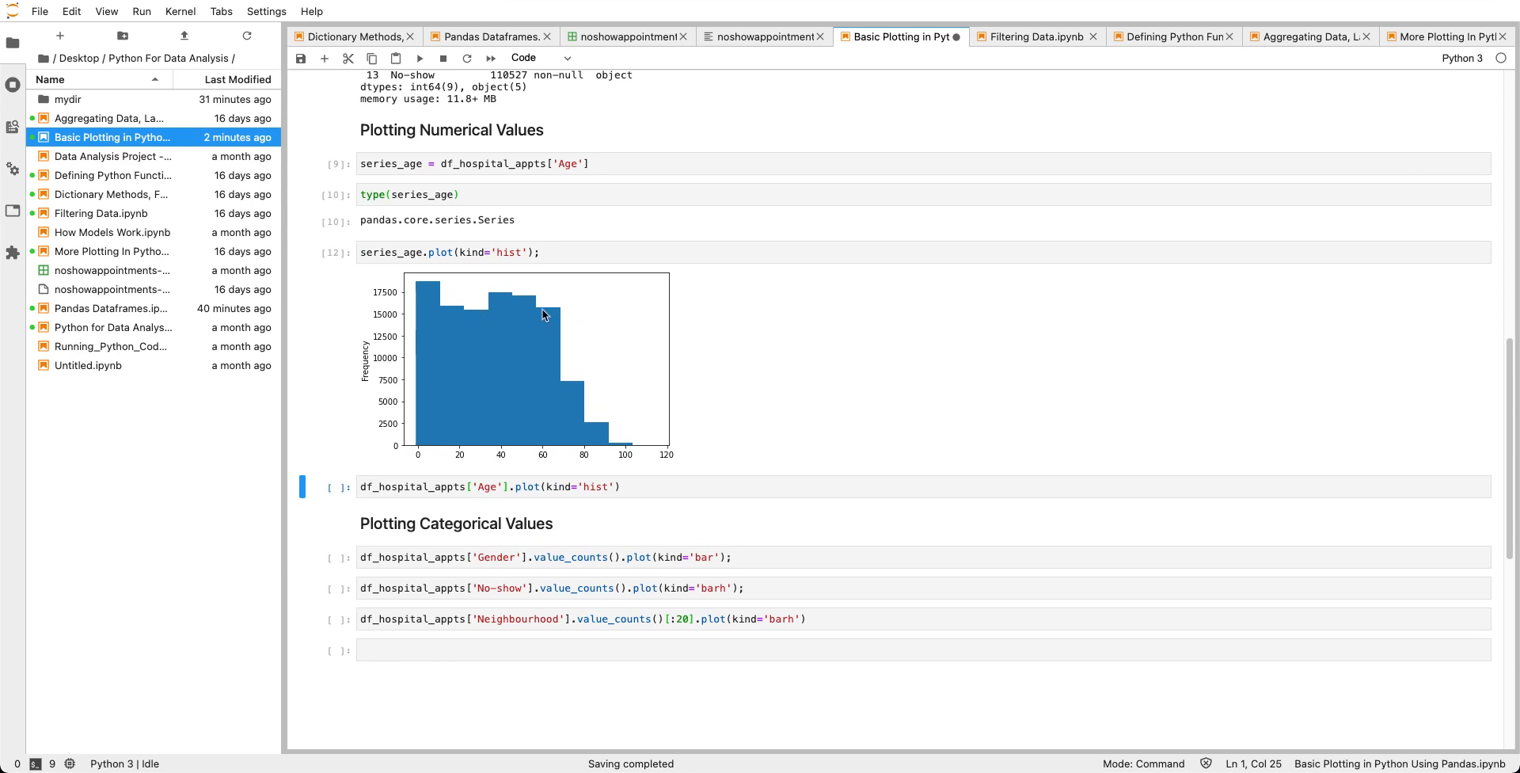
pyautogui.moveTo(592, 272)
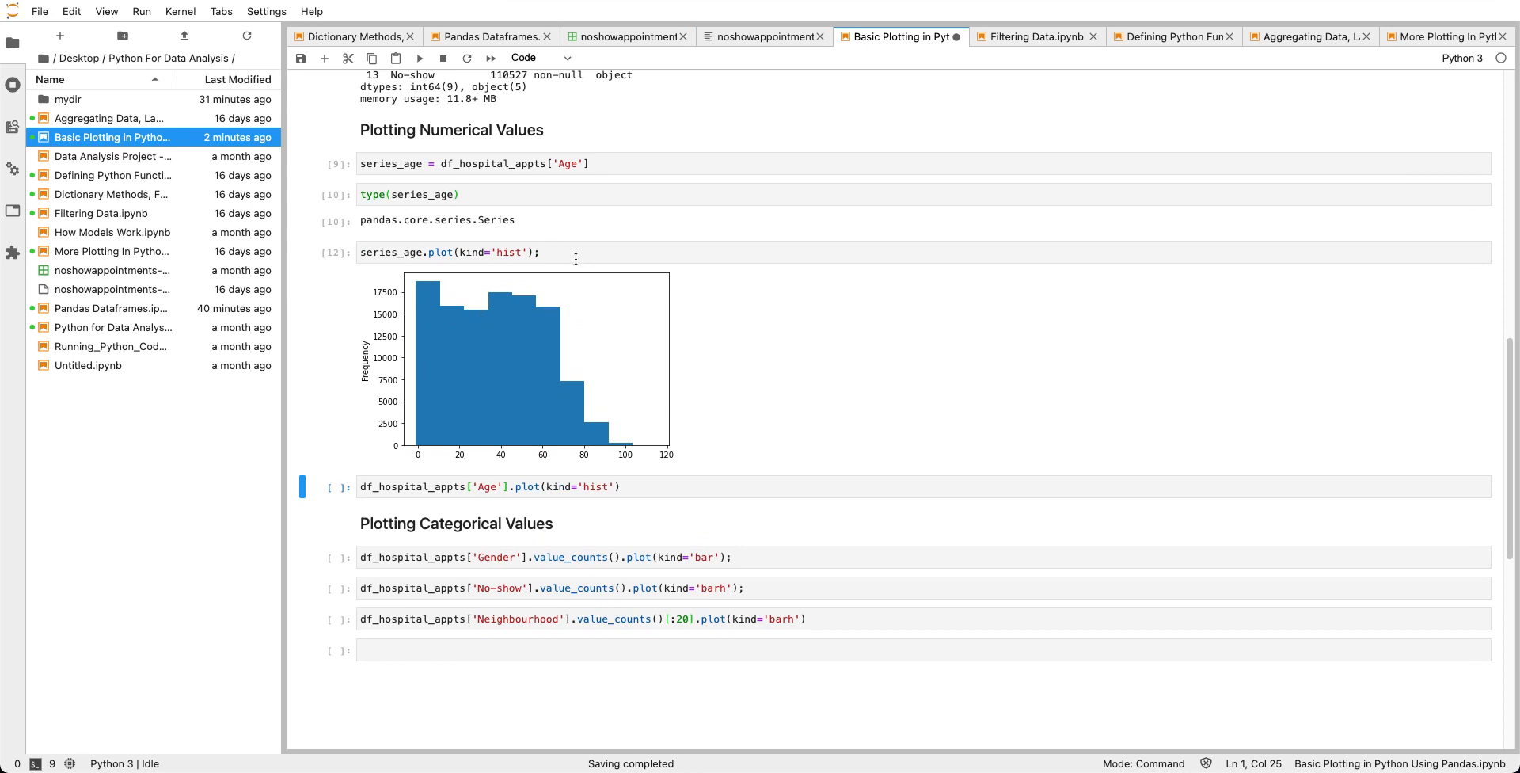
pyautogui.click(575, 252)
pyautogui.write("plt.ylabel('Freq'), plt.xlabel('Ages'), plt.title('Age Histogram');")
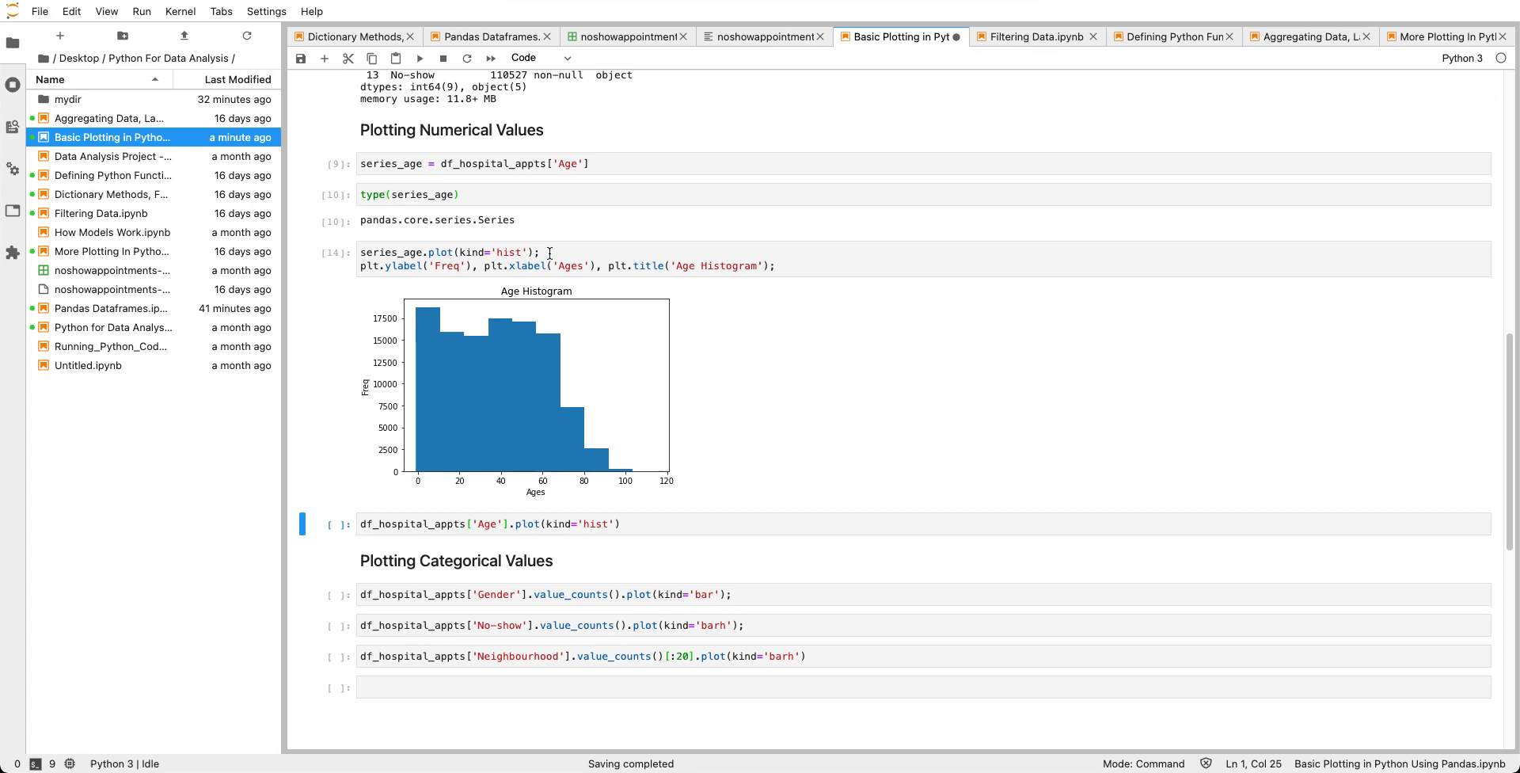
# Insert a blank line after the plot call in the histogram cell.
pyautogui.click(505, 523)
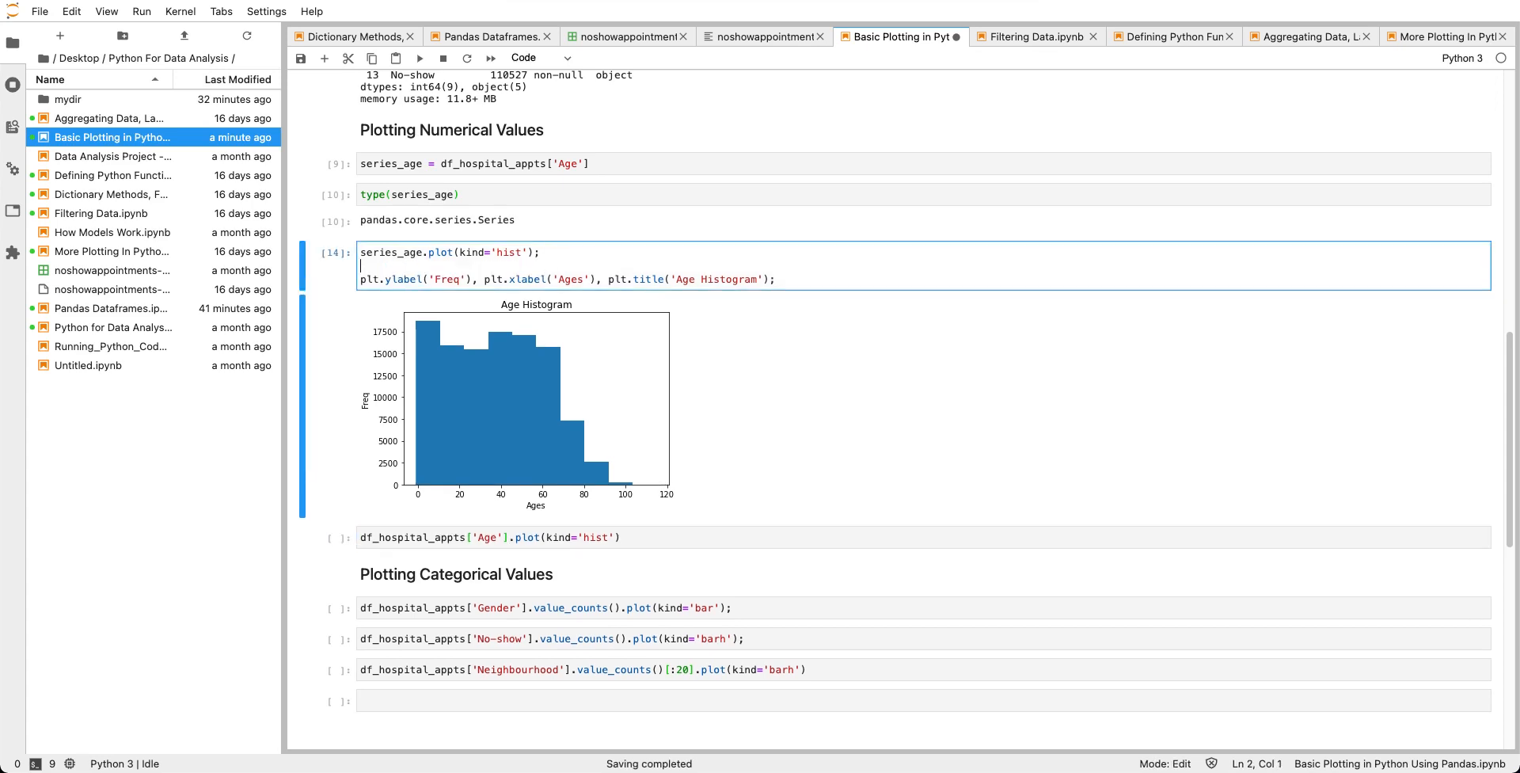
pyautogui.moveTo(402, 381)
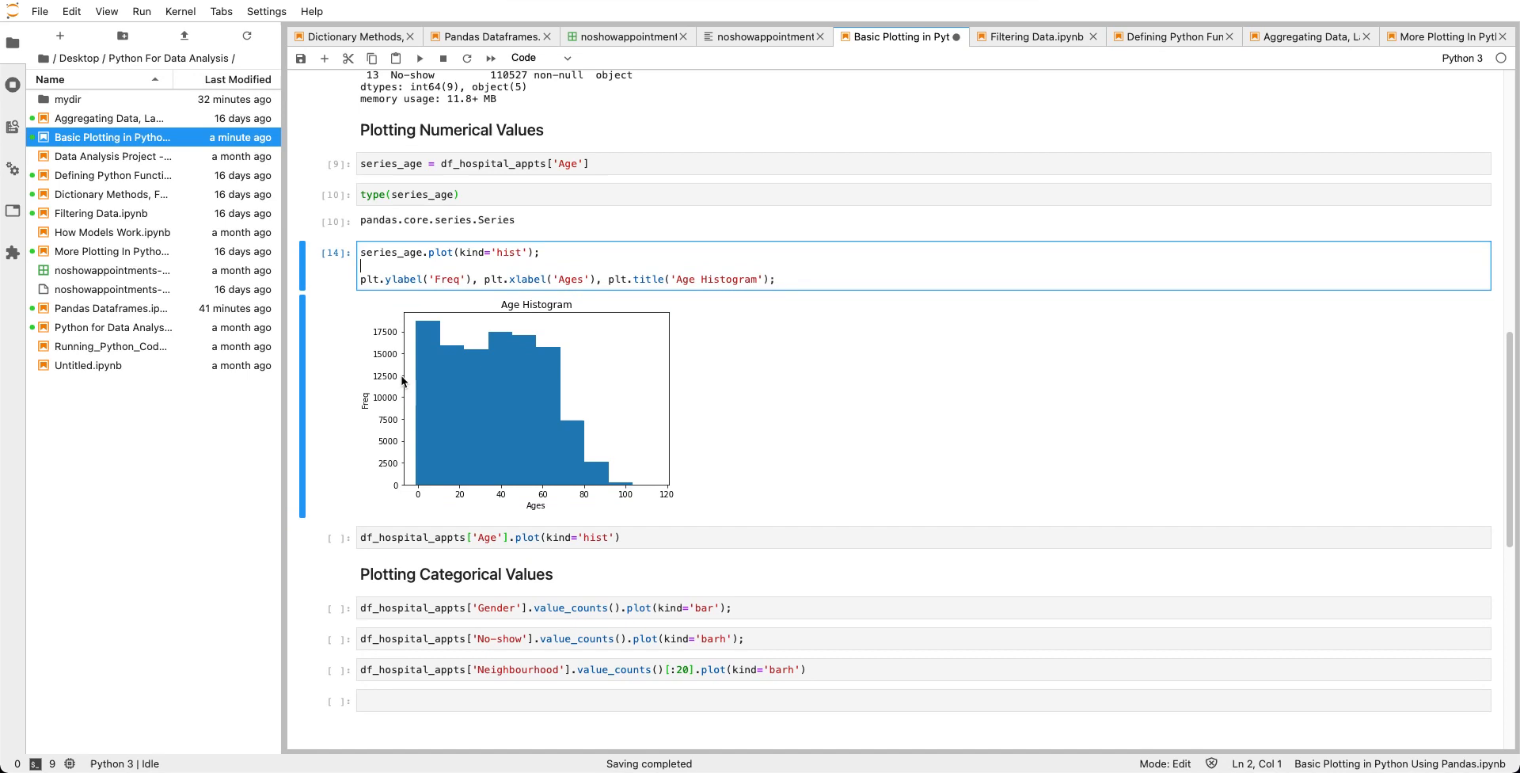
pyautogui.moveTo(555, 479)
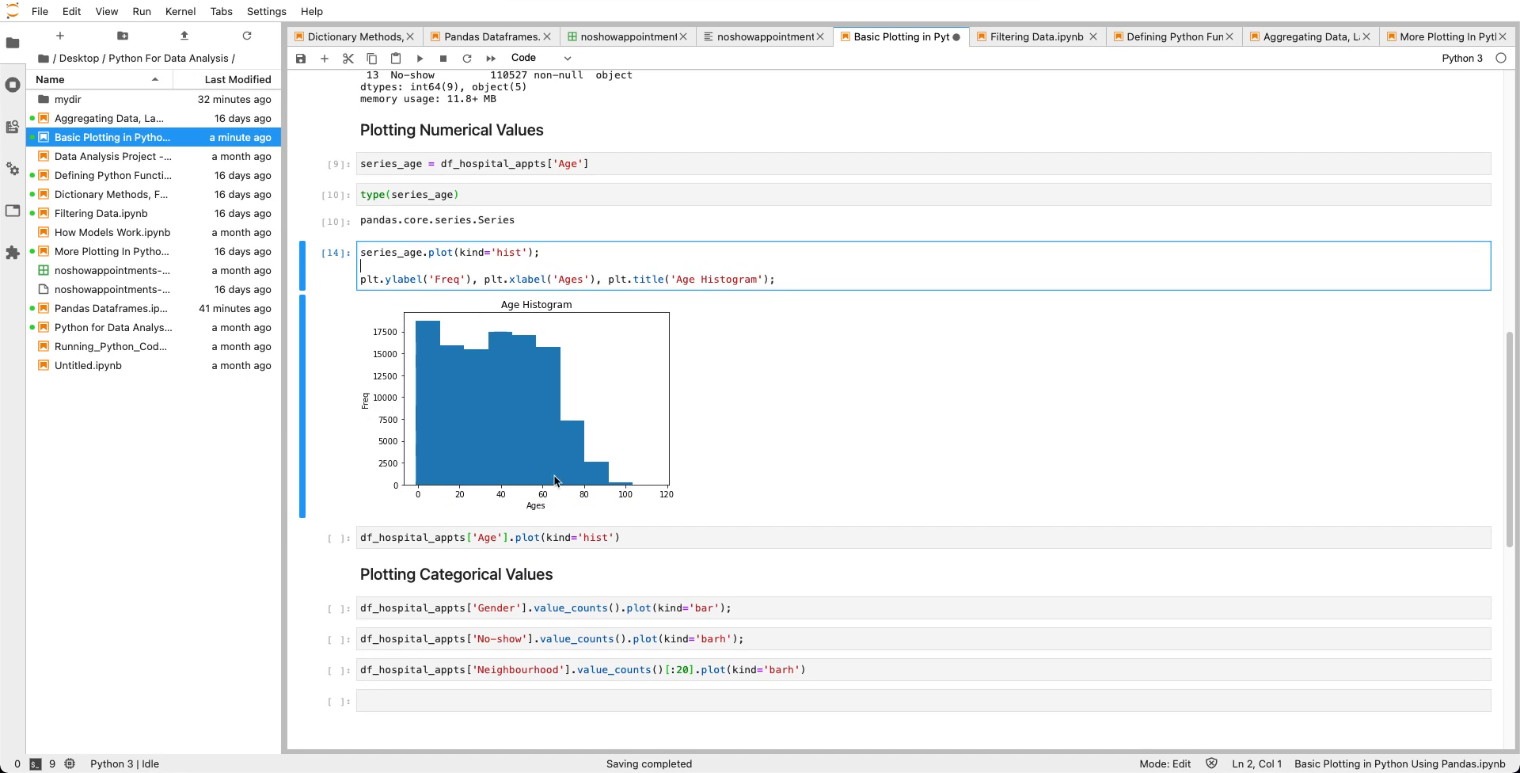
pyautogui.moveTo(538, 308)
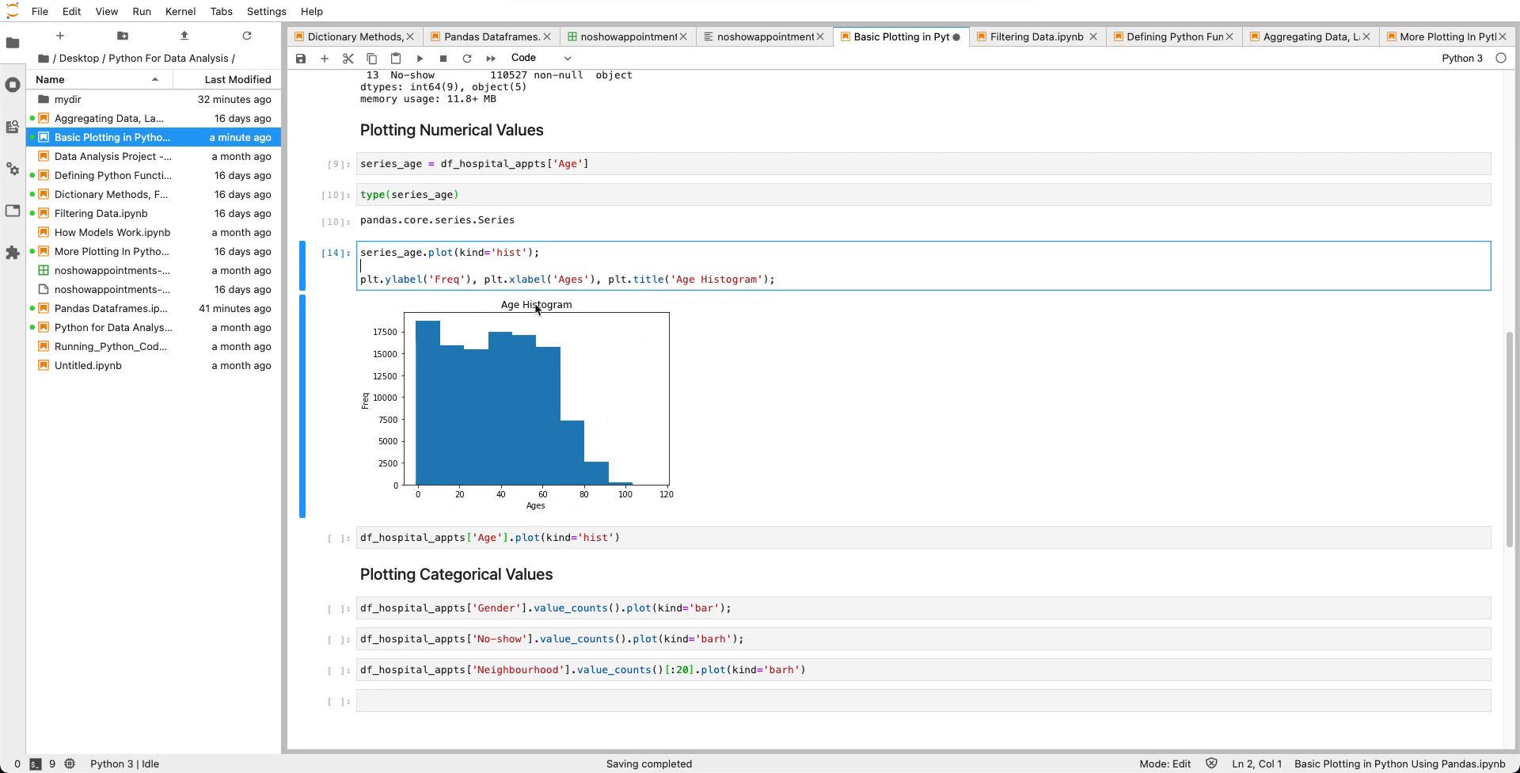
pyautogui.moveTo(531, 314)
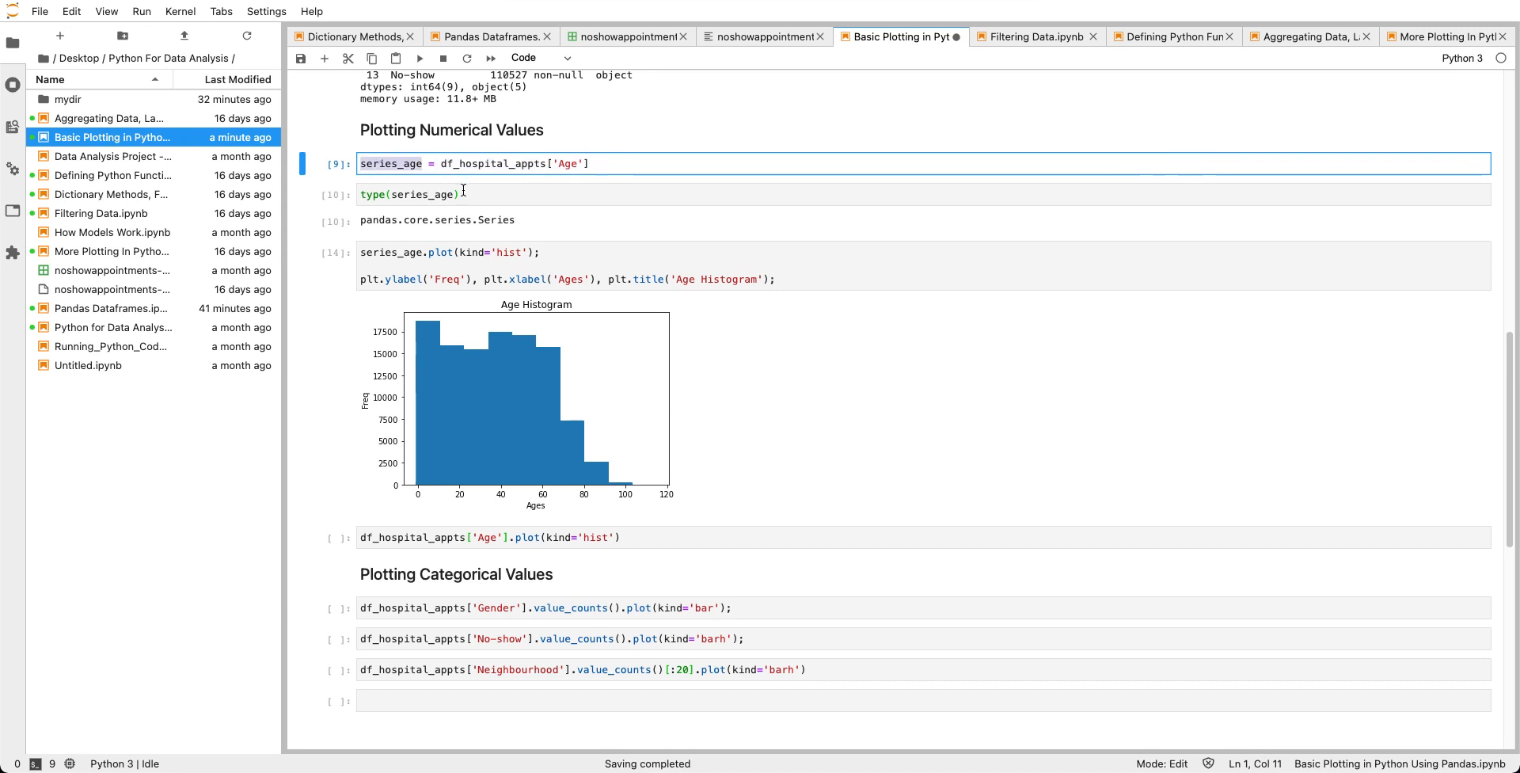
pyautogui.moveTo(367, 539)
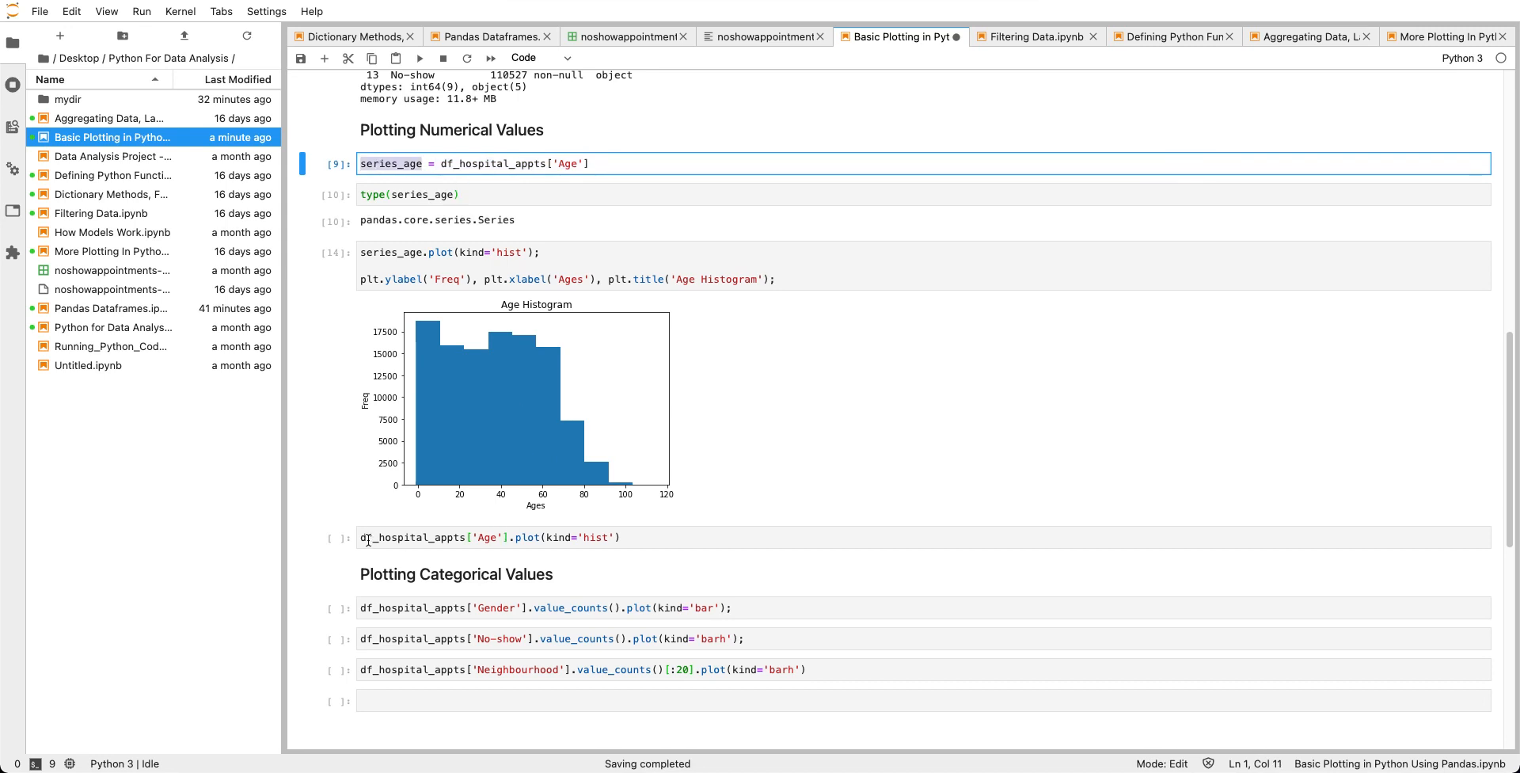
# Rerun df_hospital_appts['Age'].plot(kind='hist') with a trailing semicolon.
pyautogui.click(488, 537)
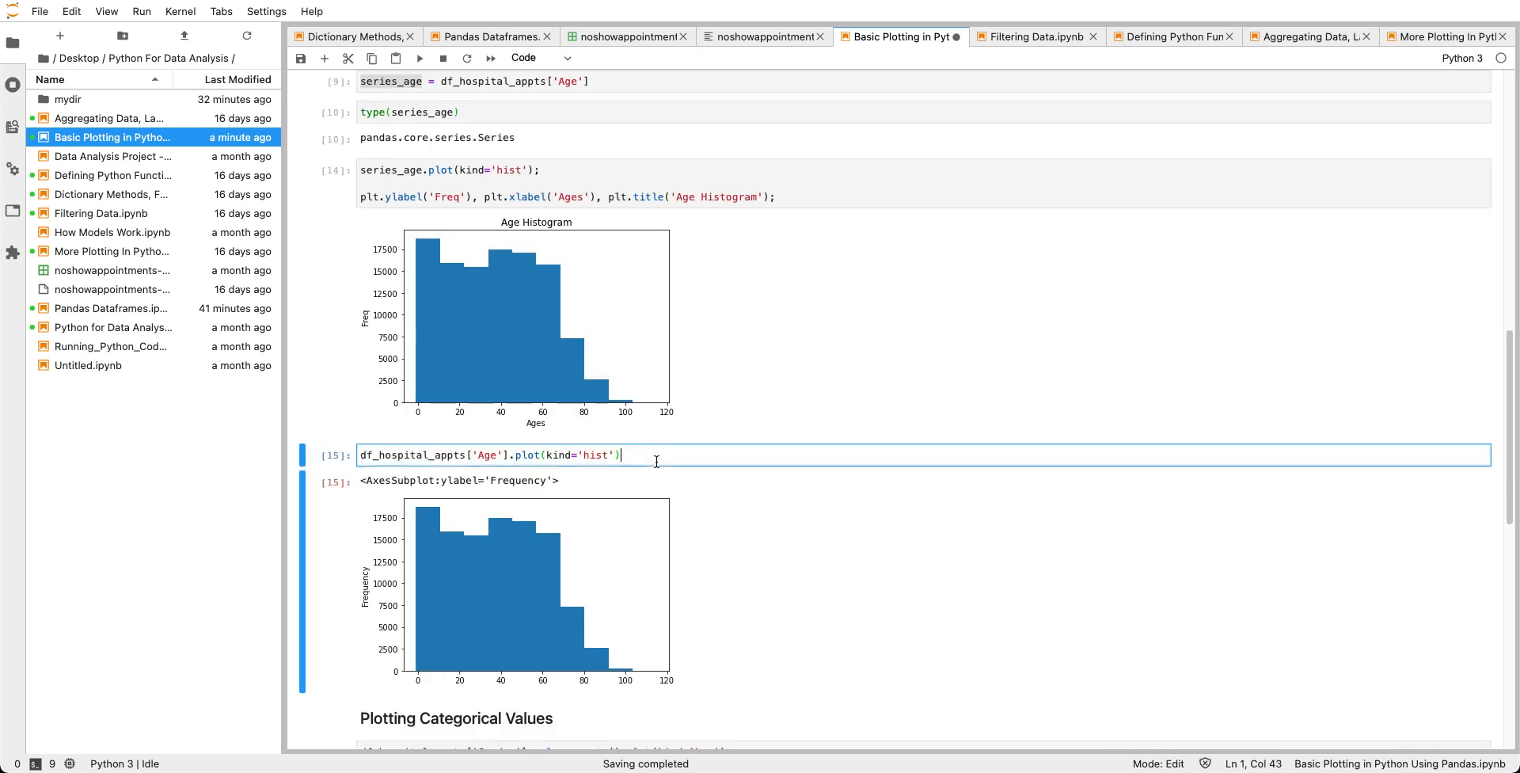
pyautogui.press('shift+enter')
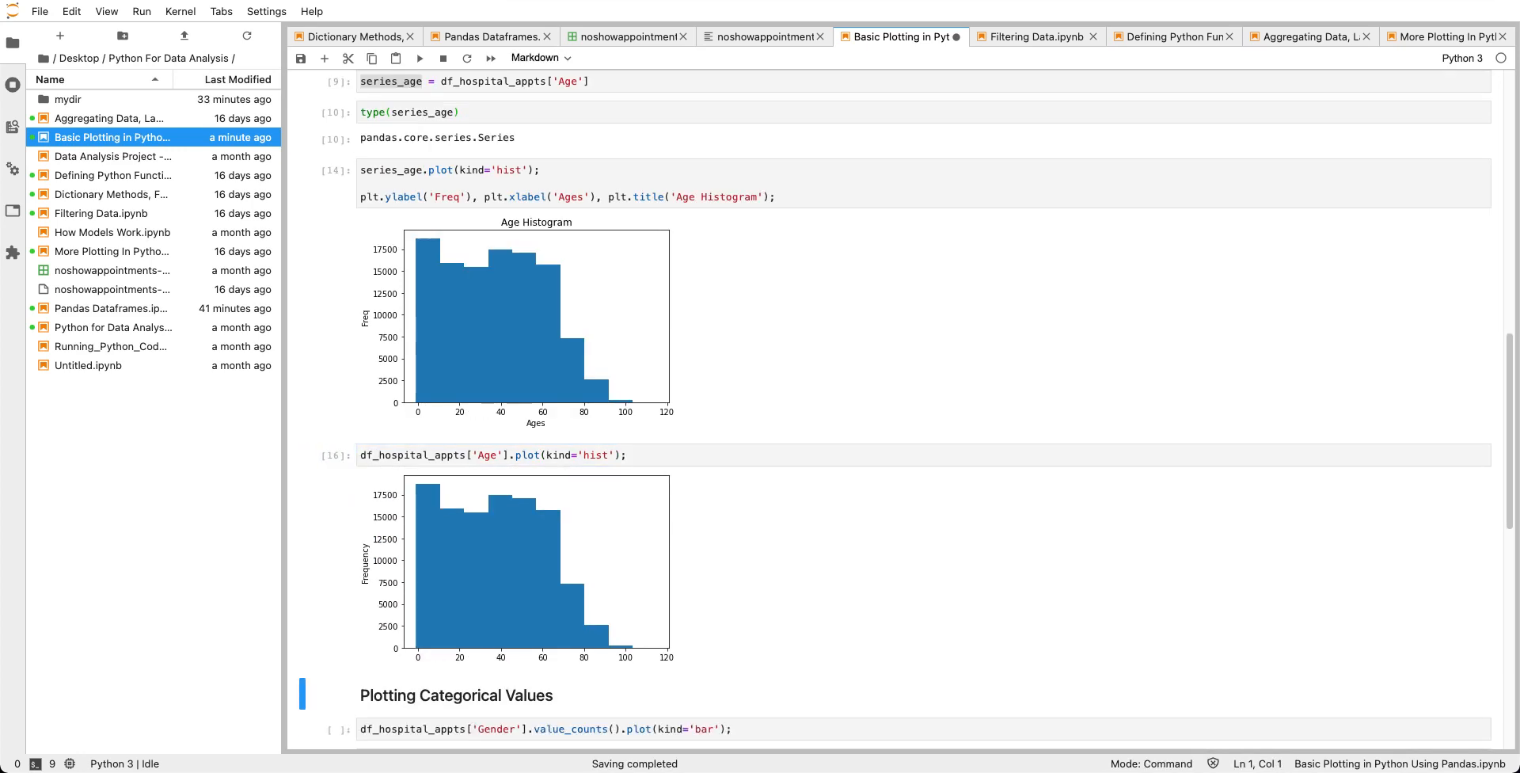
pyautogui.click(487, 197)
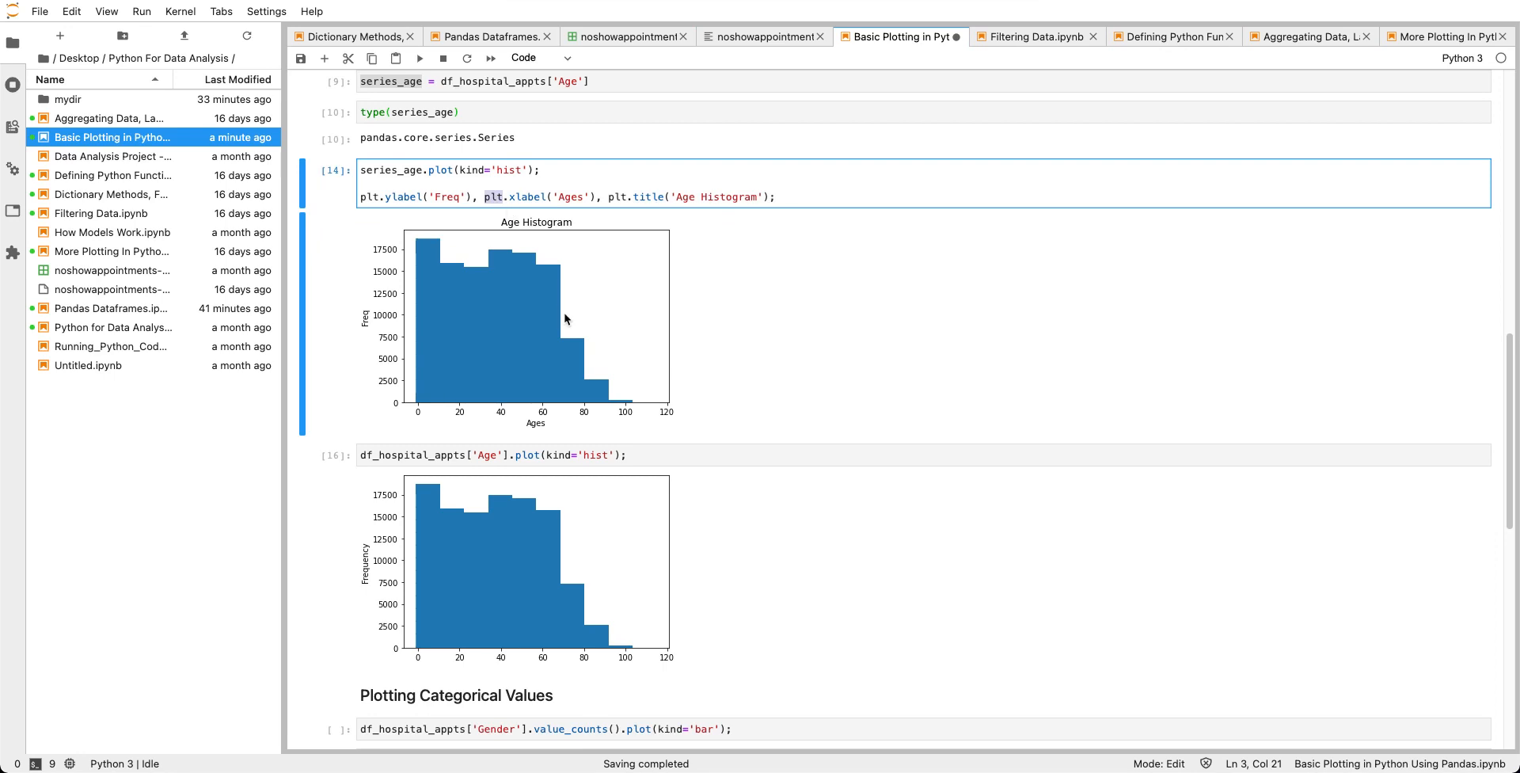
pyautogui.moveTo(459, 616)
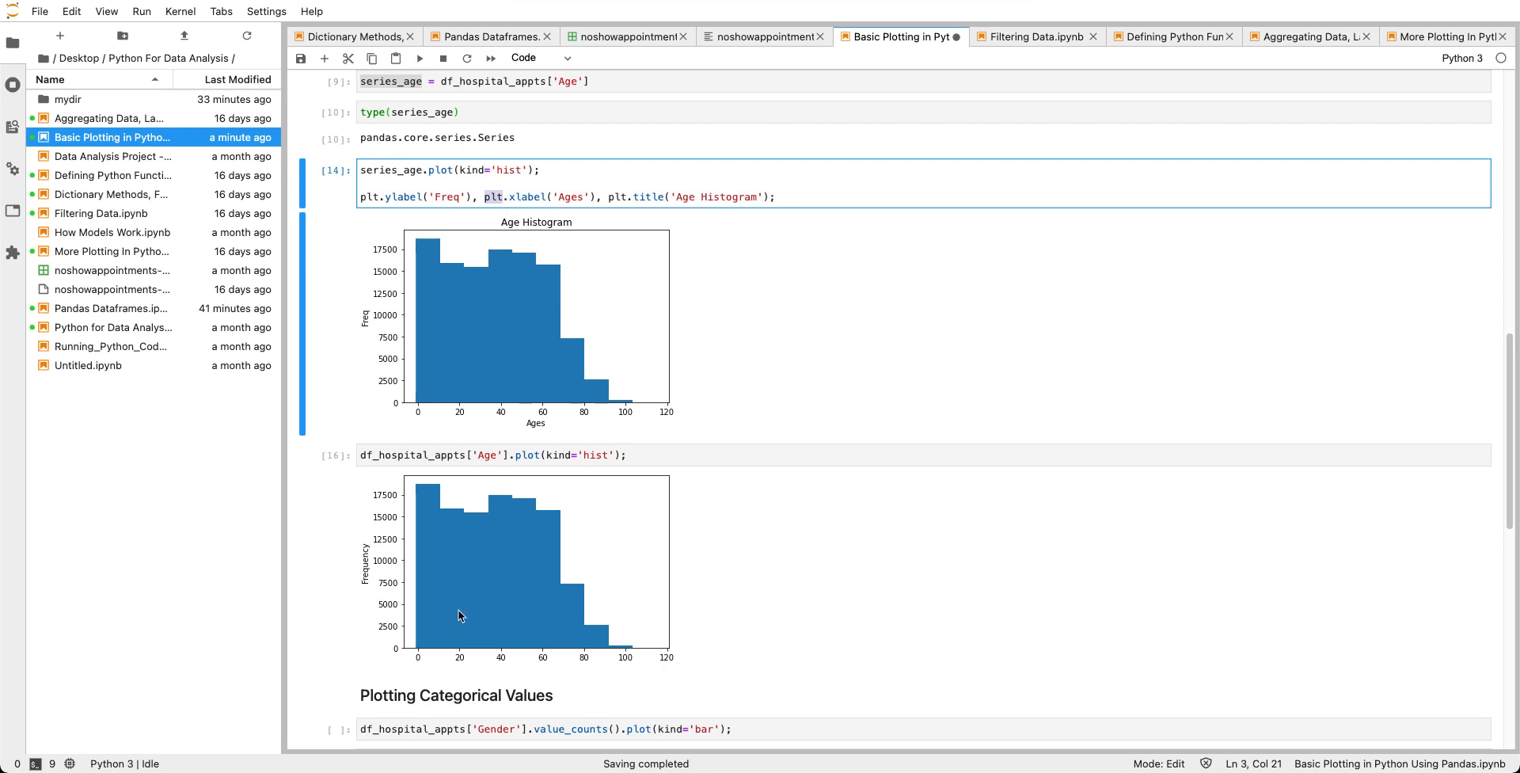
pyautogui.moveTo(567, 272)
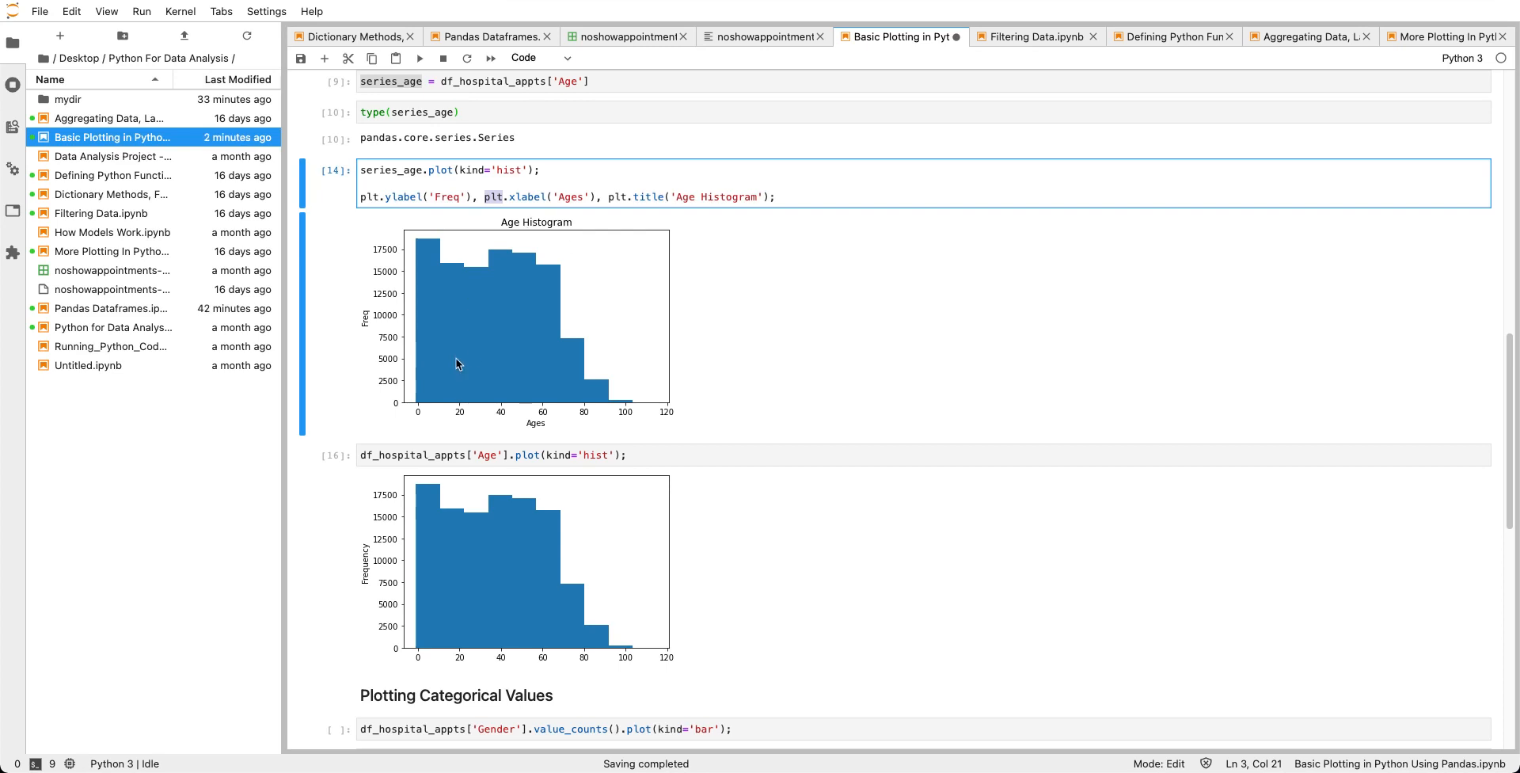
pyautogui.moveTo(462, 337)
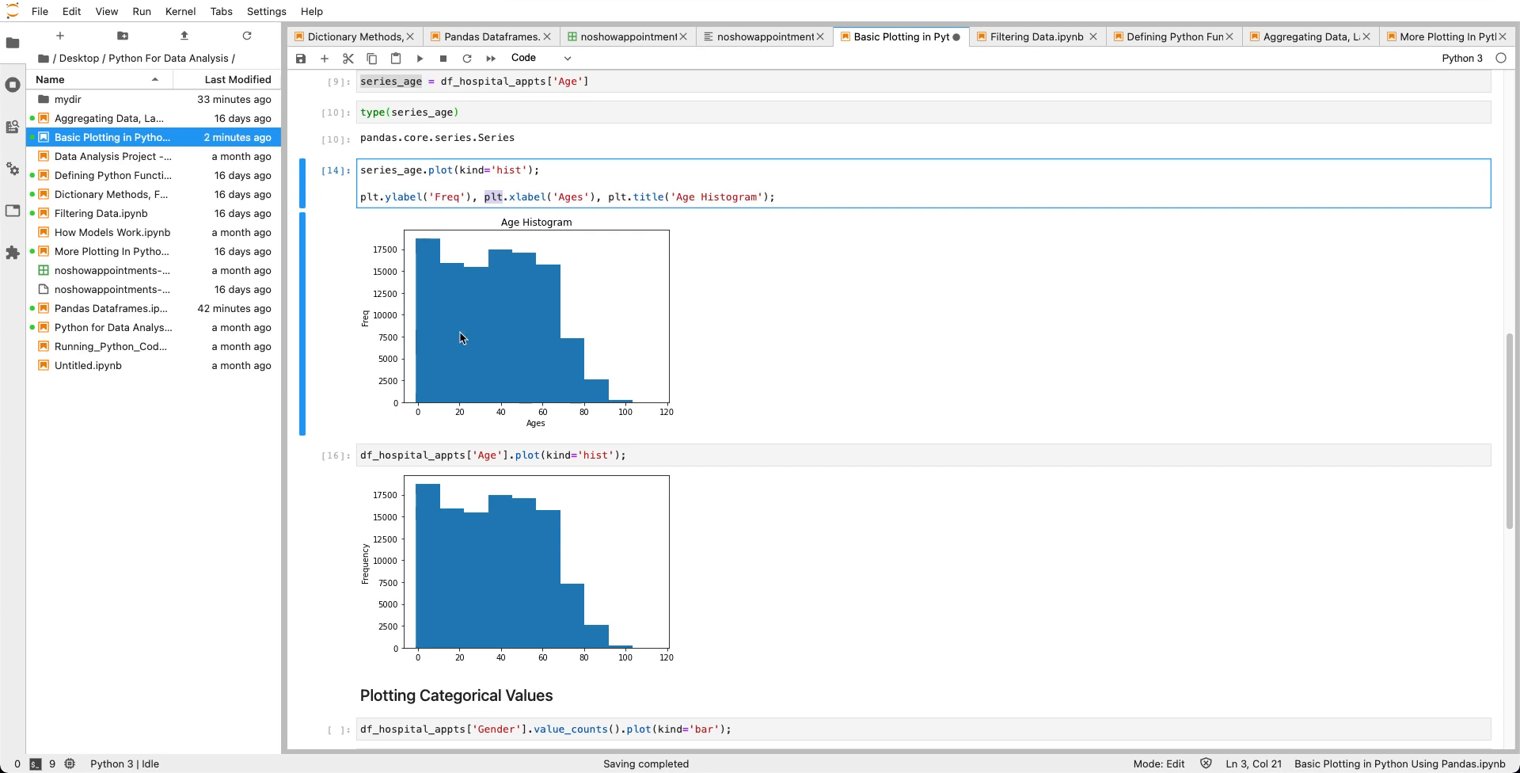
pyautogui.moveTo(504, 334)
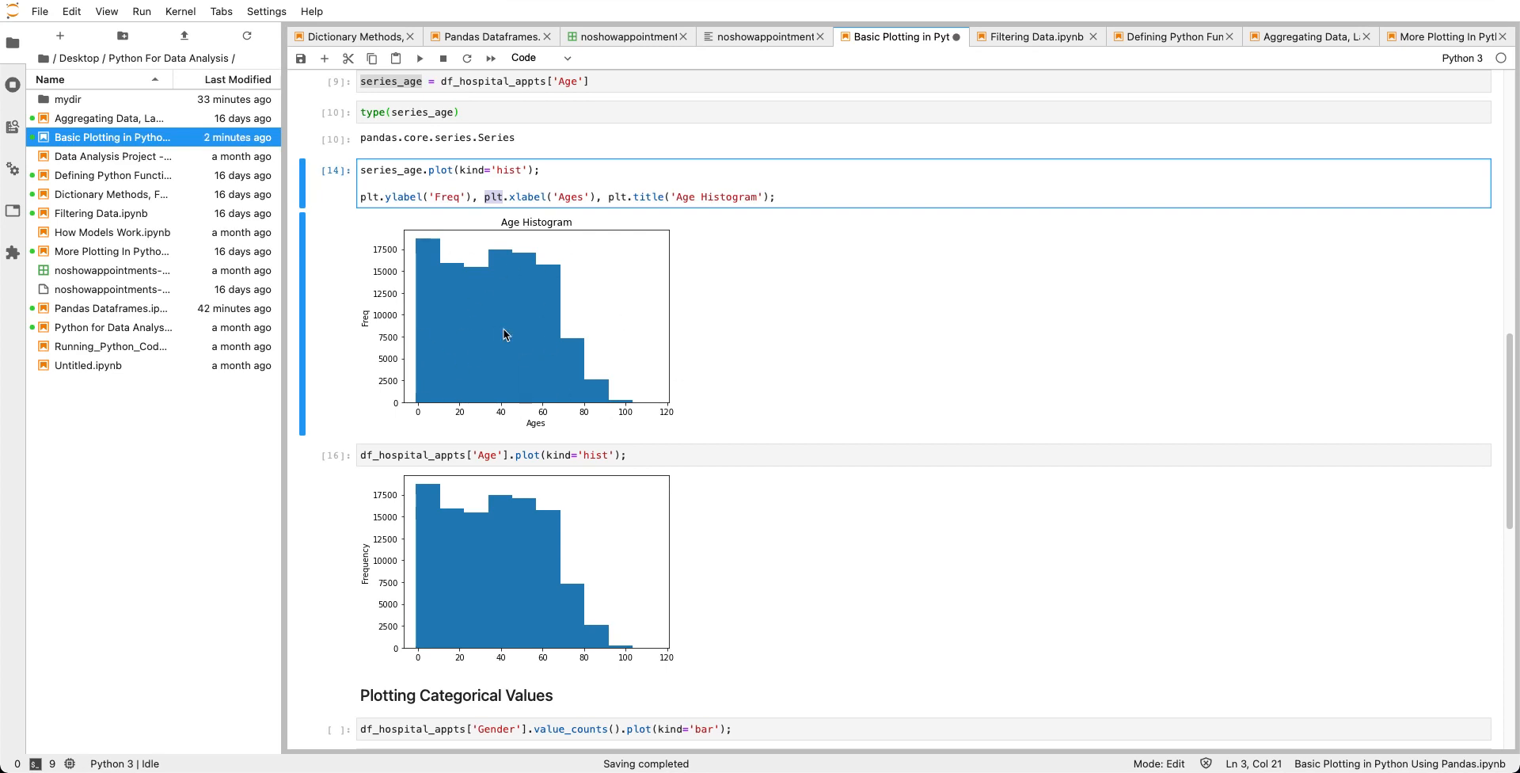
pyautogui.moveTo(427, 289)
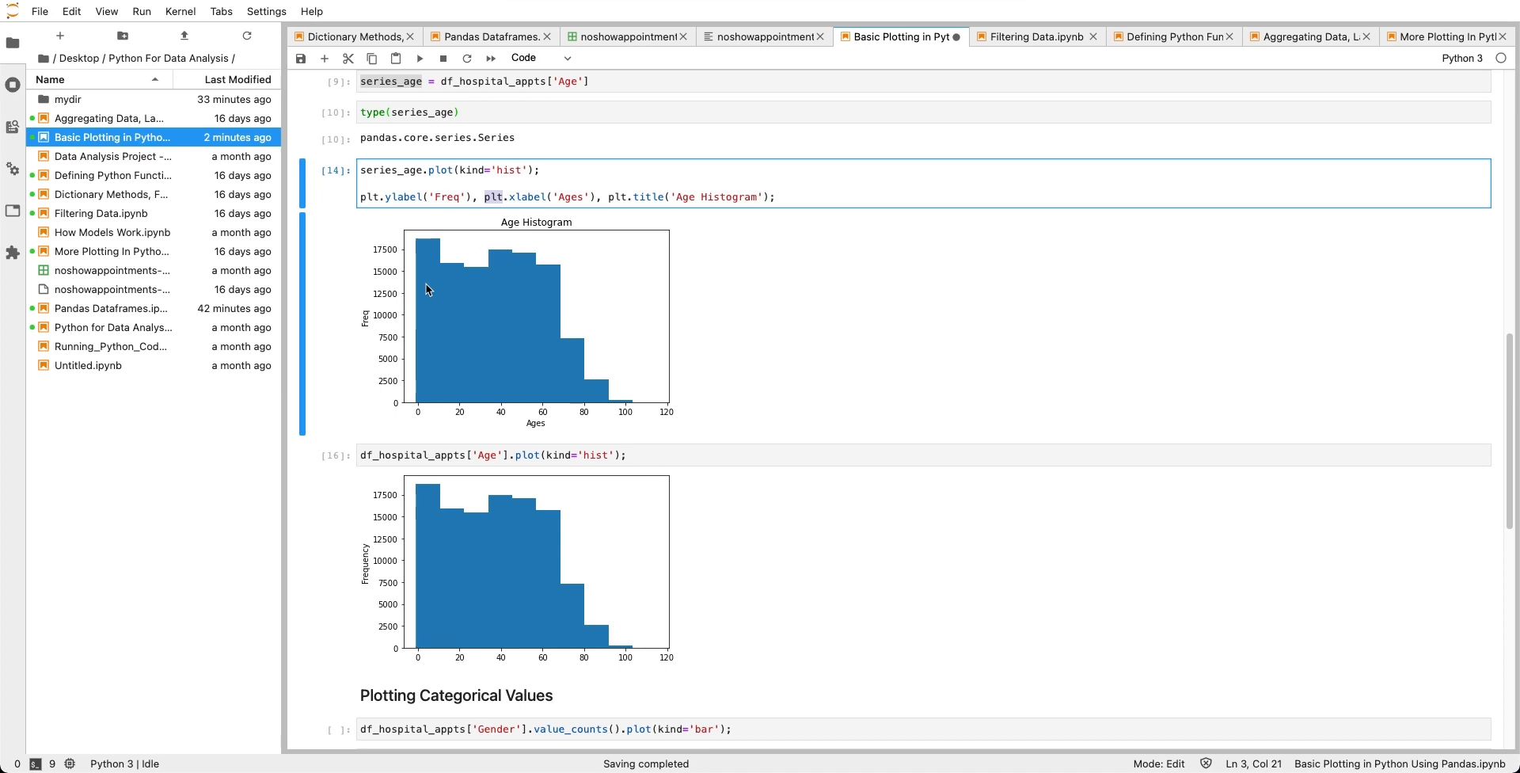
pyautogui.scroll(-3)
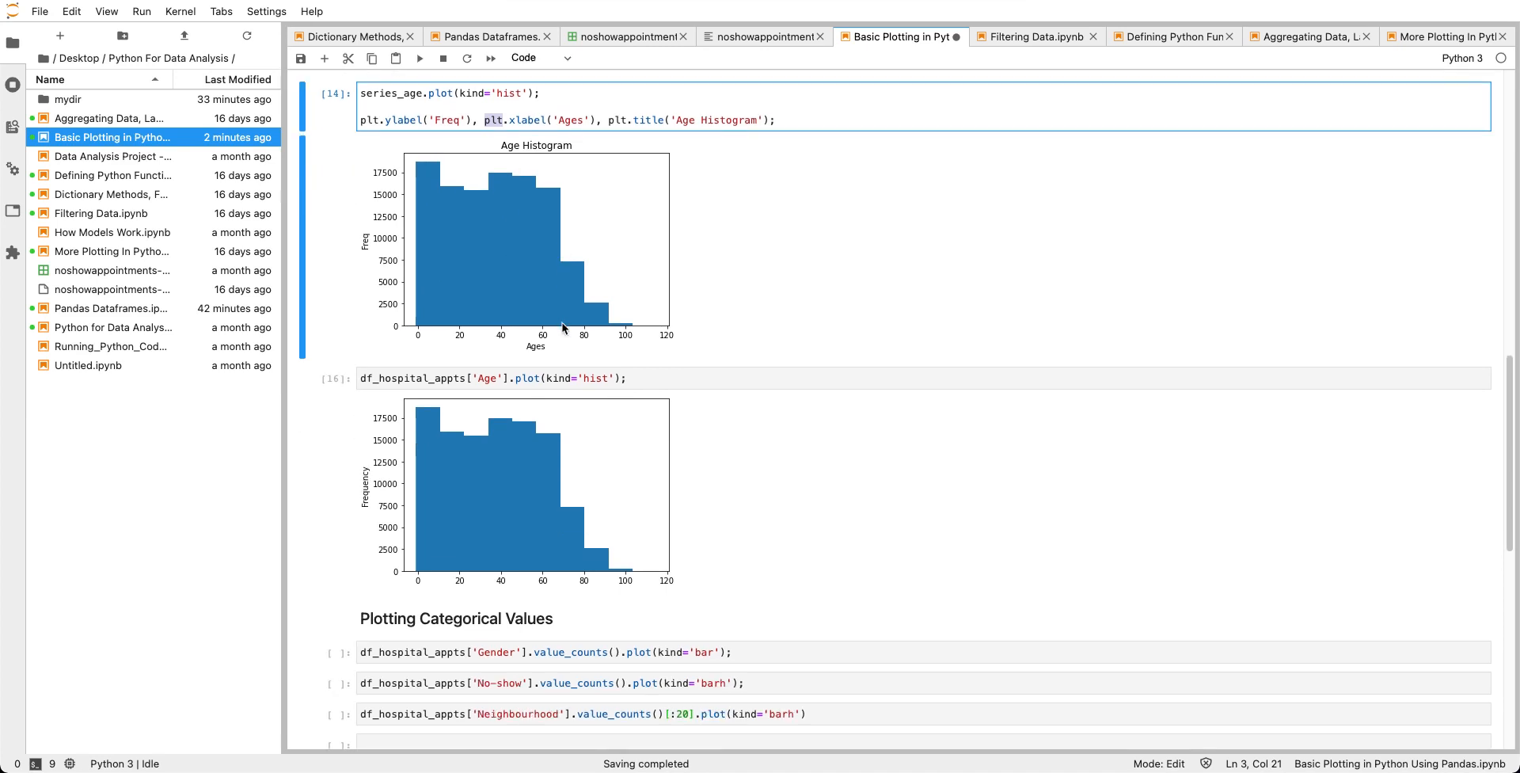
pyautogui.scroll(-3)
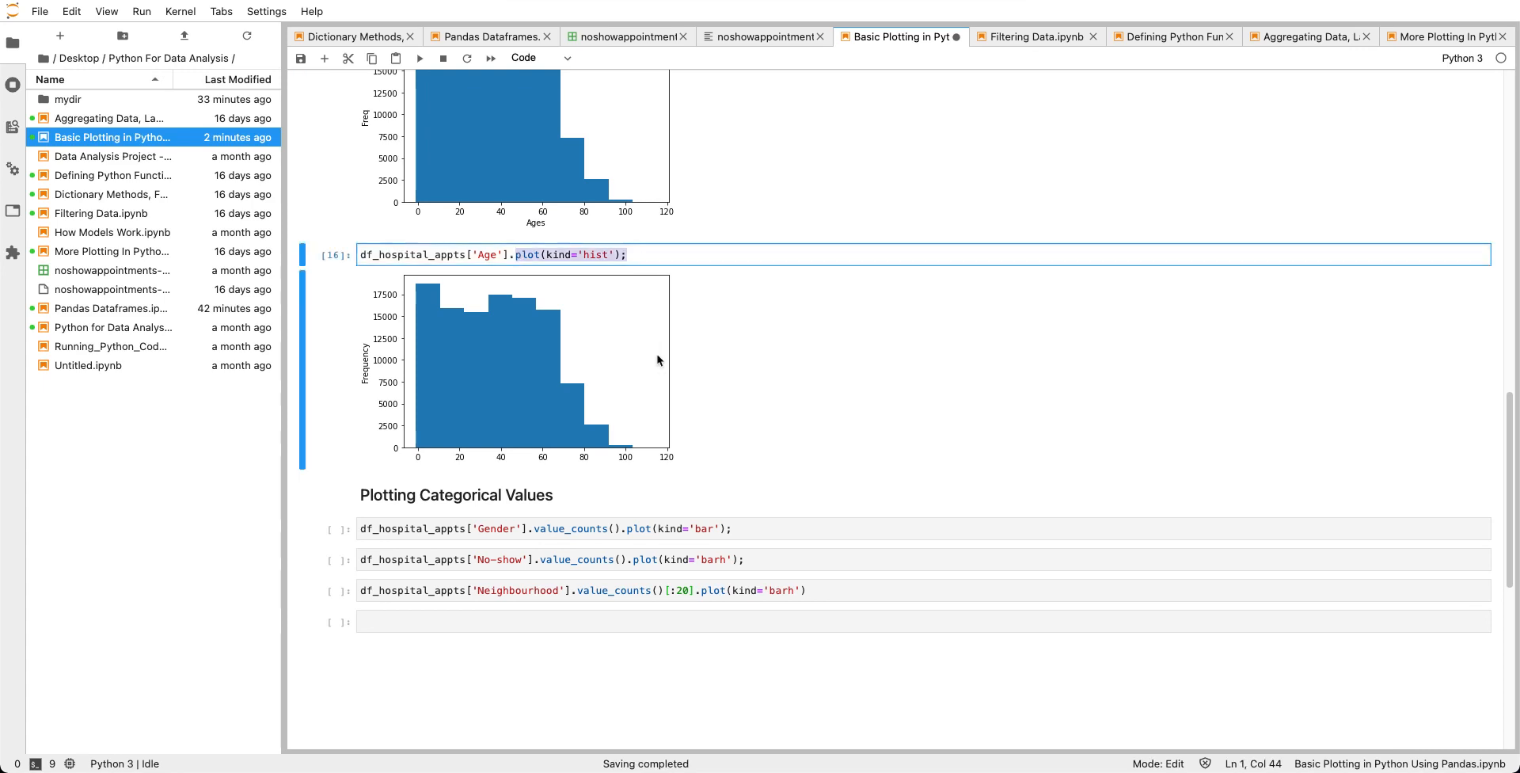
pyautogui.scroll(-3)
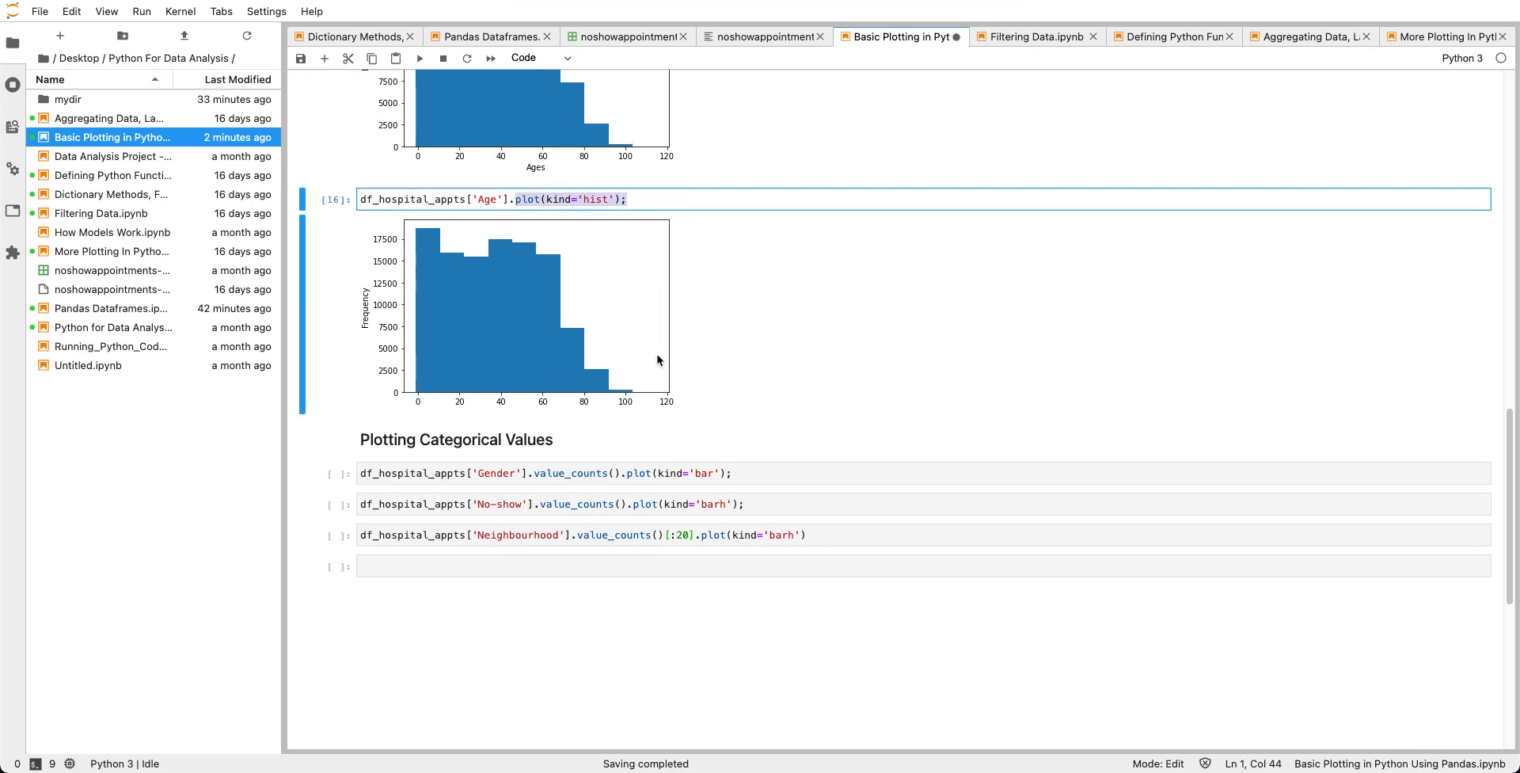
# Insert a new empty cell above the Gender bar chart code.
pyautogui.scroll(-3)
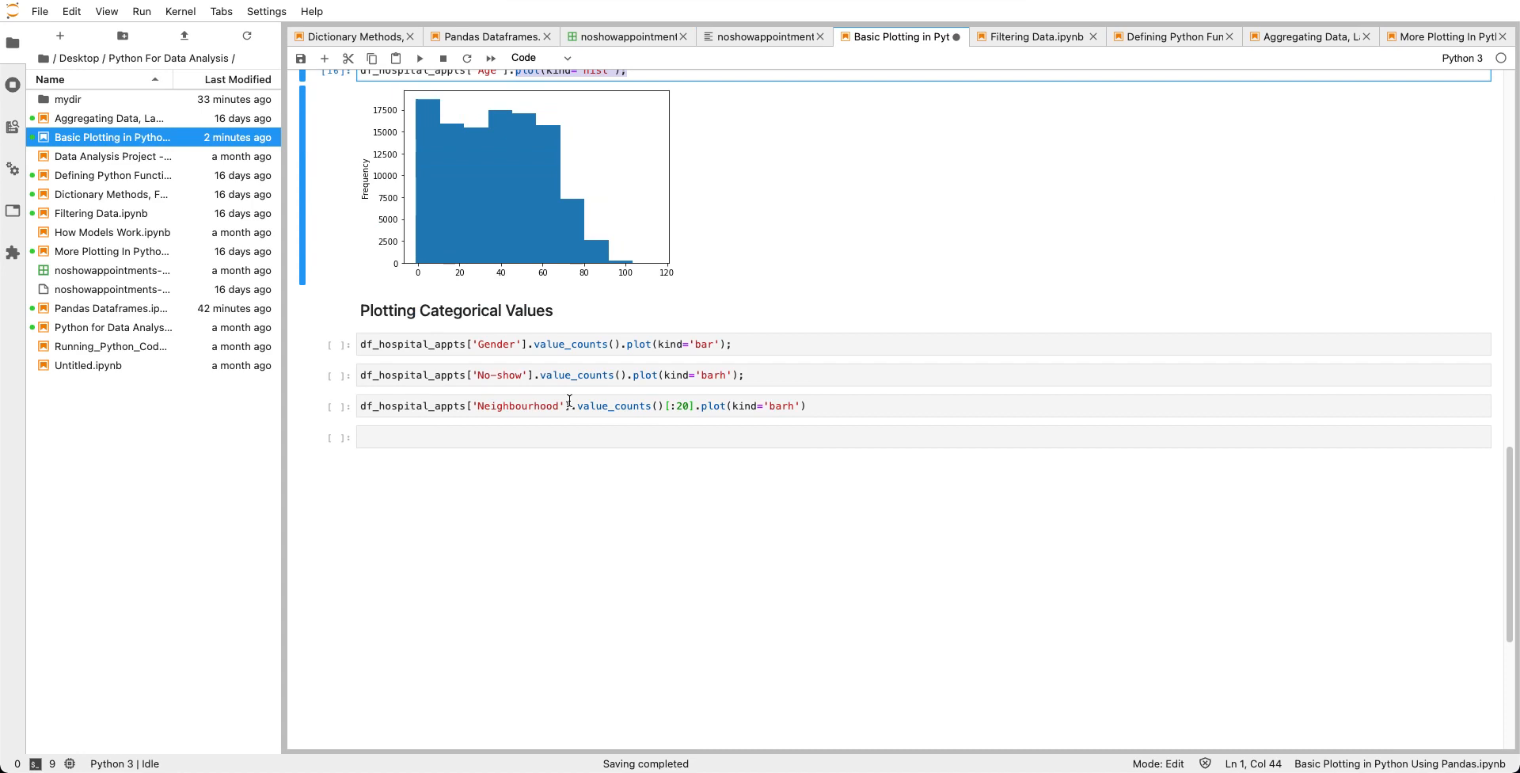
pyautogui.moveTo(515, 345)
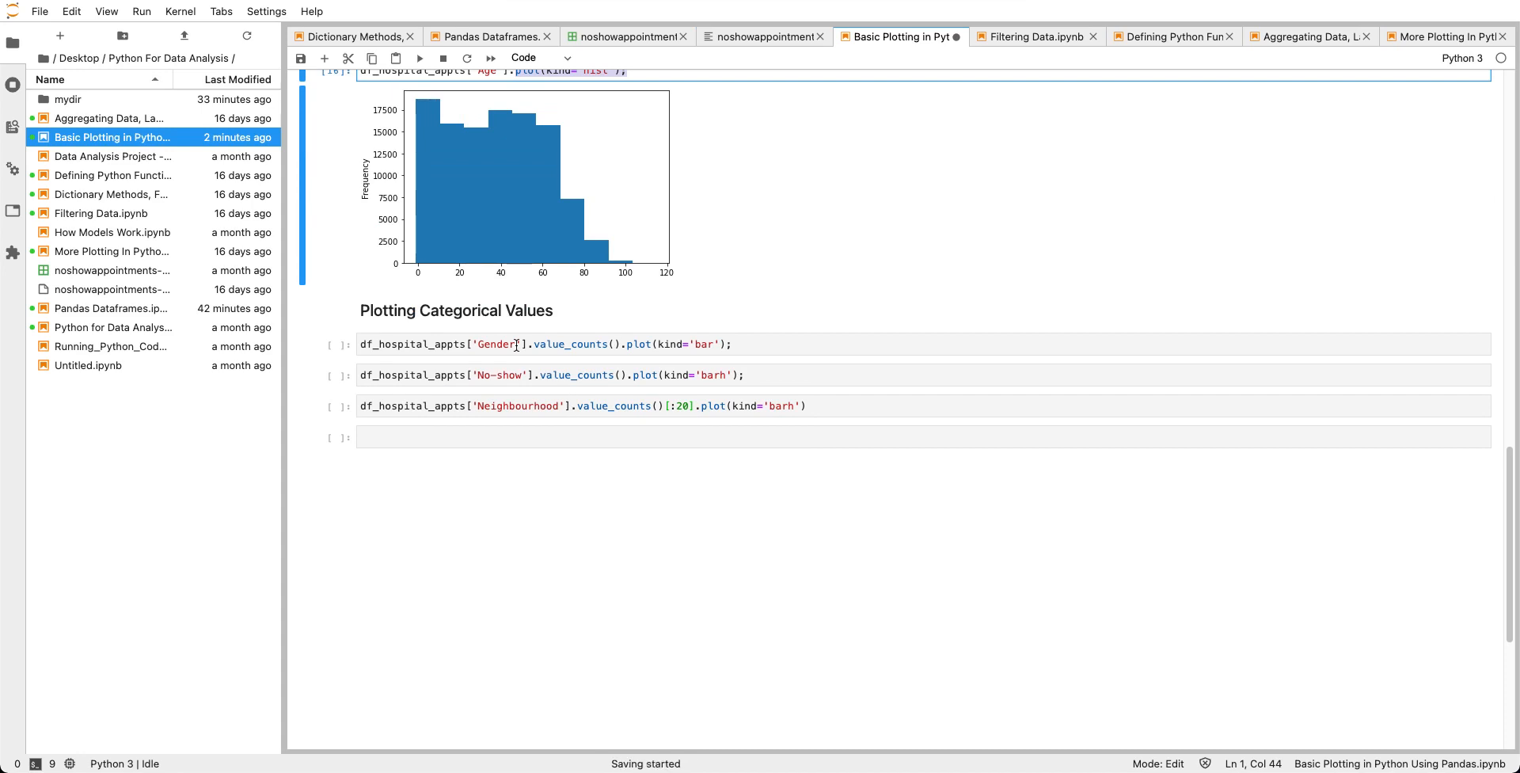
pyautogui.click(482, 344)
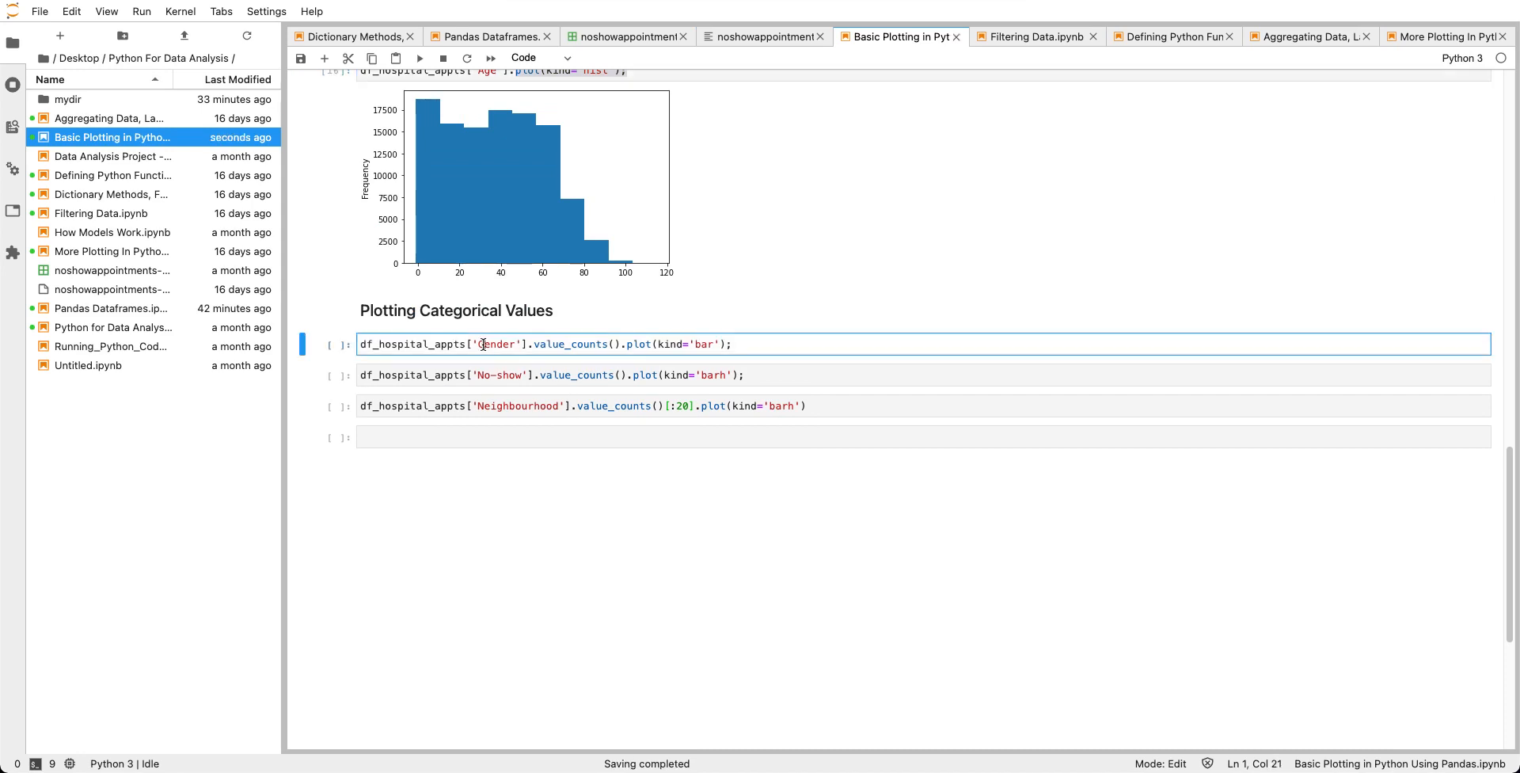
pyautogui.doubleClick(497, 344)
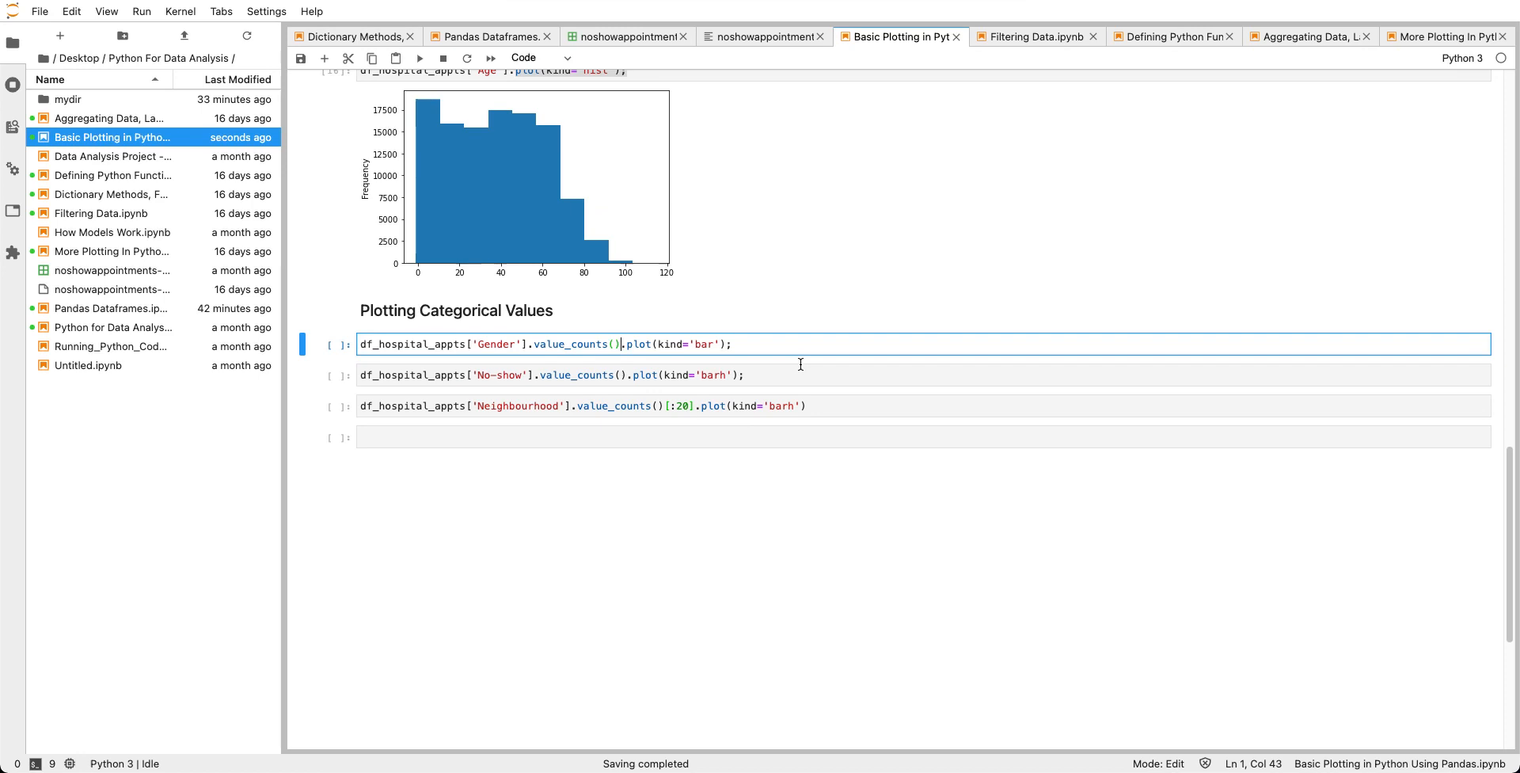
pyautogui.press('Escape')
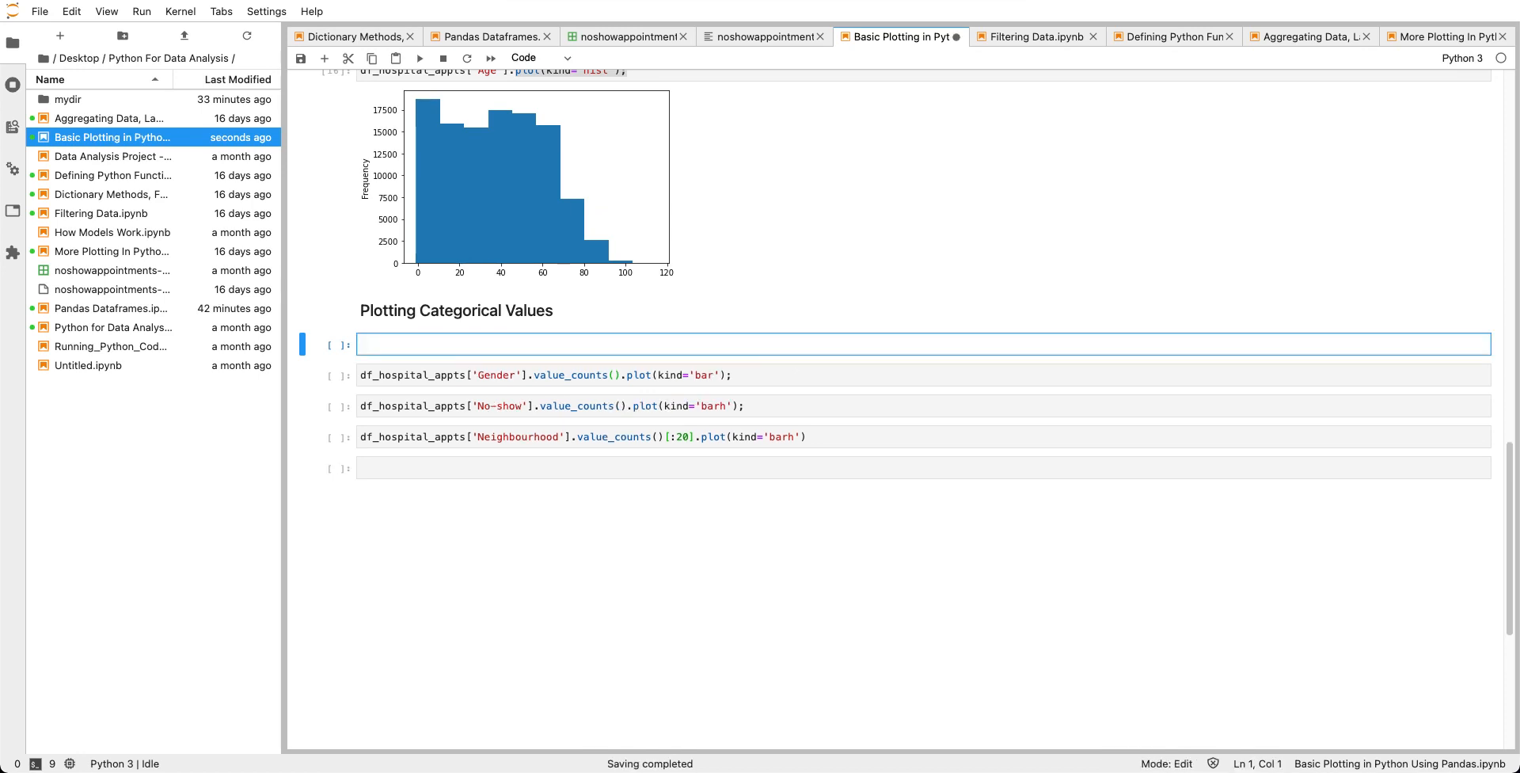
# Enter df_hospital_appts['Gender'].value_counts(), showing 71,840 F and 38,687 M.
pyautogui.write('df_hospital_appts[')
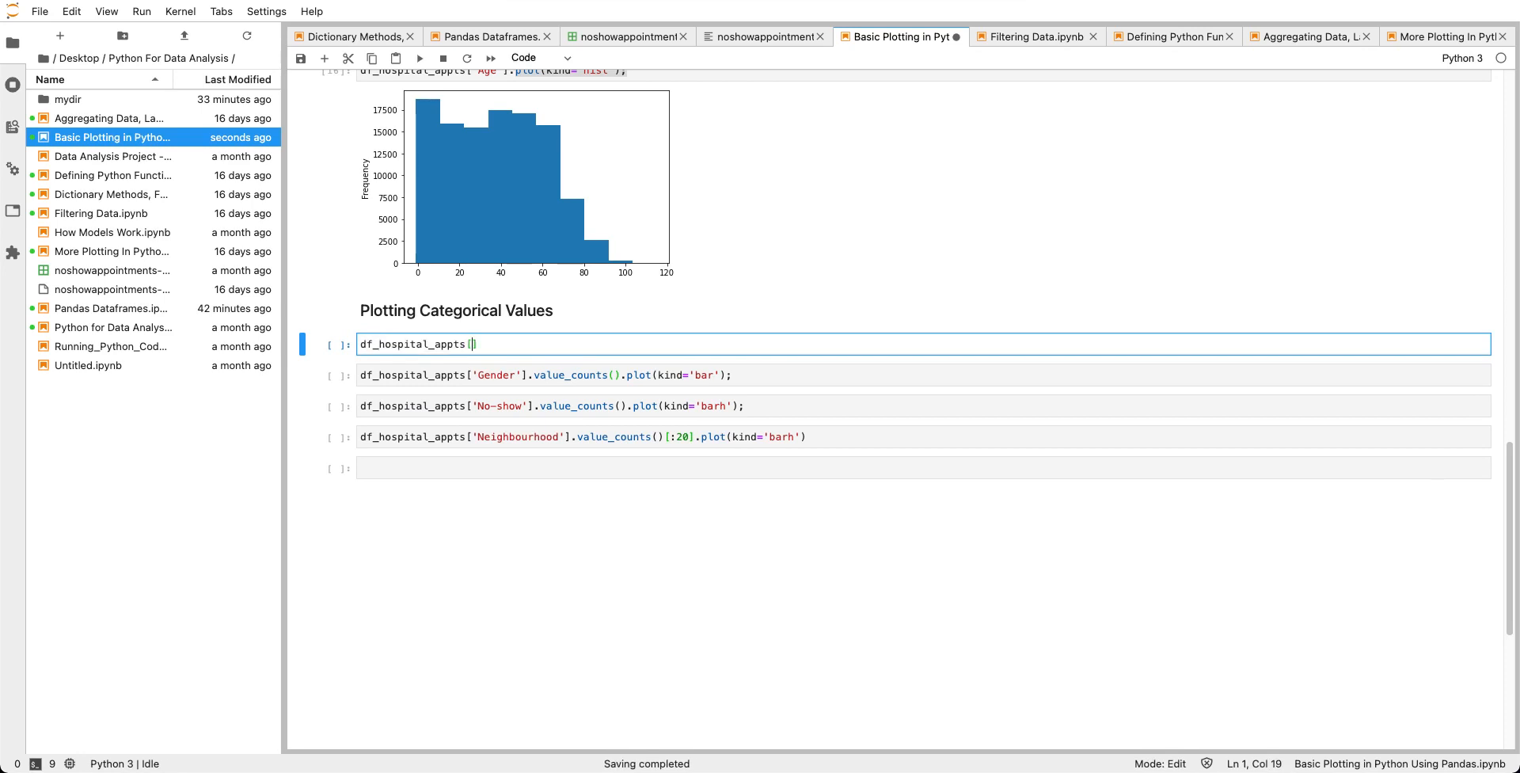
pyautogui.write("'Gender'")
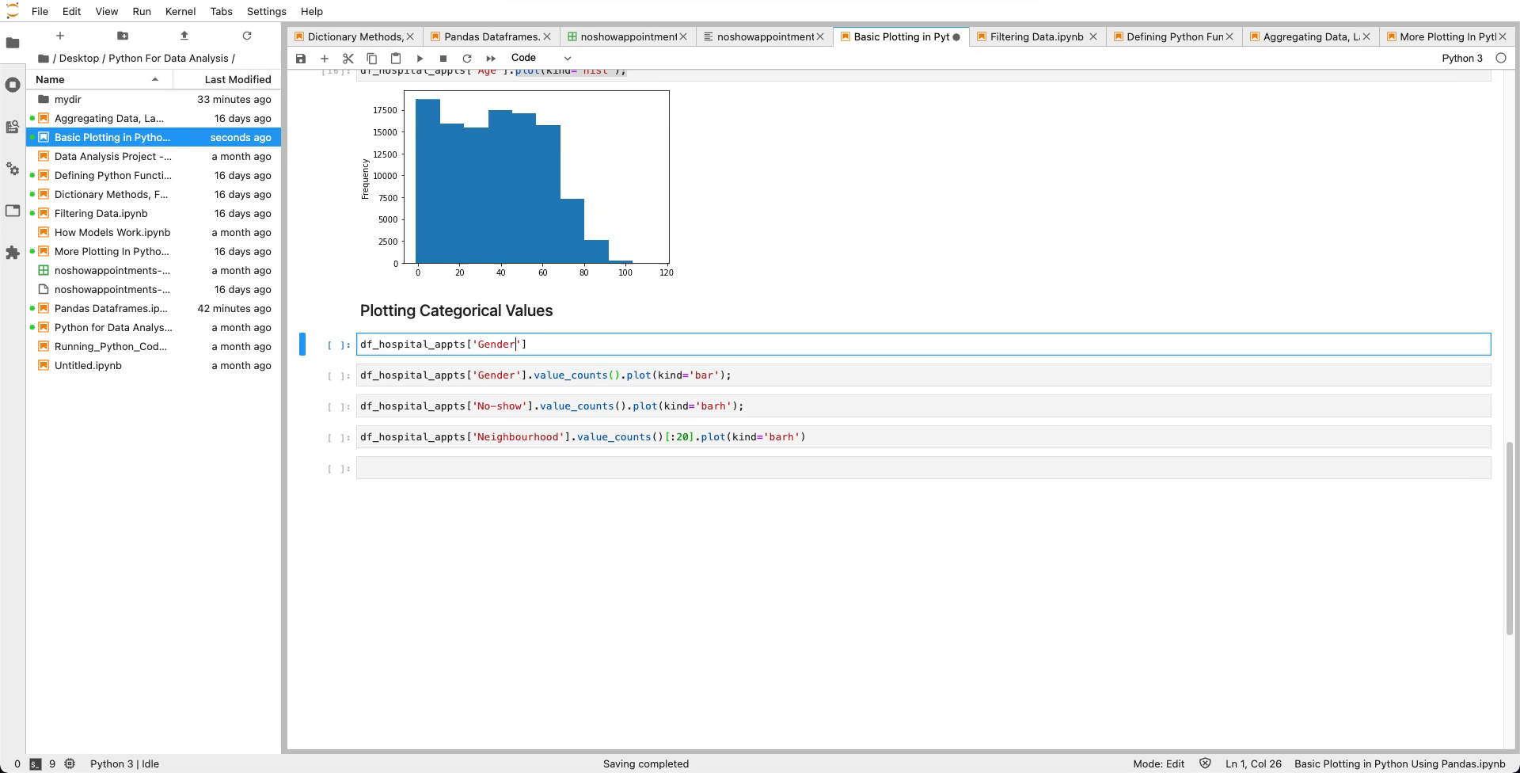
pyautogui.write('.val')
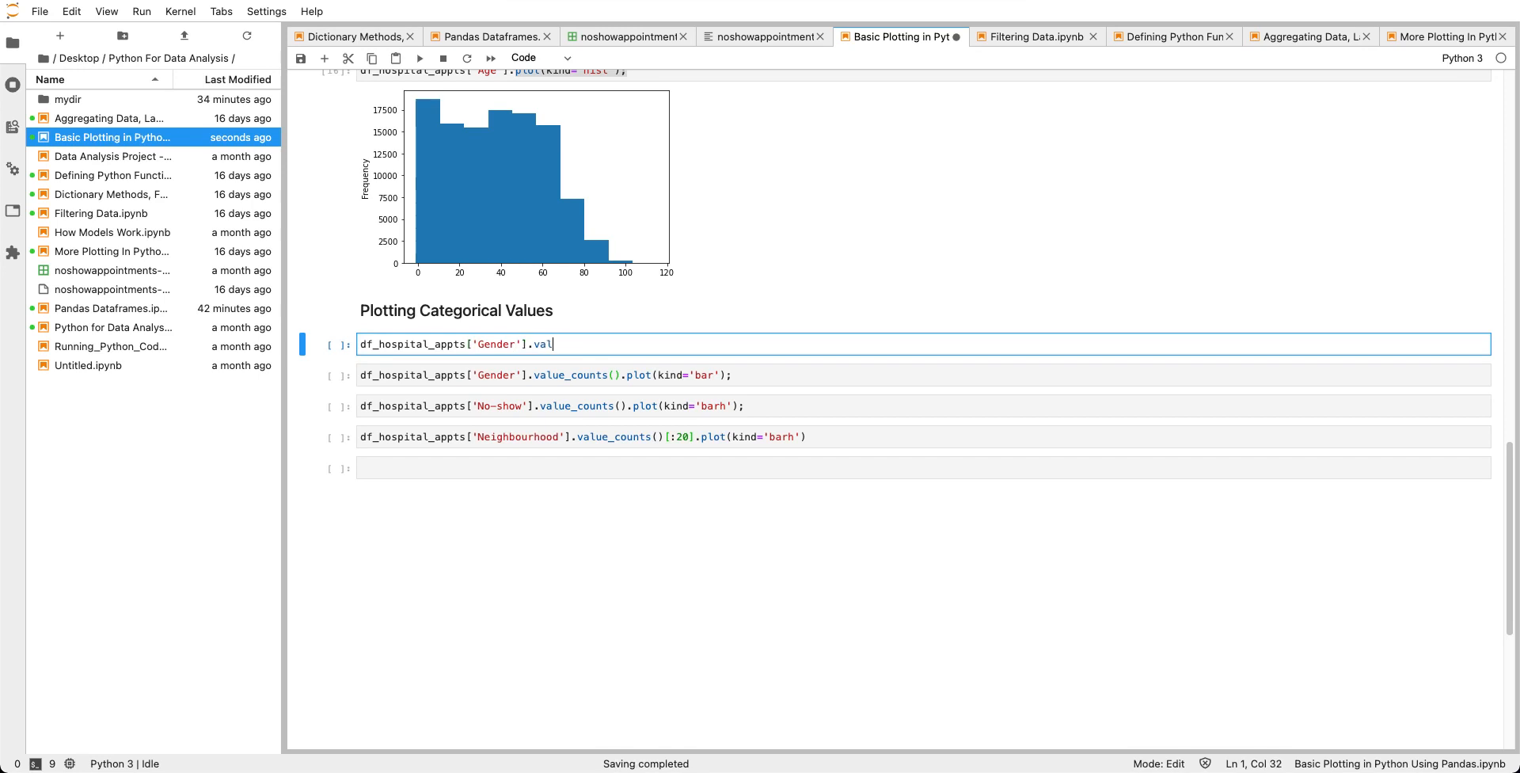
pyautogui.write('ue_counts(')
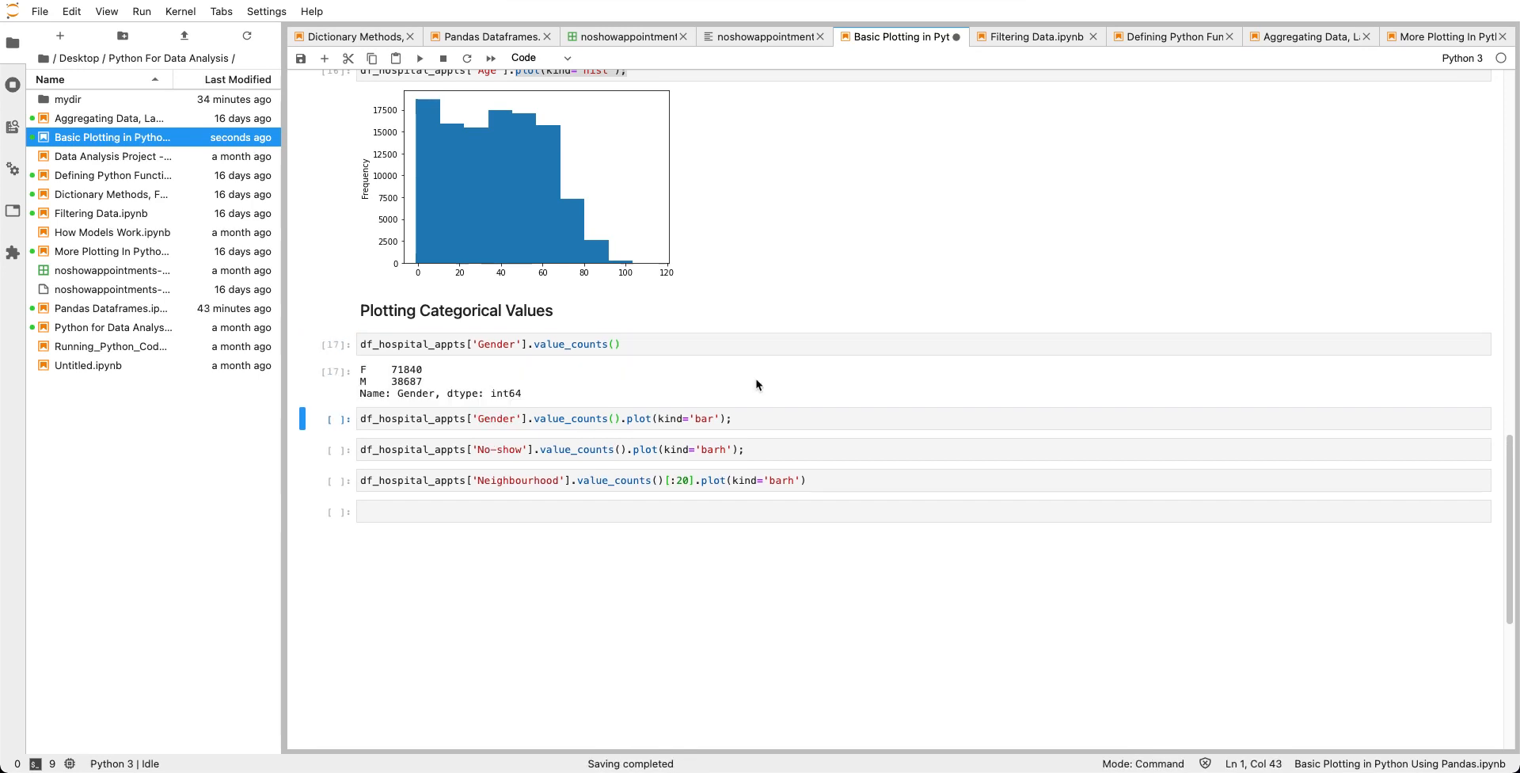
pyautogui.doubleClick(393, 370)
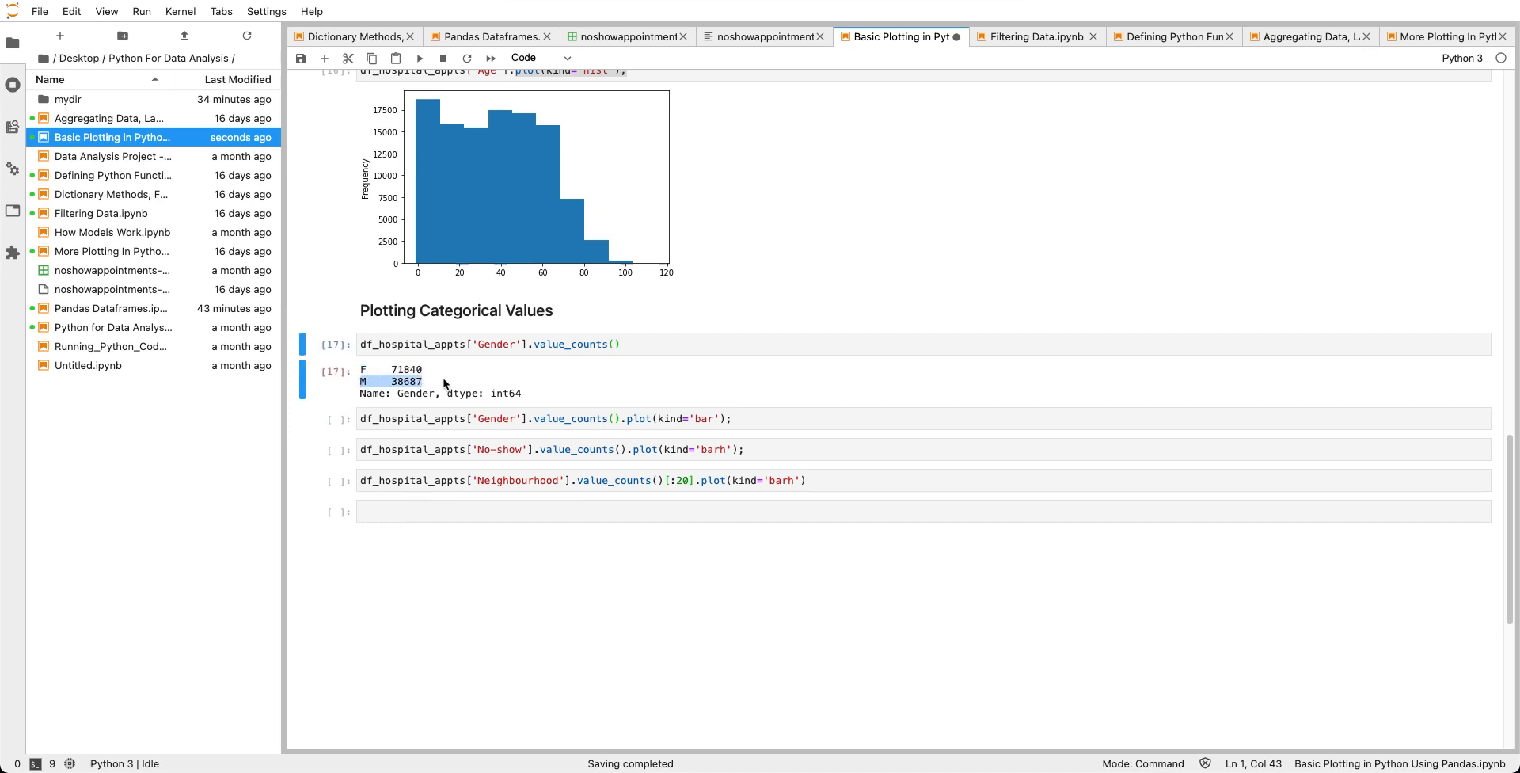
pyautogui.moveTo(643, 379)
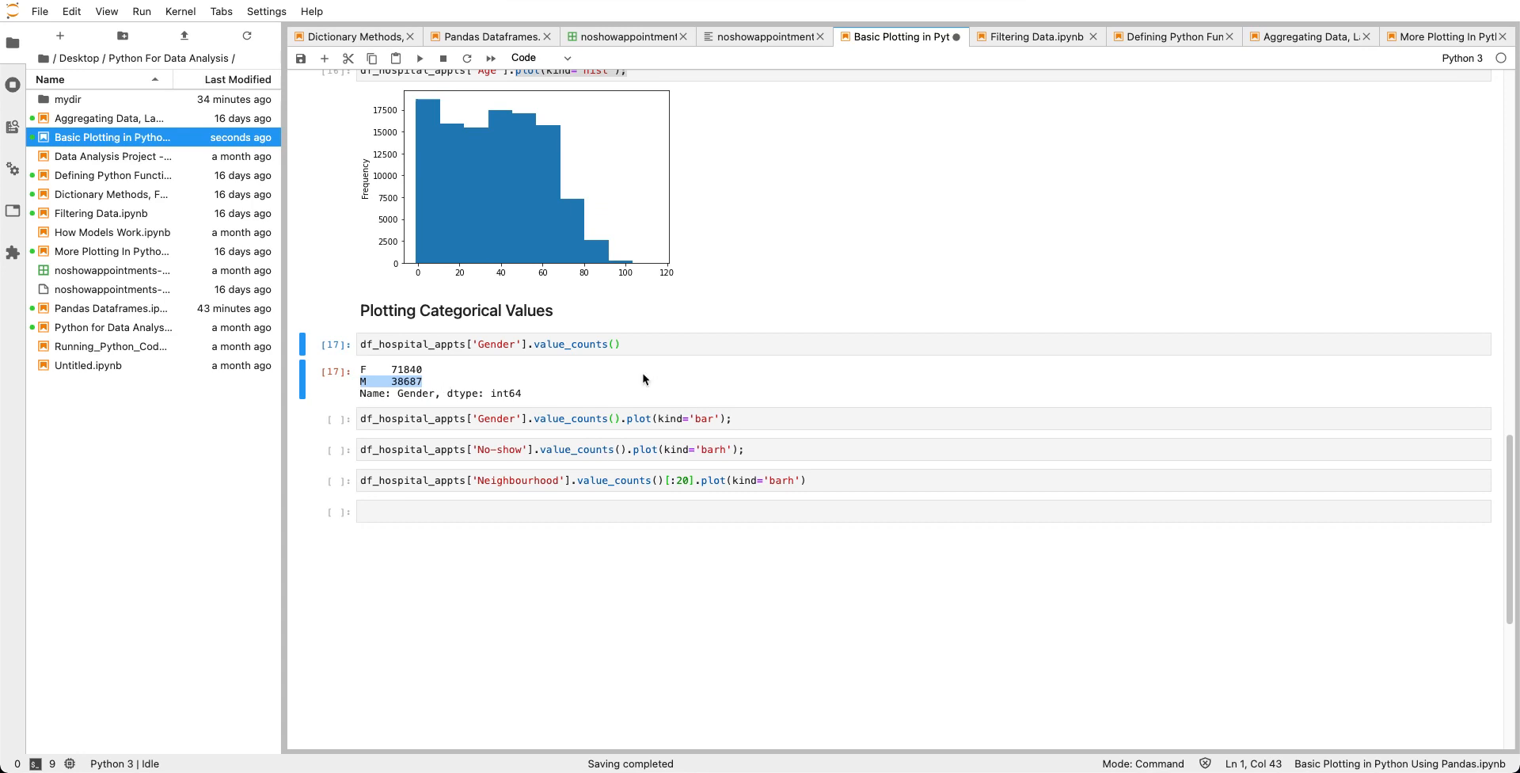
# Store the Gender value counts as gender_cnts and plot them with kind='bar'.
pyautogui.click(623, 343)
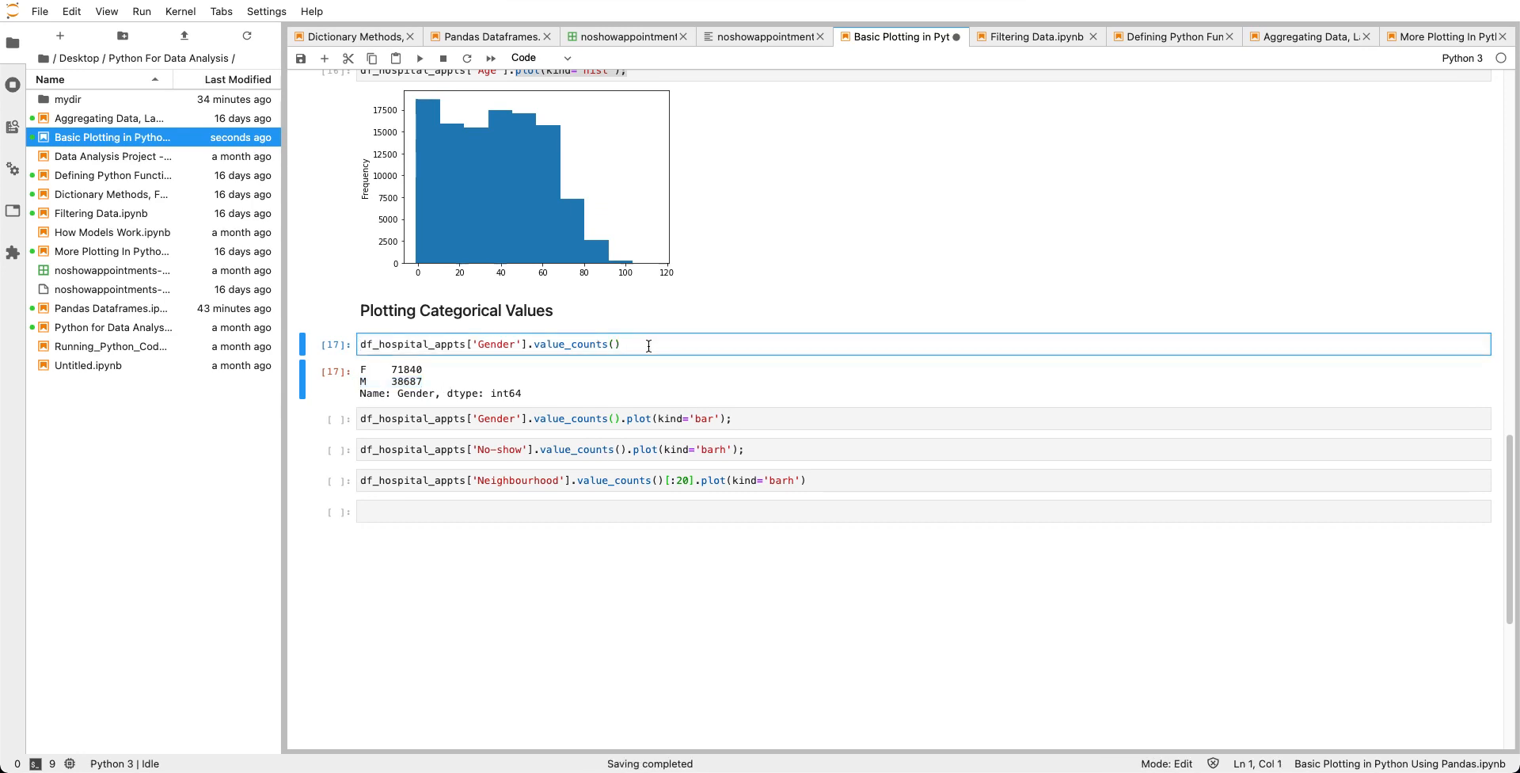
pyautogui.write('gender_cnts')
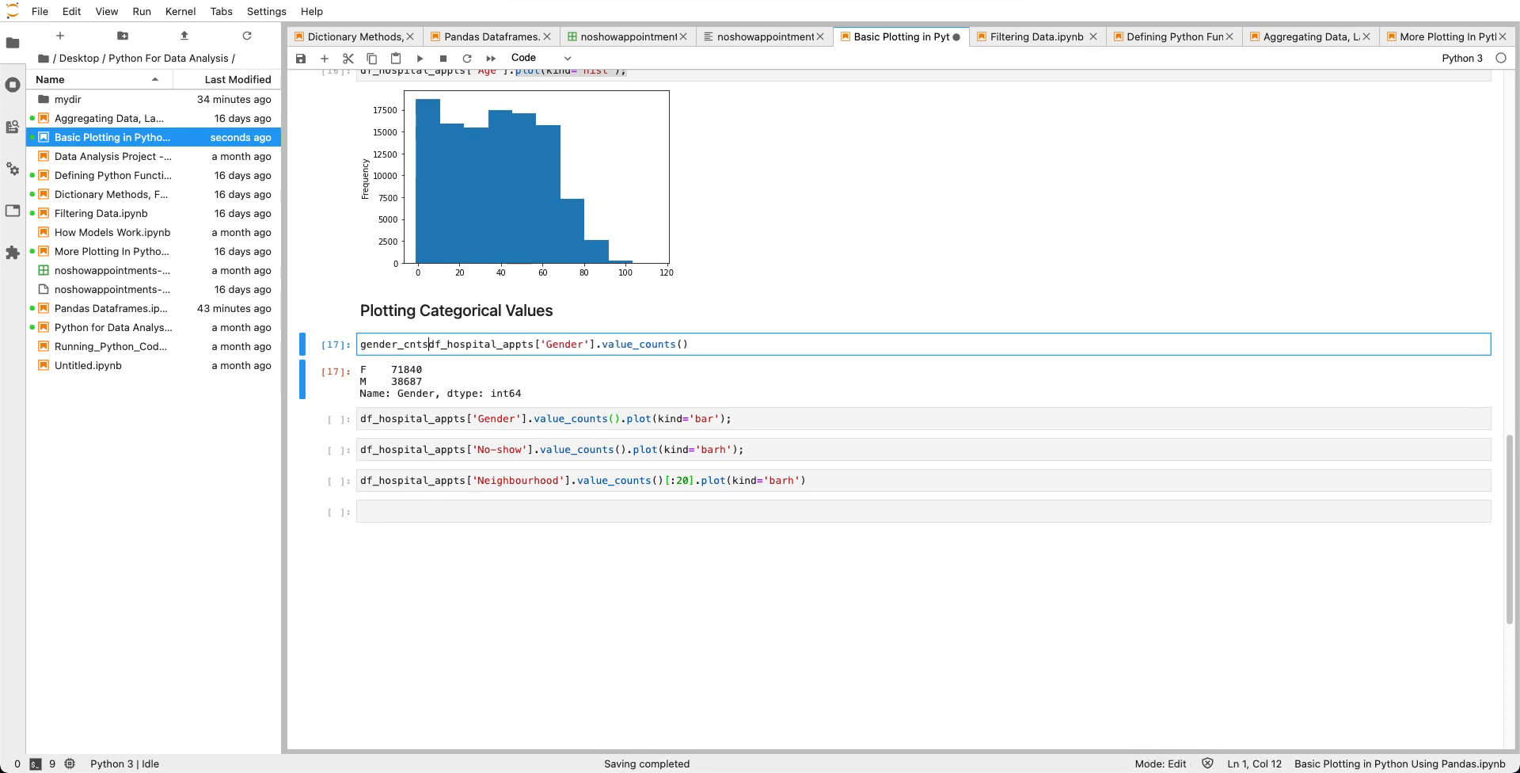
pyautogui.write('=')
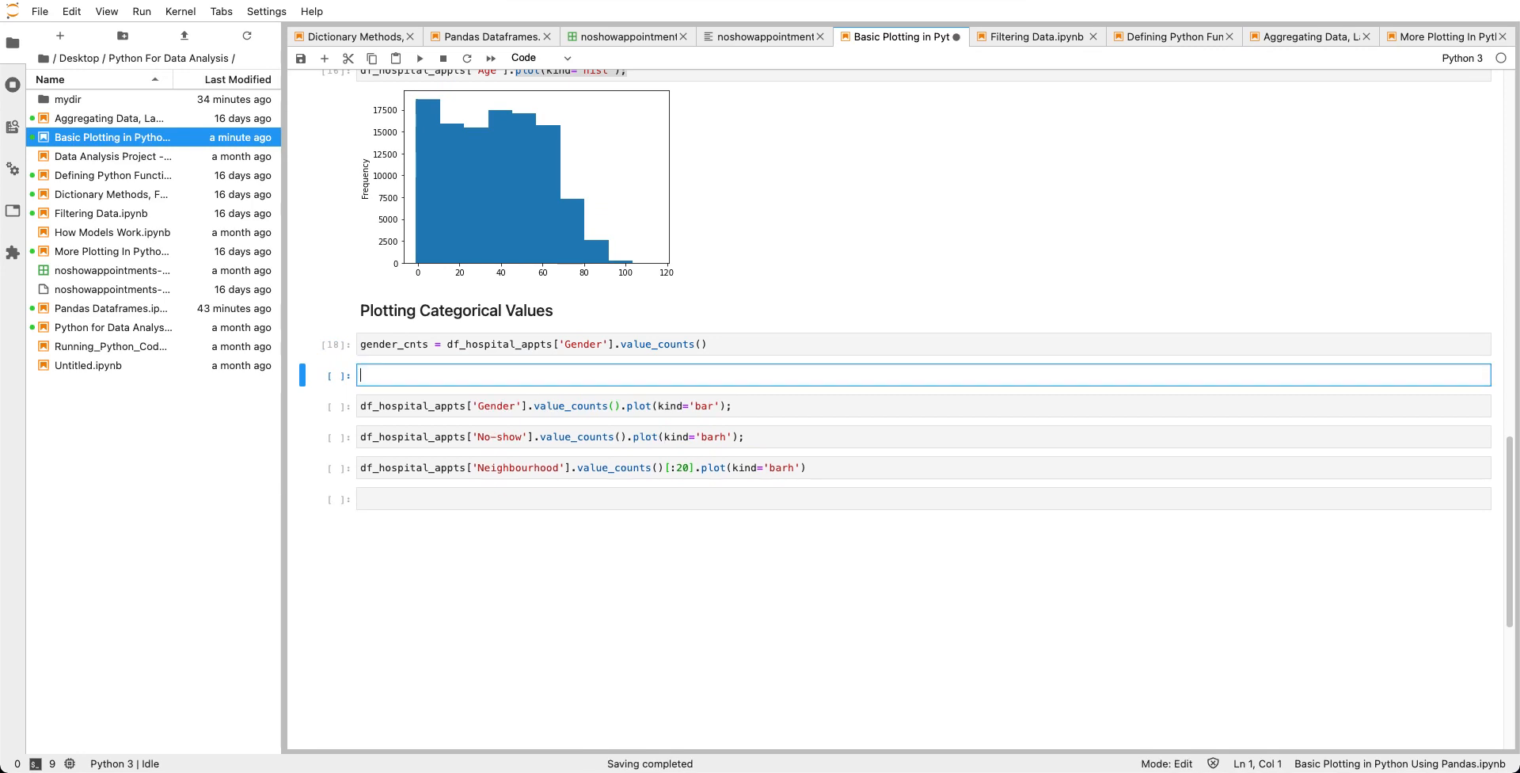
pyautogui.write('g')
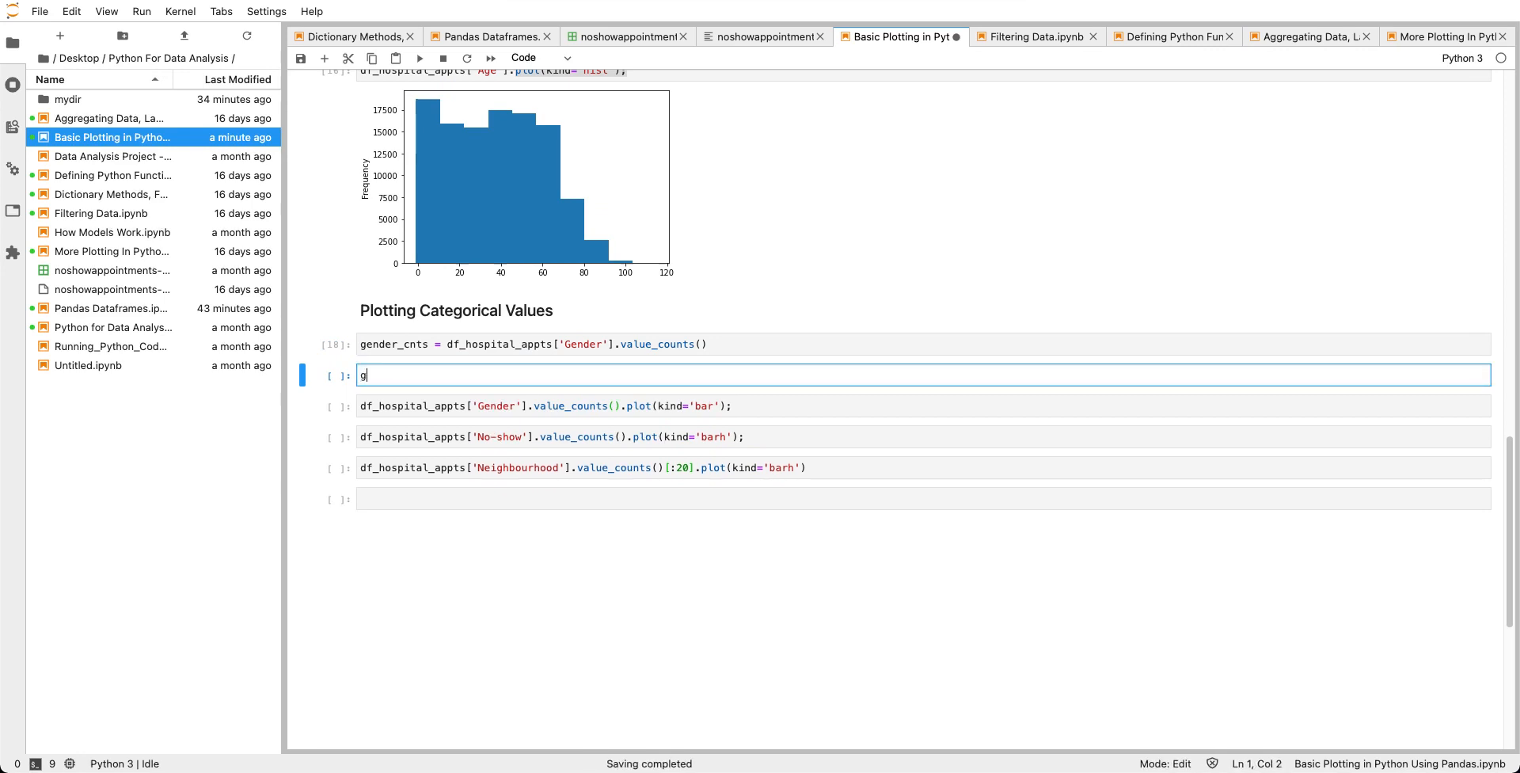
pyautogui.write('ender_cnts.pl')
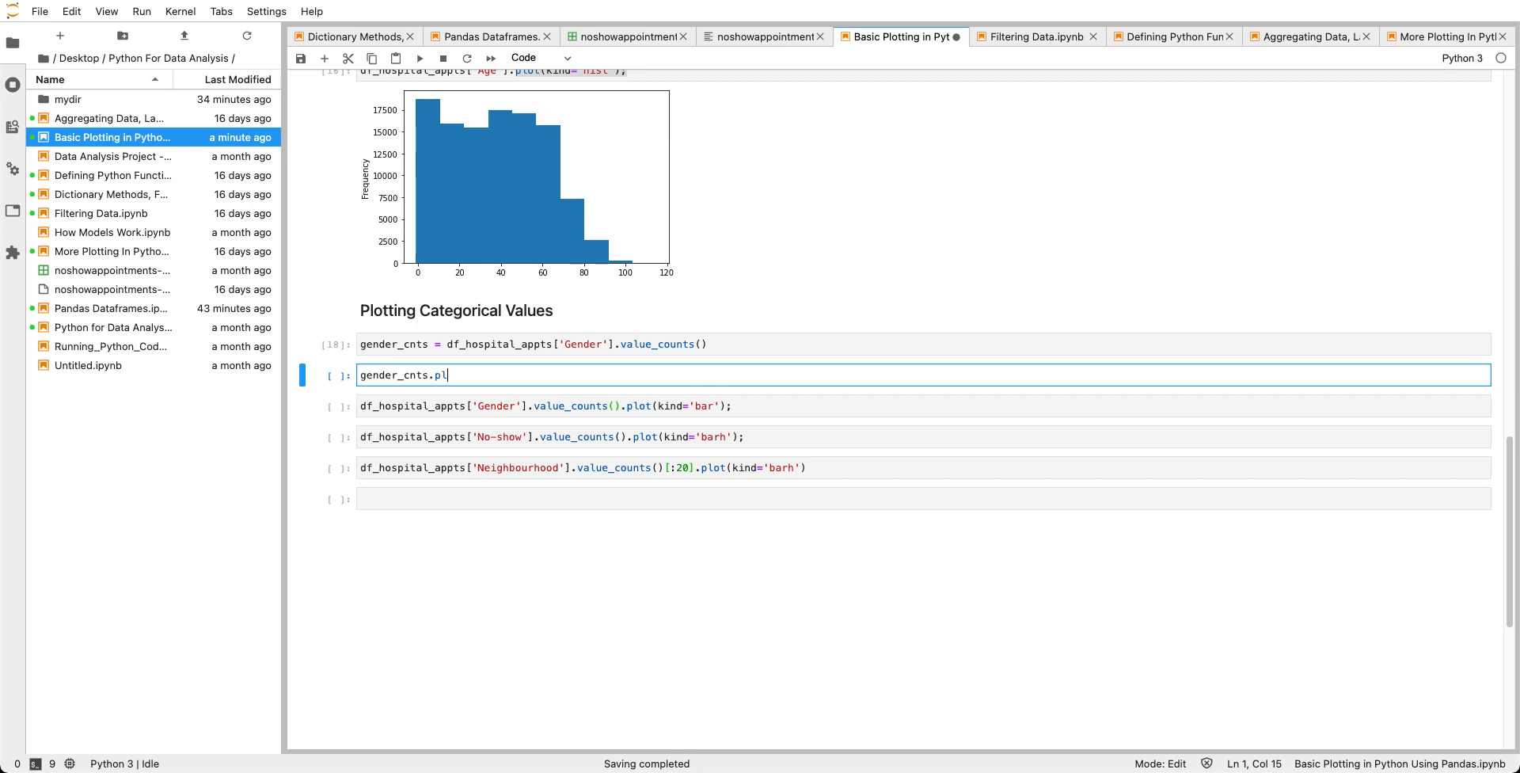
pyautogui.write('ot()')
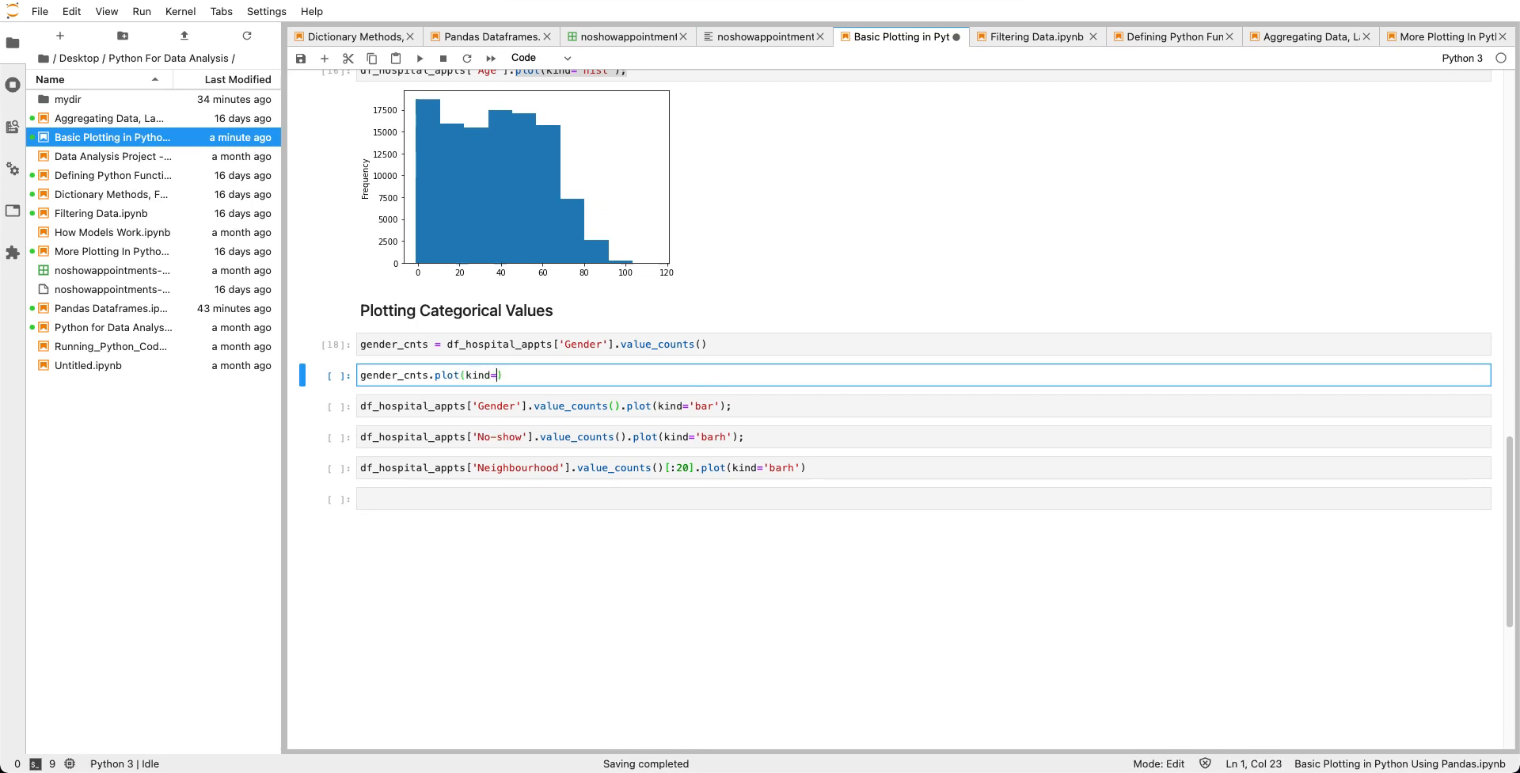
pyautogui.write("'bar'")
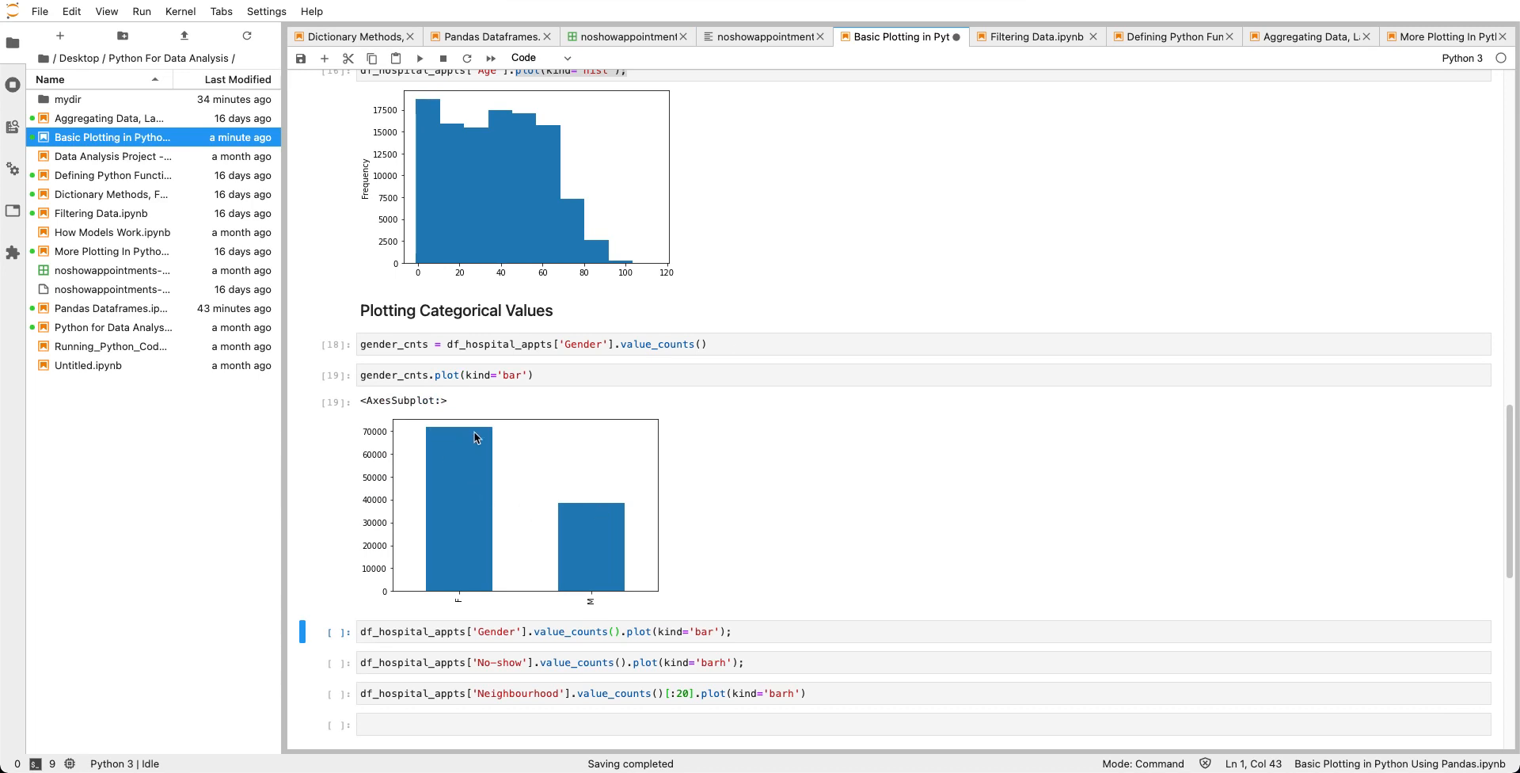
pyautogui.moveTo(594, 604)
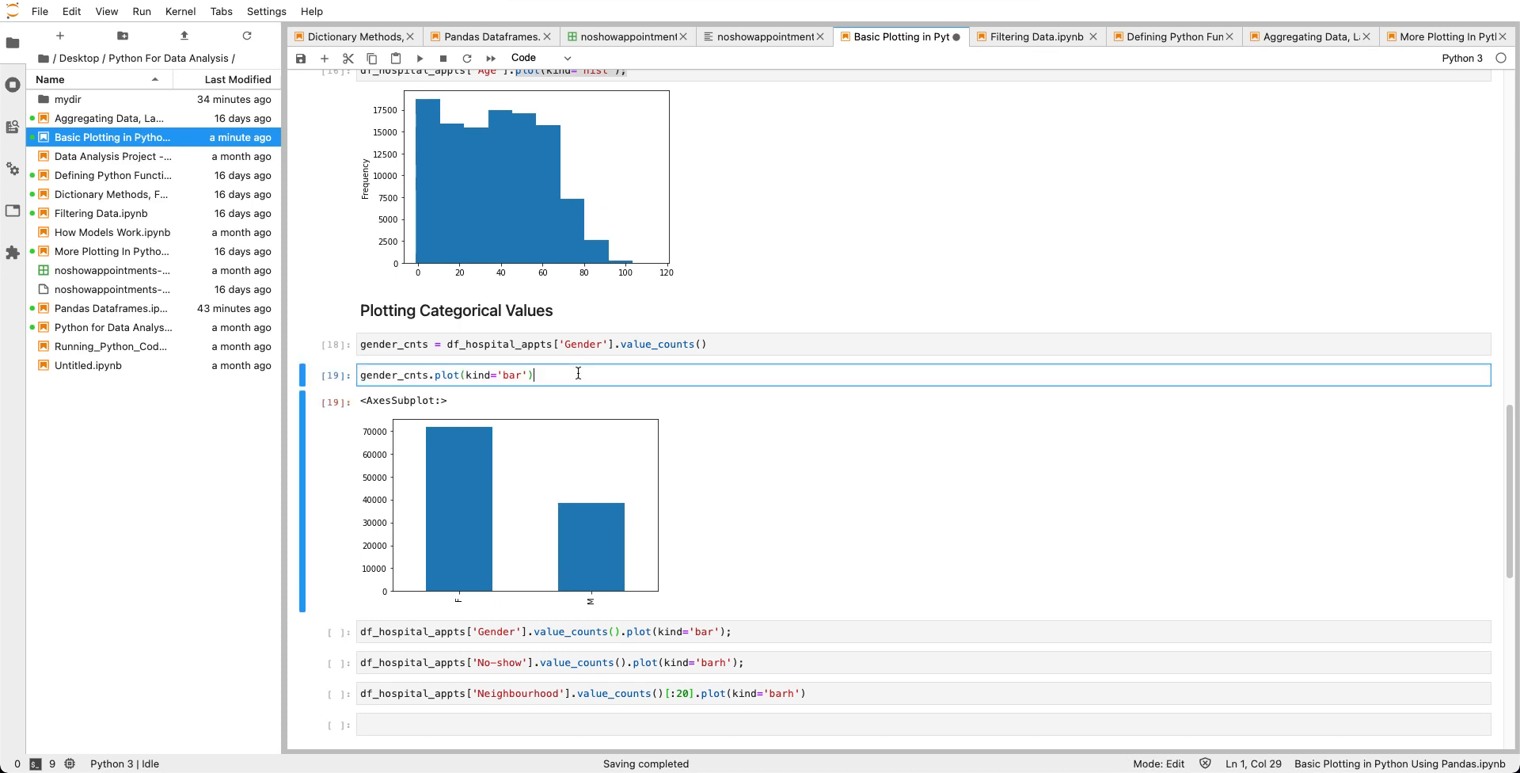
# Re-run the bar chart and paste the Freq/Ages label line, changing the x-label to Gender.
pyautogui.press('shift+enter')
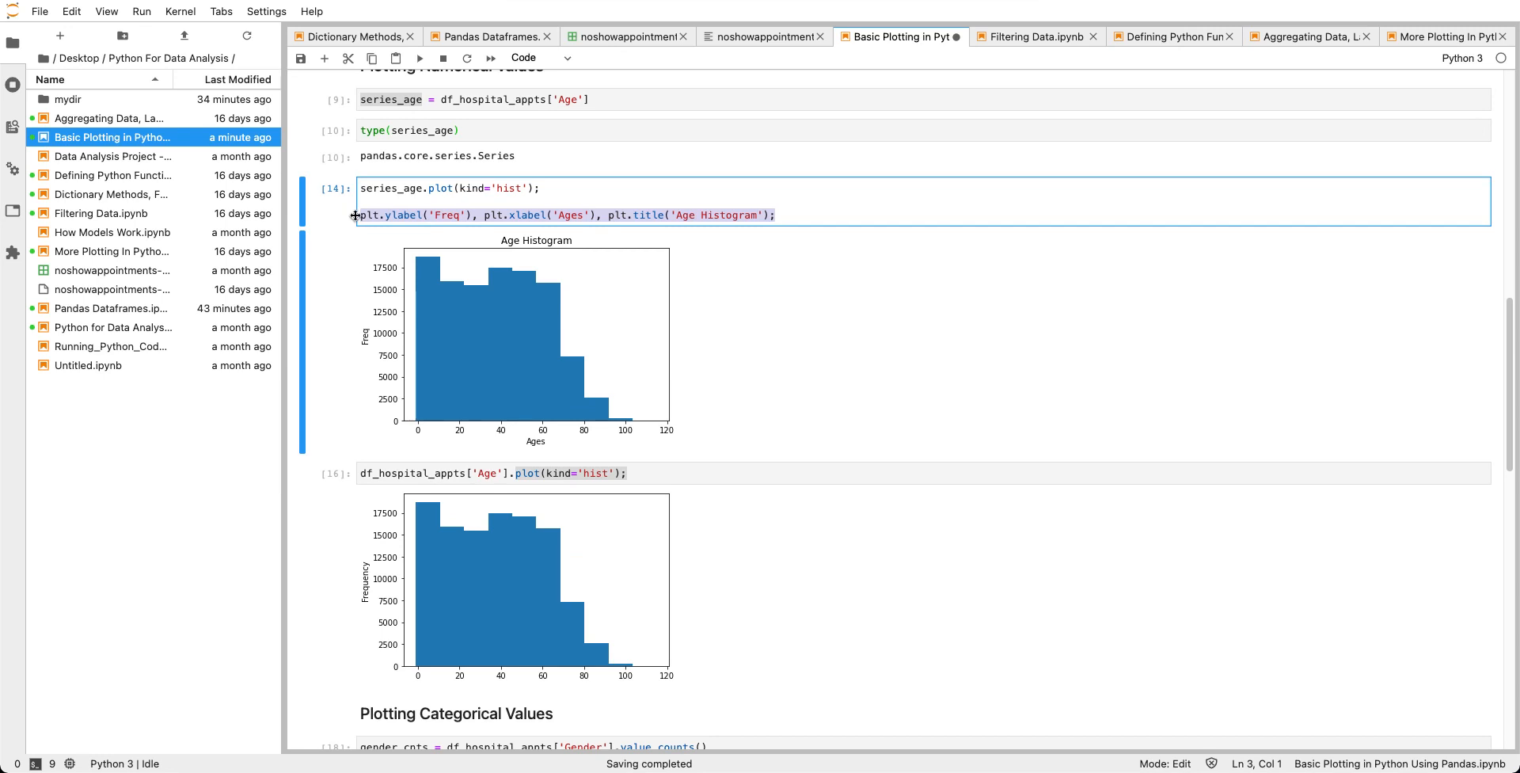
pyautogui.scroll(-3)
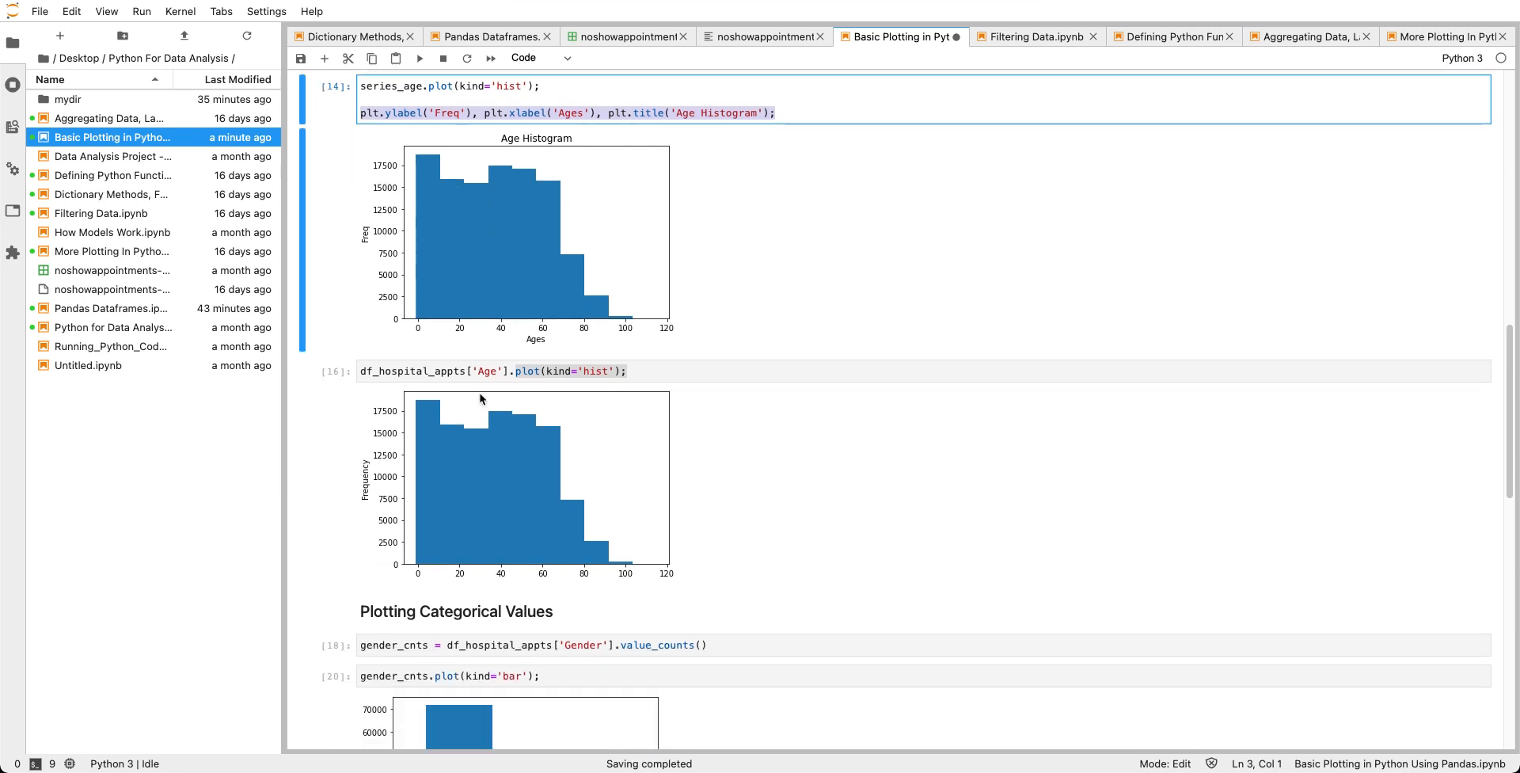
pyautogui.scroll(-3)
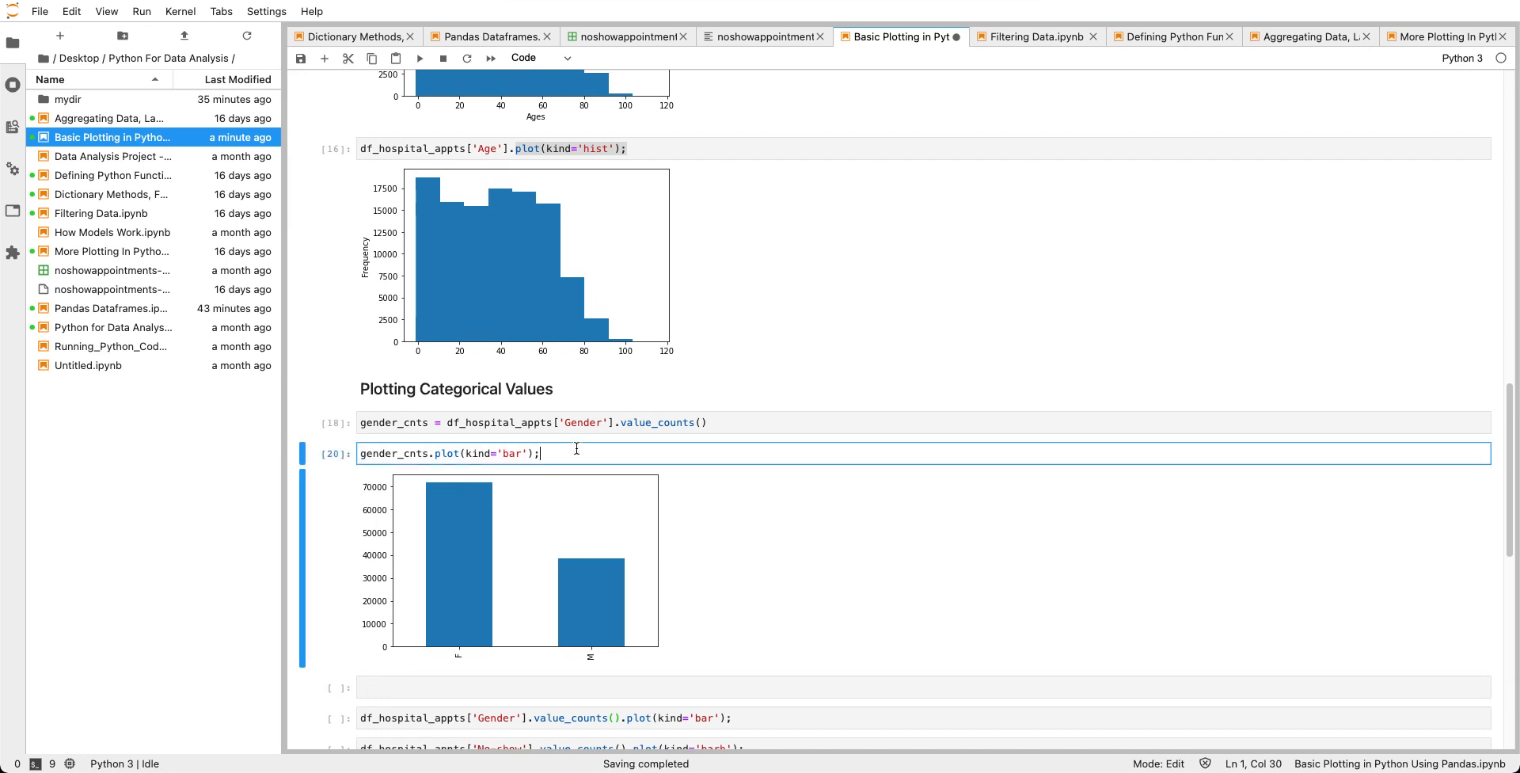
pyautogui.write("plt.ylabel('Freq'), plt.xlabel('Ages'), plt.title('Age Histogram');")
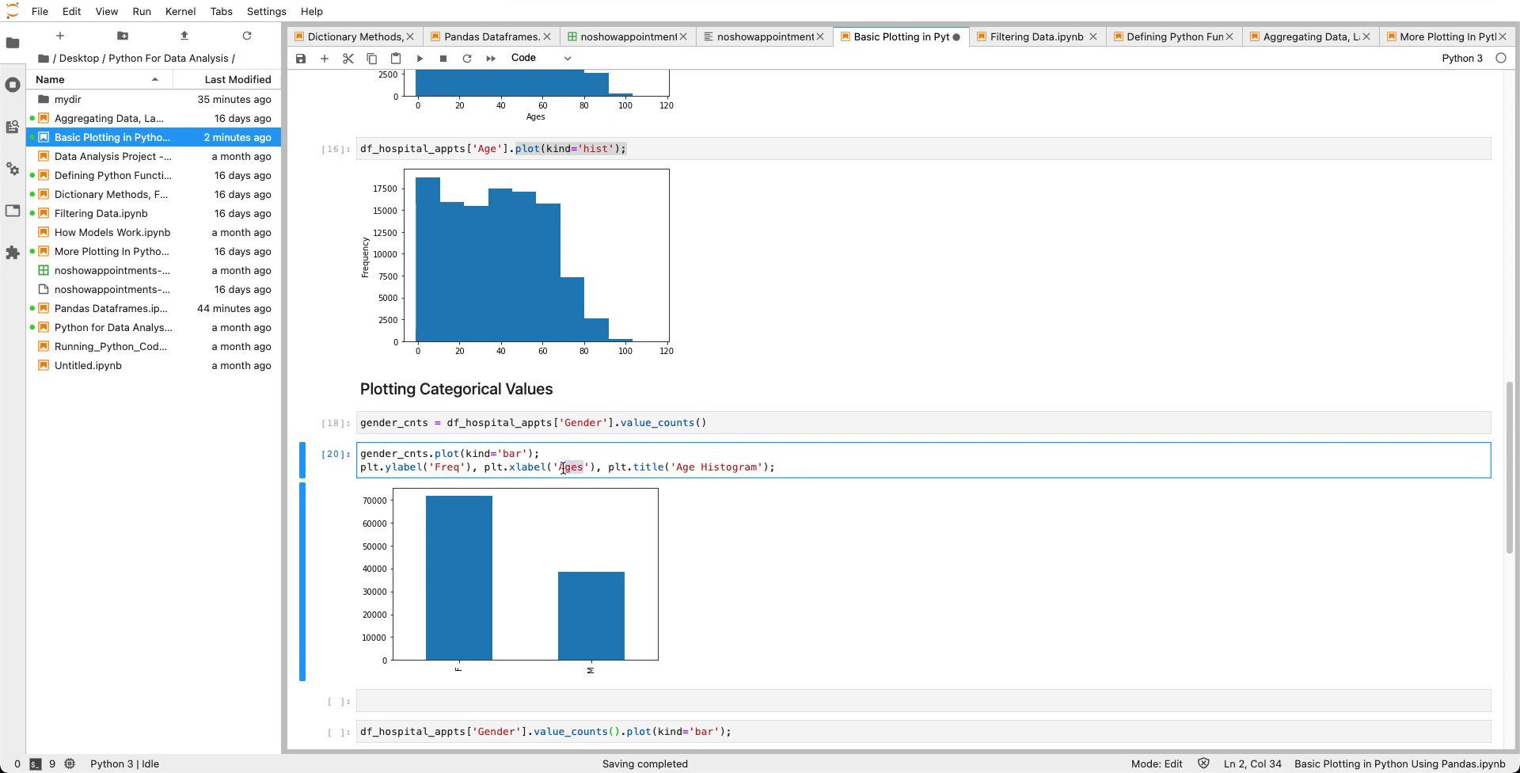
pyautogui.write('Gender')
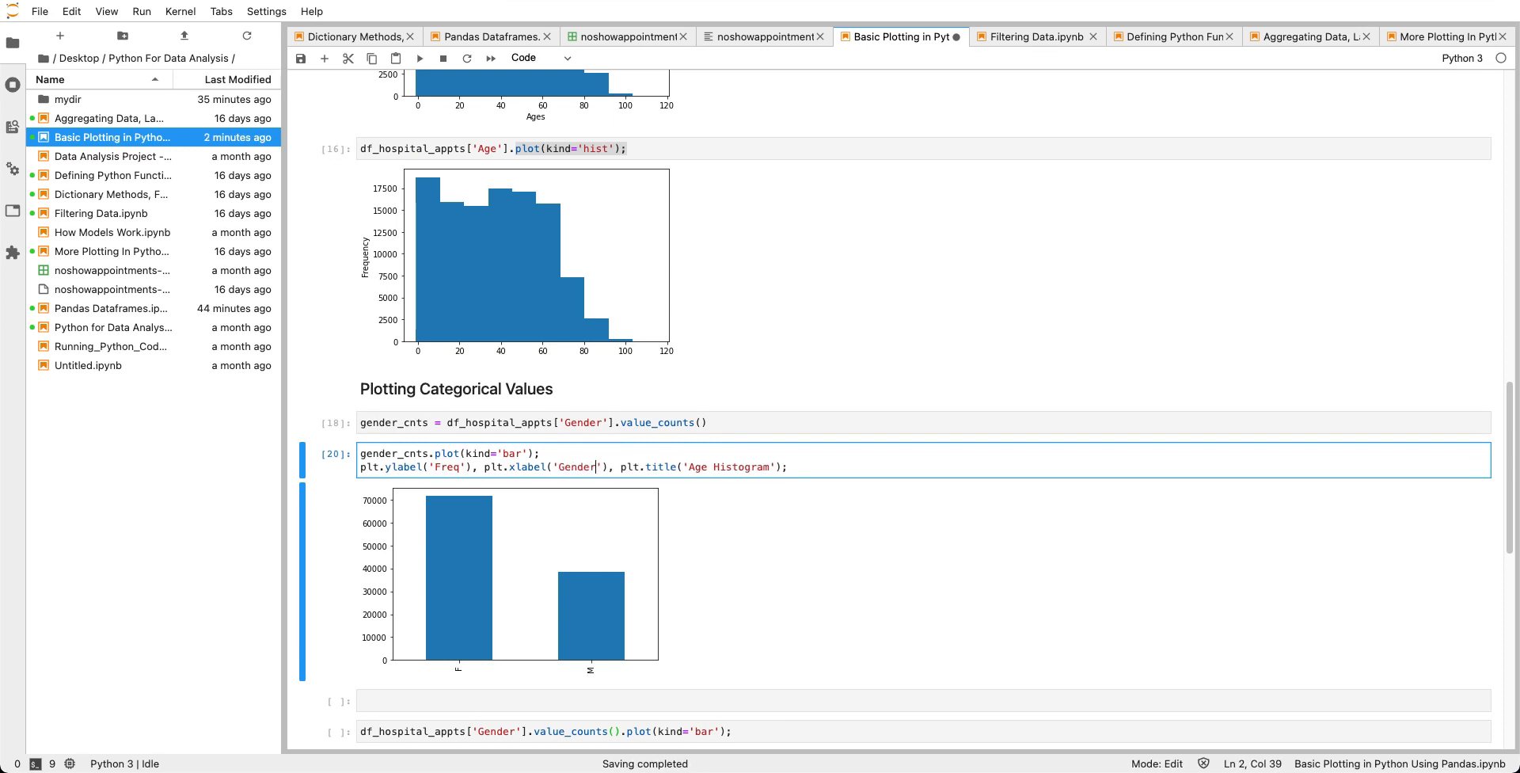
# Change the chart title from 'Age Histogram' to 'Gender Bar Chart'.
pyautogui.click(712, 466)
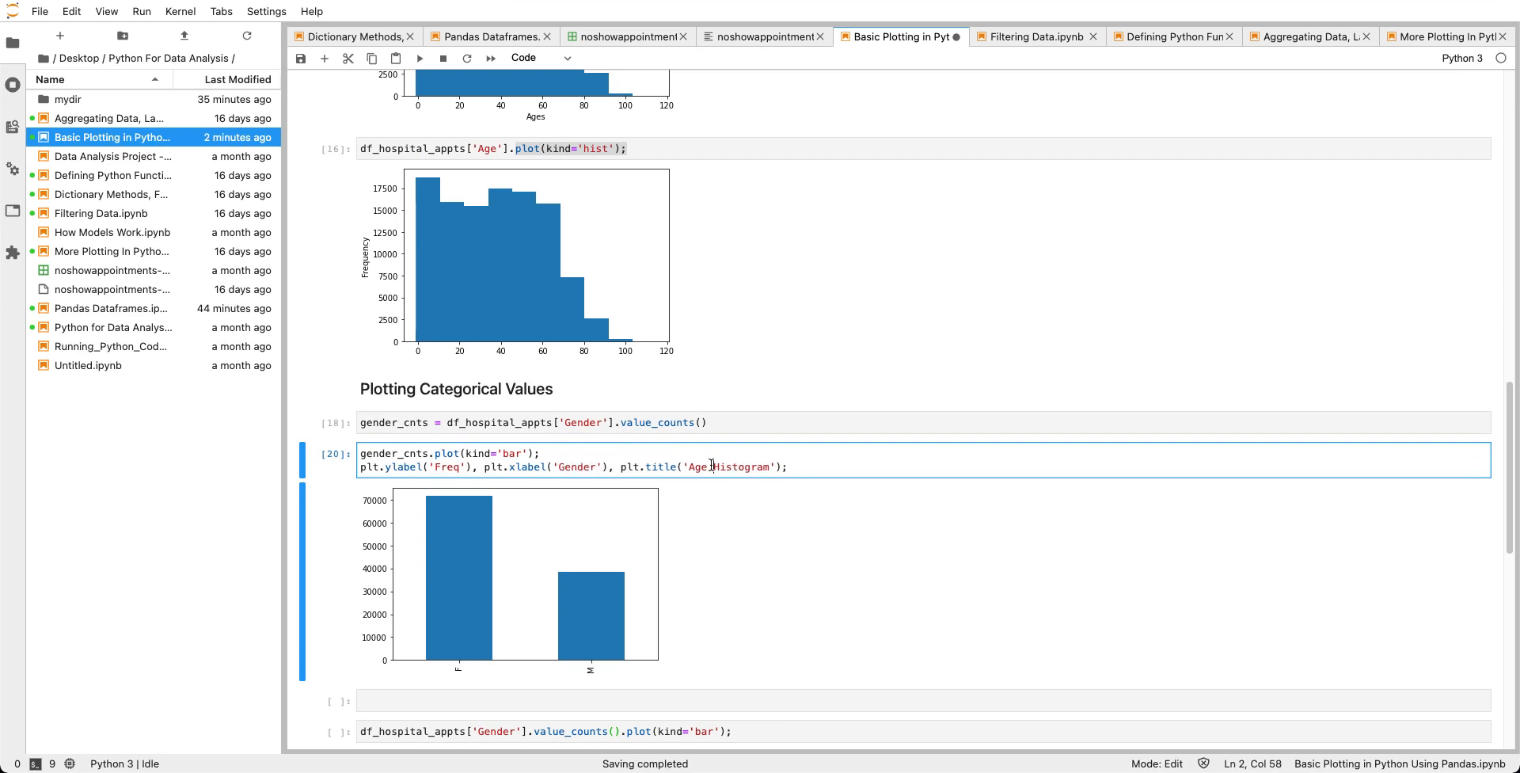
pyautogui.press('BackSpace')
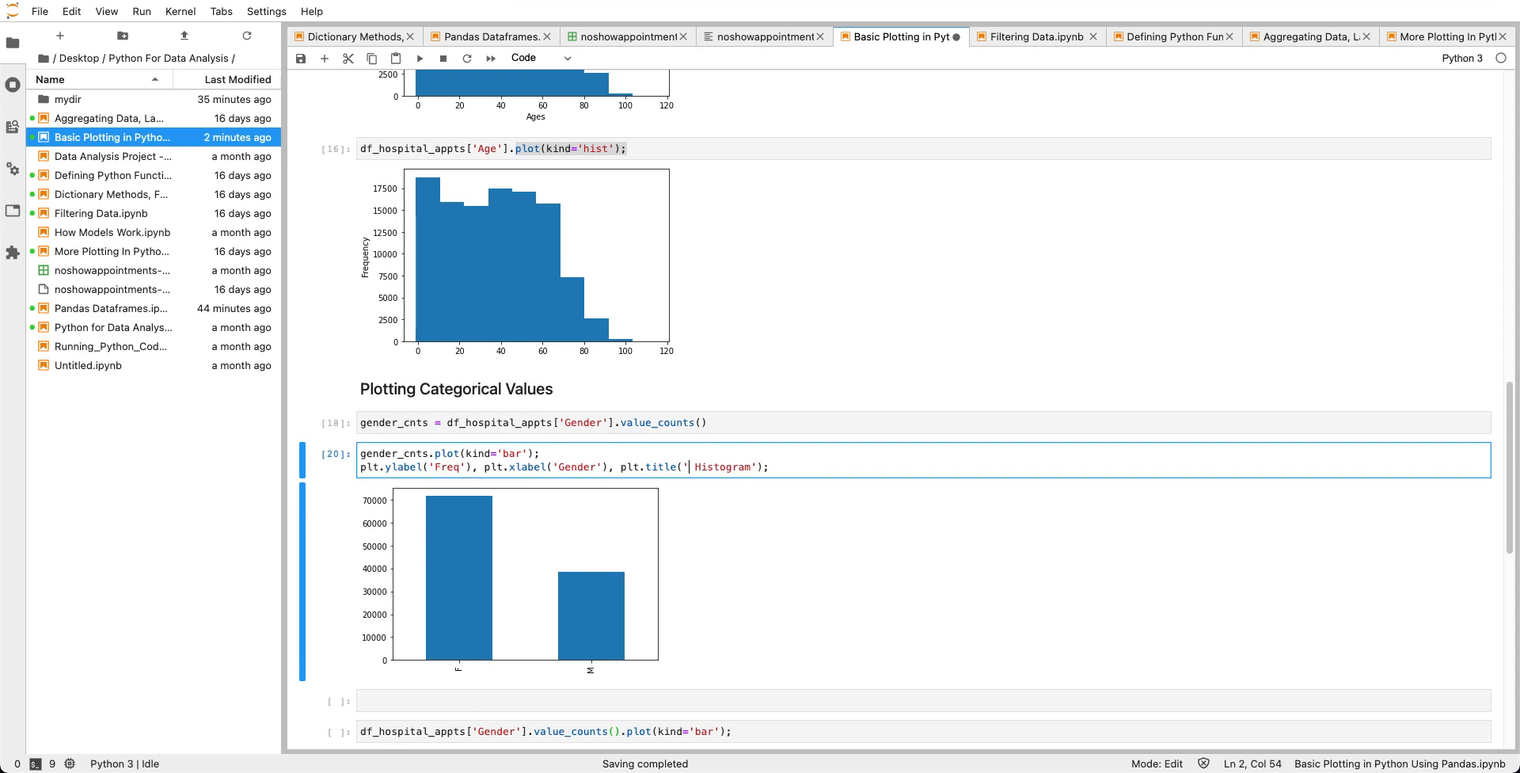
pyautogui.write('Gender')
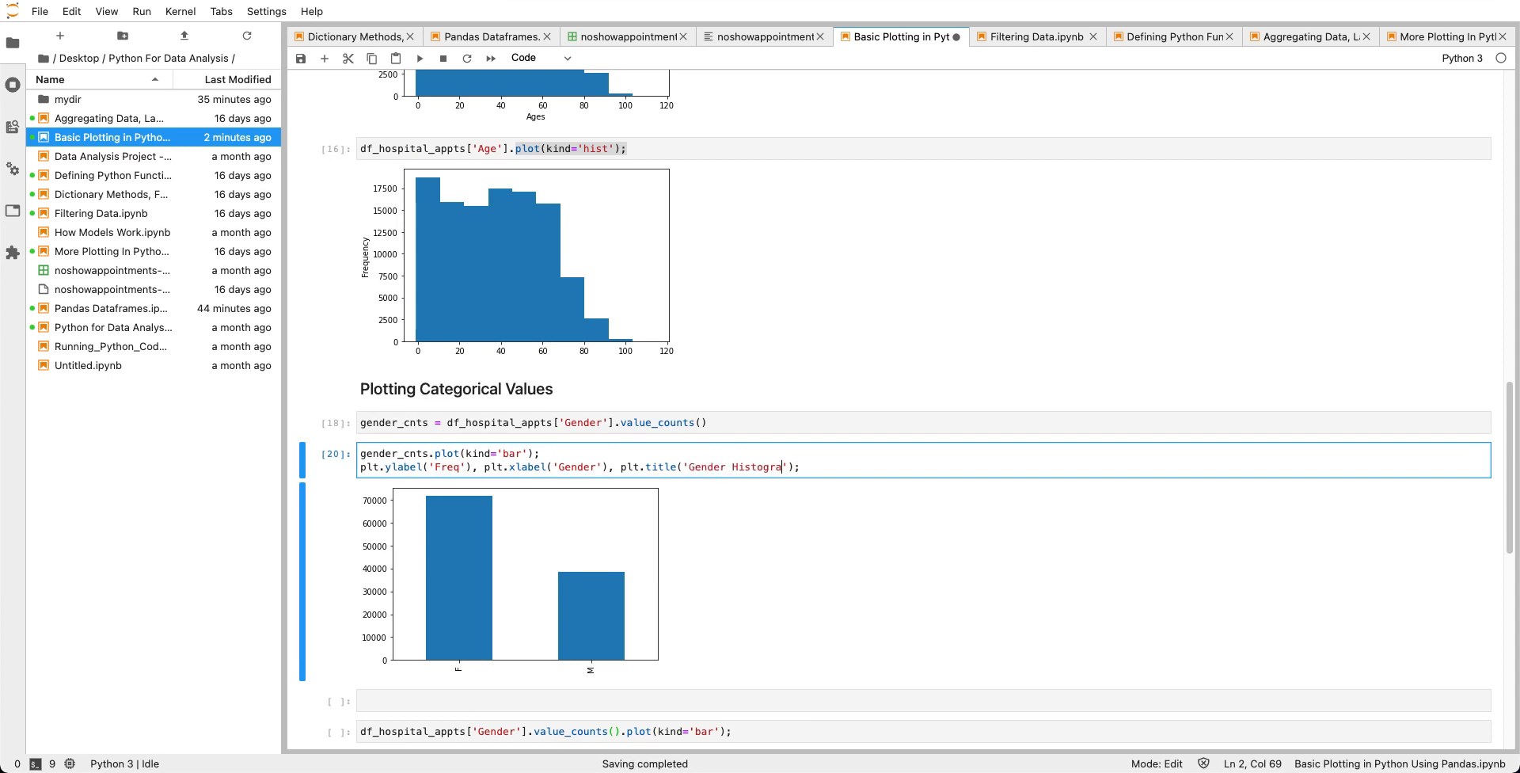
pyautogui.press('Backspace')
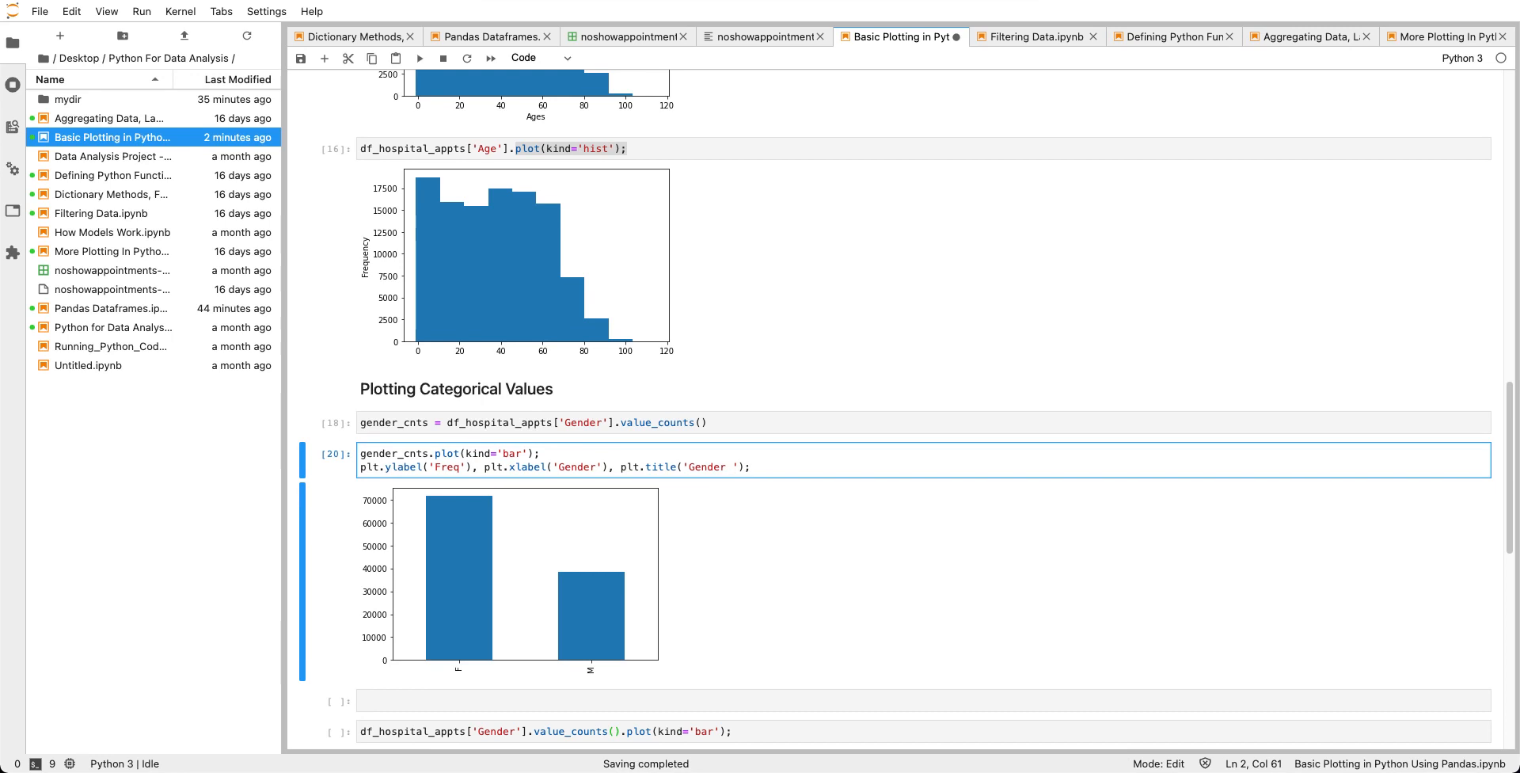
pyautogui.write('Bar')
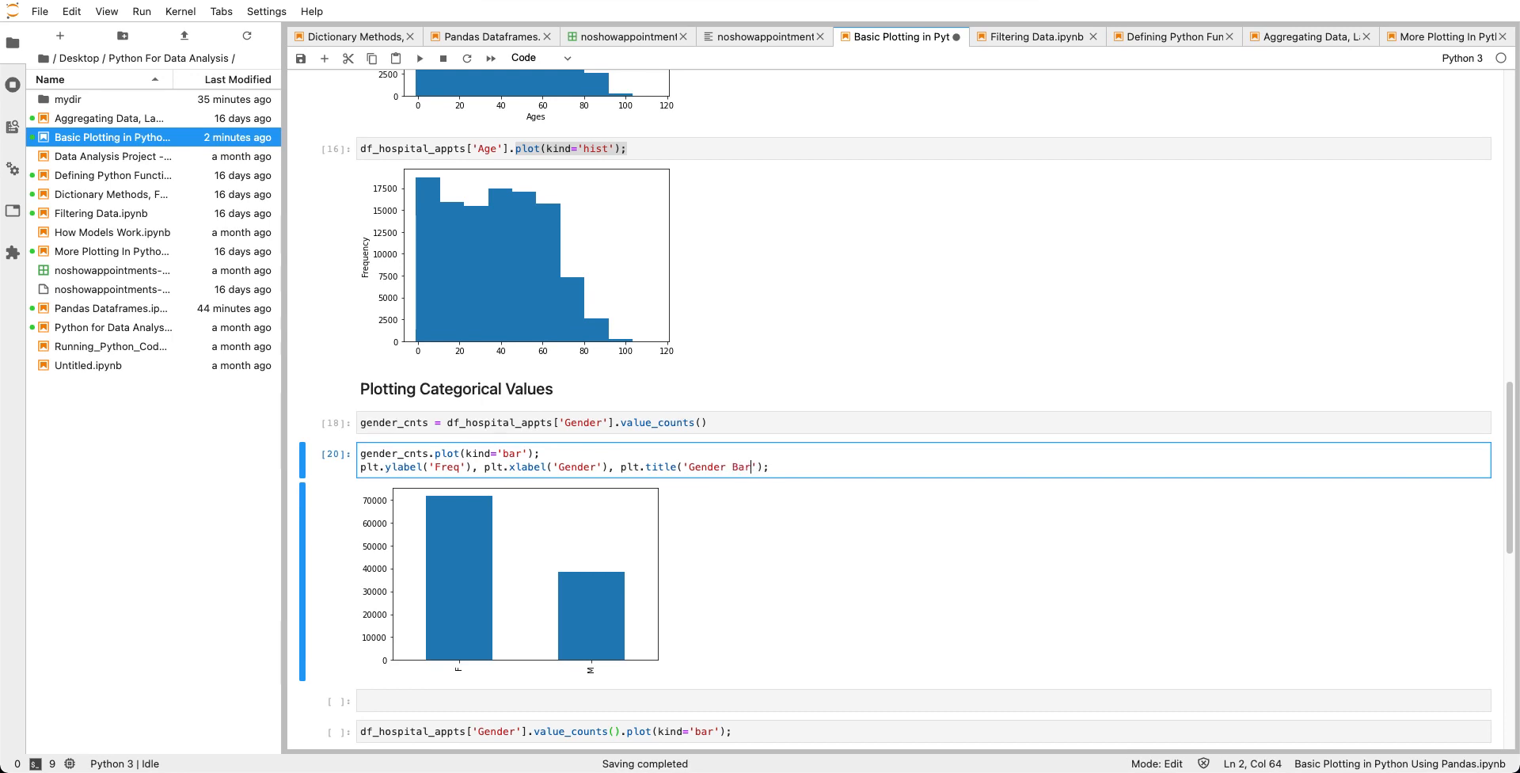
pyautogui.write('Chart')
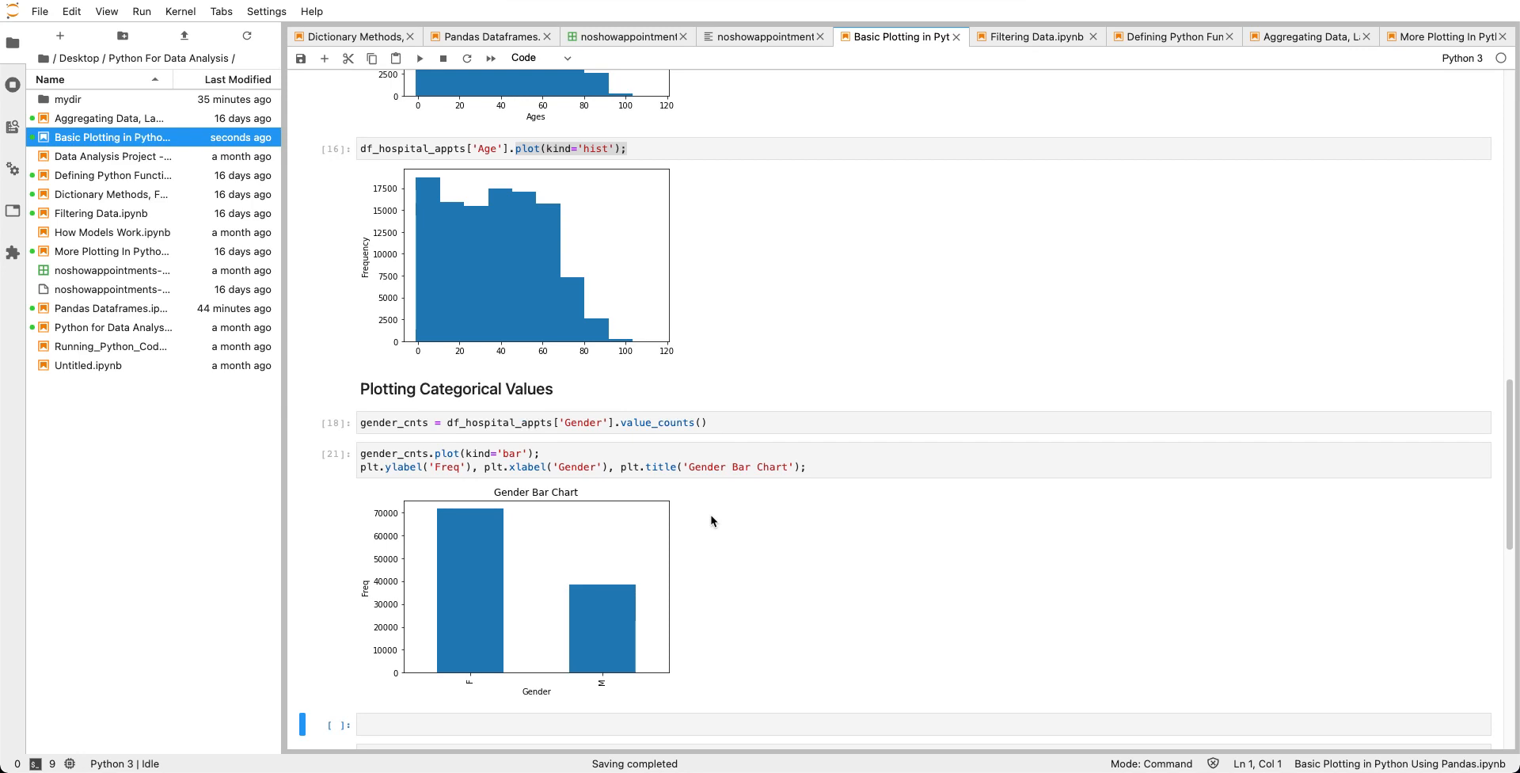
# Scroll down the notebook to the second Gender bar chart cell.
pyautogui.scroll(-3)
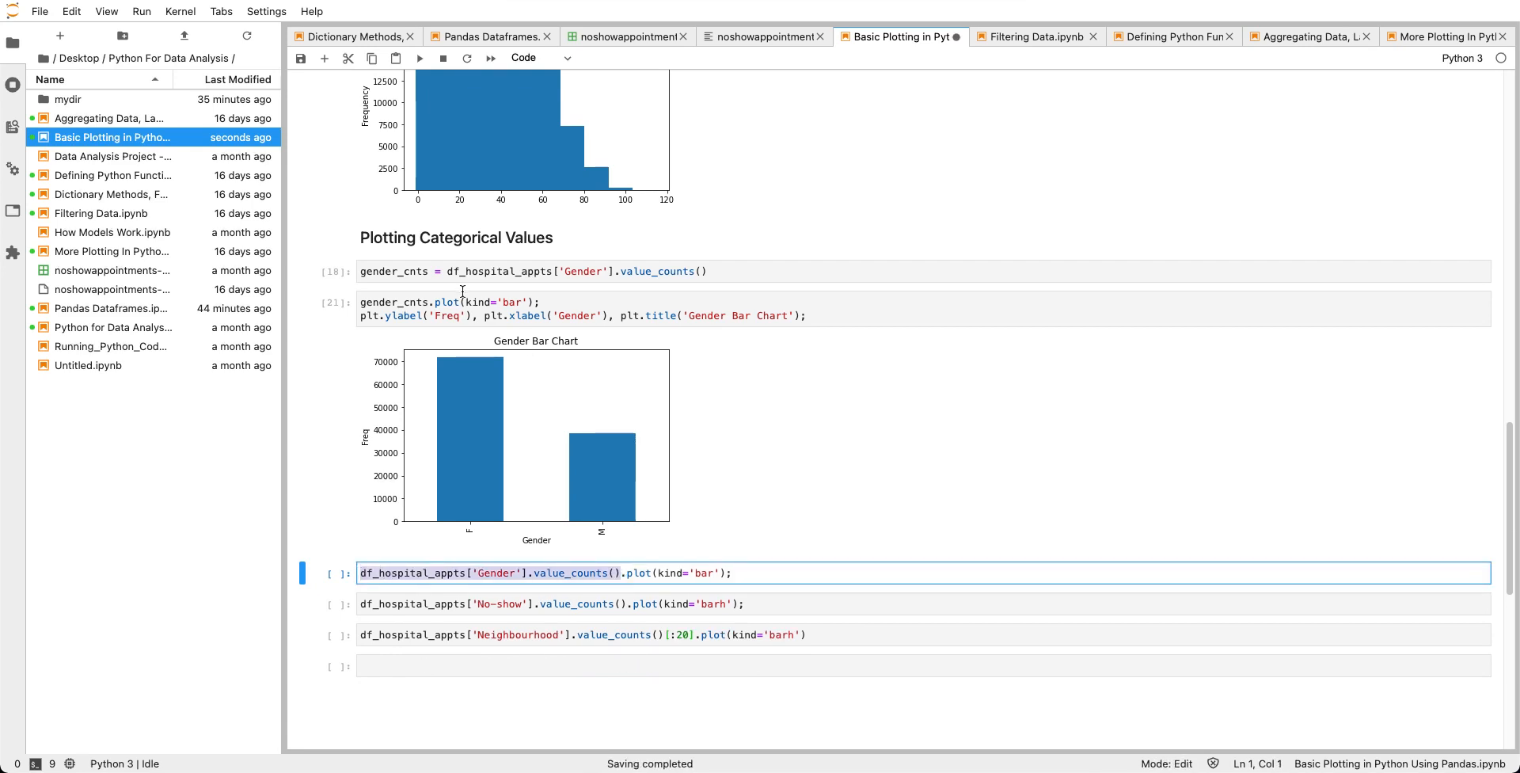
pyautogui.moveTo(422, 277)
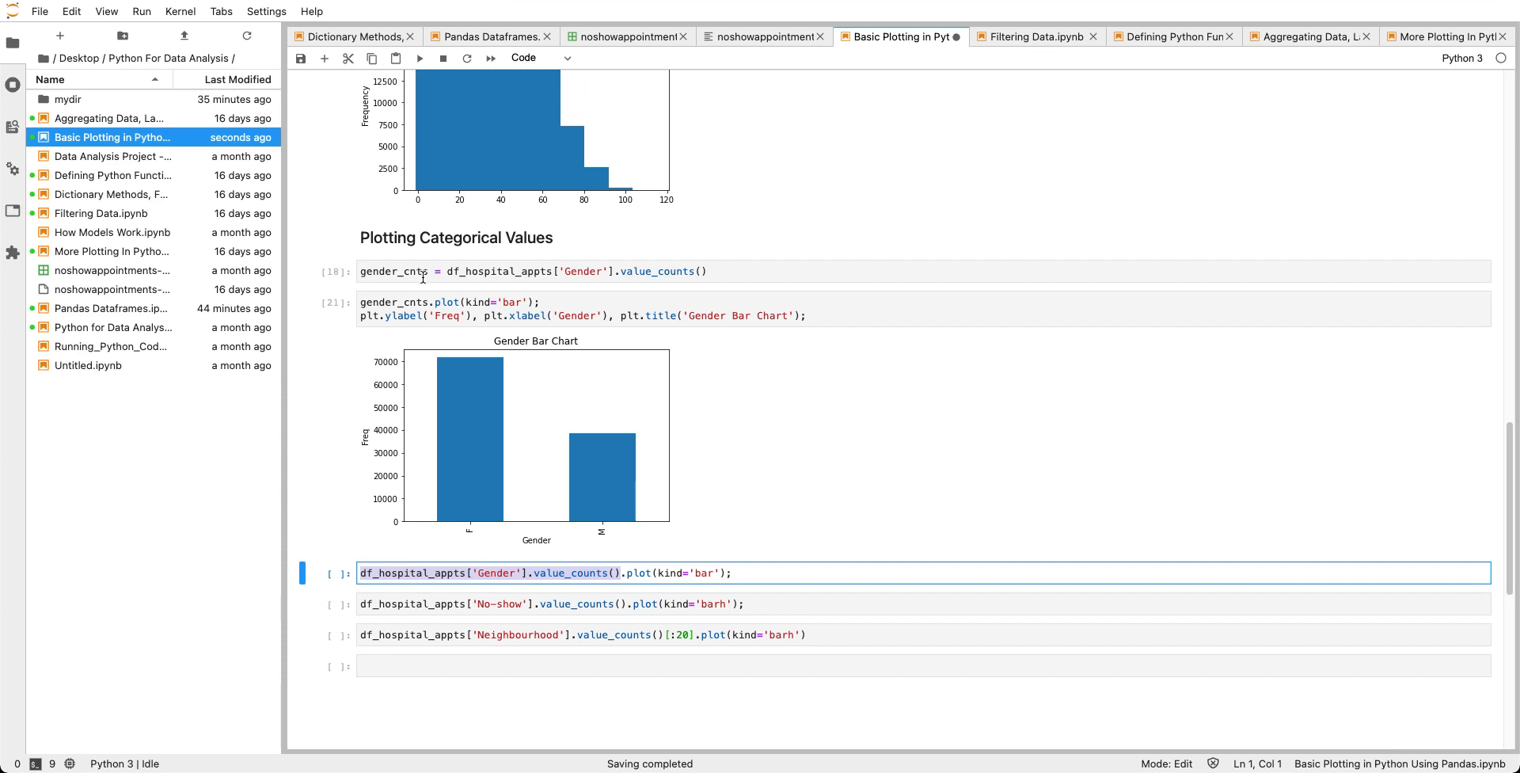
pyautogui.moveTo(570, 573)
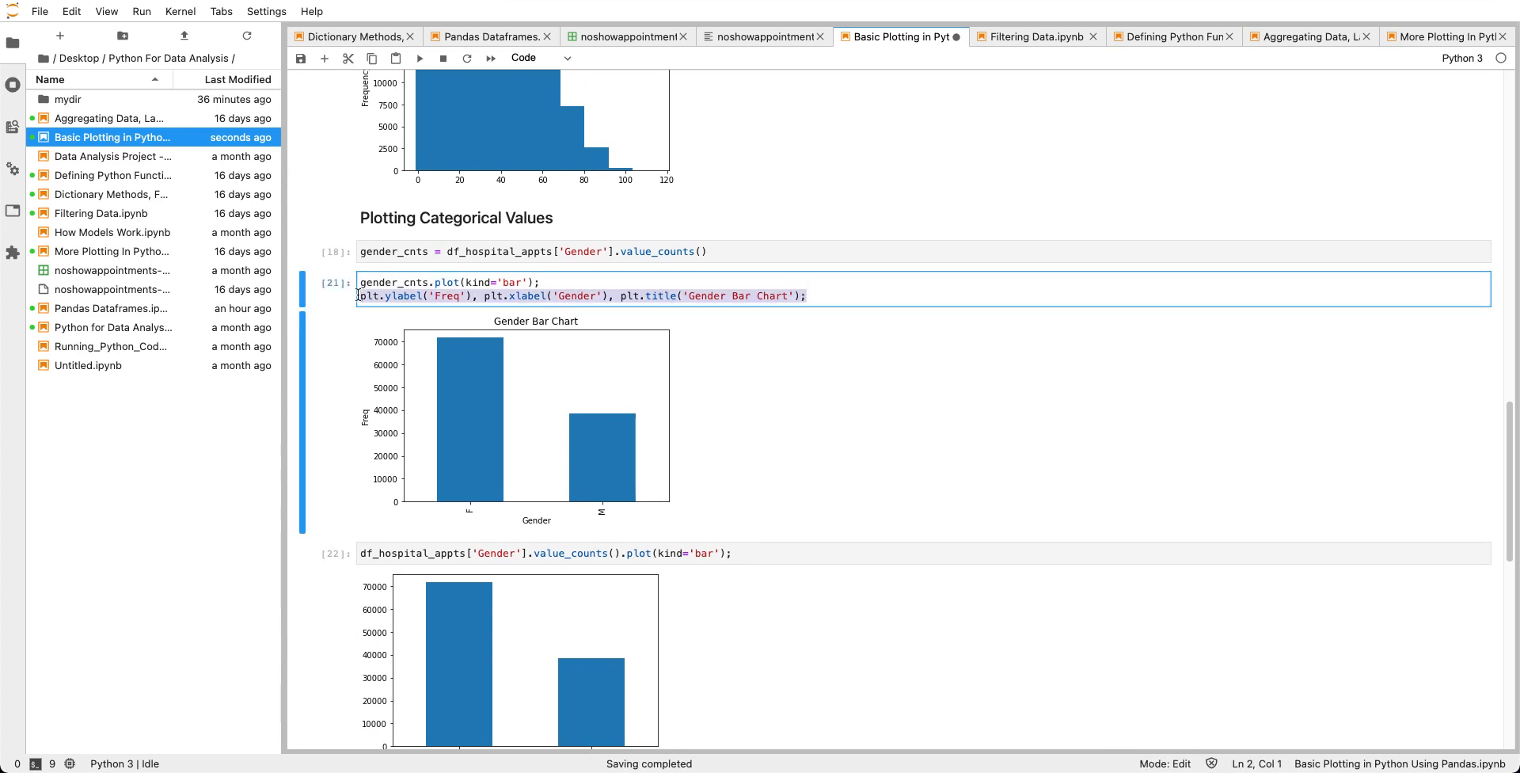
pyautogui.moveTo(711, 453)
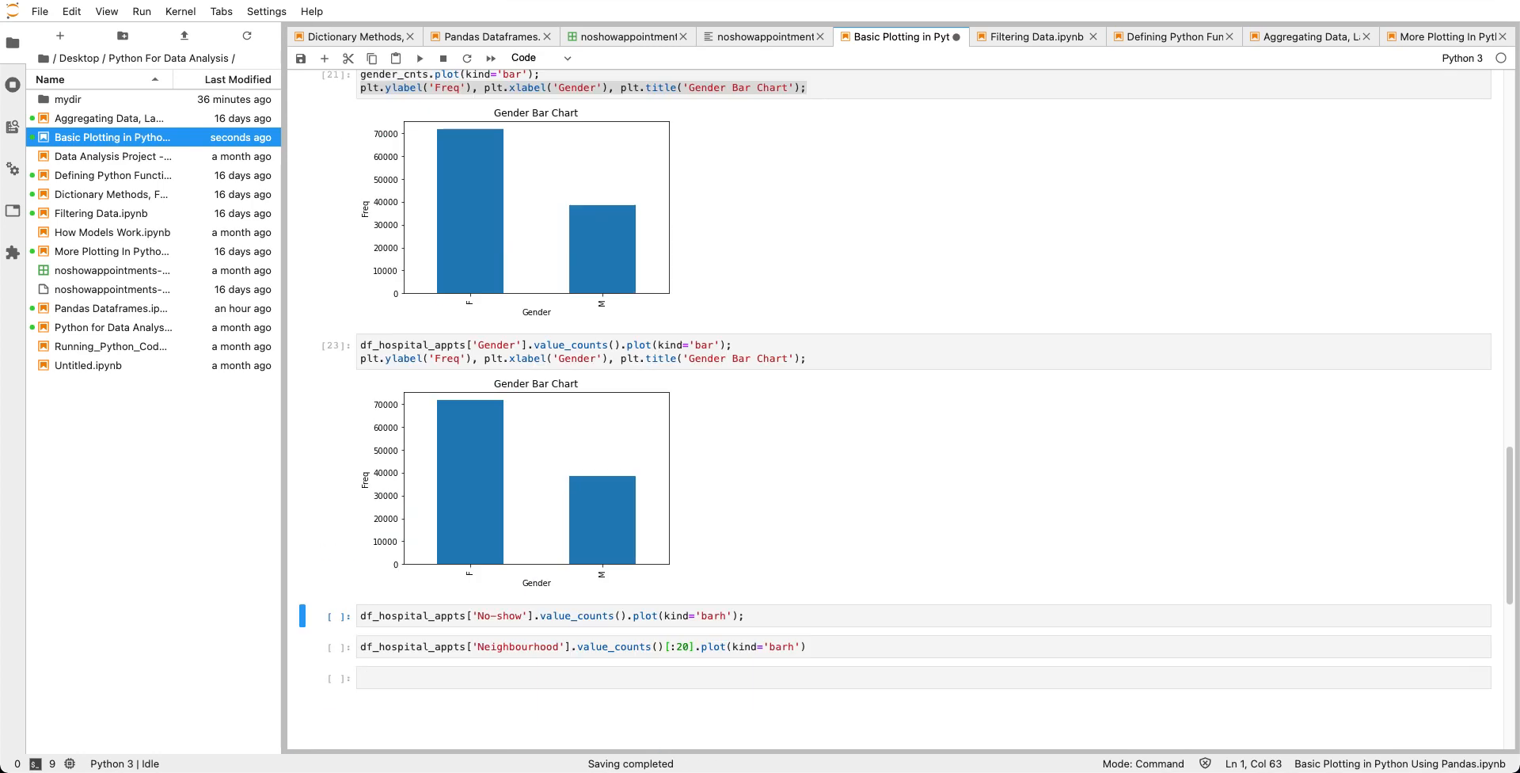
pyautogui.moveTo(556, 537)
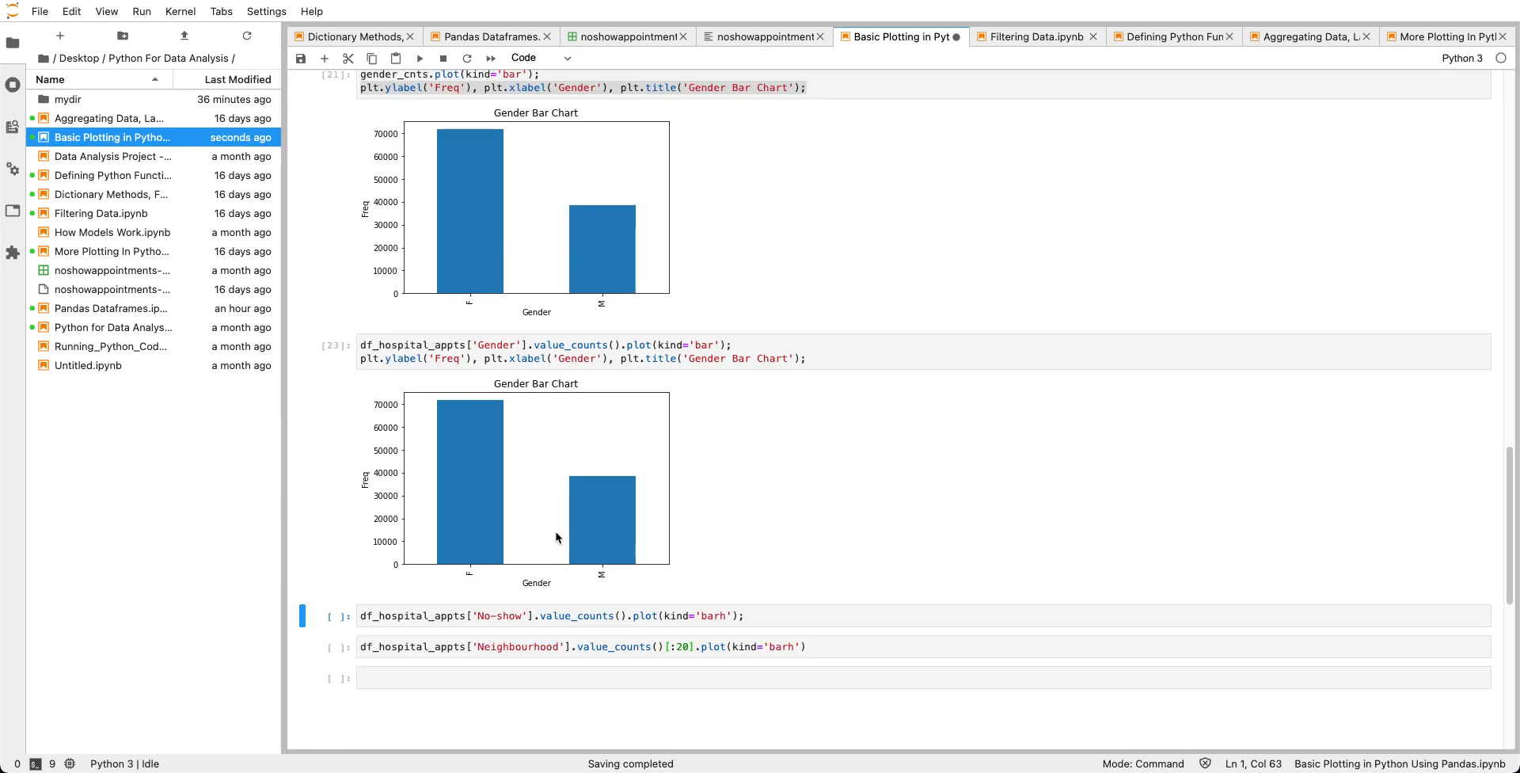
pyautogui.moveTo(589, 518)
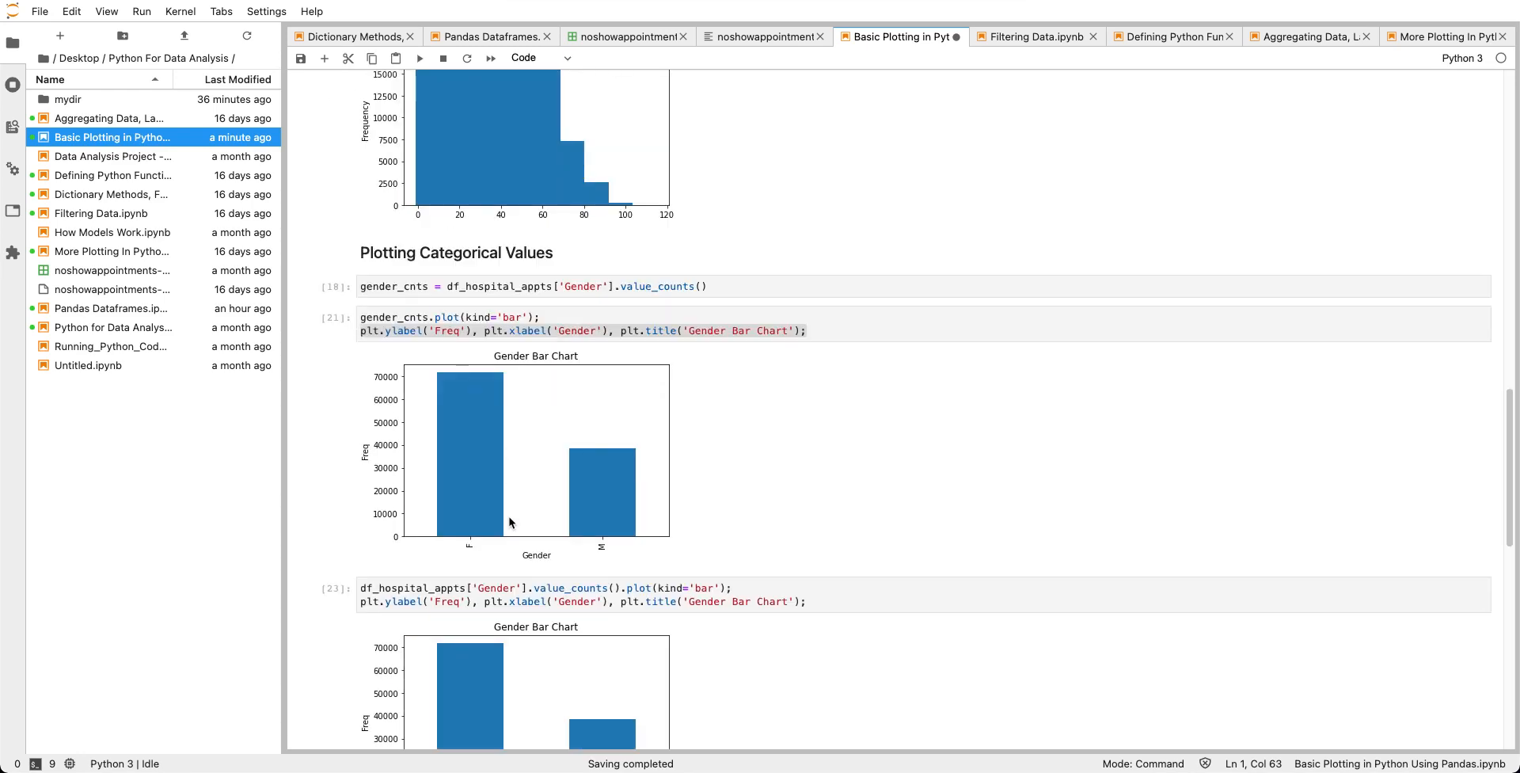
pyautogui.scroll(-3)
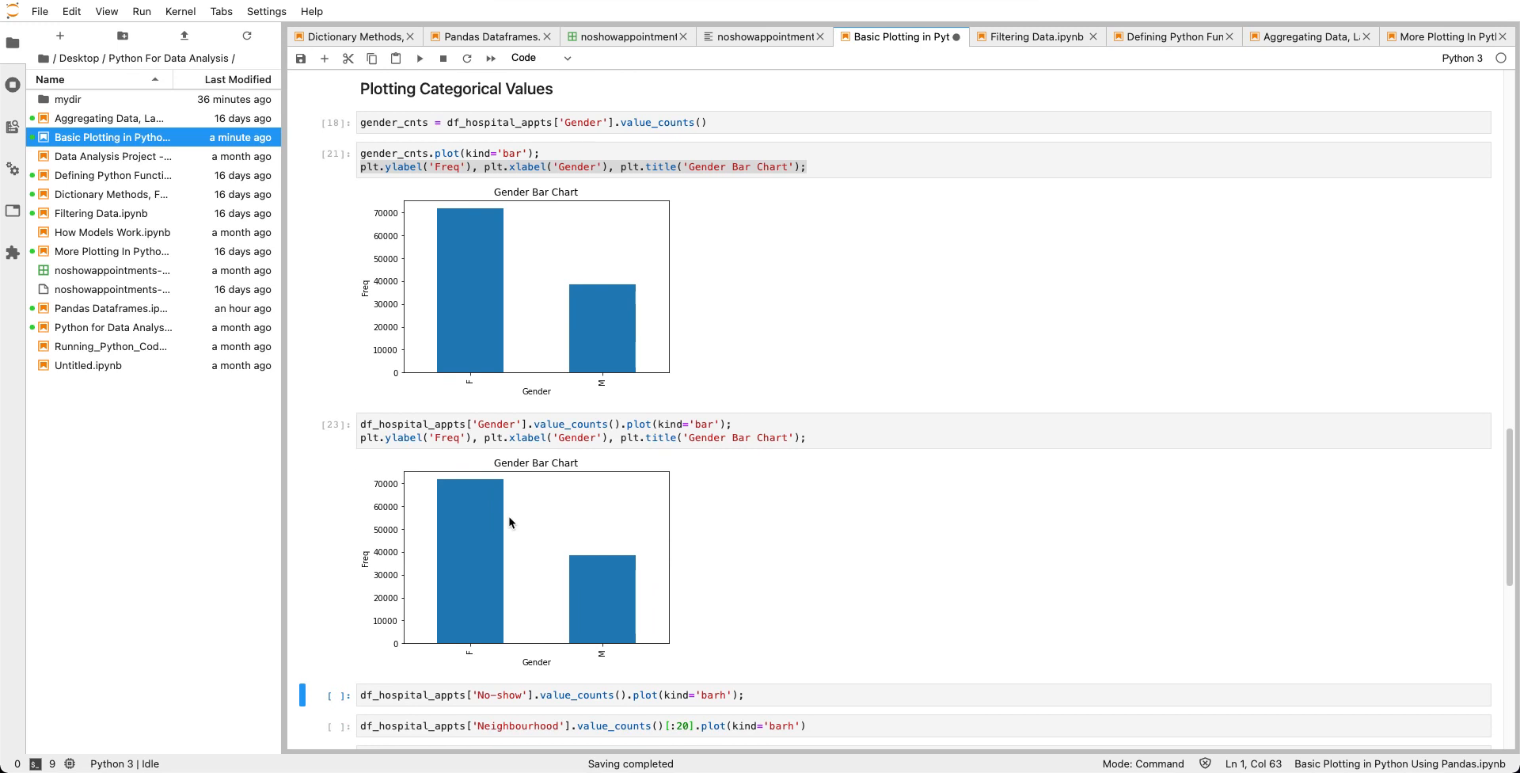
pyautogui.scroll(-3)
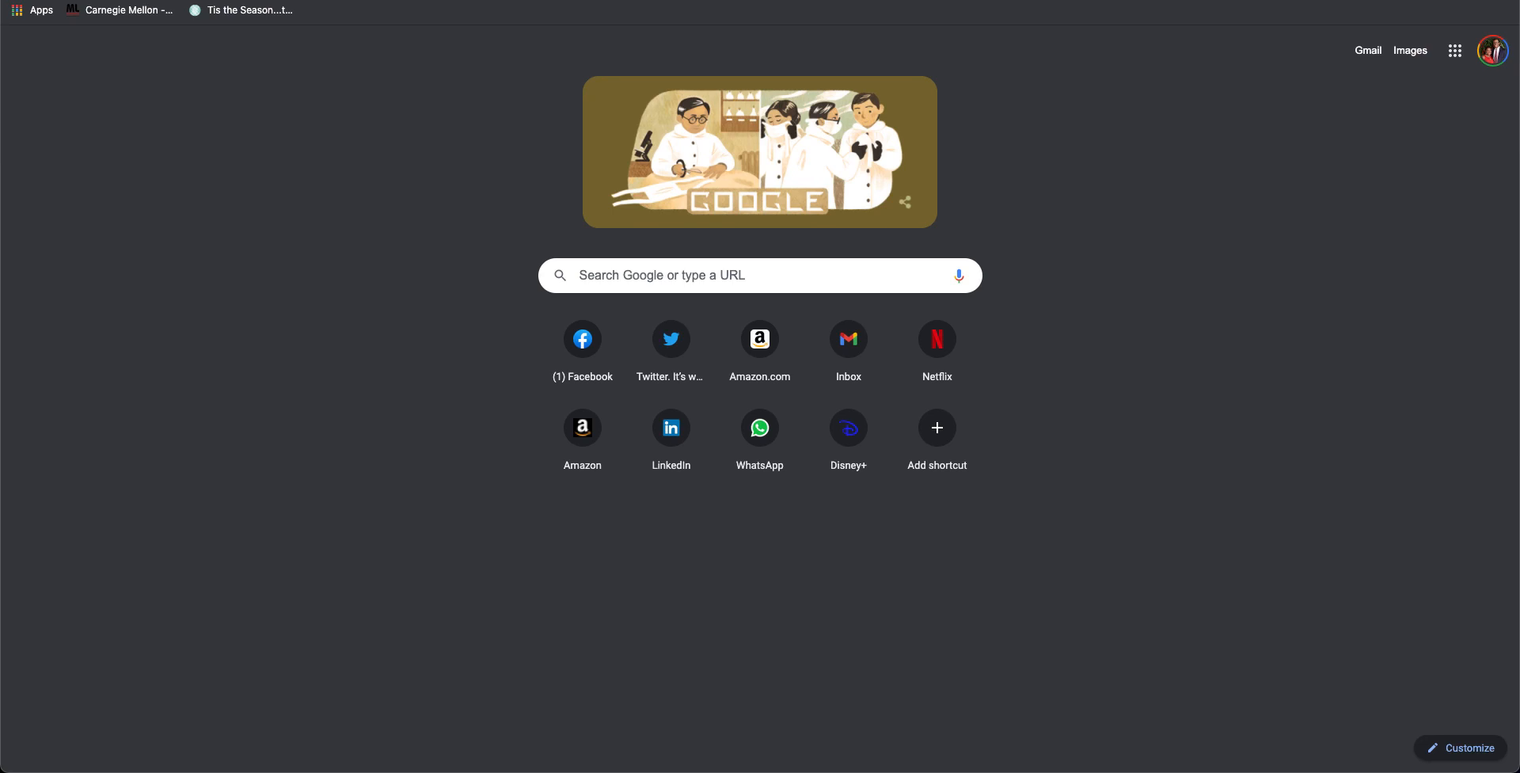
# Search 'pan' in a new Chrome tab to reach the pandas DataFrame.plot documentation.
pyautogui.write('pan')
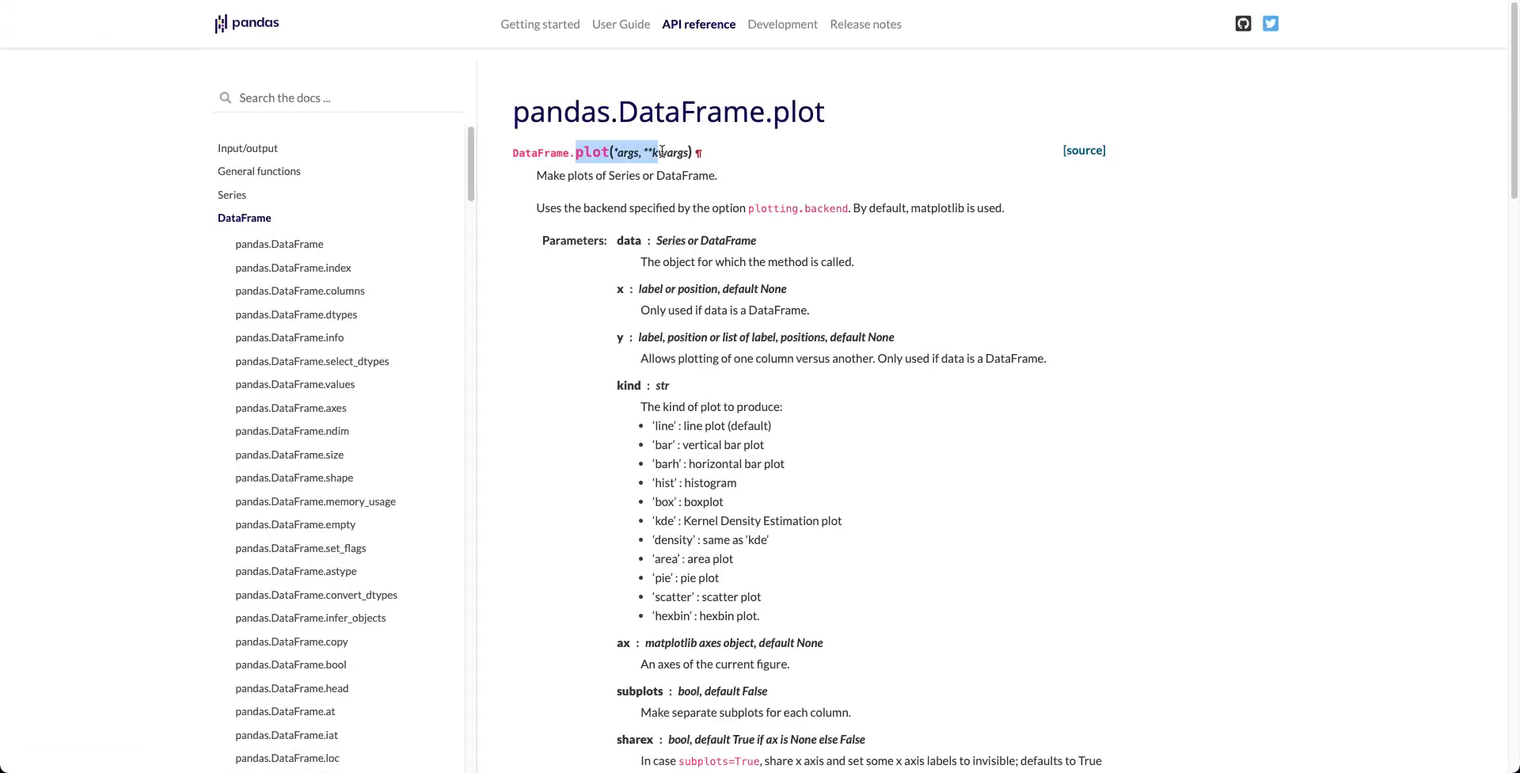
pyautogui.scroll(-3)
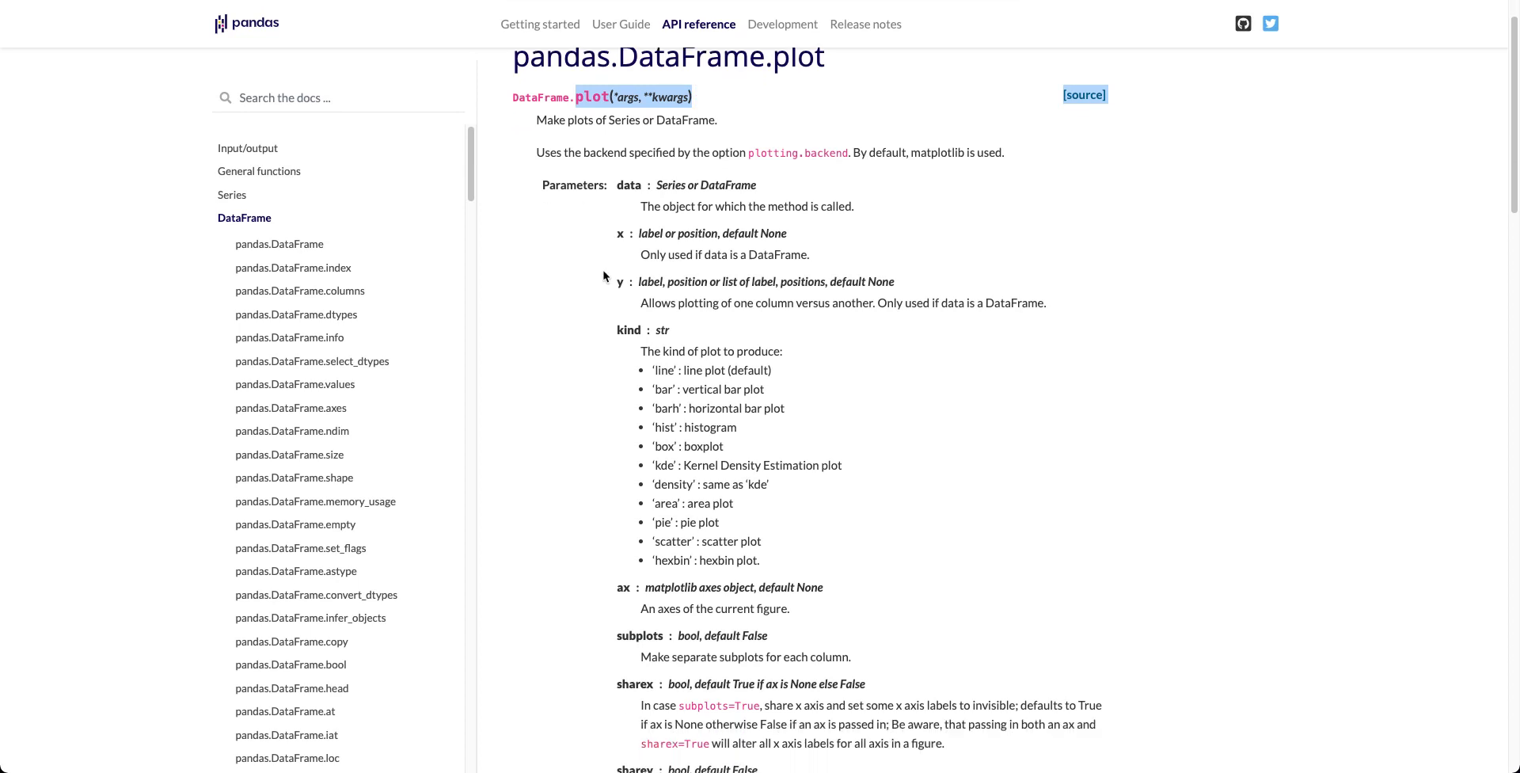
pyautogui.scroll(-3)
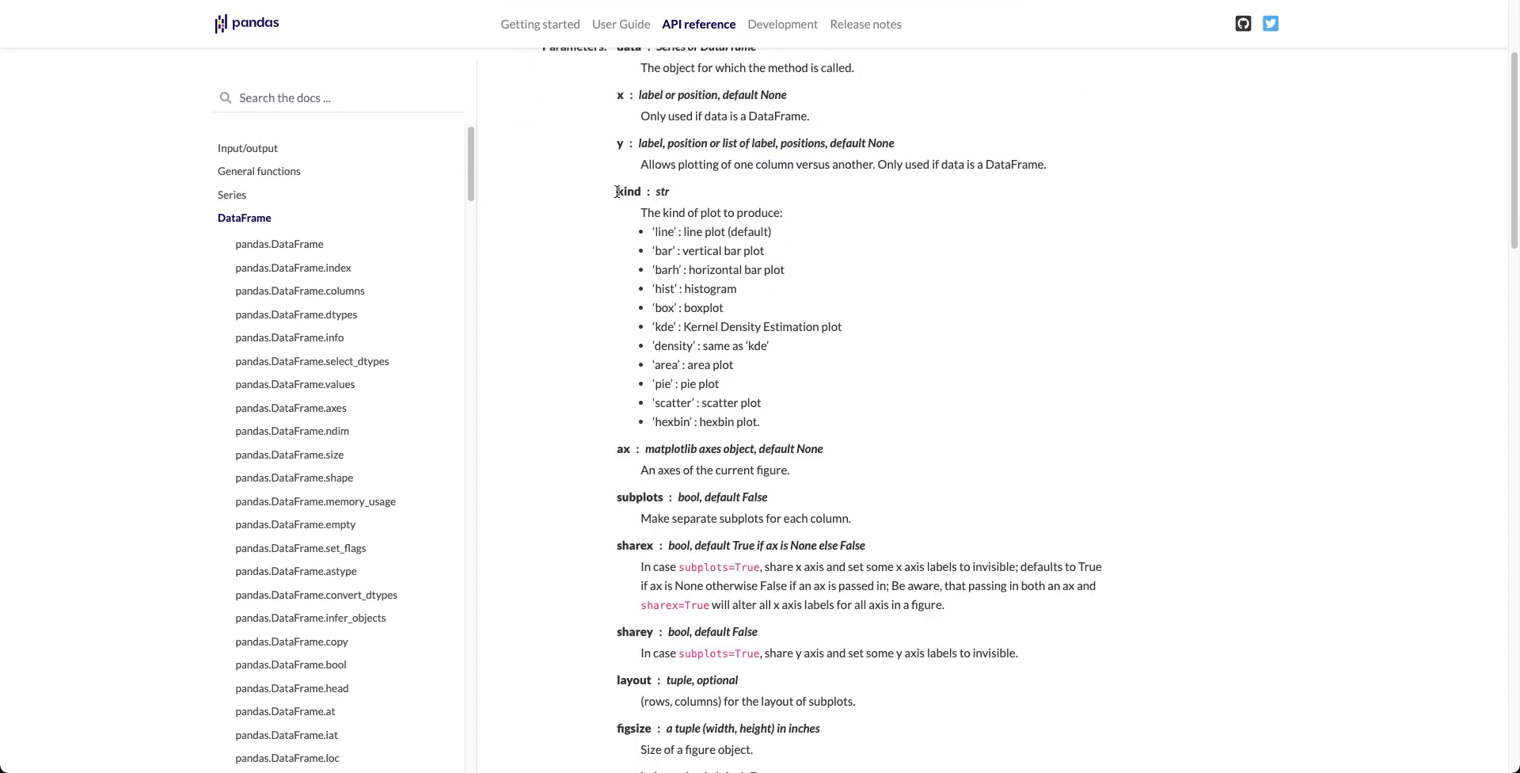
pyautogui.moveTo(617, 191); pyautogui.dragTo(761, 422)
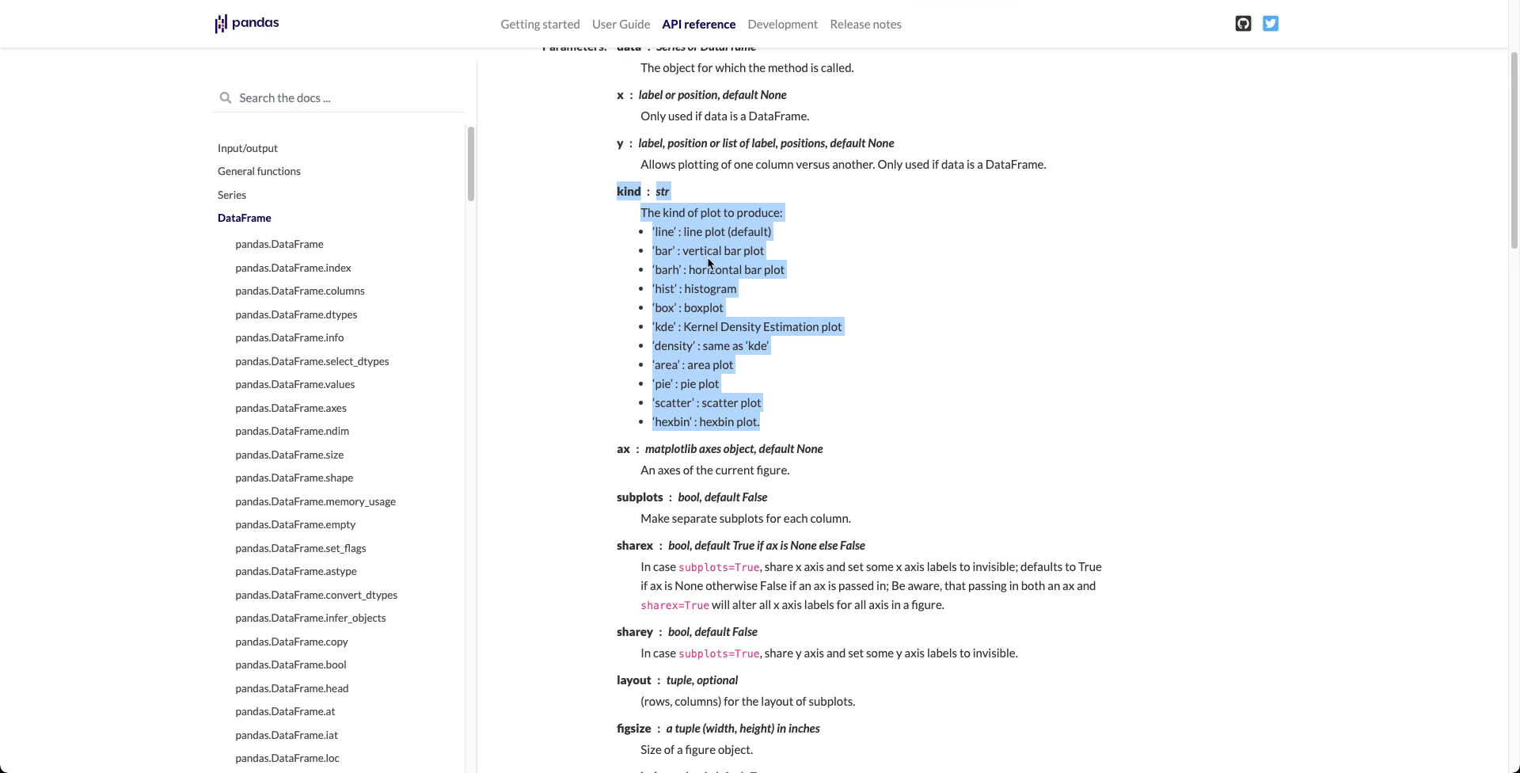
pyautogui.moveTo(694, 234)
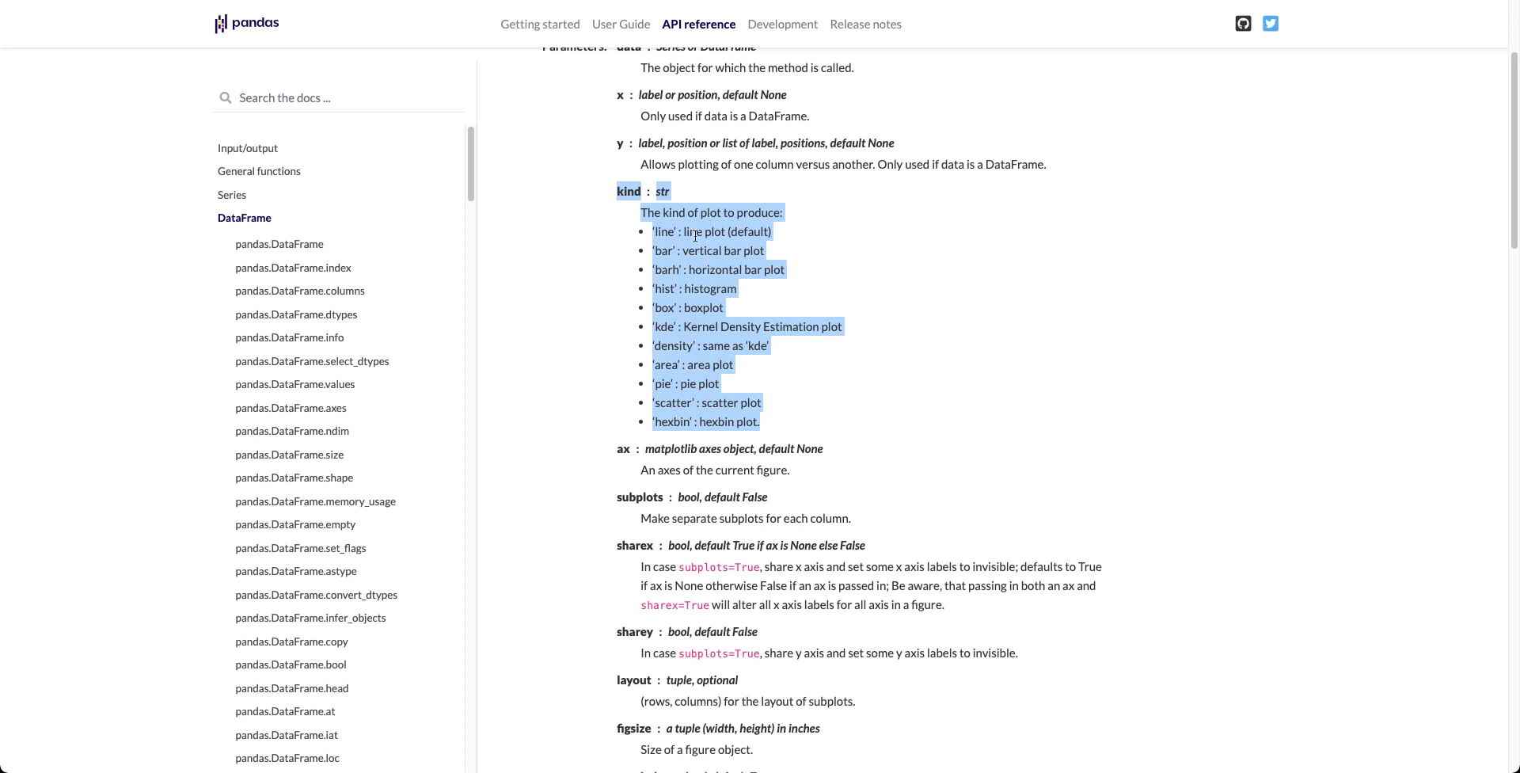
pyautogui.moveTo(664, 268)
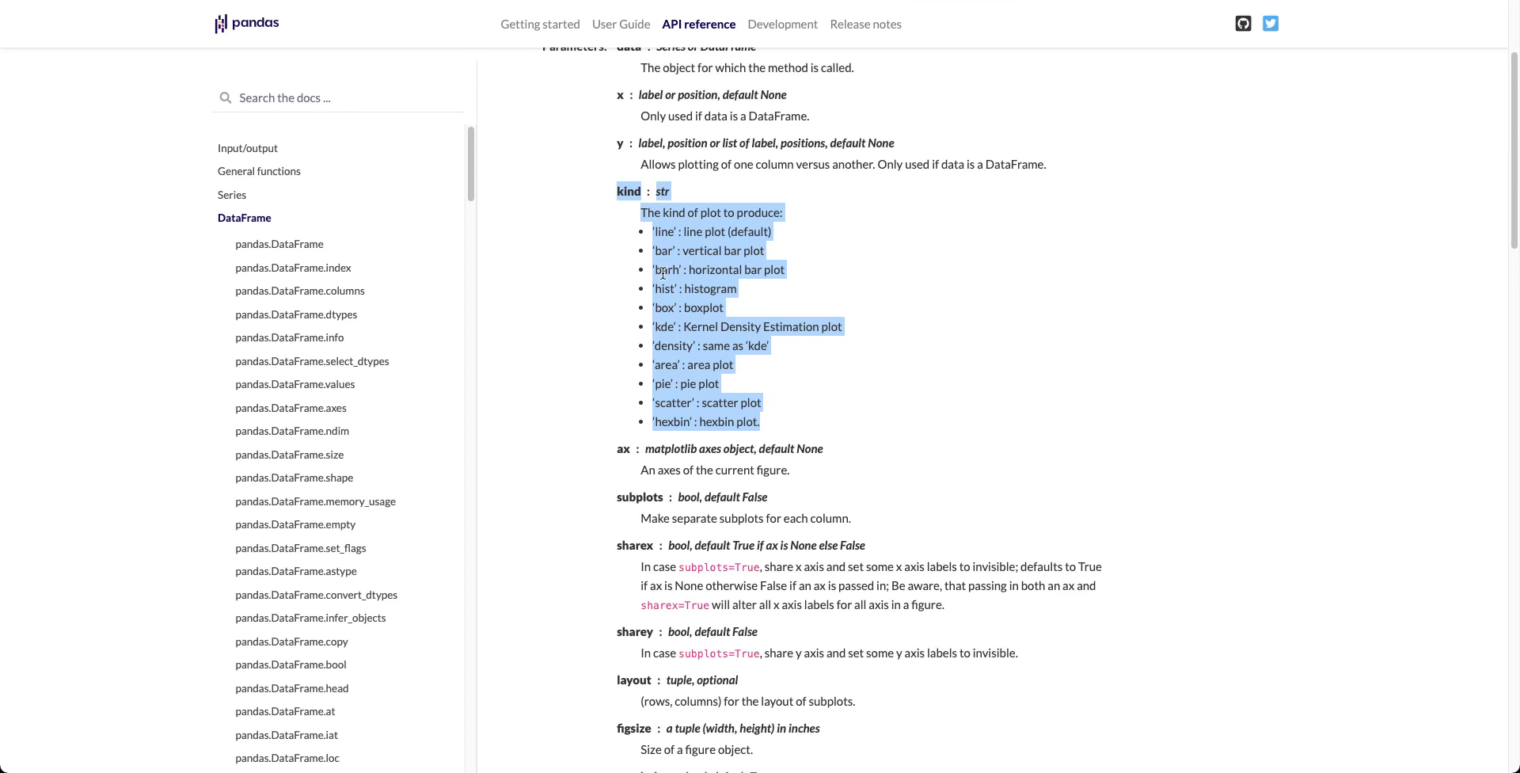
pyautogui.doubleClick(667, 270)
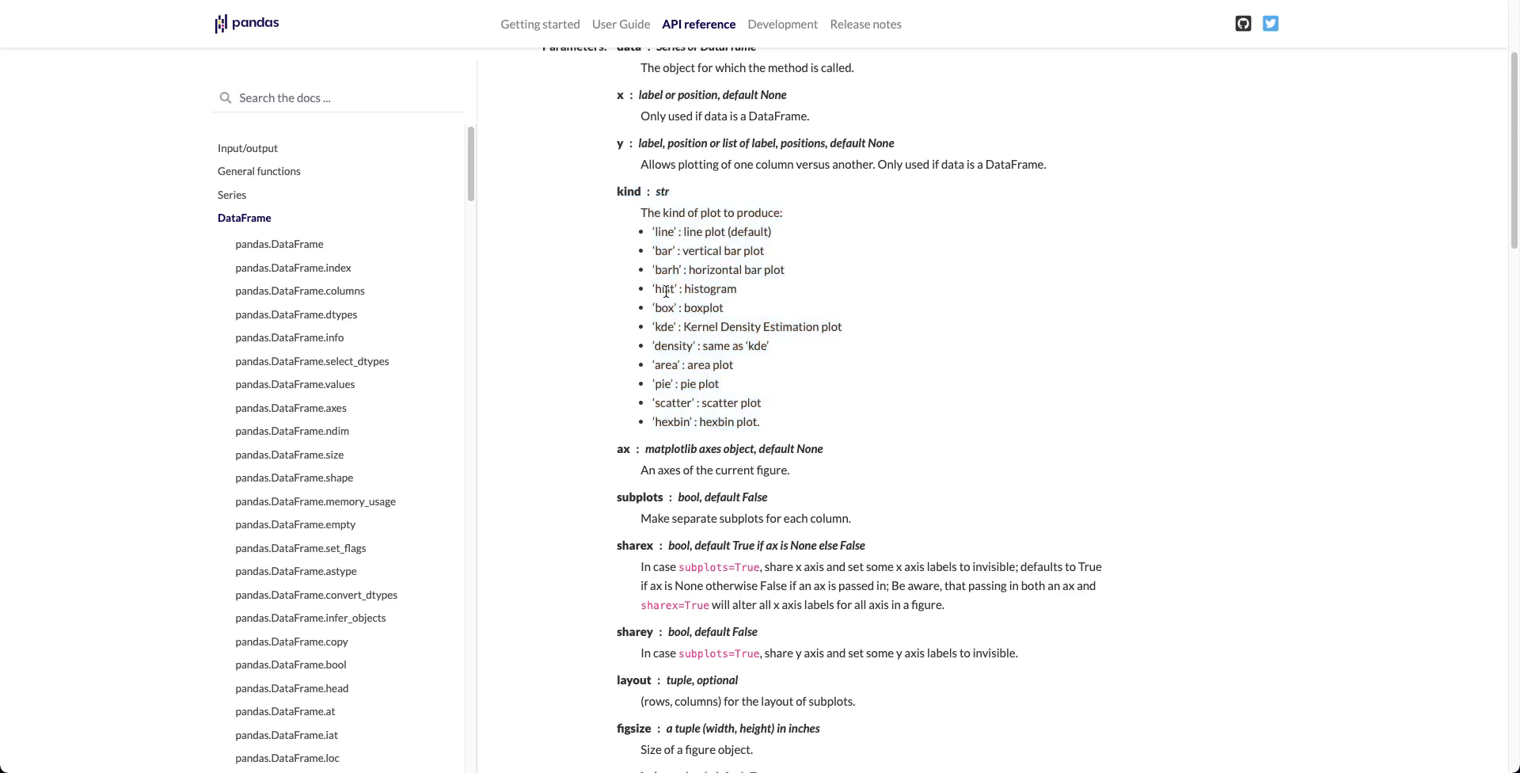
pyautogui.doubleClick(687, 307)
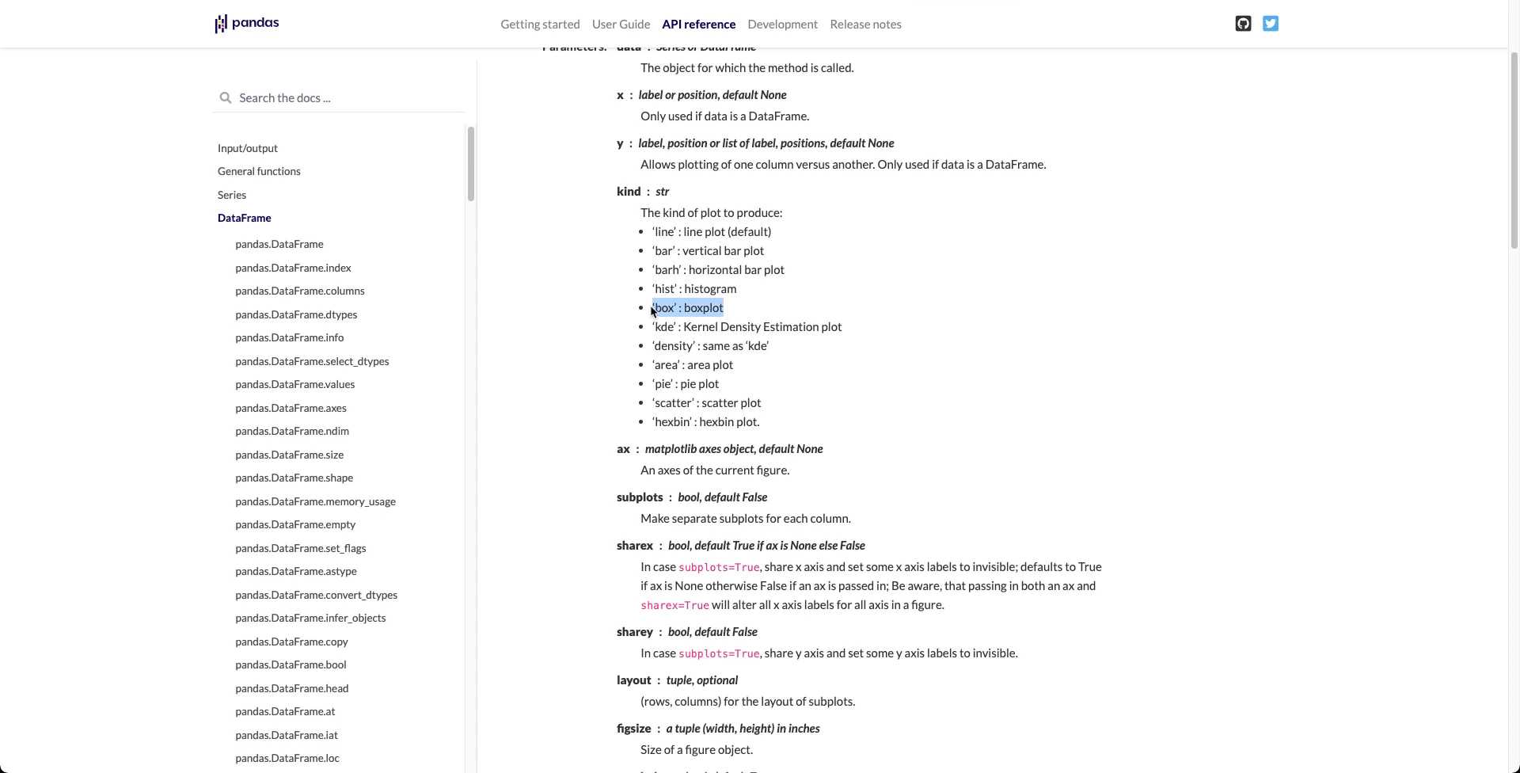
pyautogui.moveTo(716, 363)
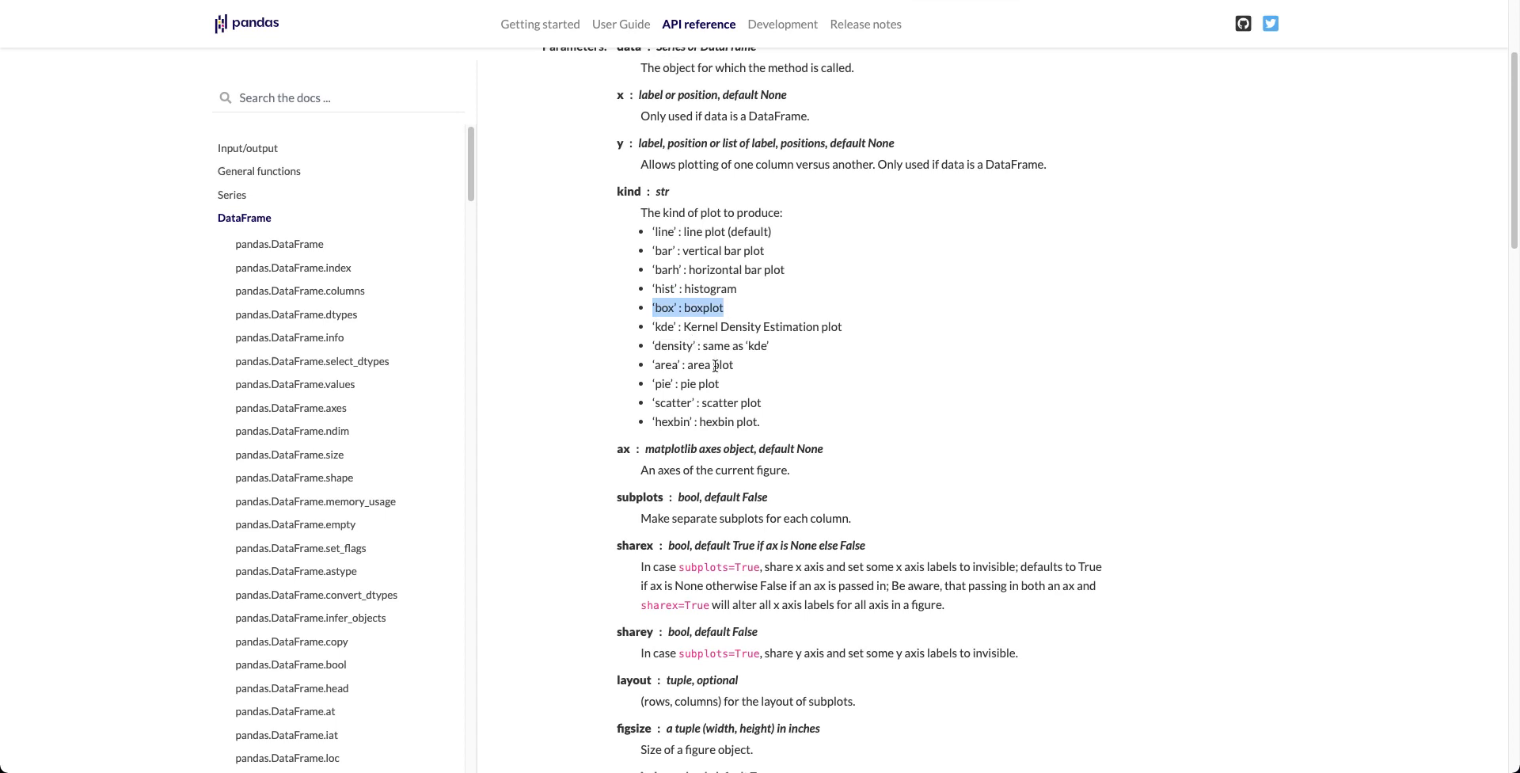
pyautogui.moveTo(738, 398)
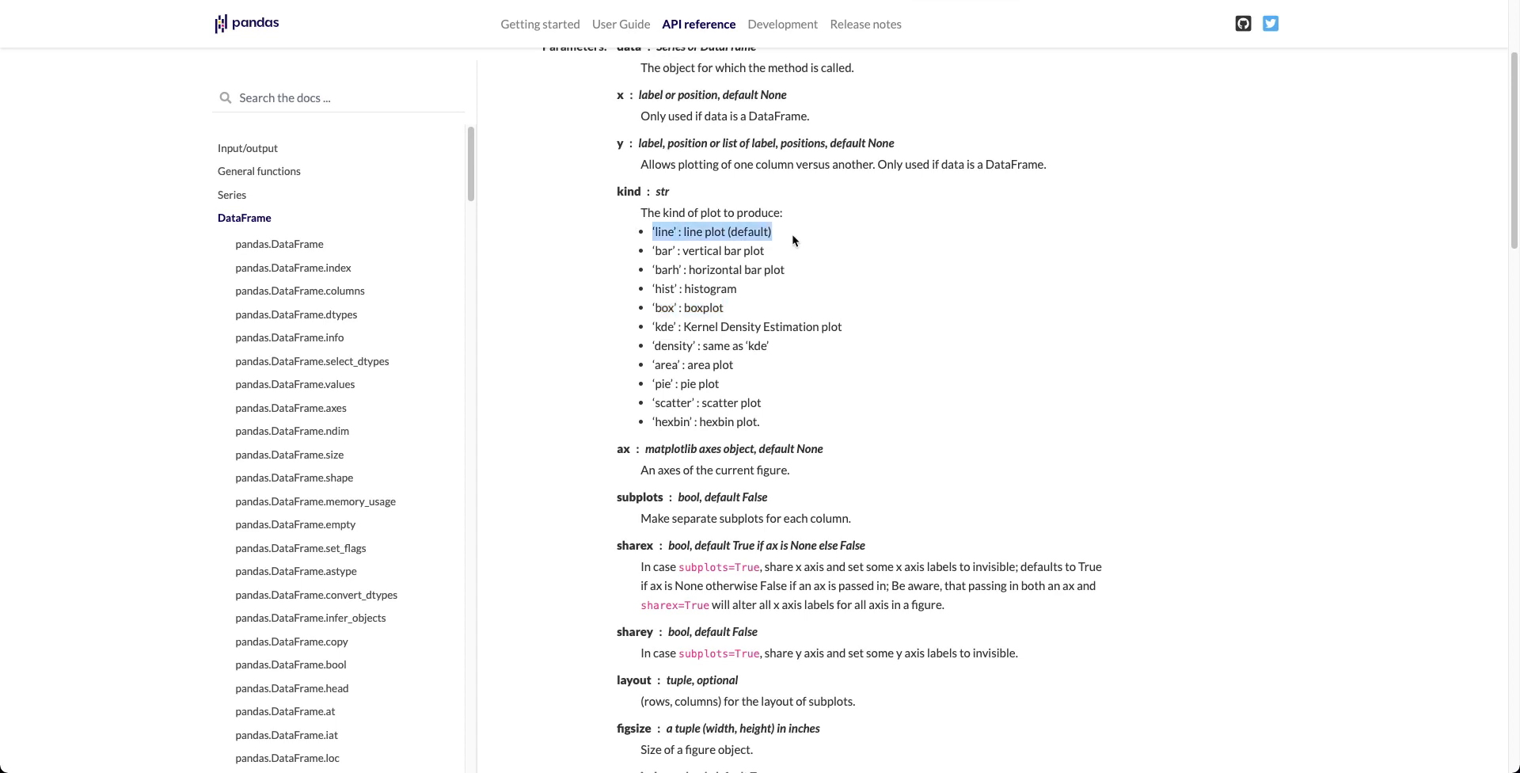
pyautogui.moveTo(718, 204)
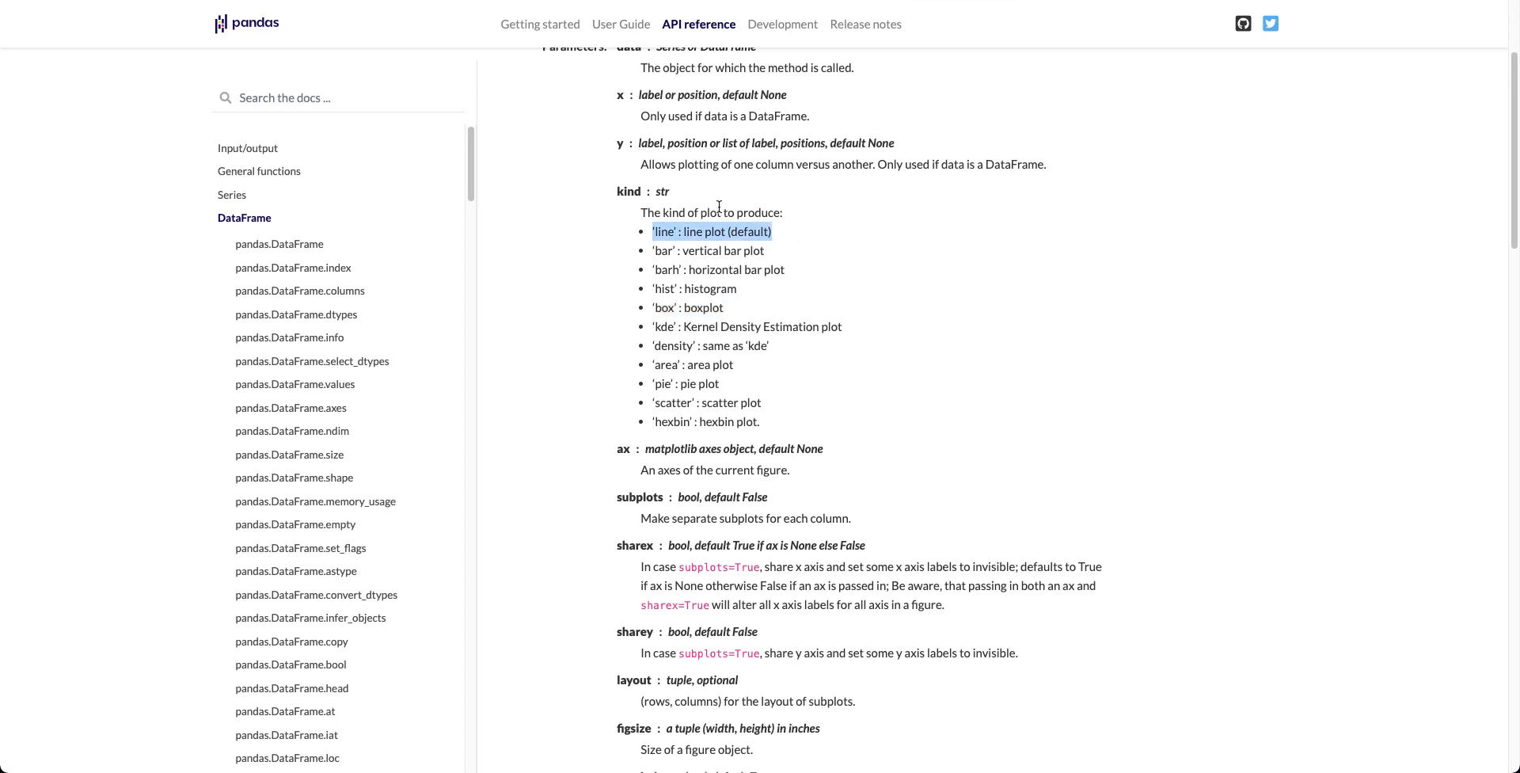
pyautogui.moveTo(759, 265)
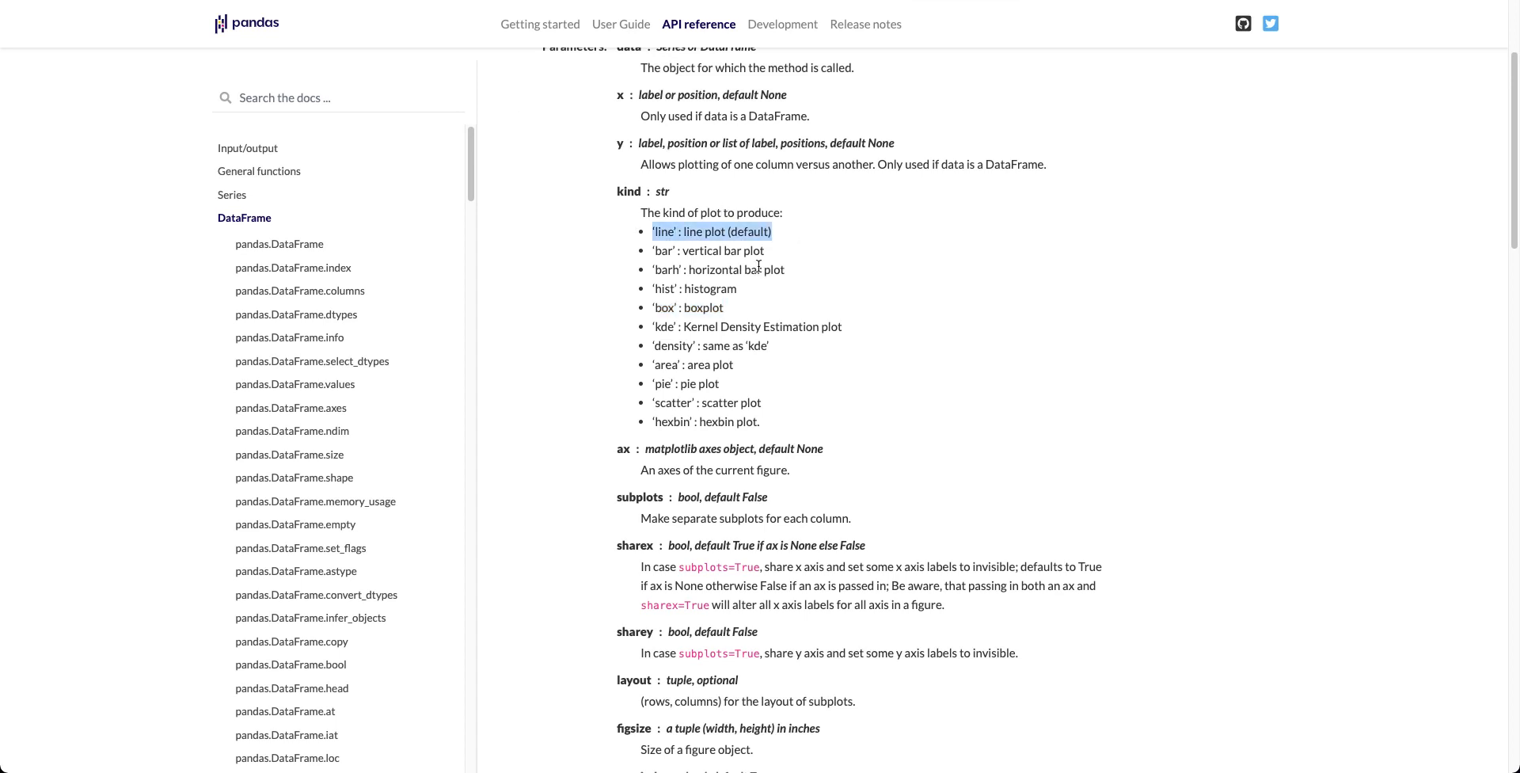
pyautogui.scroll(-3)
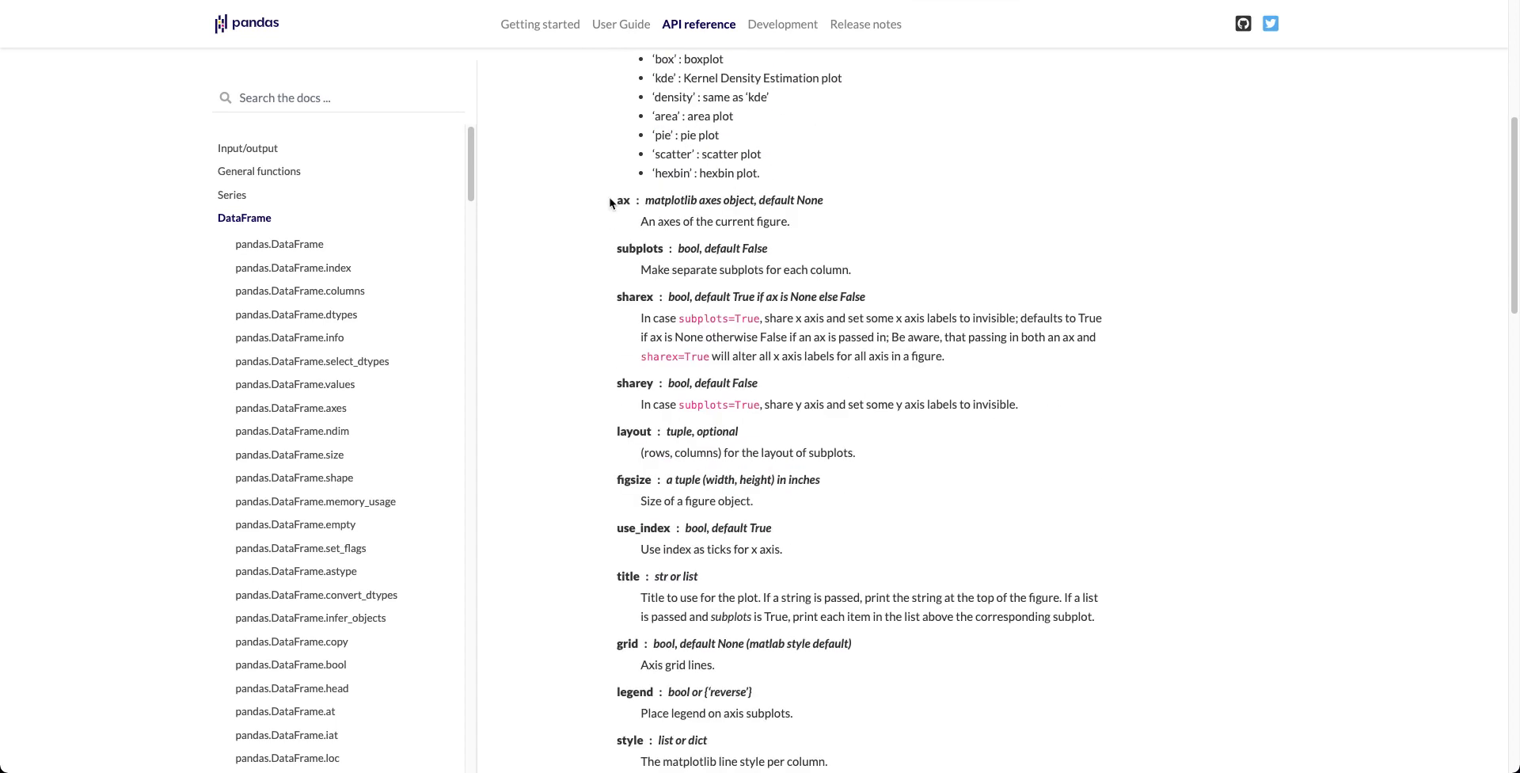
pyautogui.moveTo(755, 349)
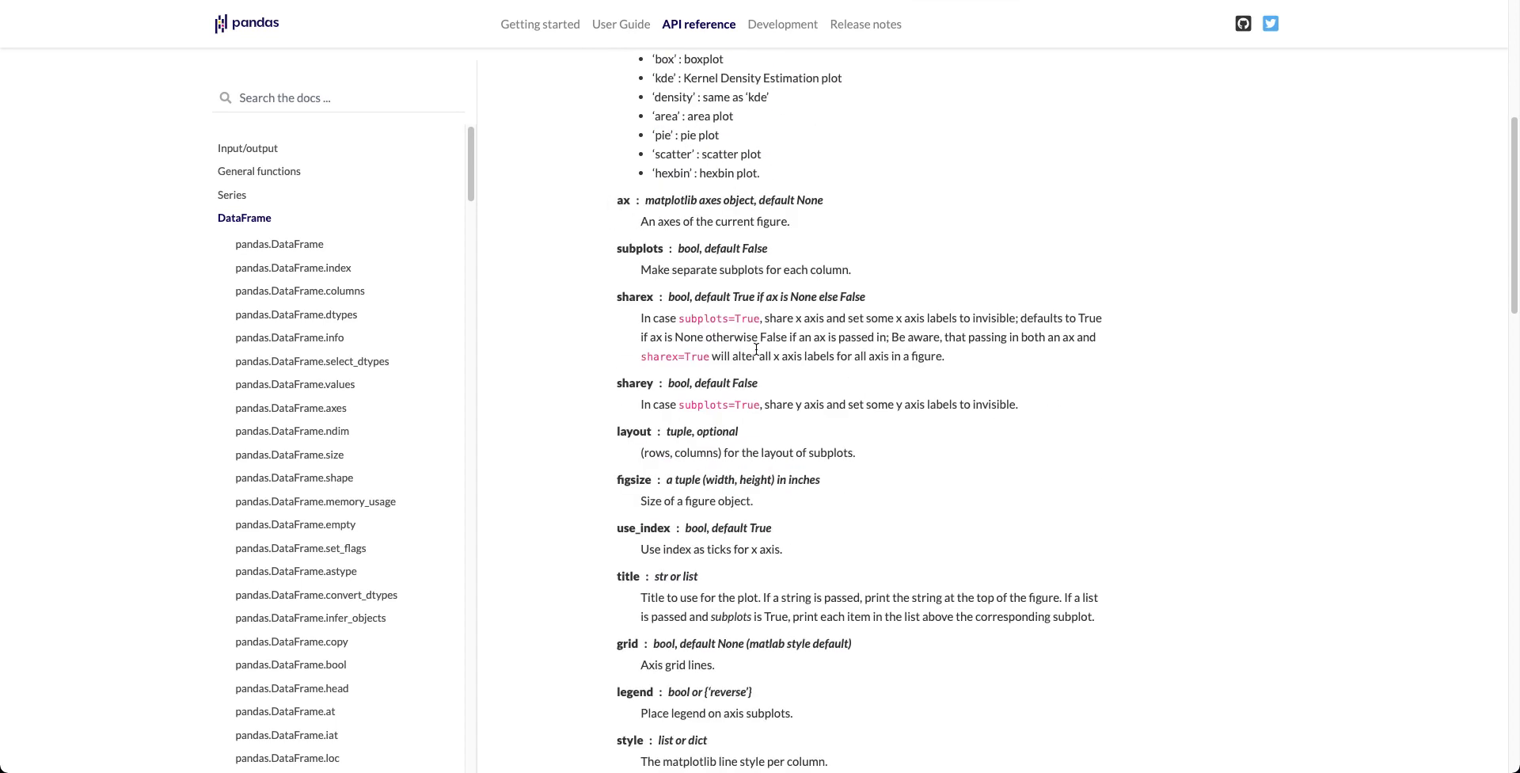
pyautogui.scroll(-3)
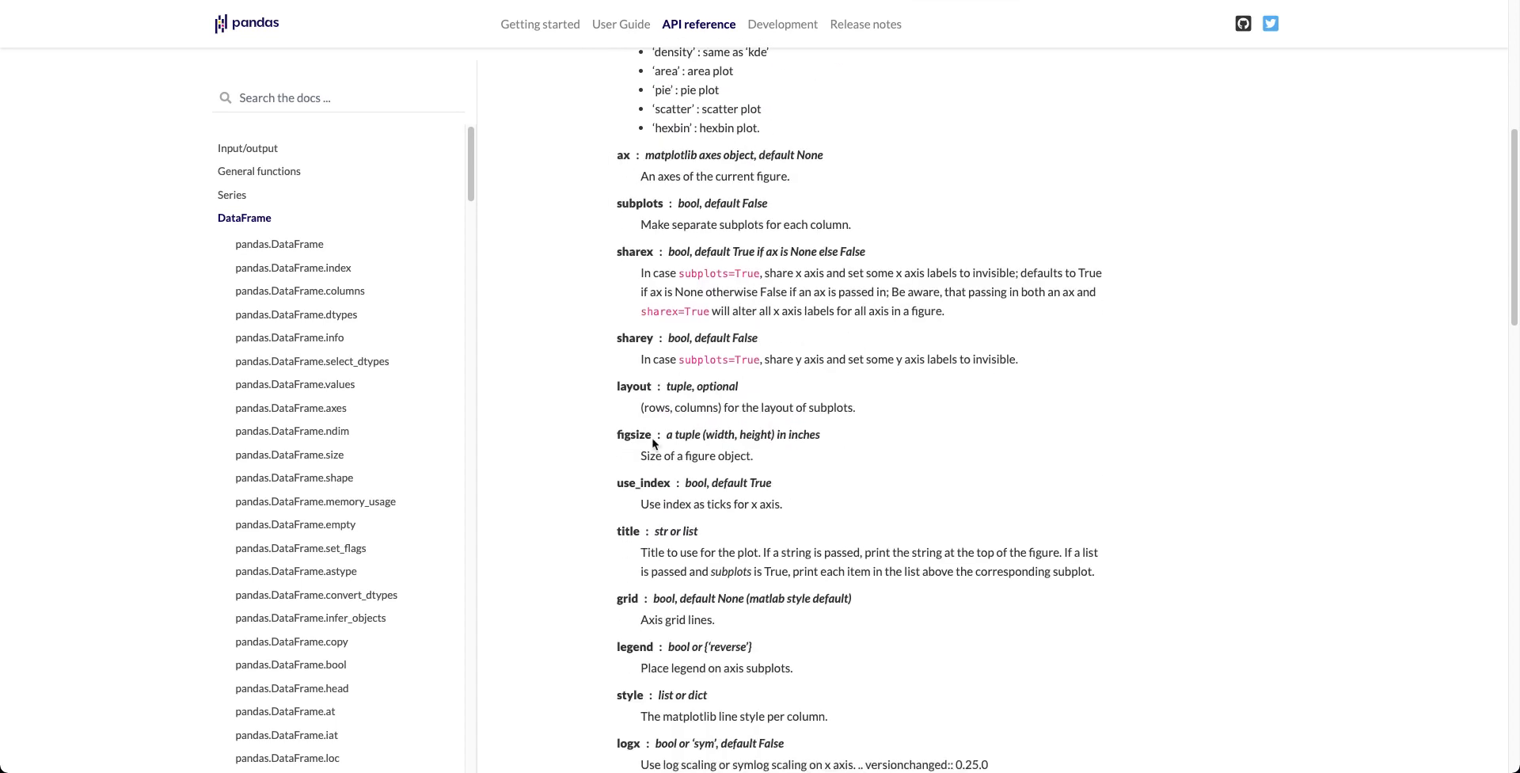
pyautogui.doubleClick(635, 433)
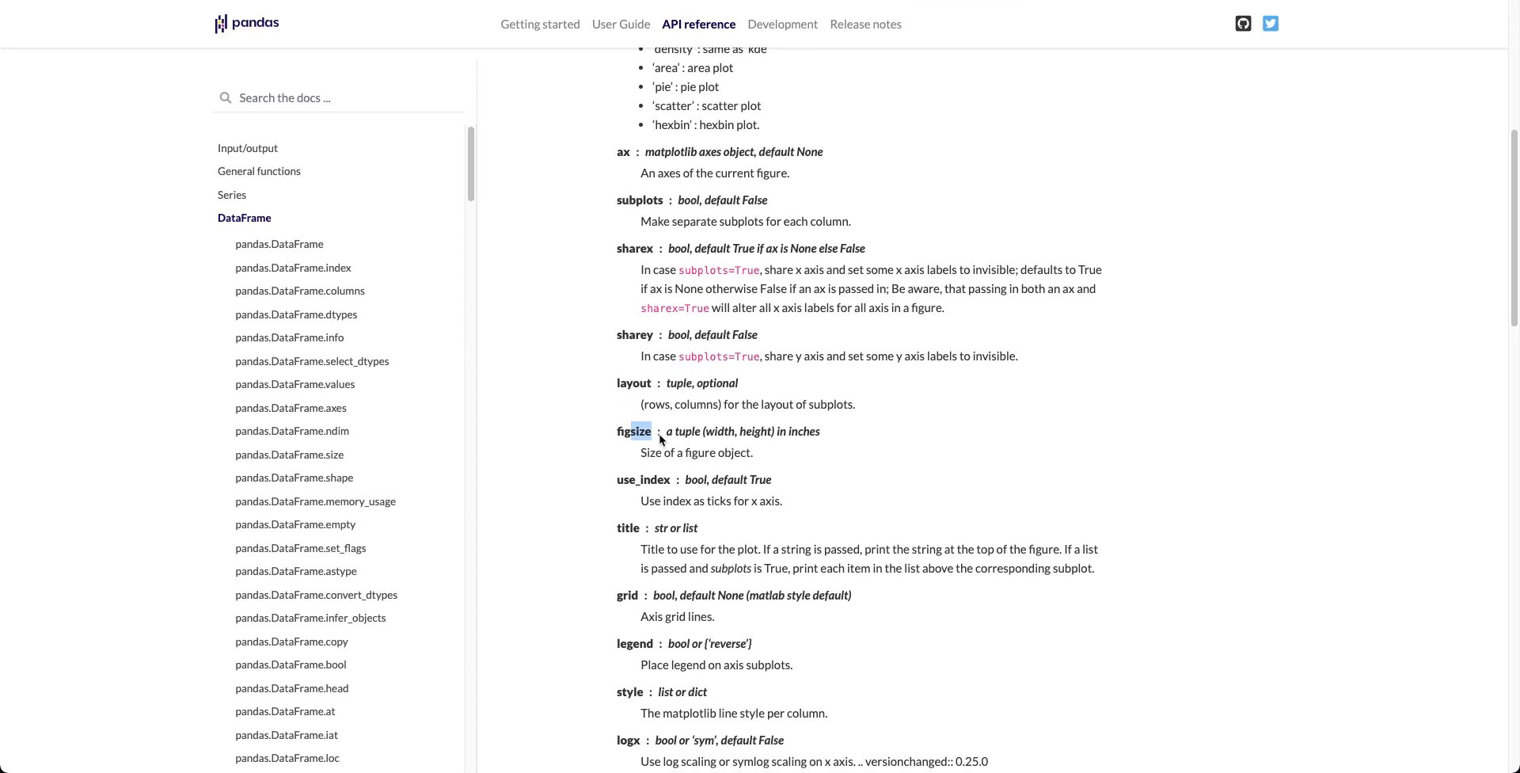
pyautogui.scroll(-3)
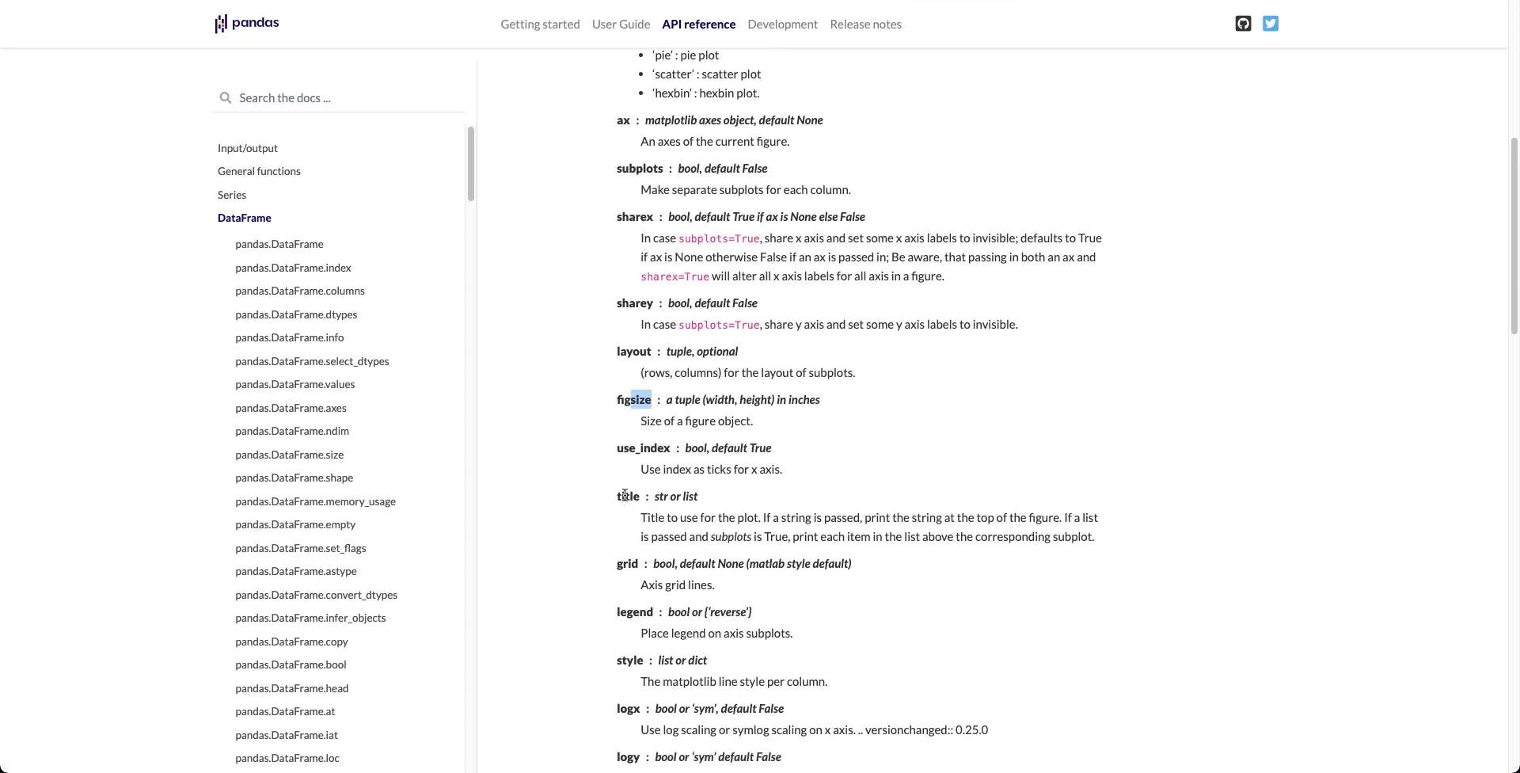
pyautogui.scroll(-3)
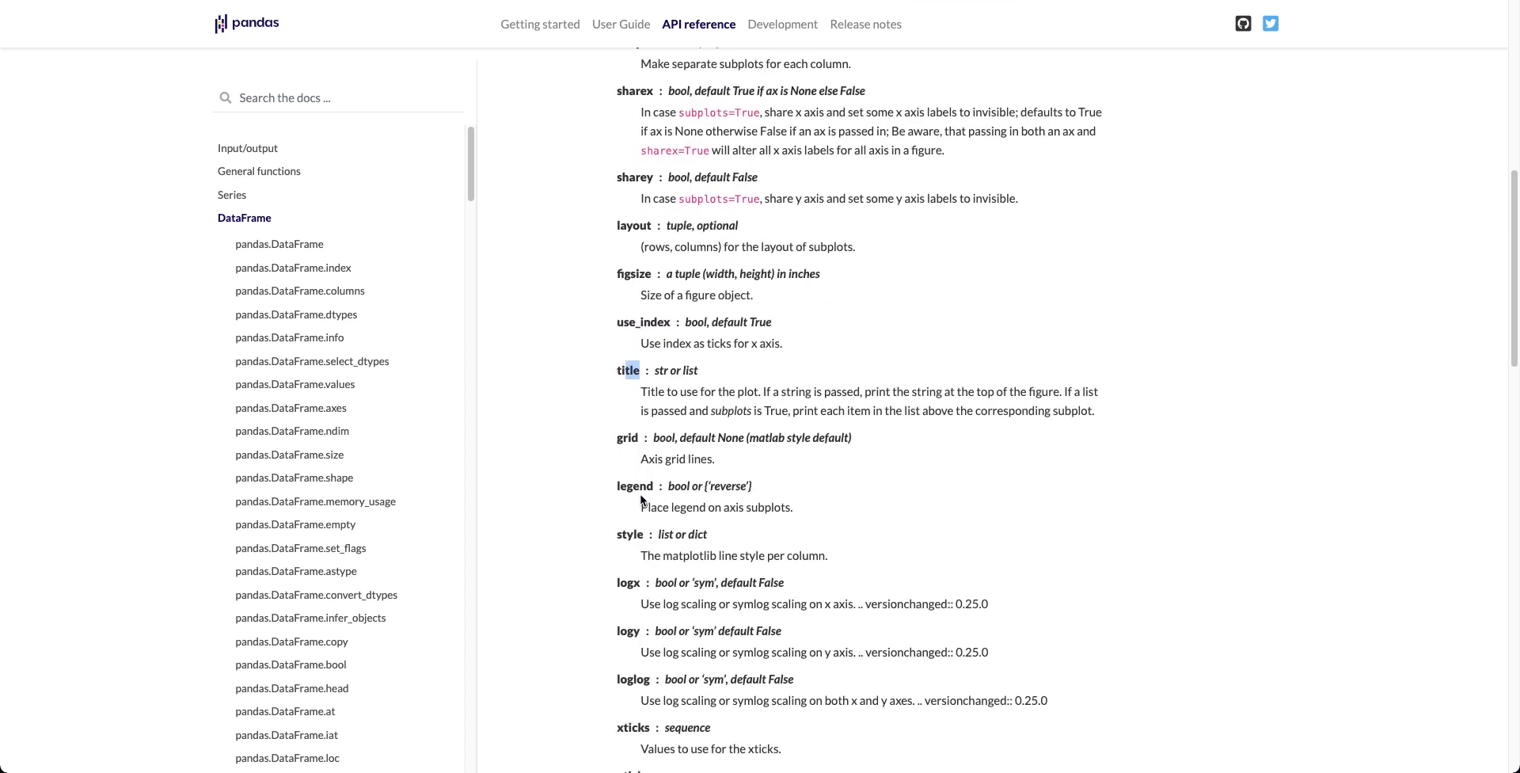
pyautogui.scroll(-3)
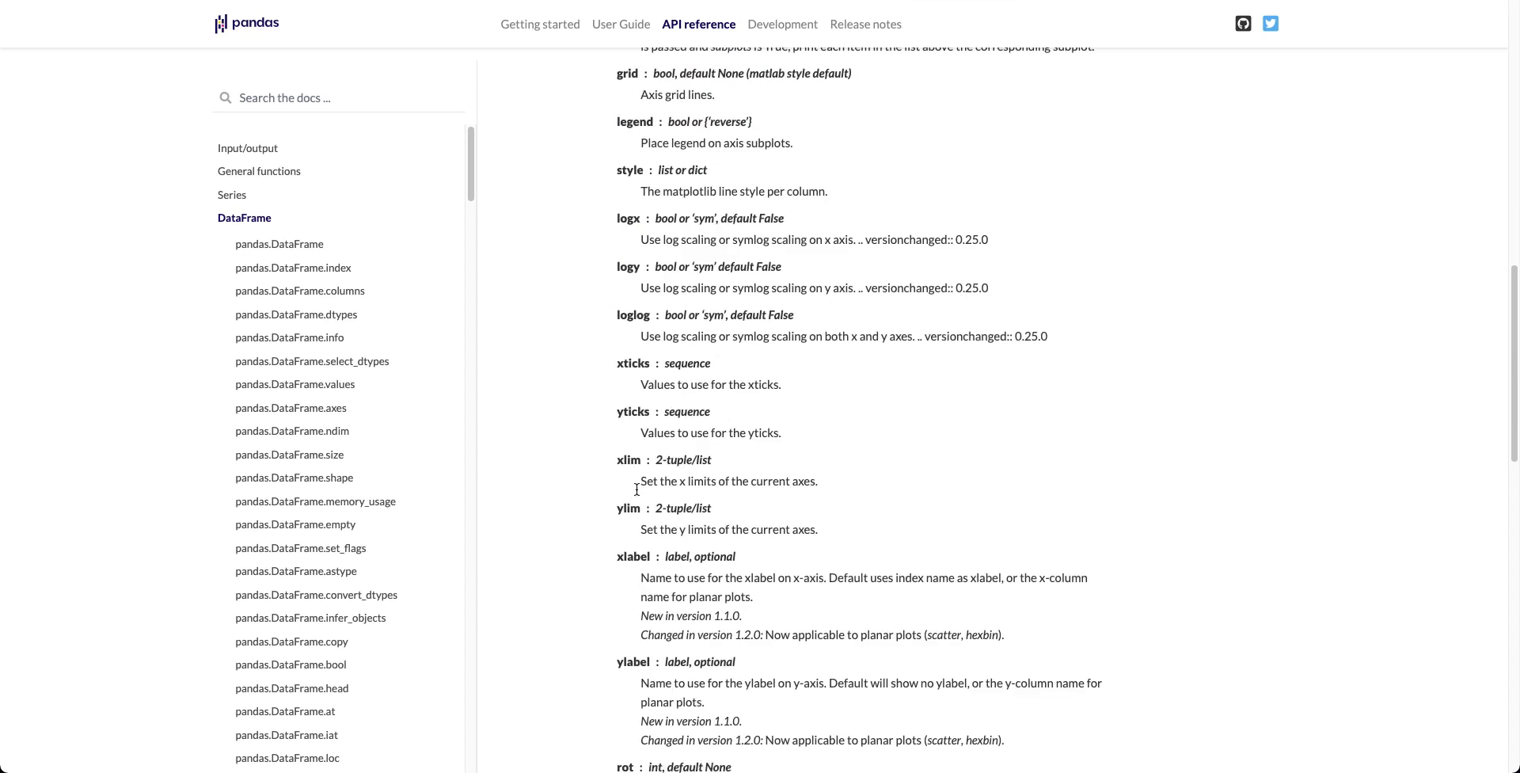
pyautogui.scroll(-3)
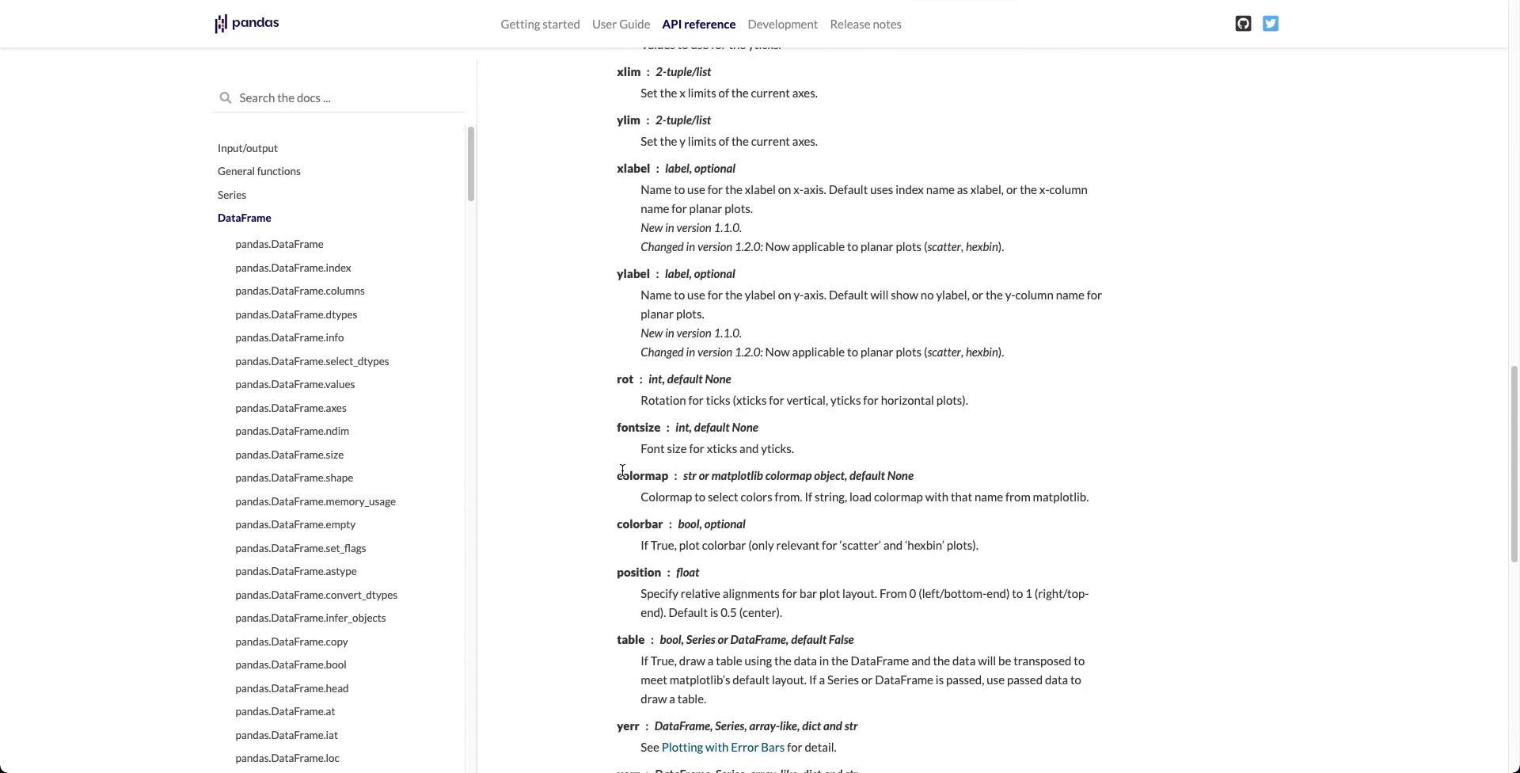
pyautogui.scroll(-3)
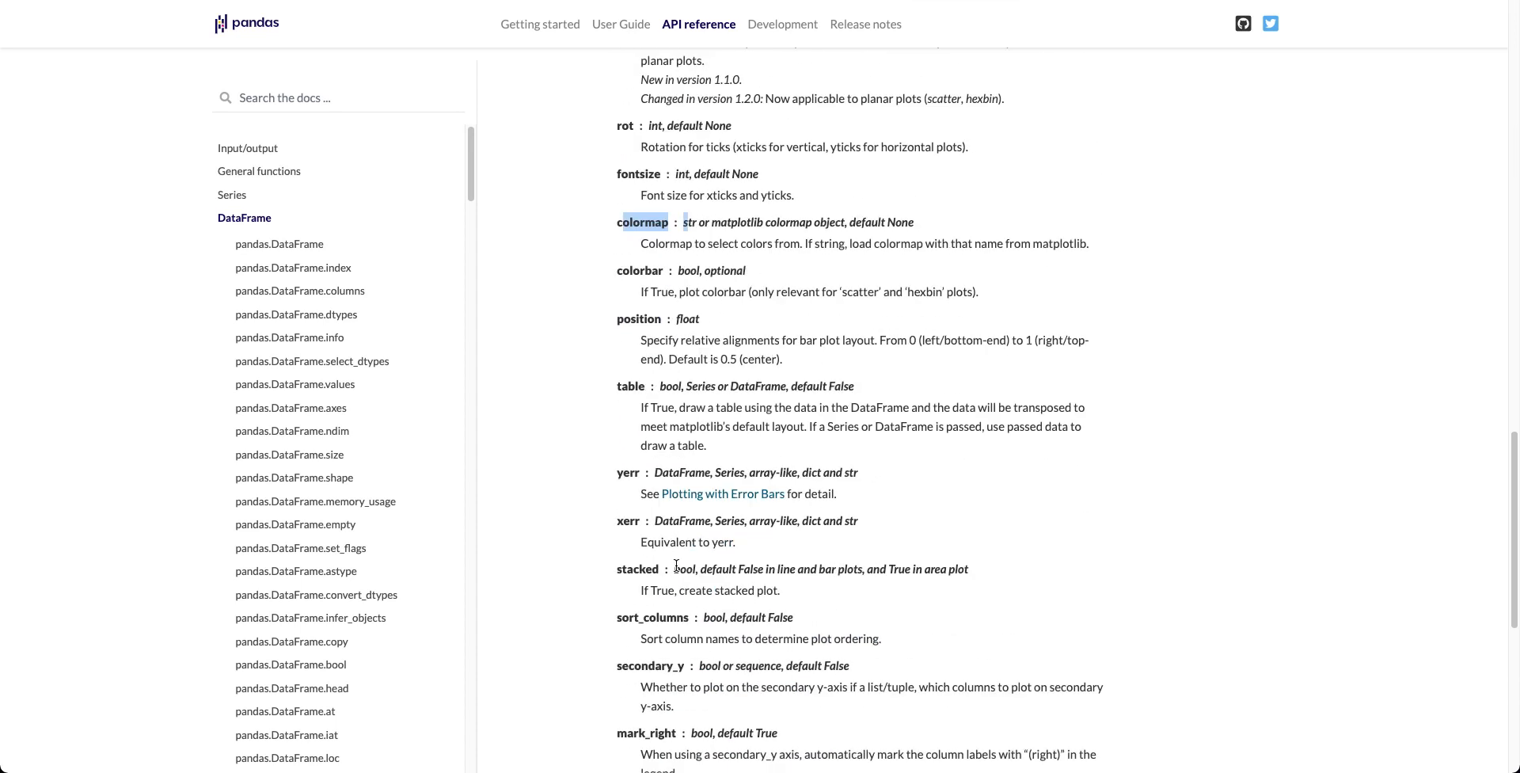
pyautogui.scroll(-3)
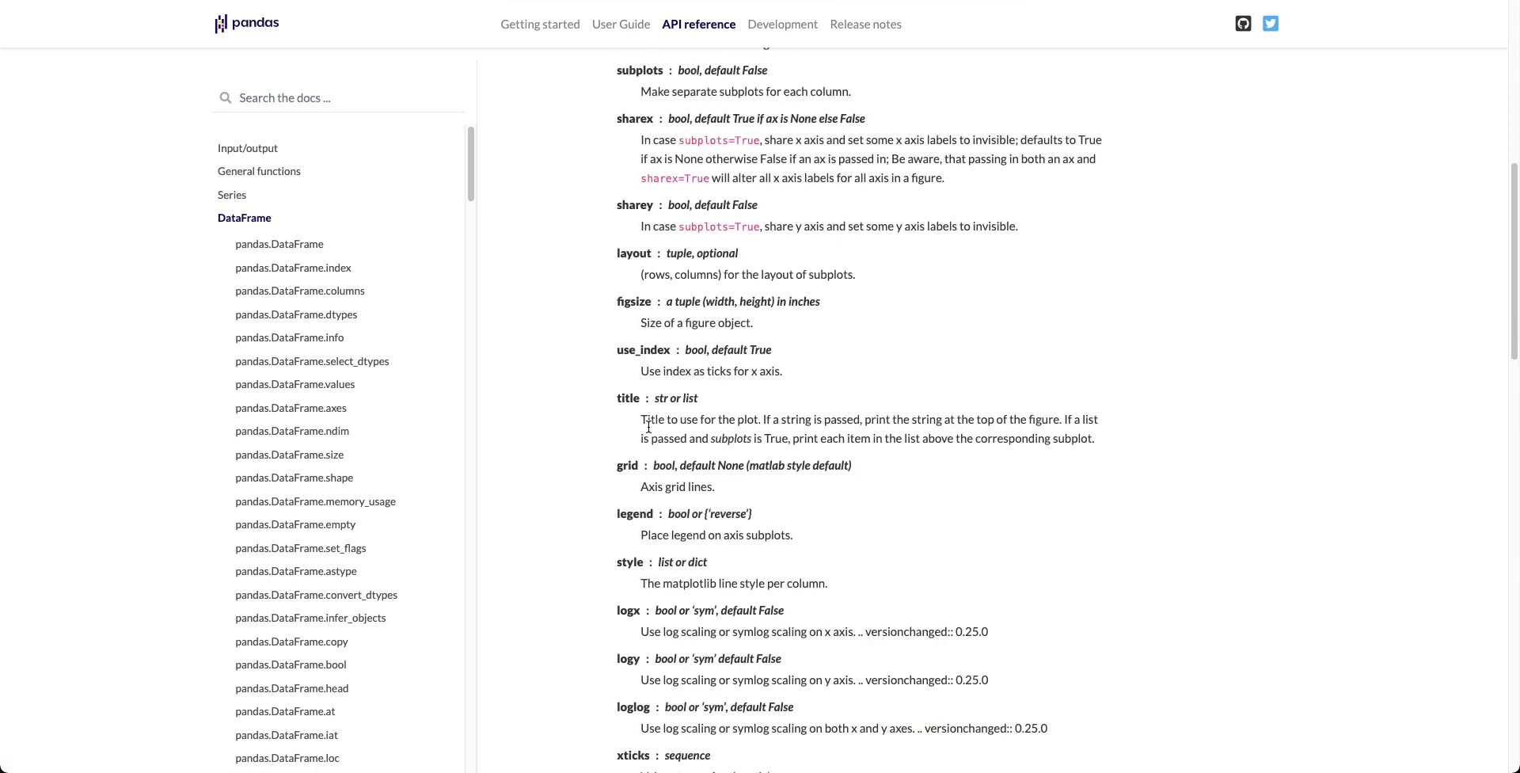
pyautogui.scroll(-3)
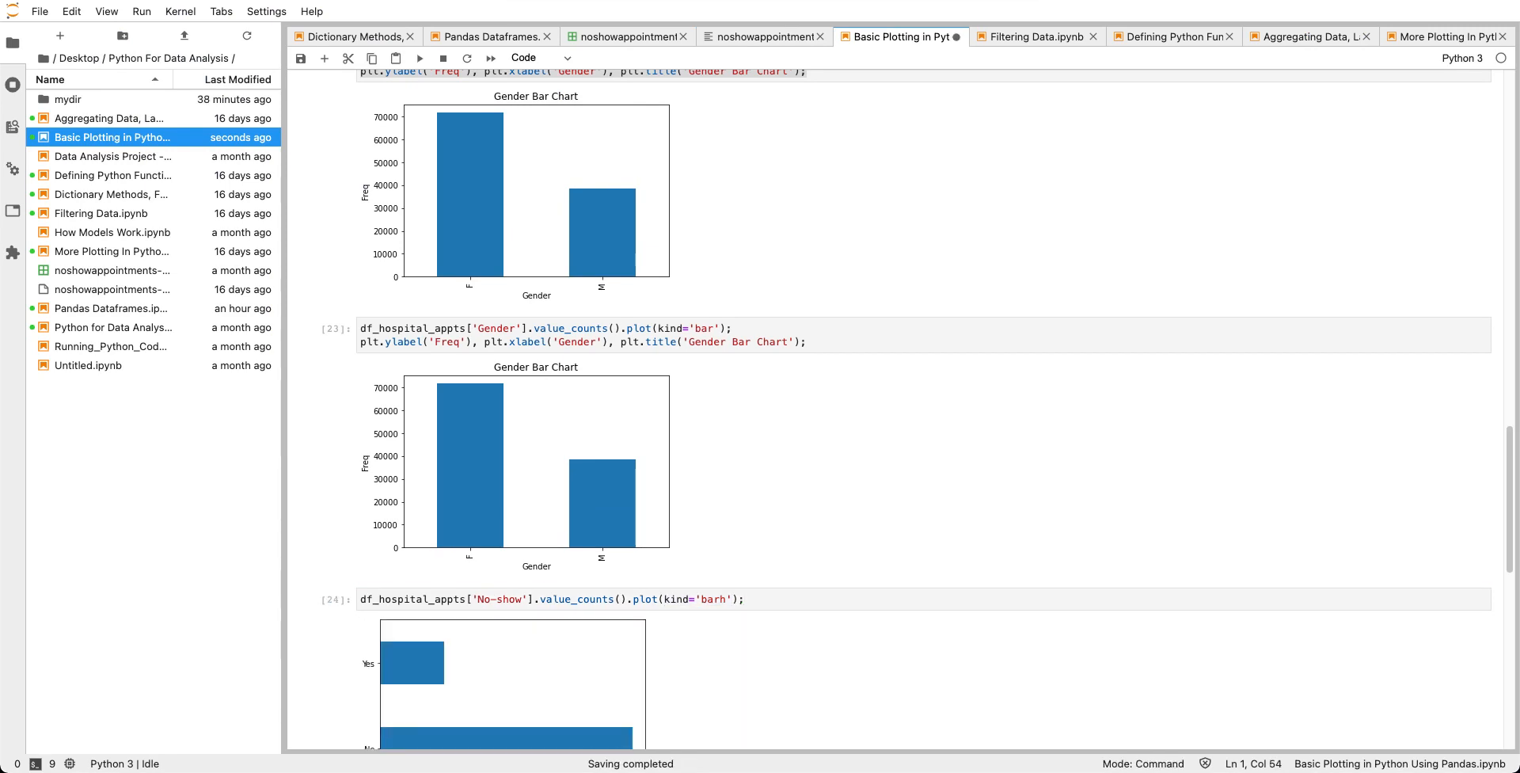
# Add title='No Show Appointments' to the No-show horizontal bar plot call.
pyautogui.scroll(-3)
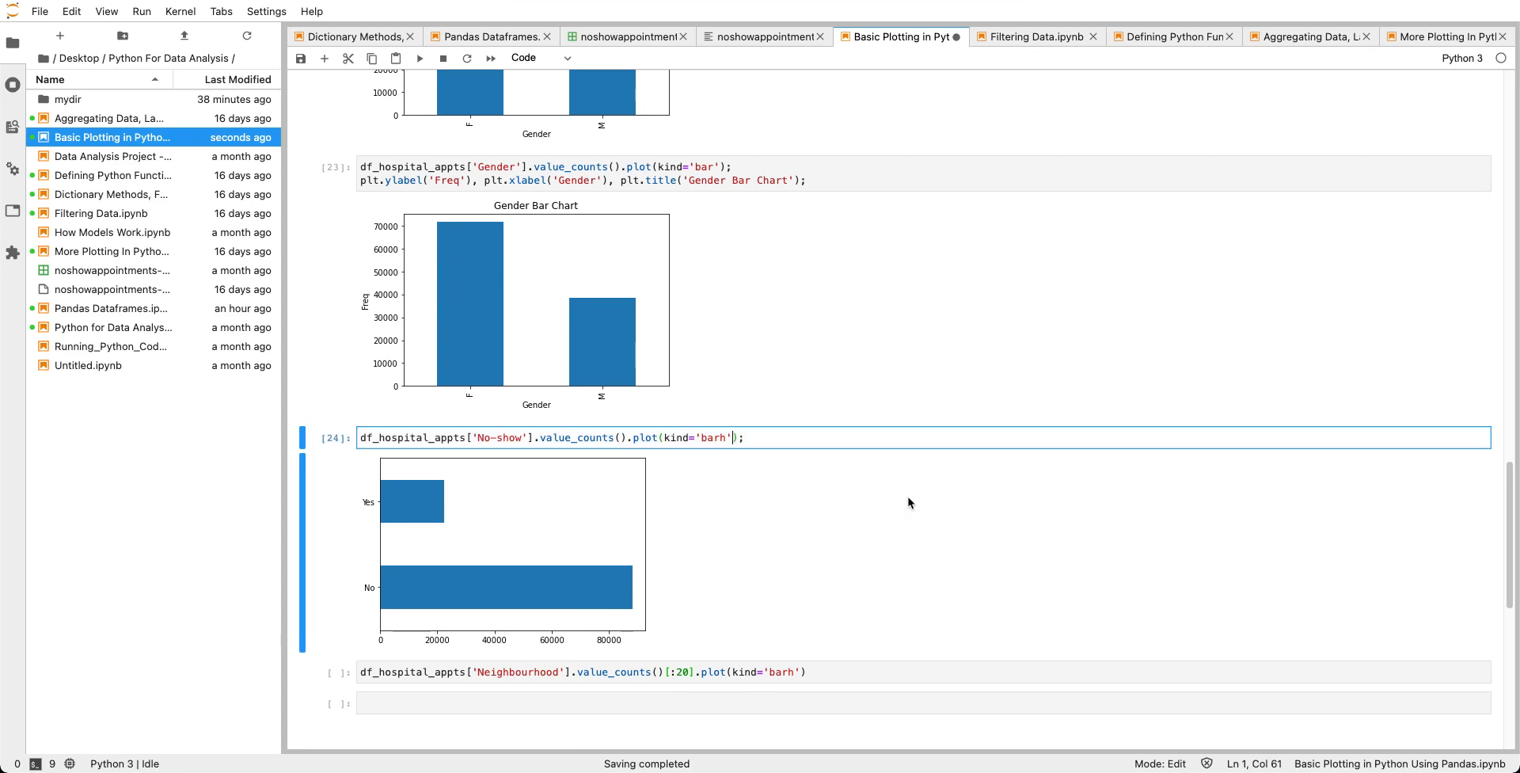
pyautogui.write(", title='")
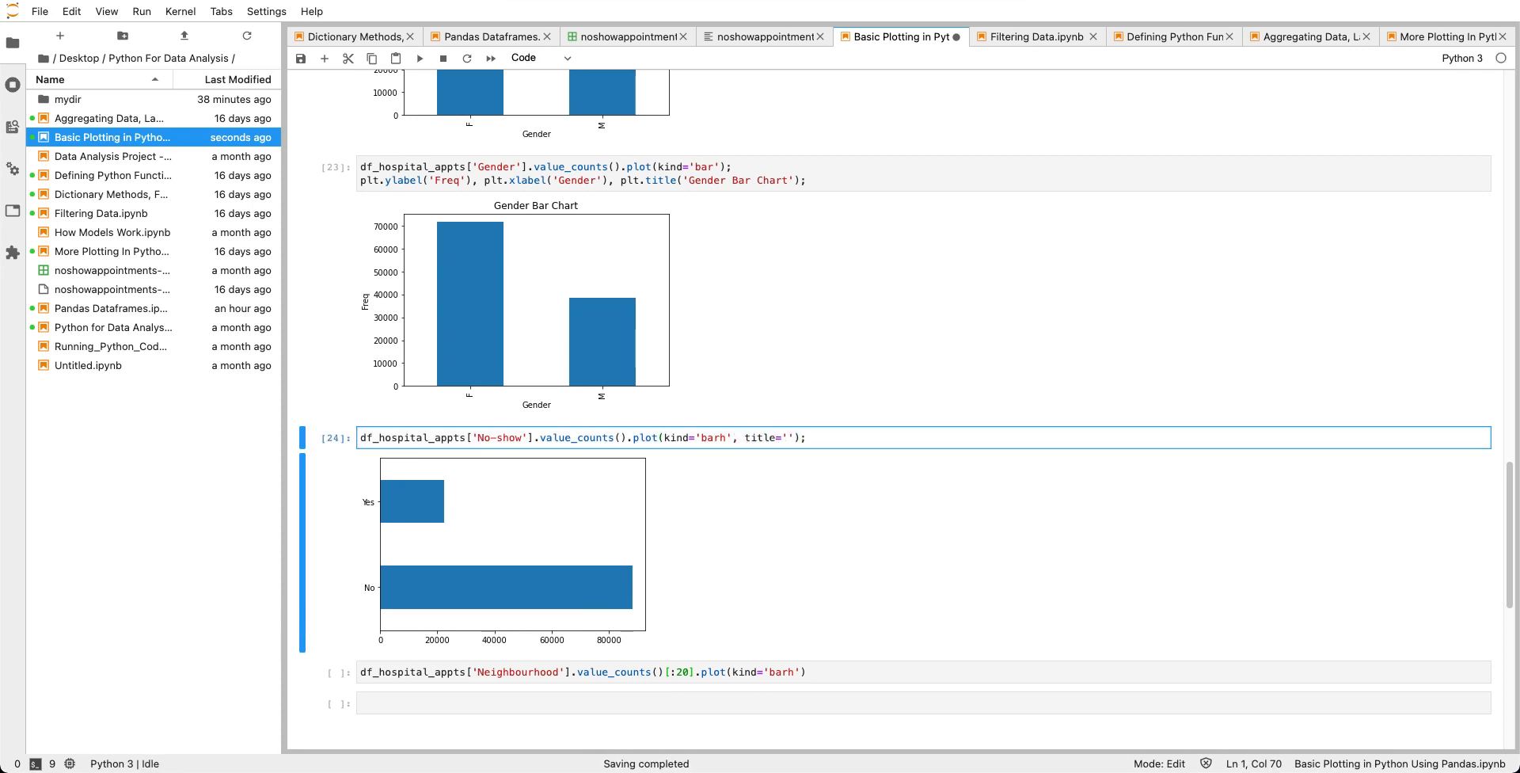
pyautogui.write('No')
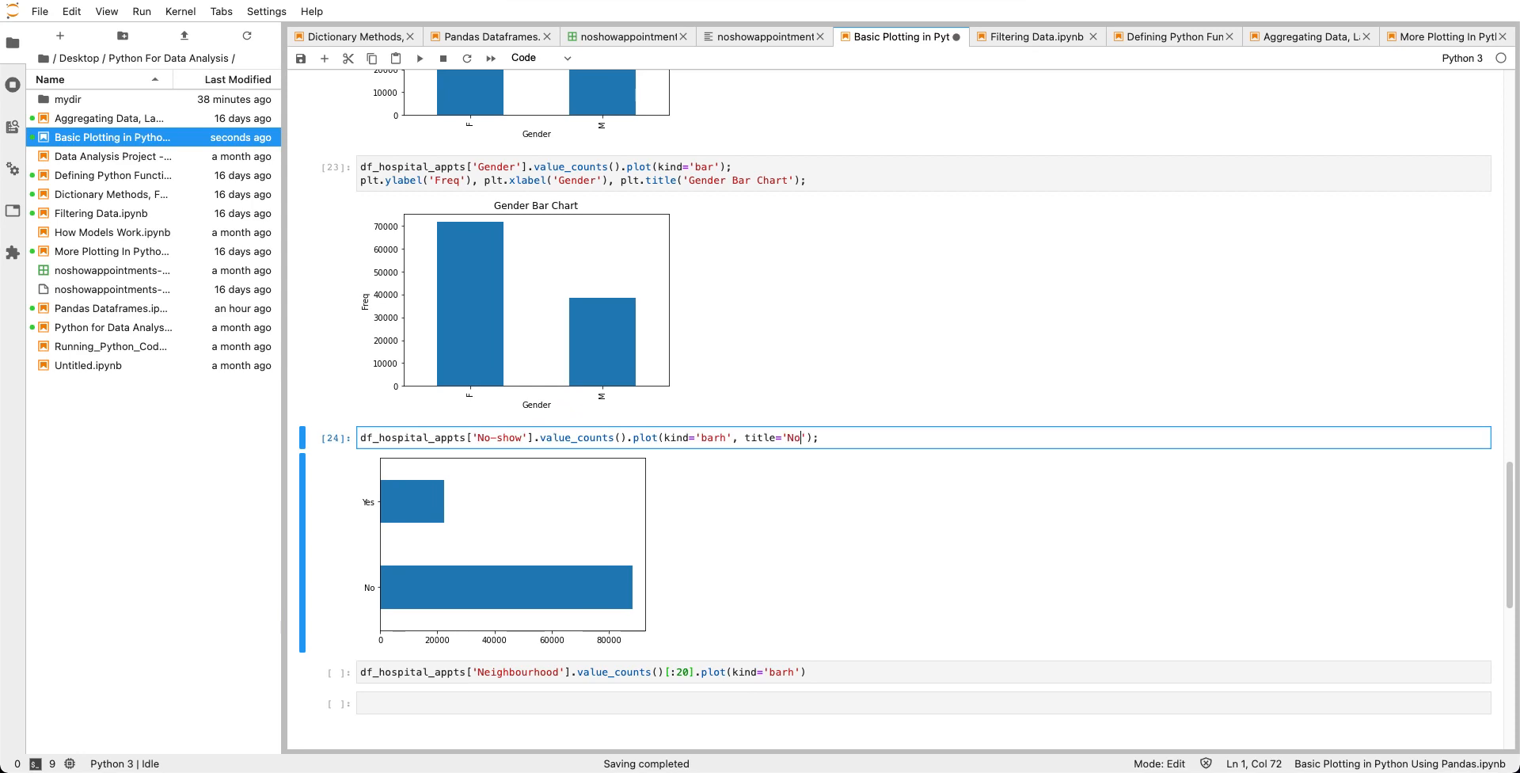
pyautogui.write('Show')
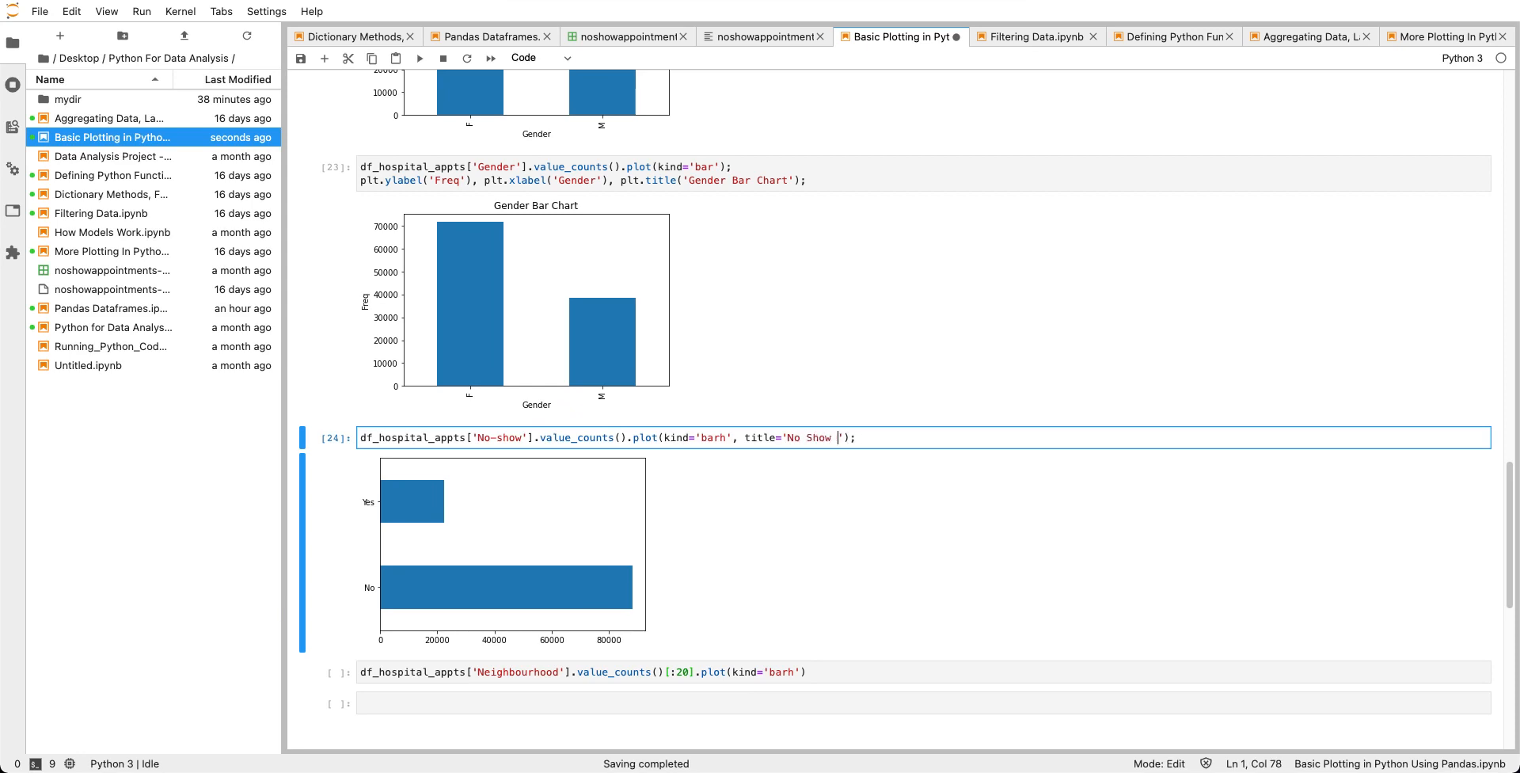
pyautogui.write('Appointments')
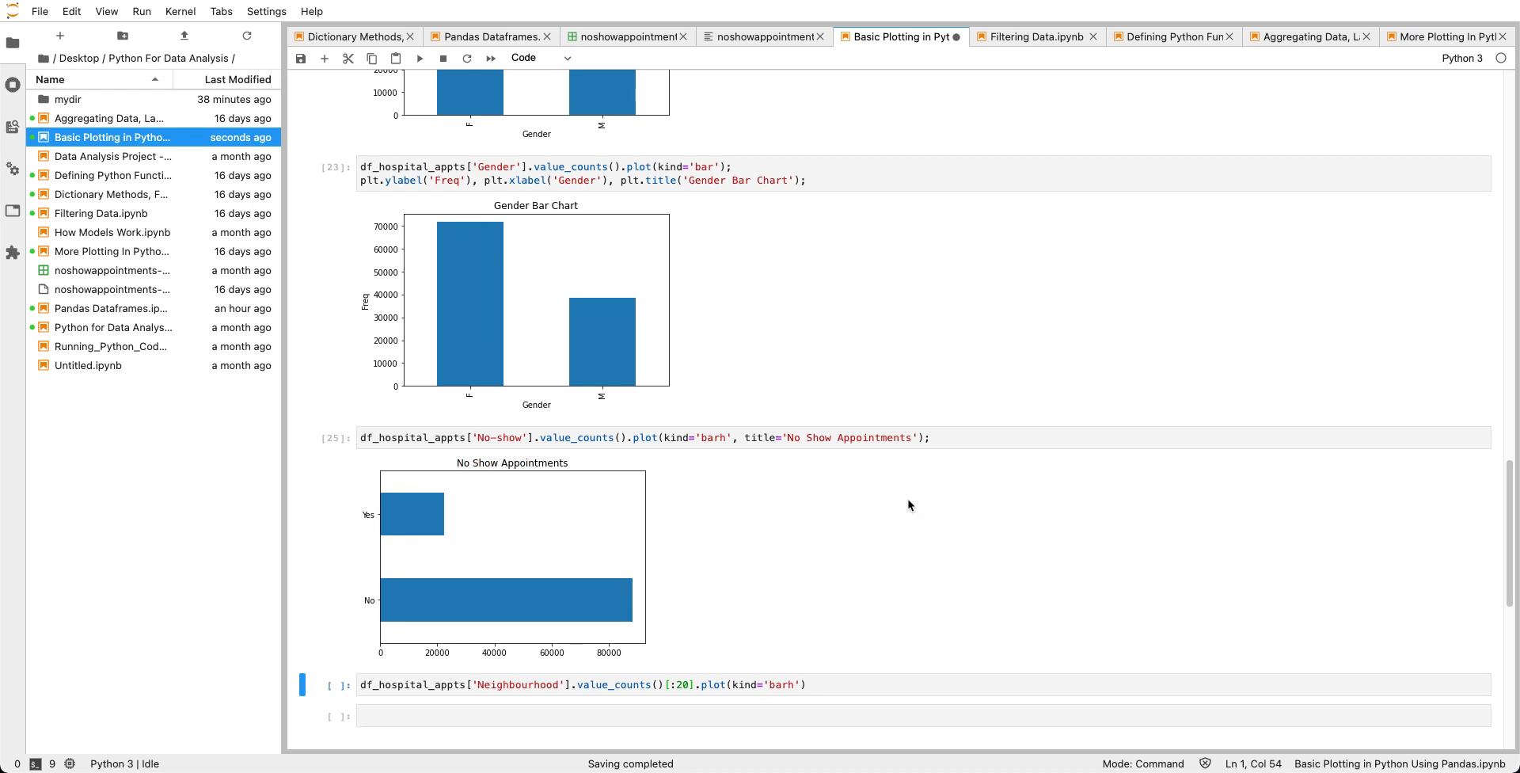
pyautogui.click(916, 437)
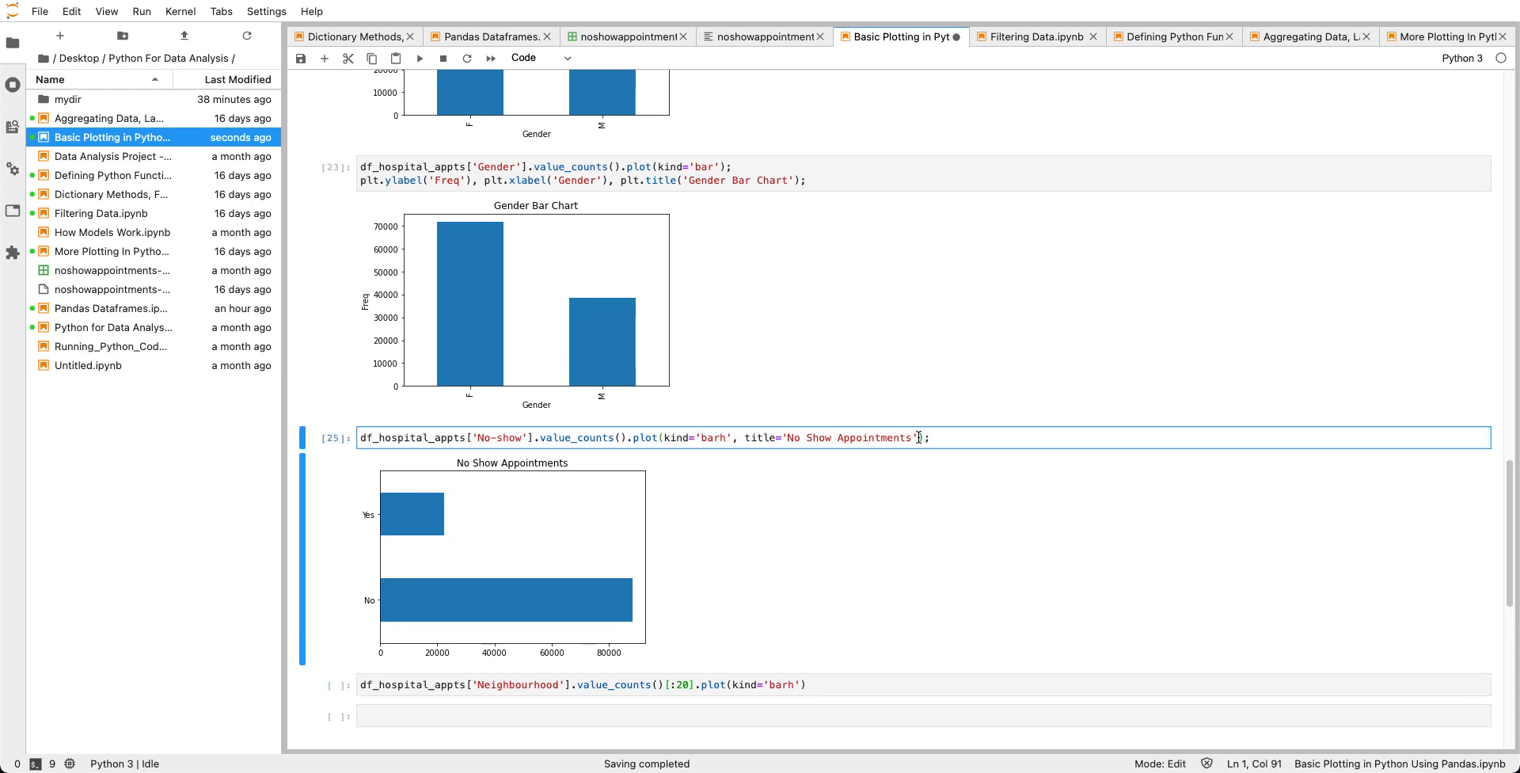
pyautogui.write(',')
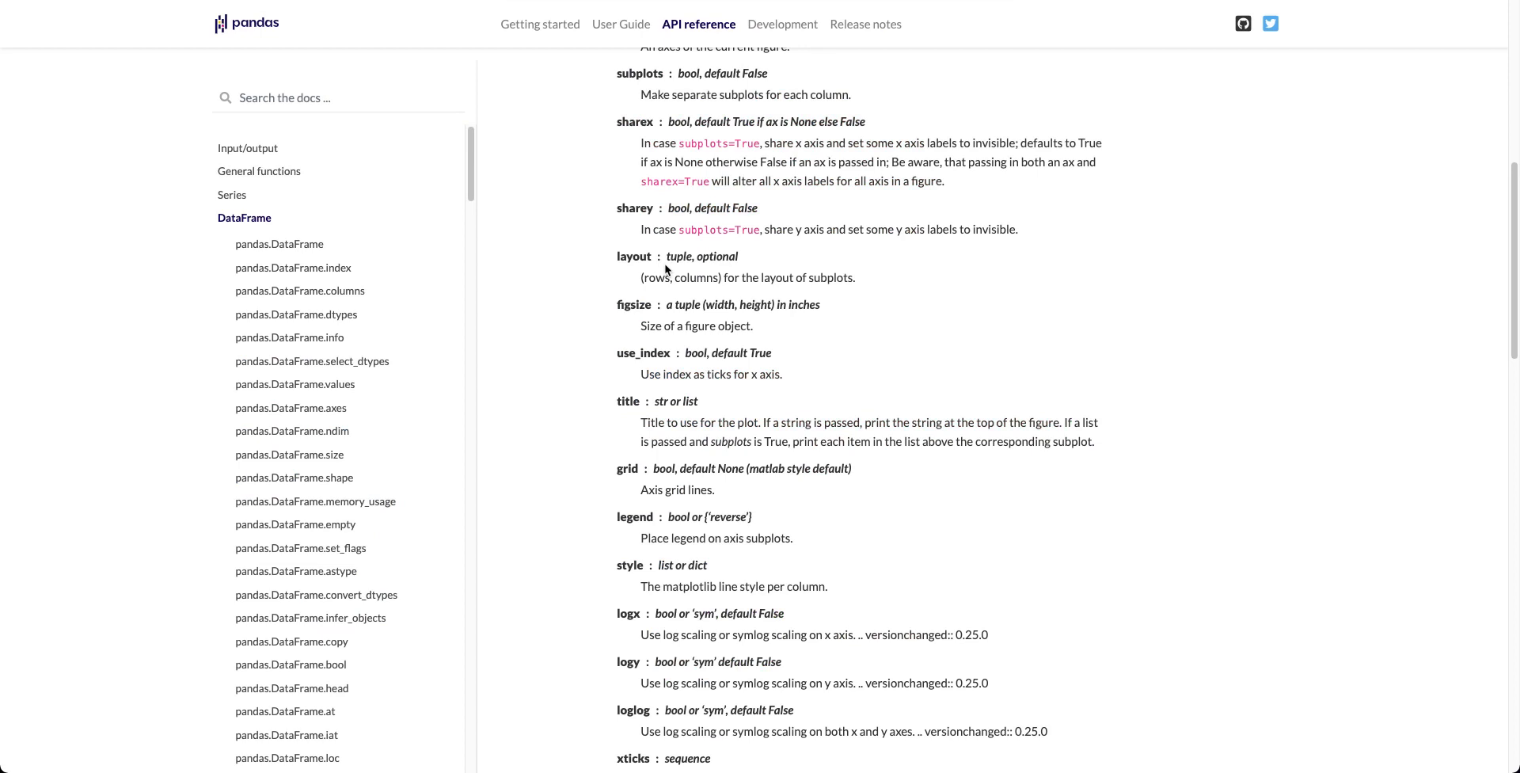
pyautogui.scroll(3)
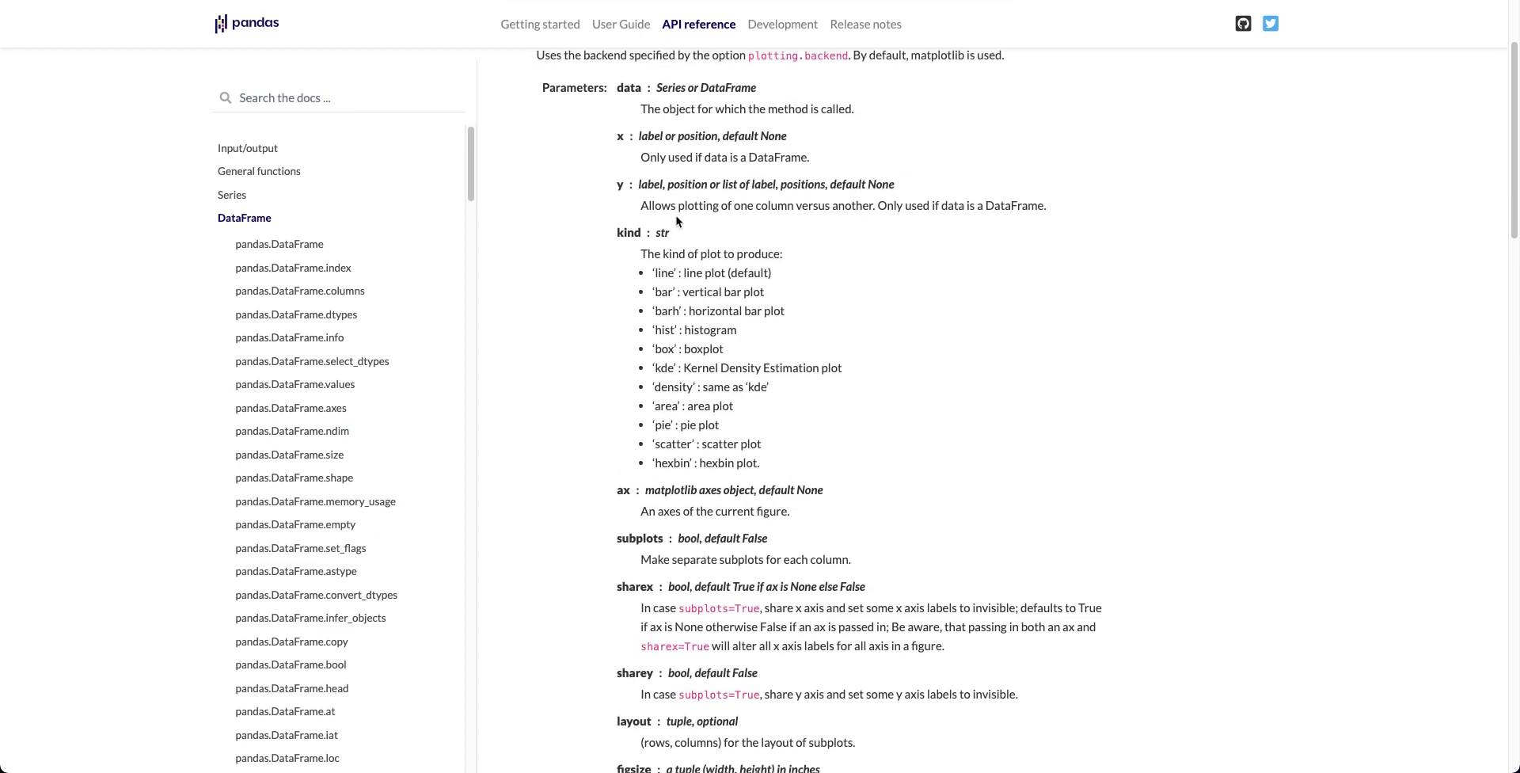
pyautogui.scroll(-3)
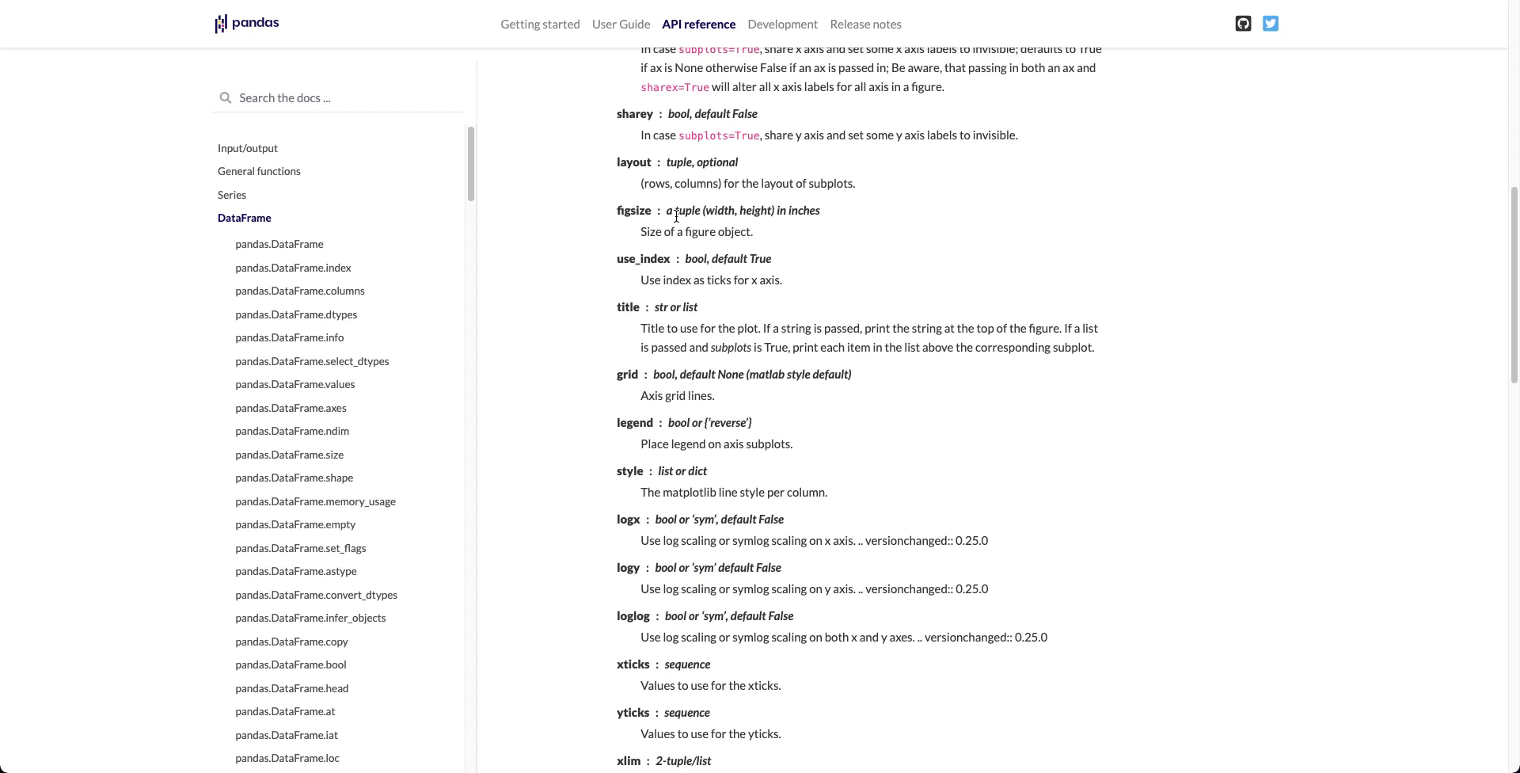
pyautogui.scroll(-3)
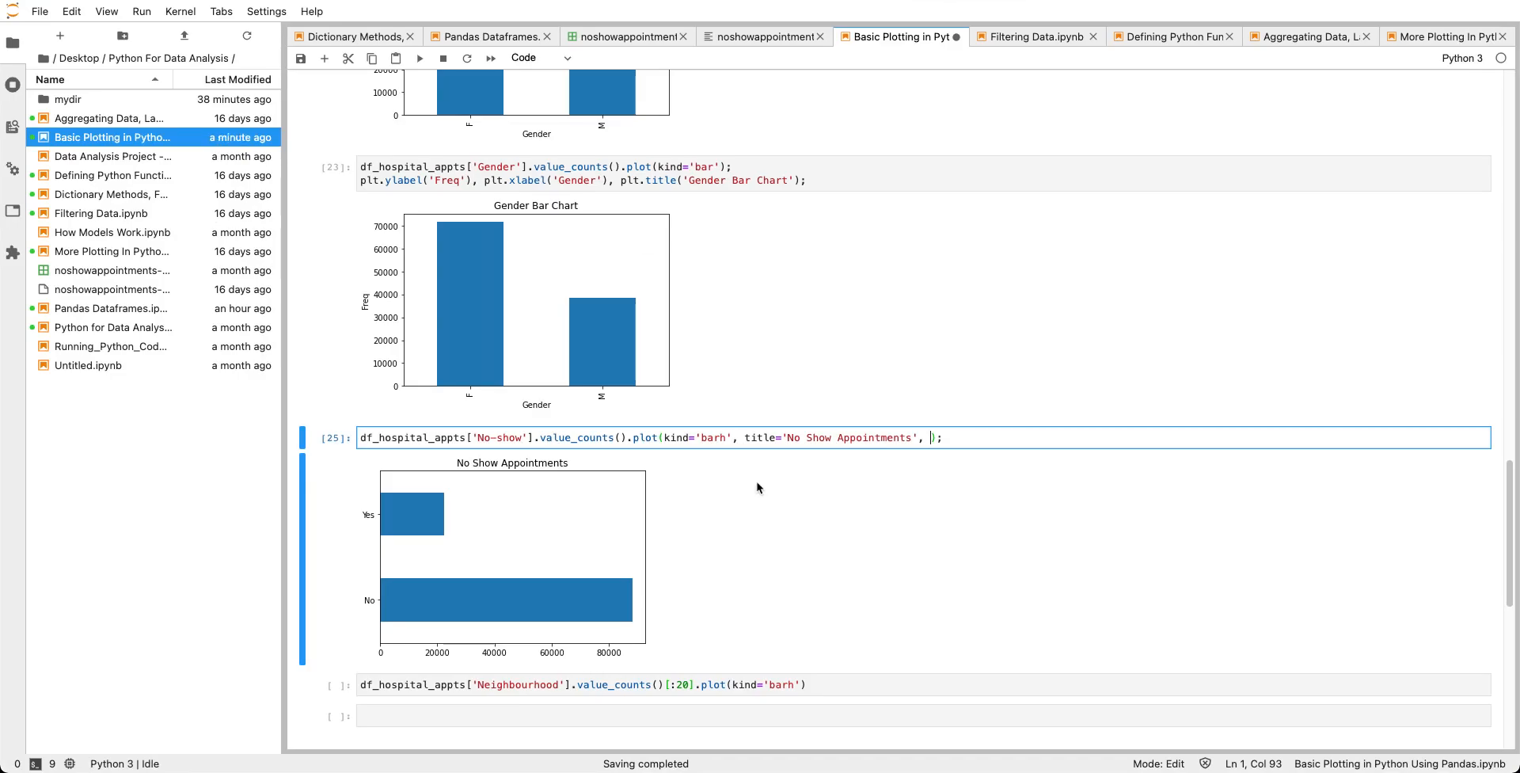
pyautogui.moveTo(1153, 477)
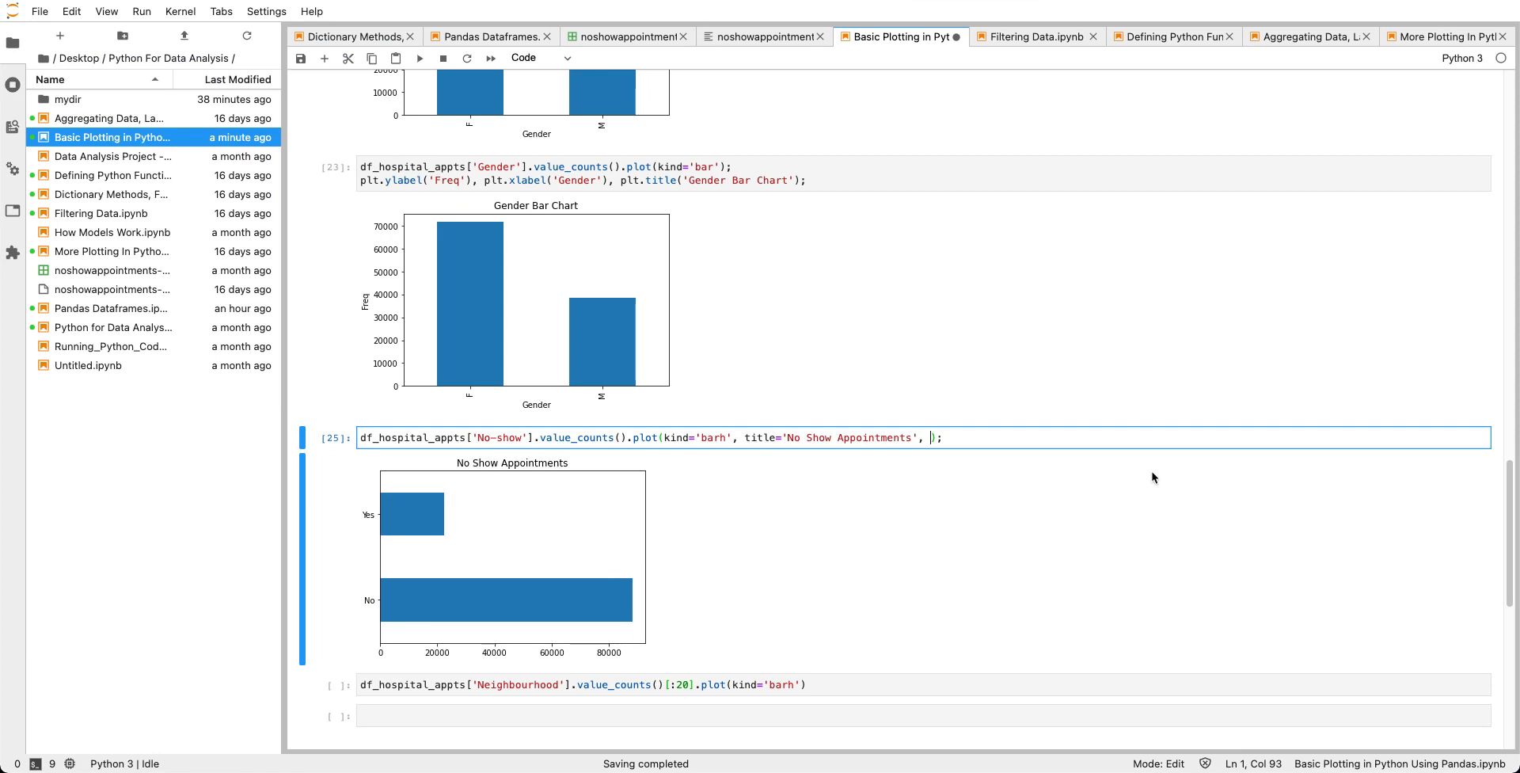
# Add ylabel='Counts' and xlabel='No Show?' arguments to the No-show plot call.
pyautogui.write('xlabel=')
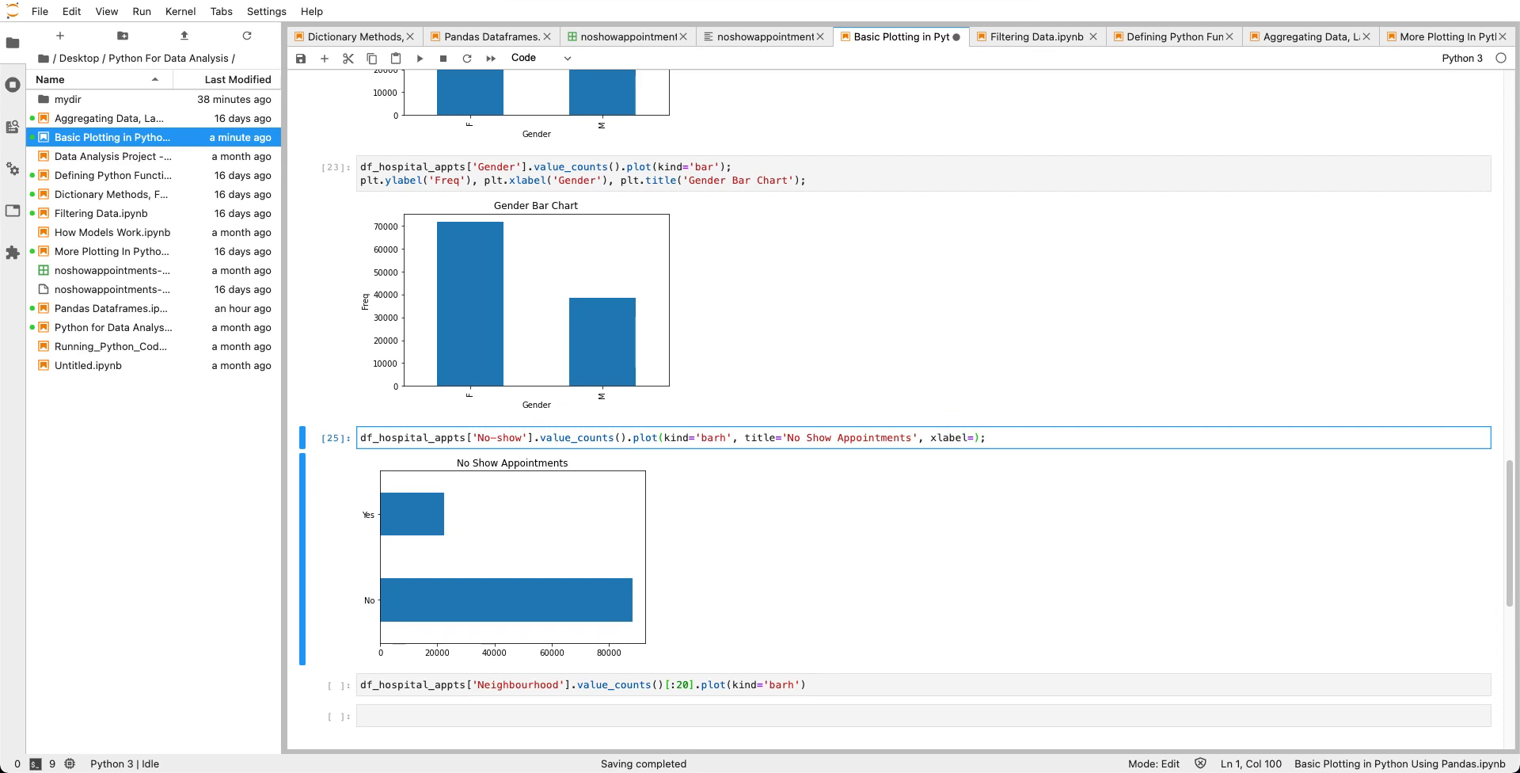
pyautogui.write("'")
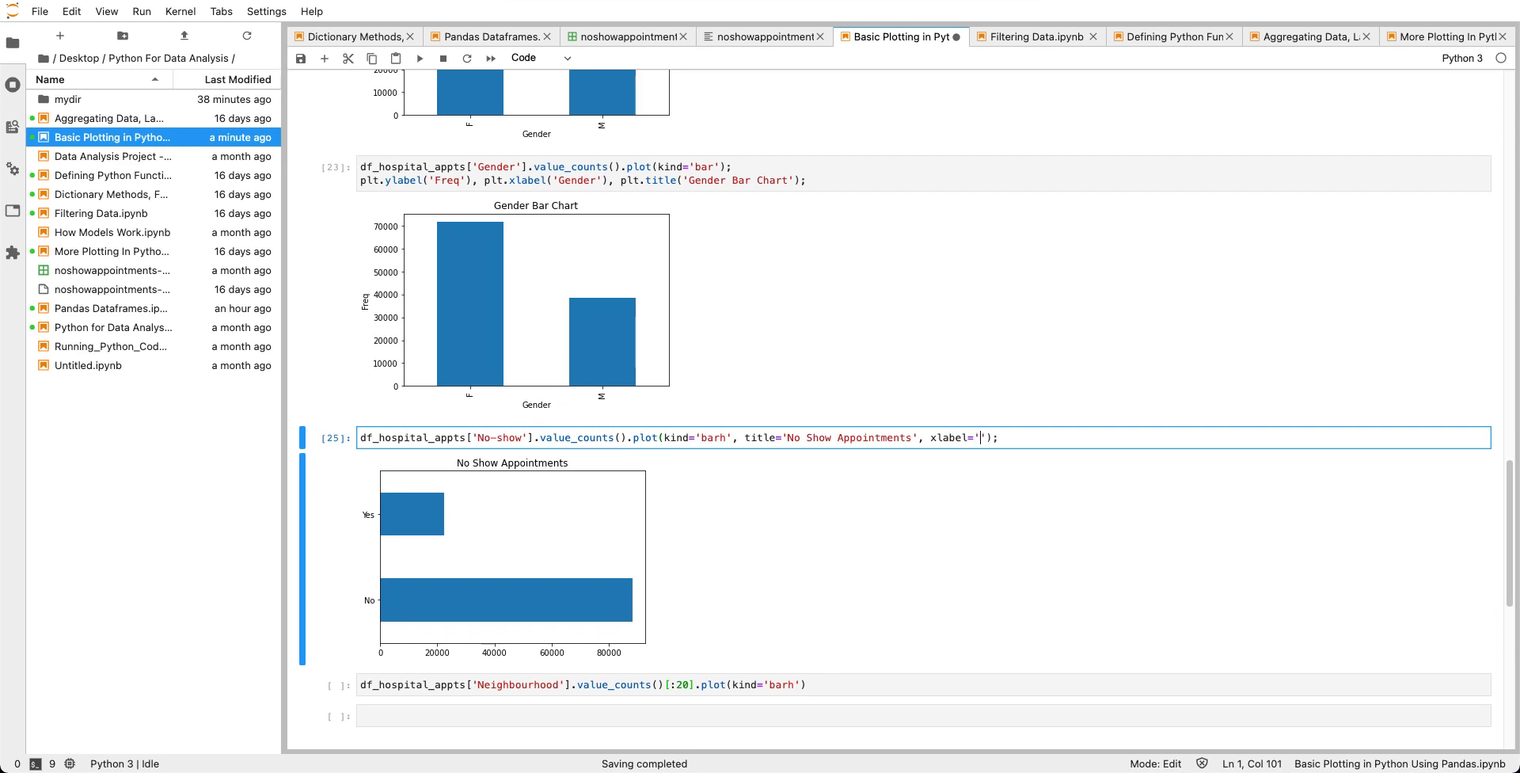
pyautogui.write('Counts')
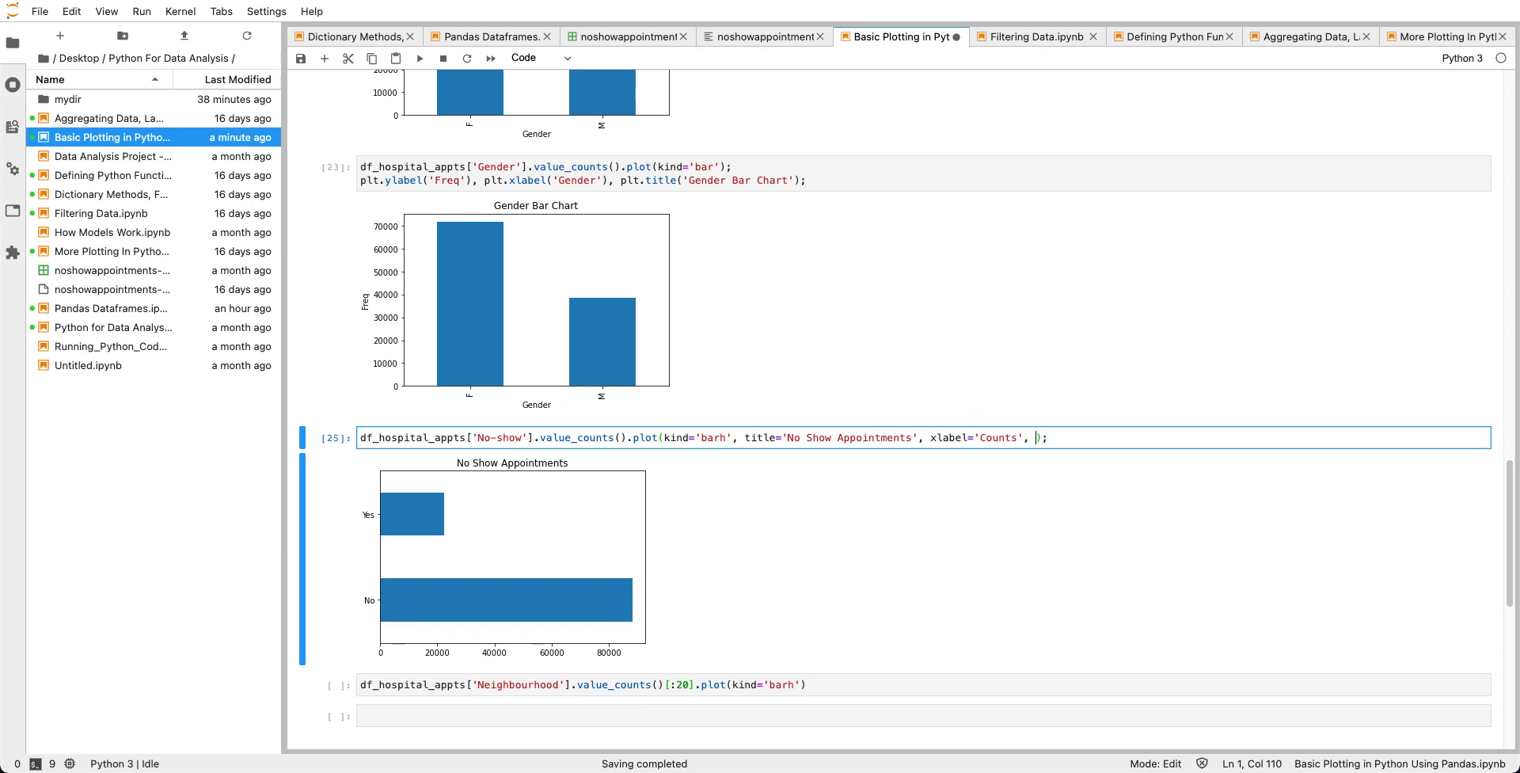
pyautogui.write('ylabel')
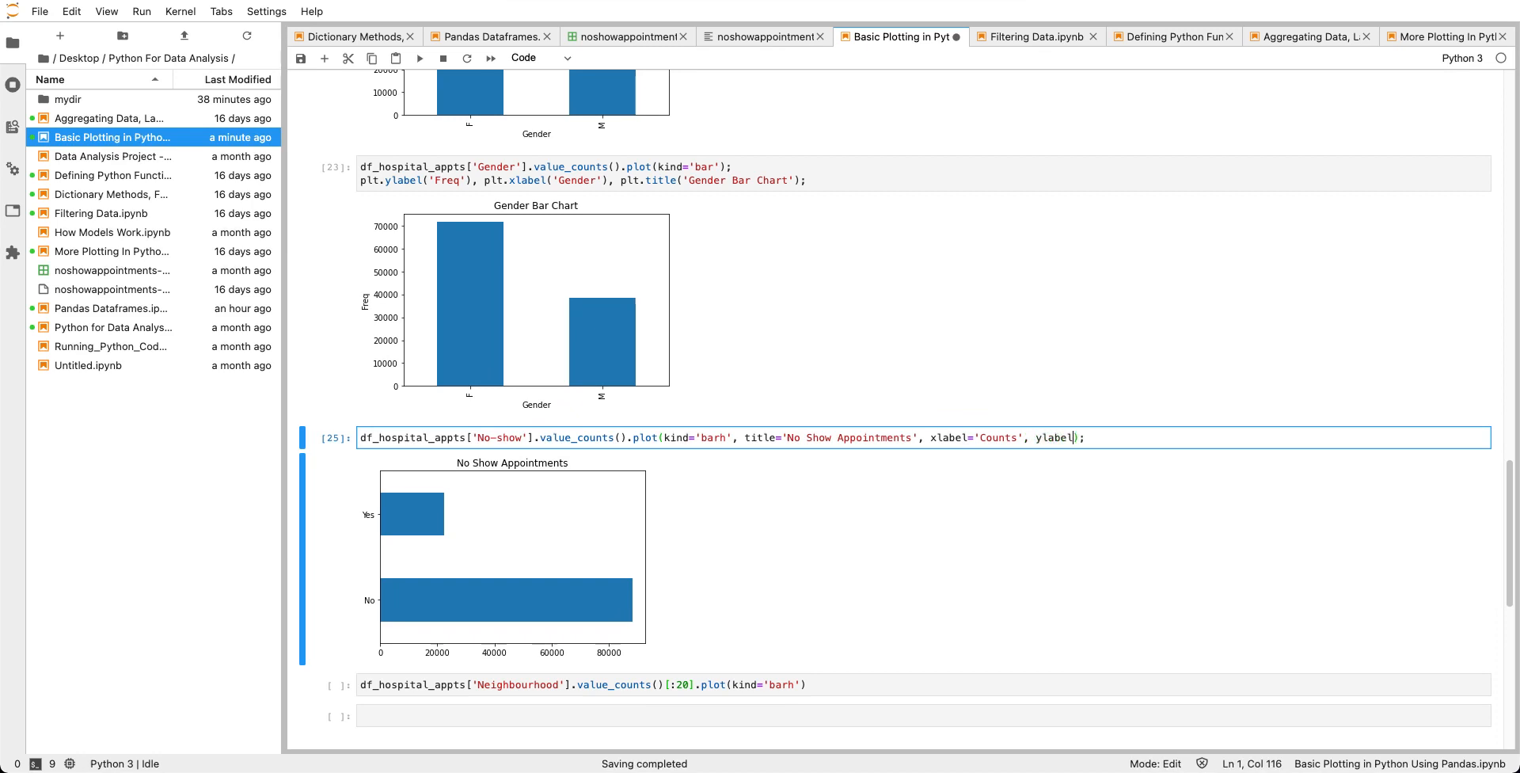
pyautogui.press('Backspace')
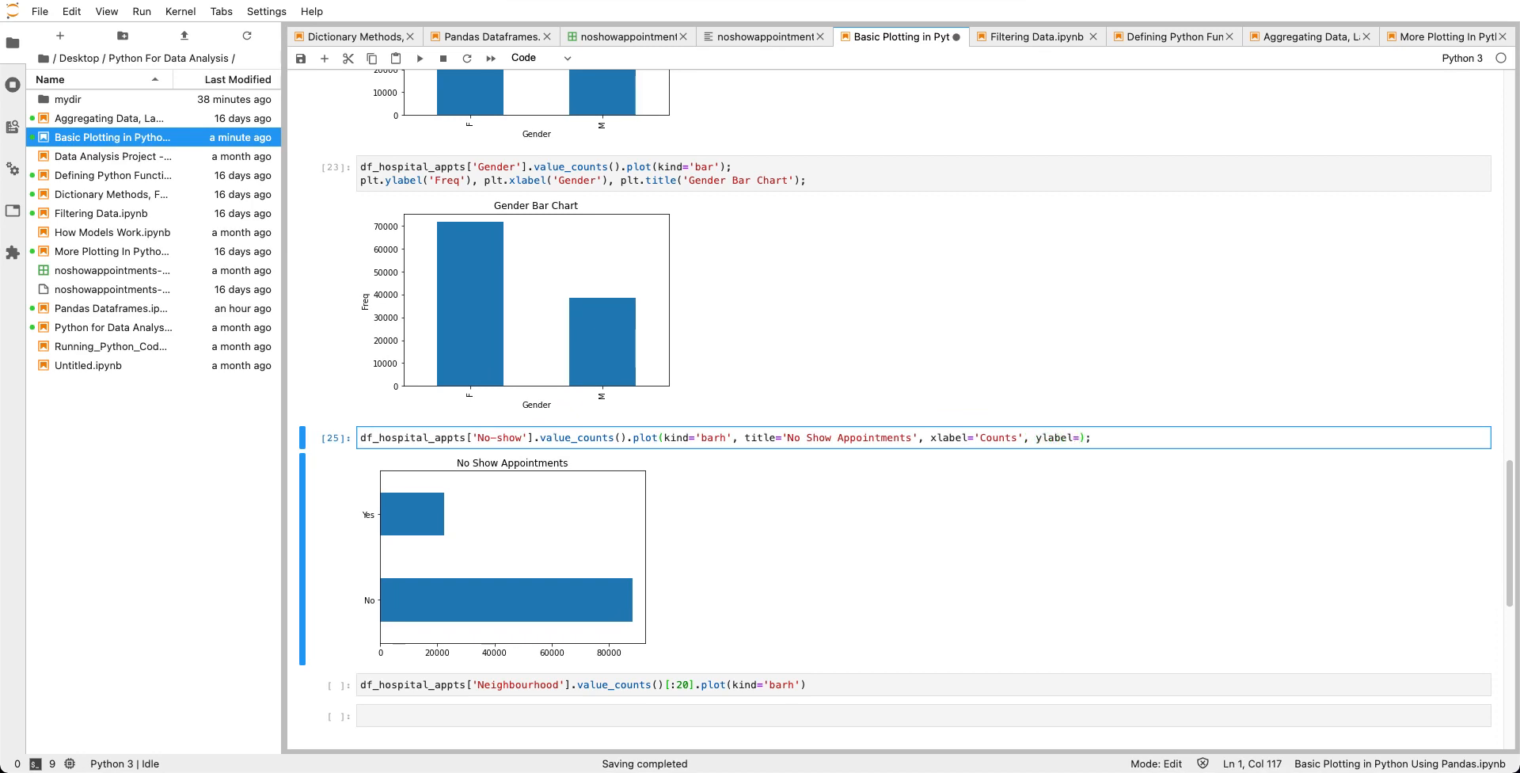
pyautogui.write("'")
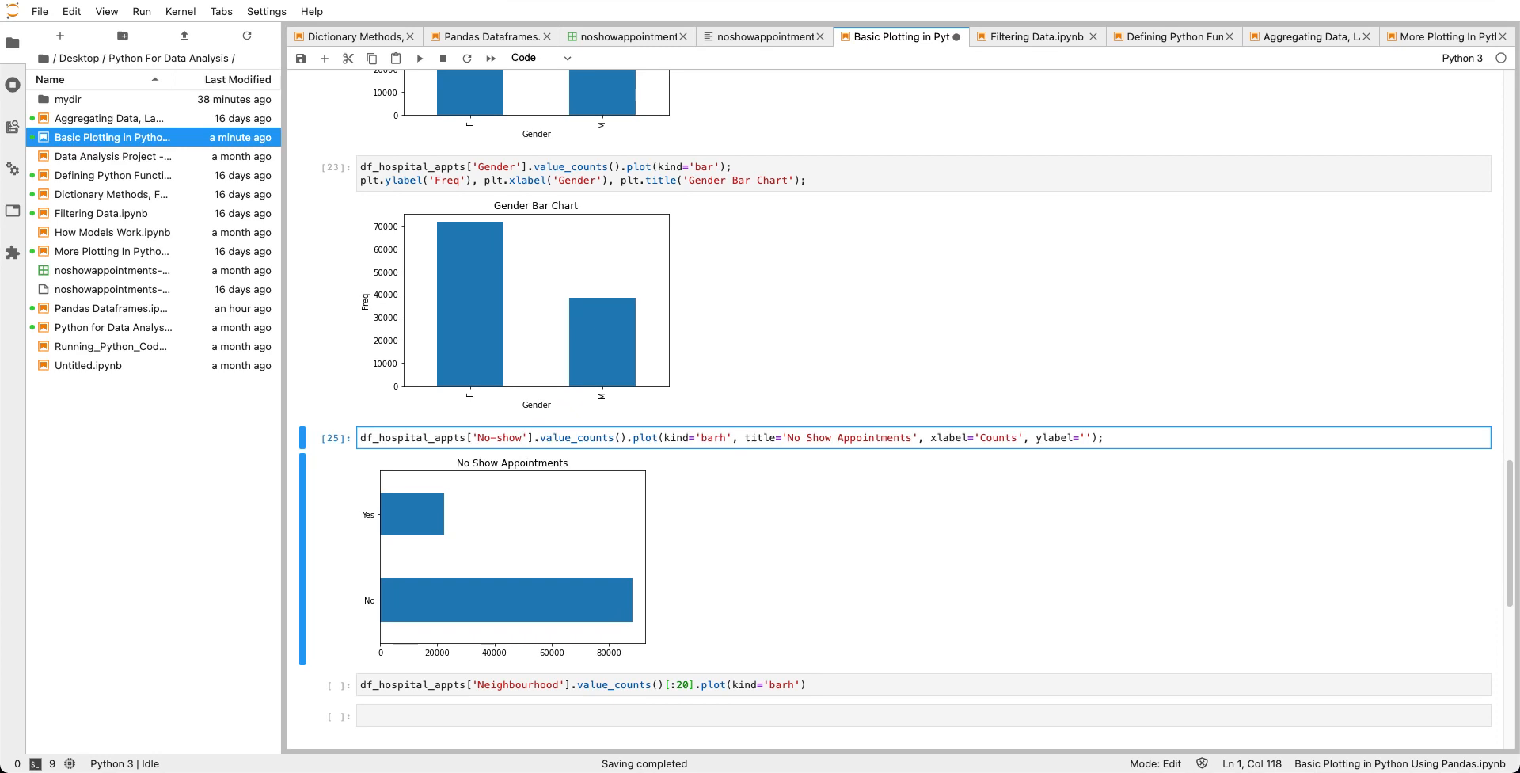
pyautogui.write('Sh')
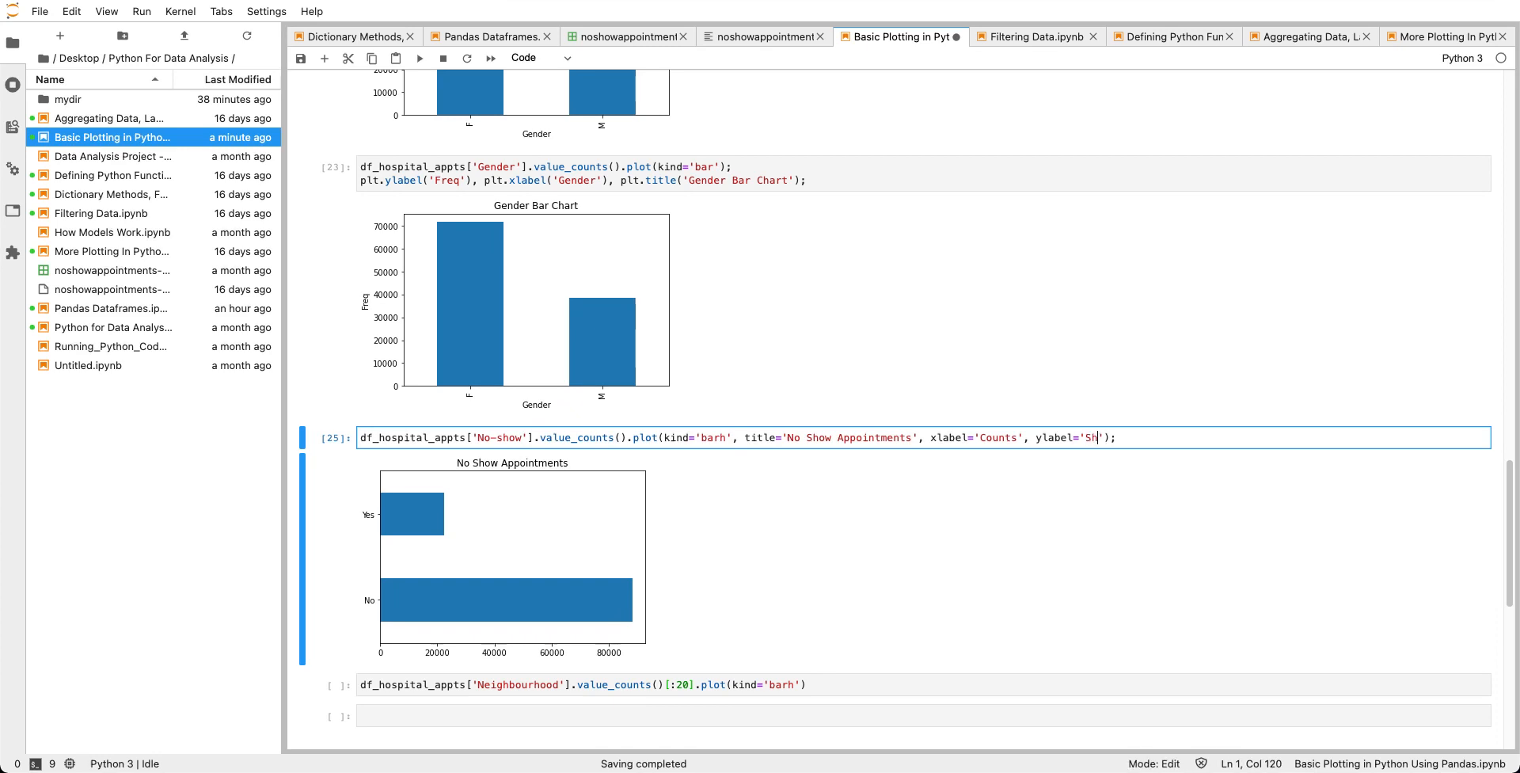
pyautogui.press('BackSpace')
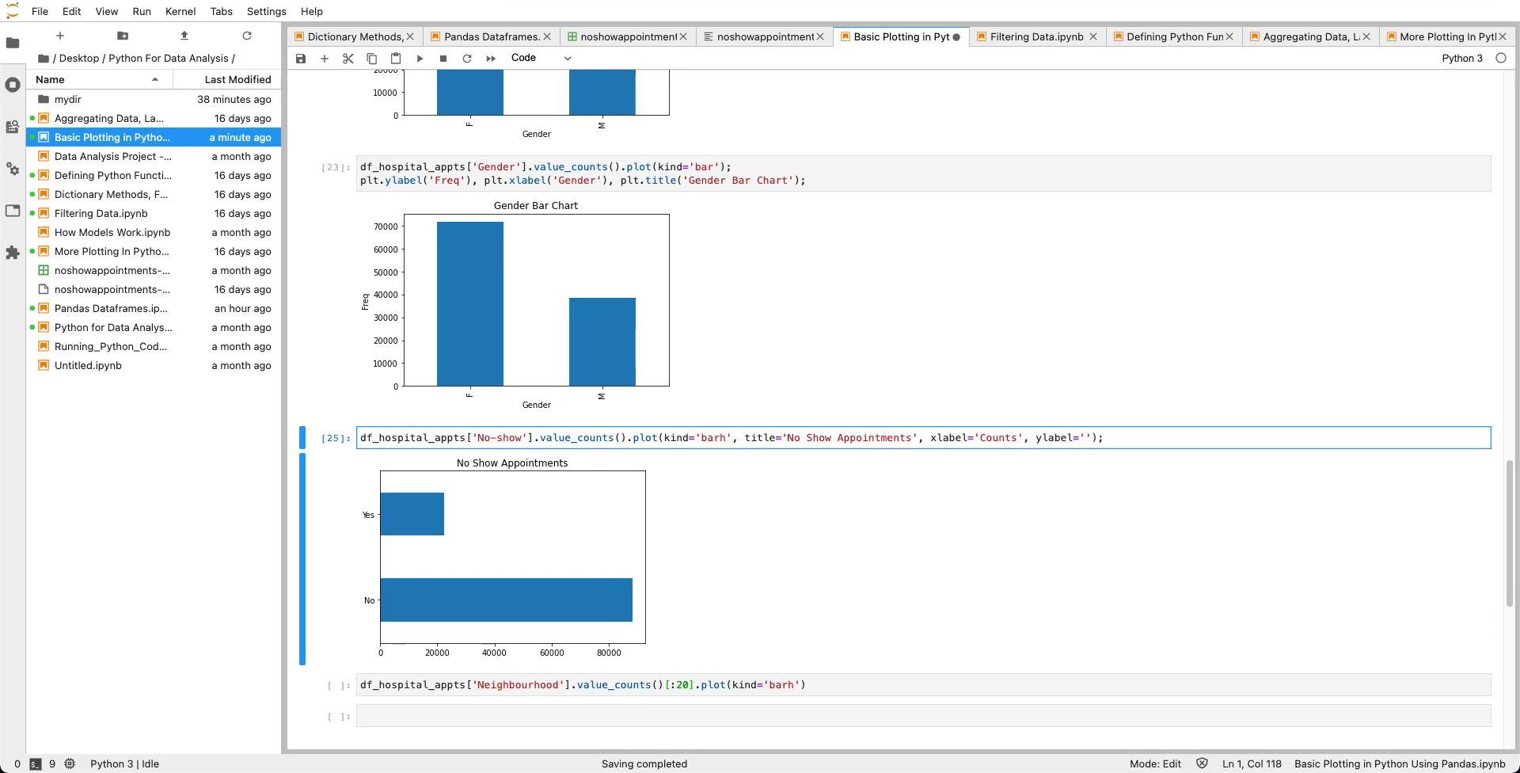
pyautogui.write('No Show?')
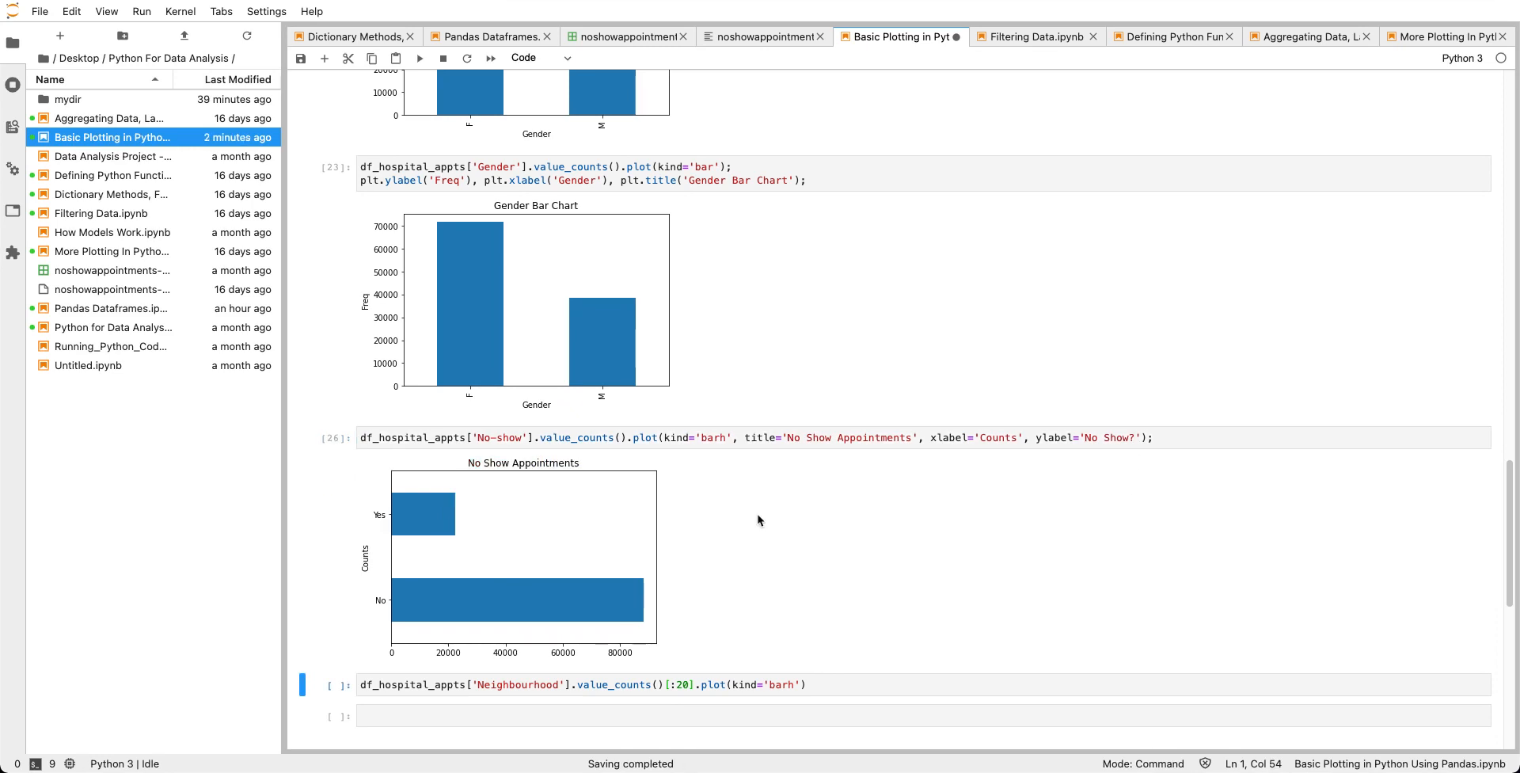
pyautogui.moveTo(908, 484)
pyautogui.write('y')
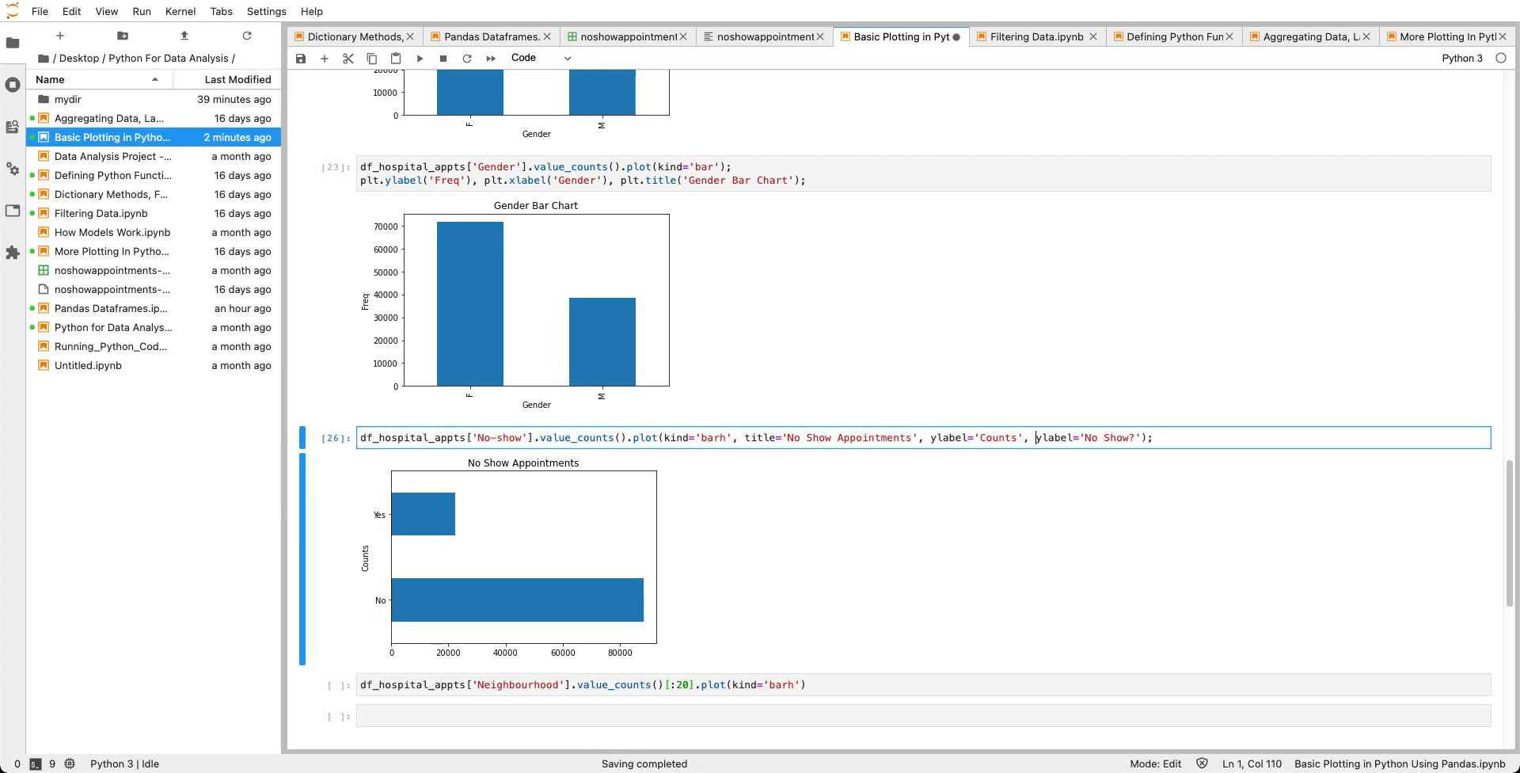
pyautogui.write('x')
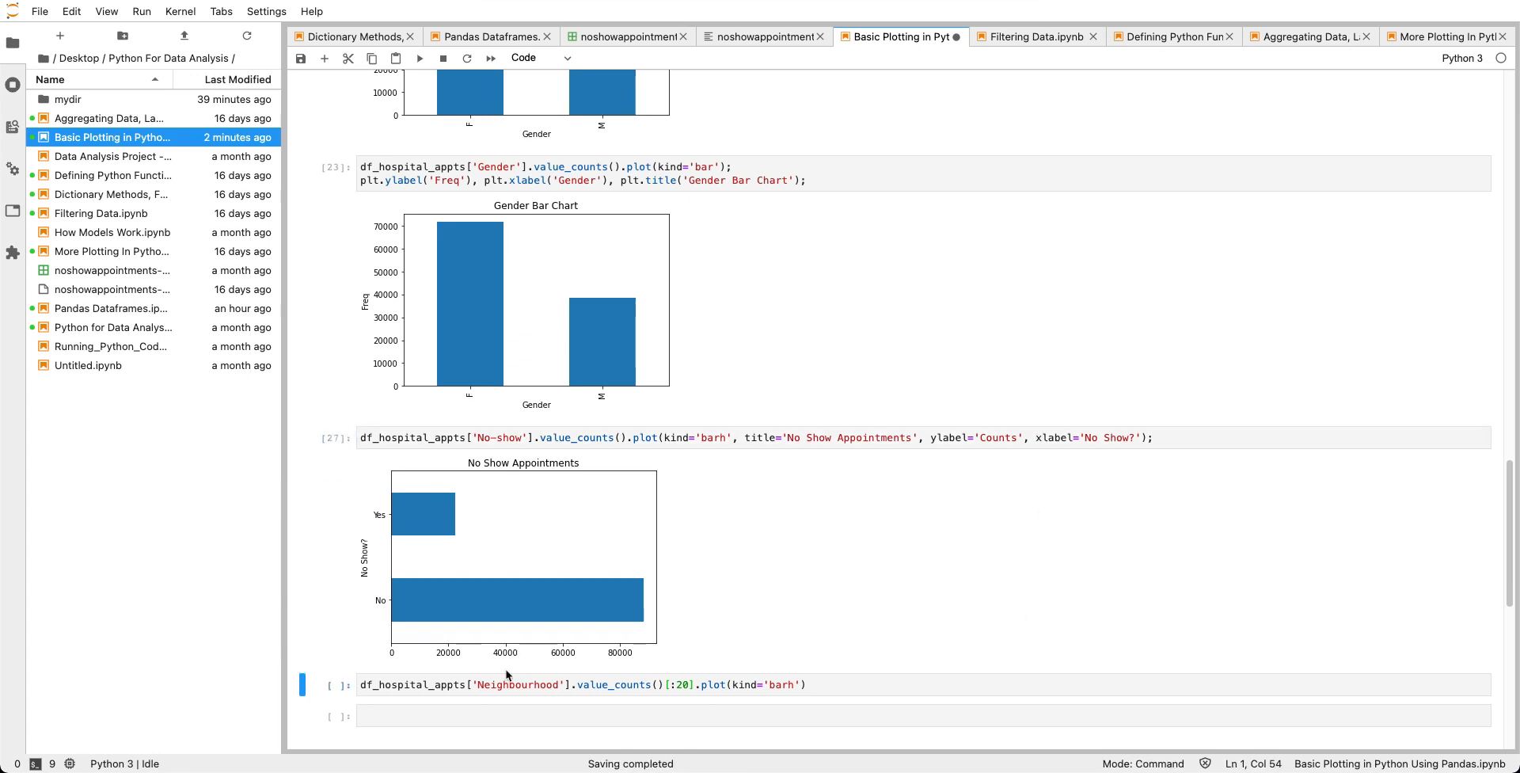
pyautogui.moveTo(385, 609)
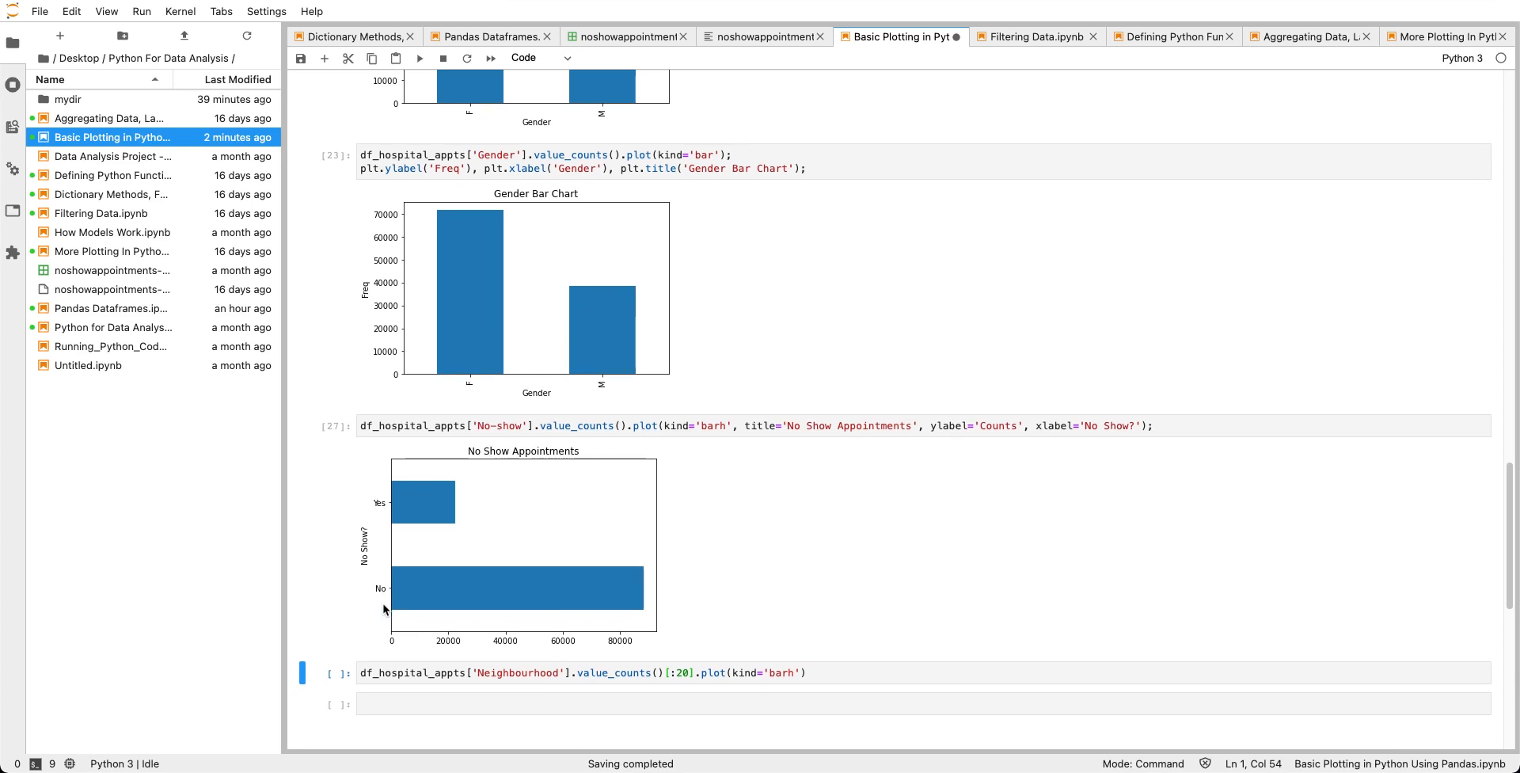
# Add figsize=(10,8) to the Neighbourhood horizontal bar chart call.
pyautogui.scroll(-3)
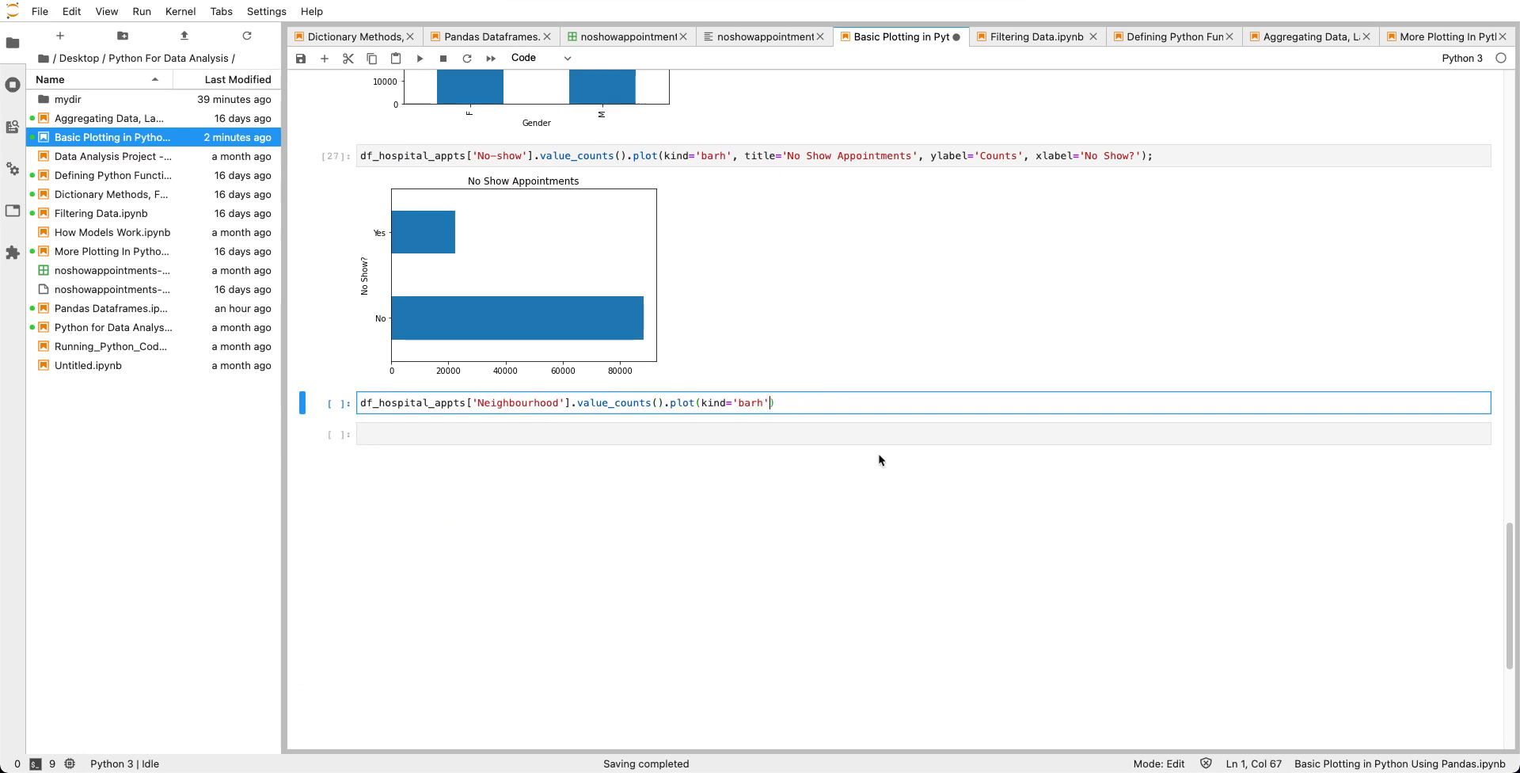
pyautogui.write(', fi')
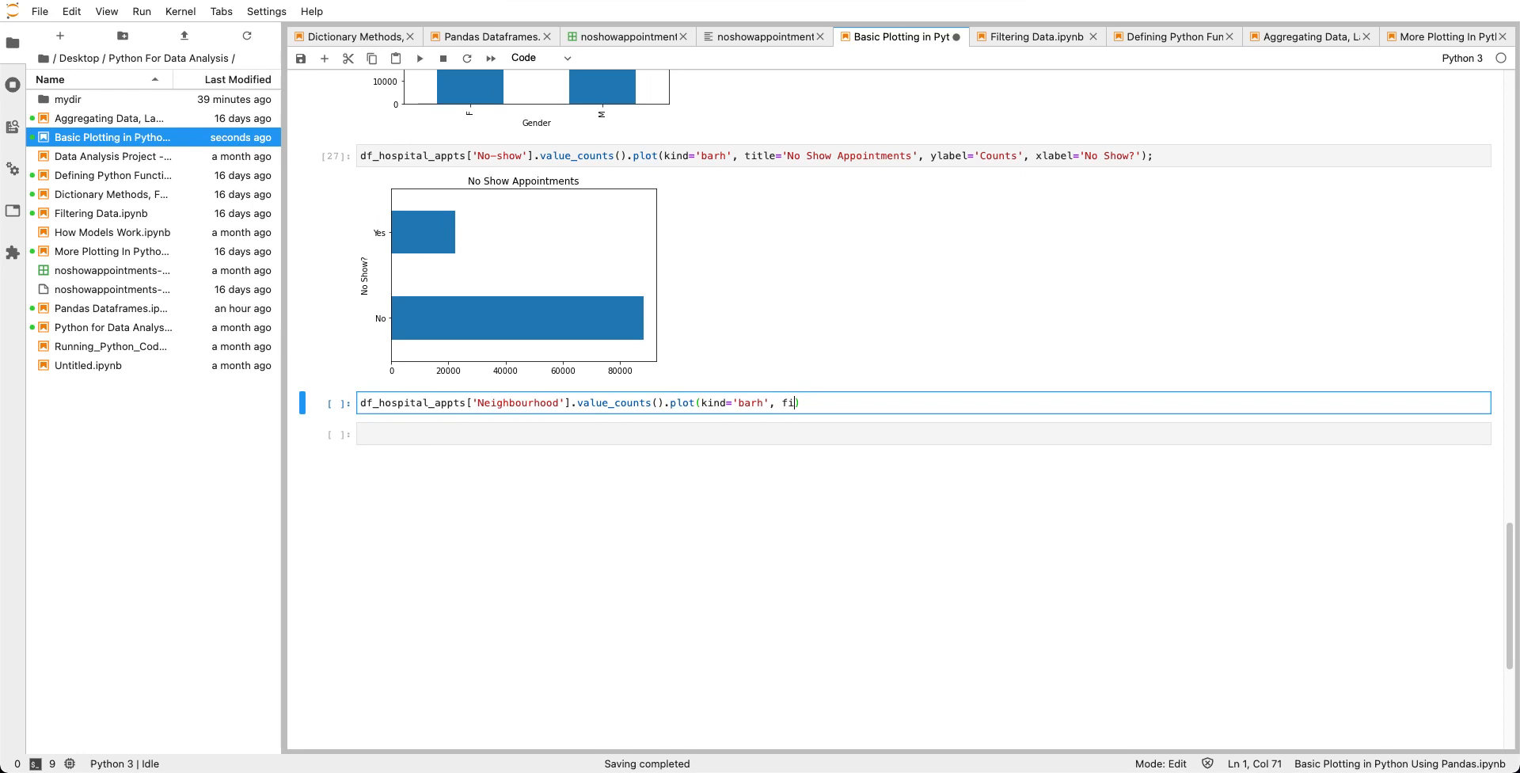
pyautogui.write('gsize=')
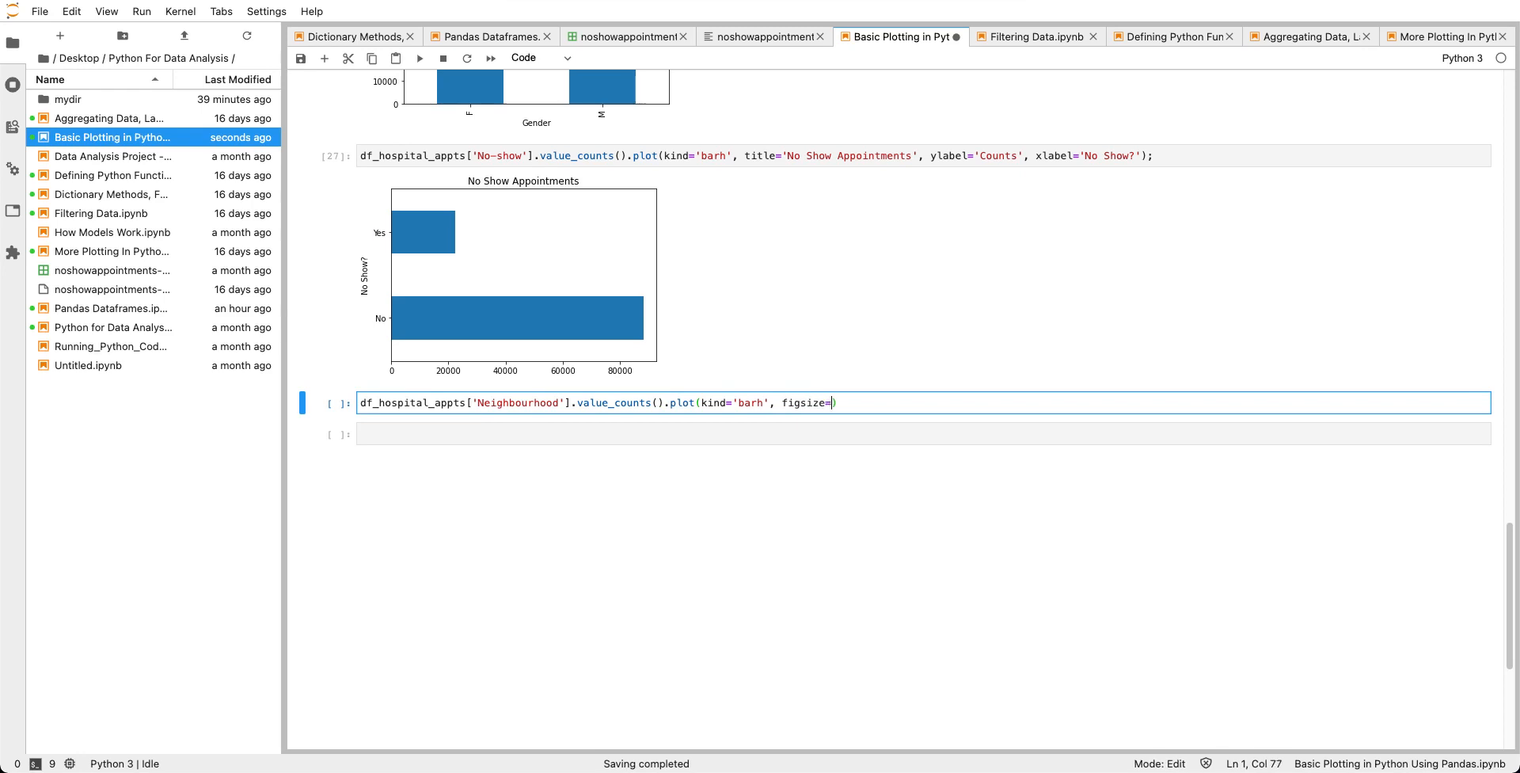
pyautogui.write('9')
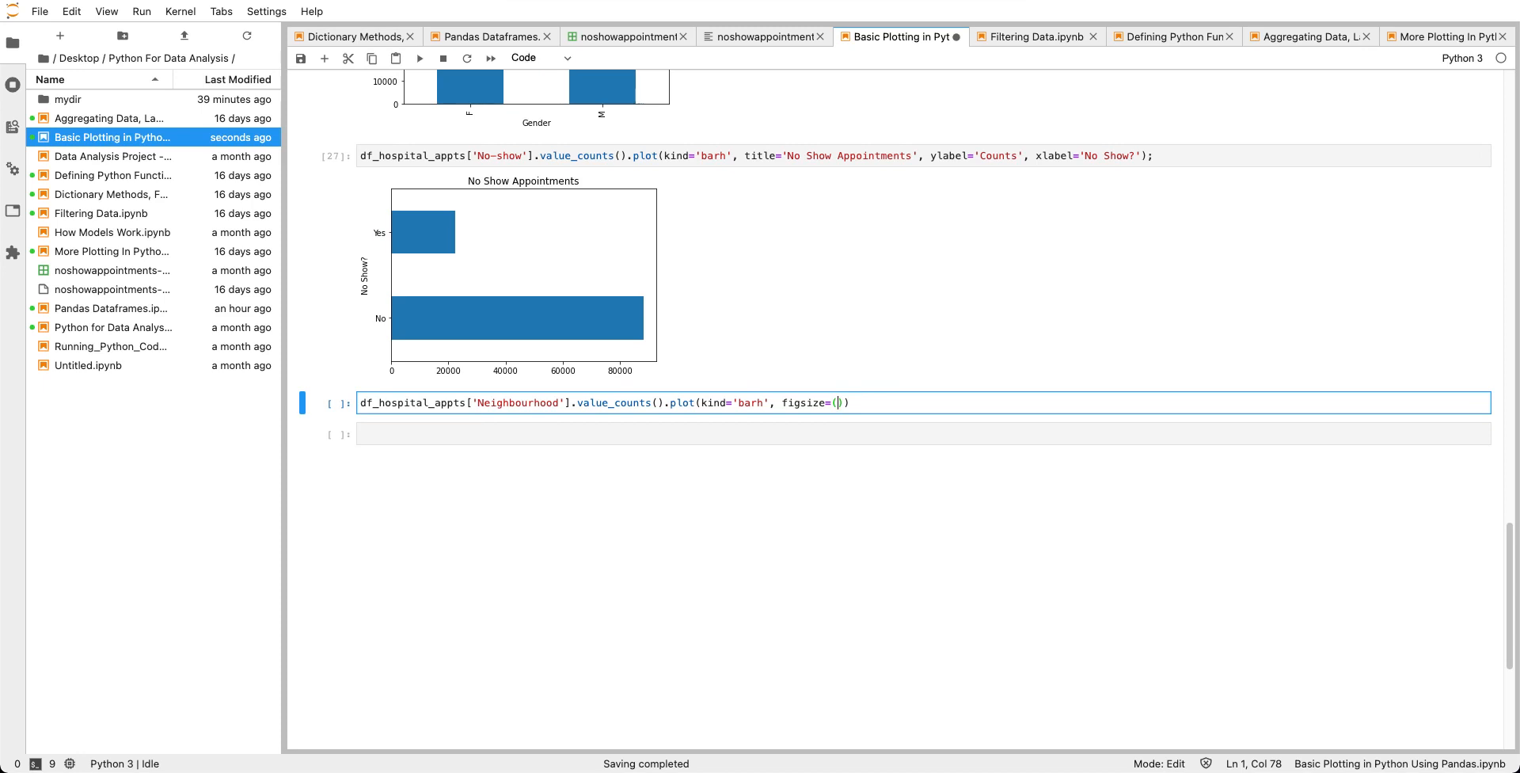
pyautogui.write('10,')
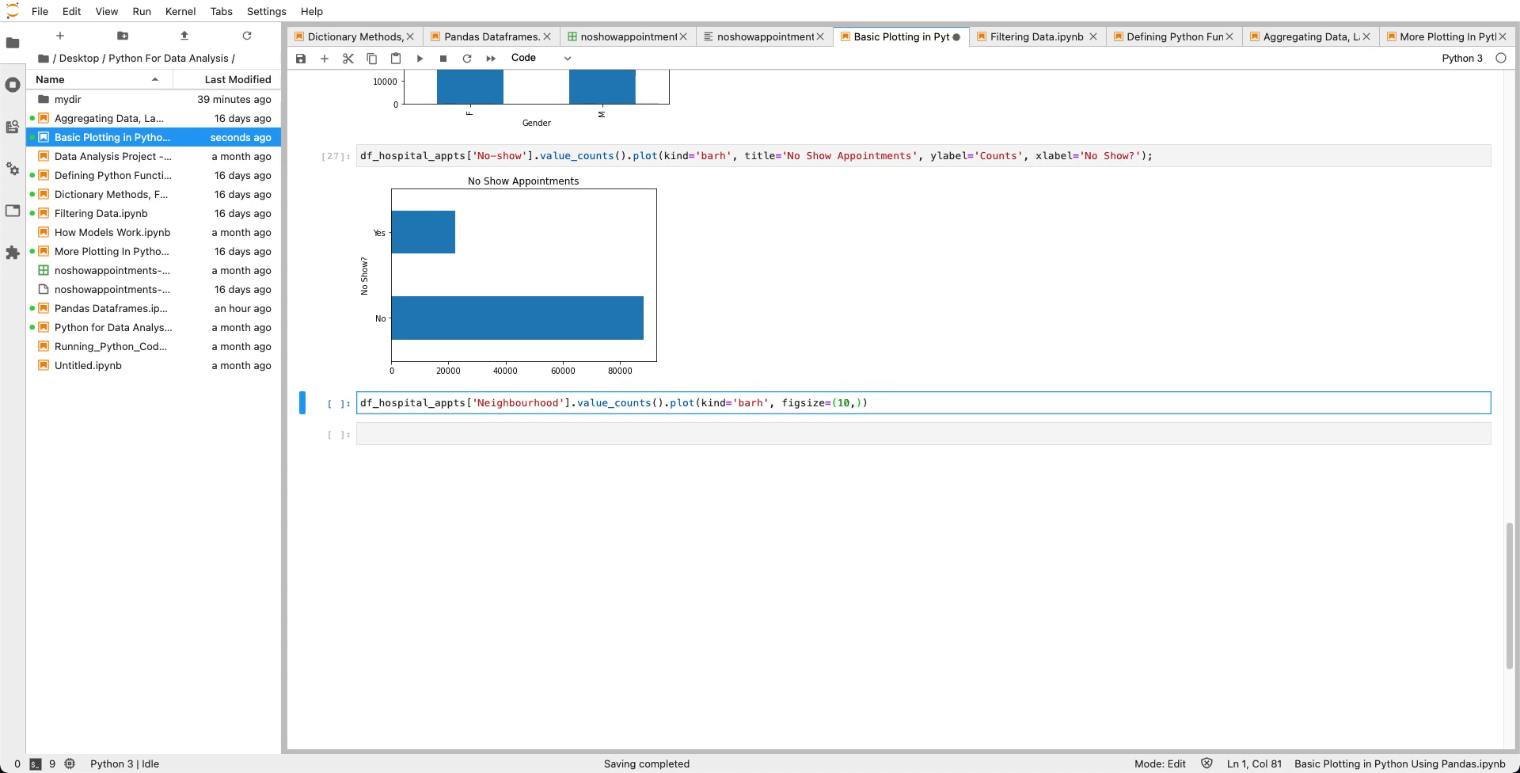
pyautogui.write('8')
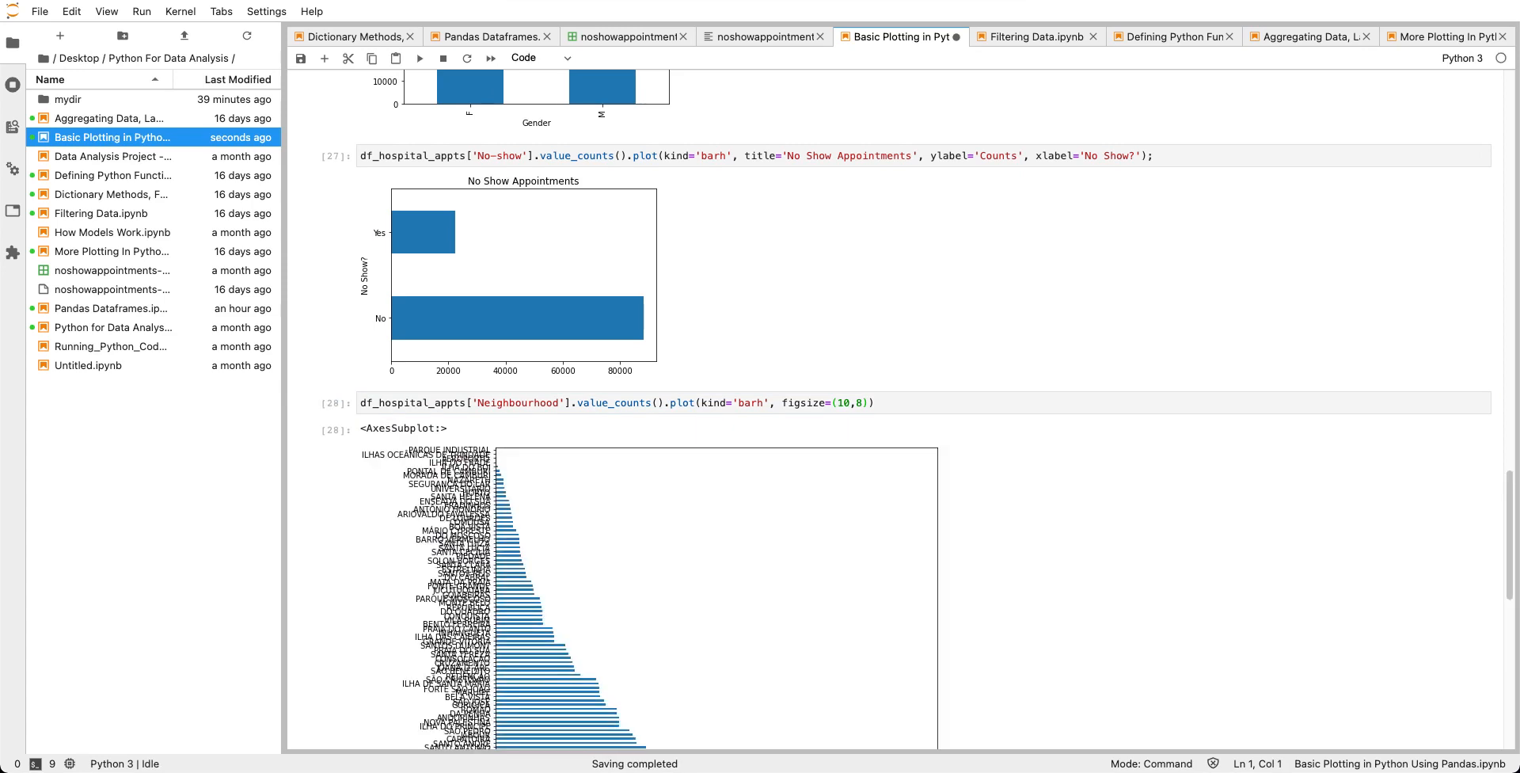
pyautogui.scroll(-3)
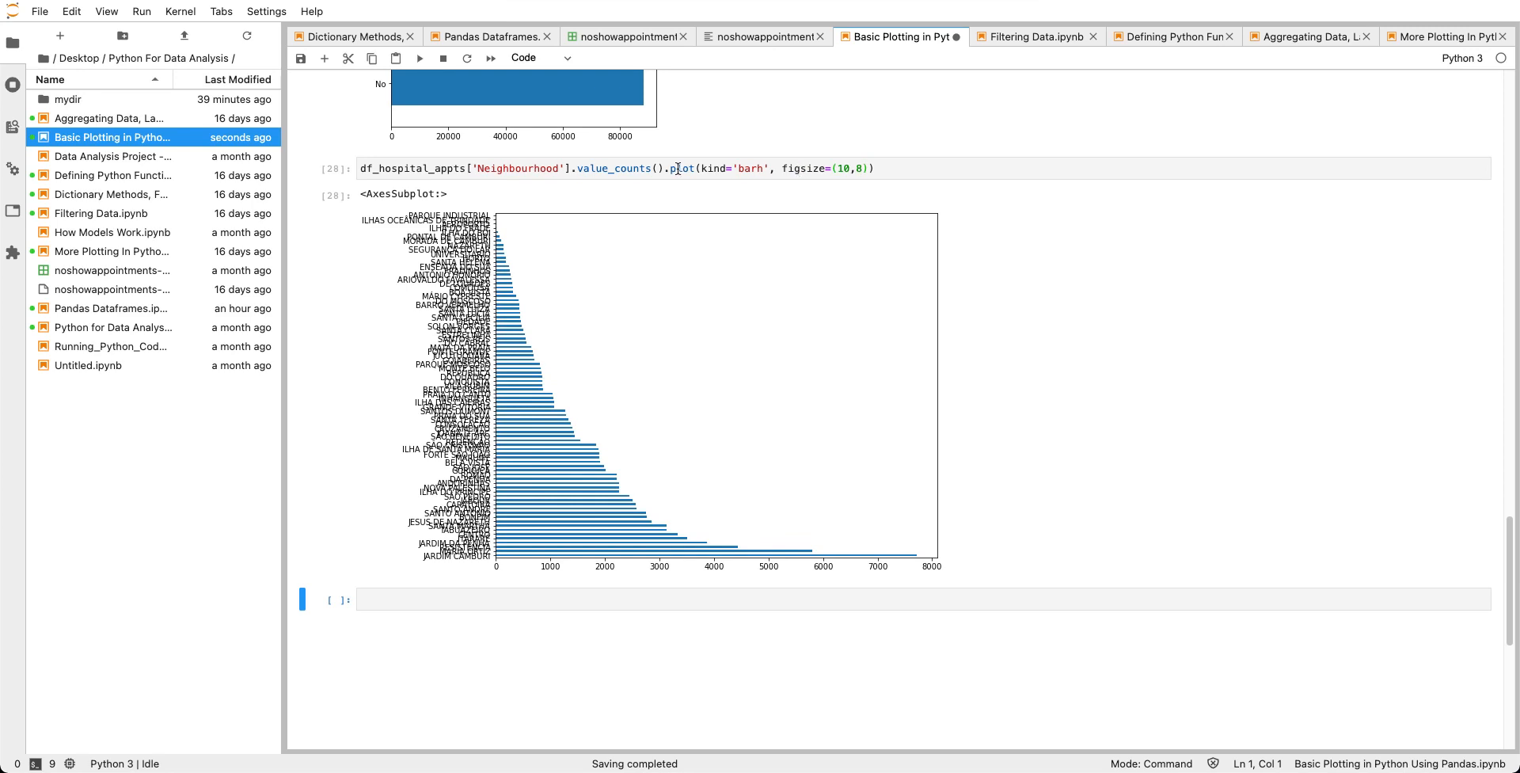
# Select the Neighbourhood plot cell and begin typing df_hospital_appts in a new cell.
pyautogui.click(669, 167)
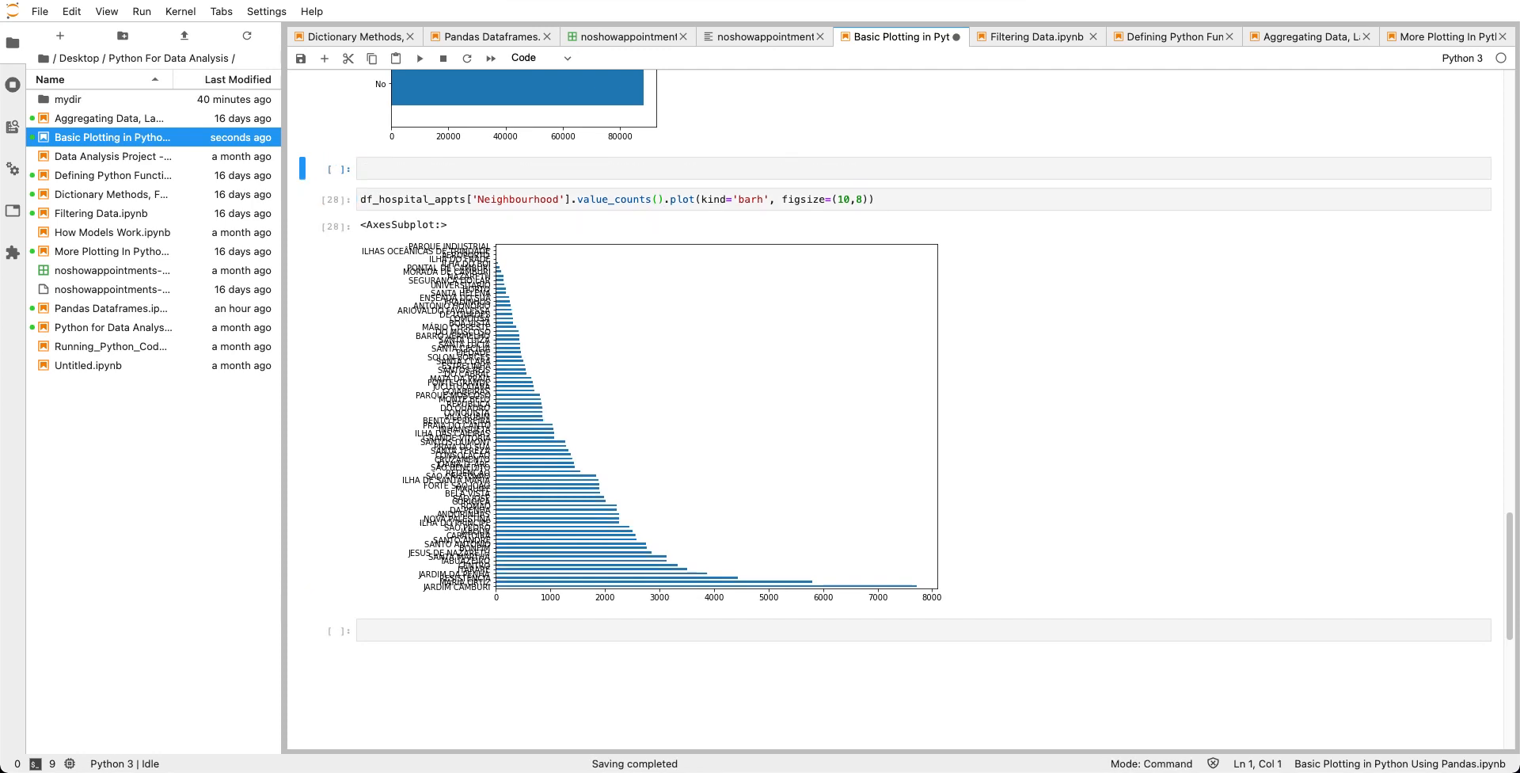
pyautogui.write('df')
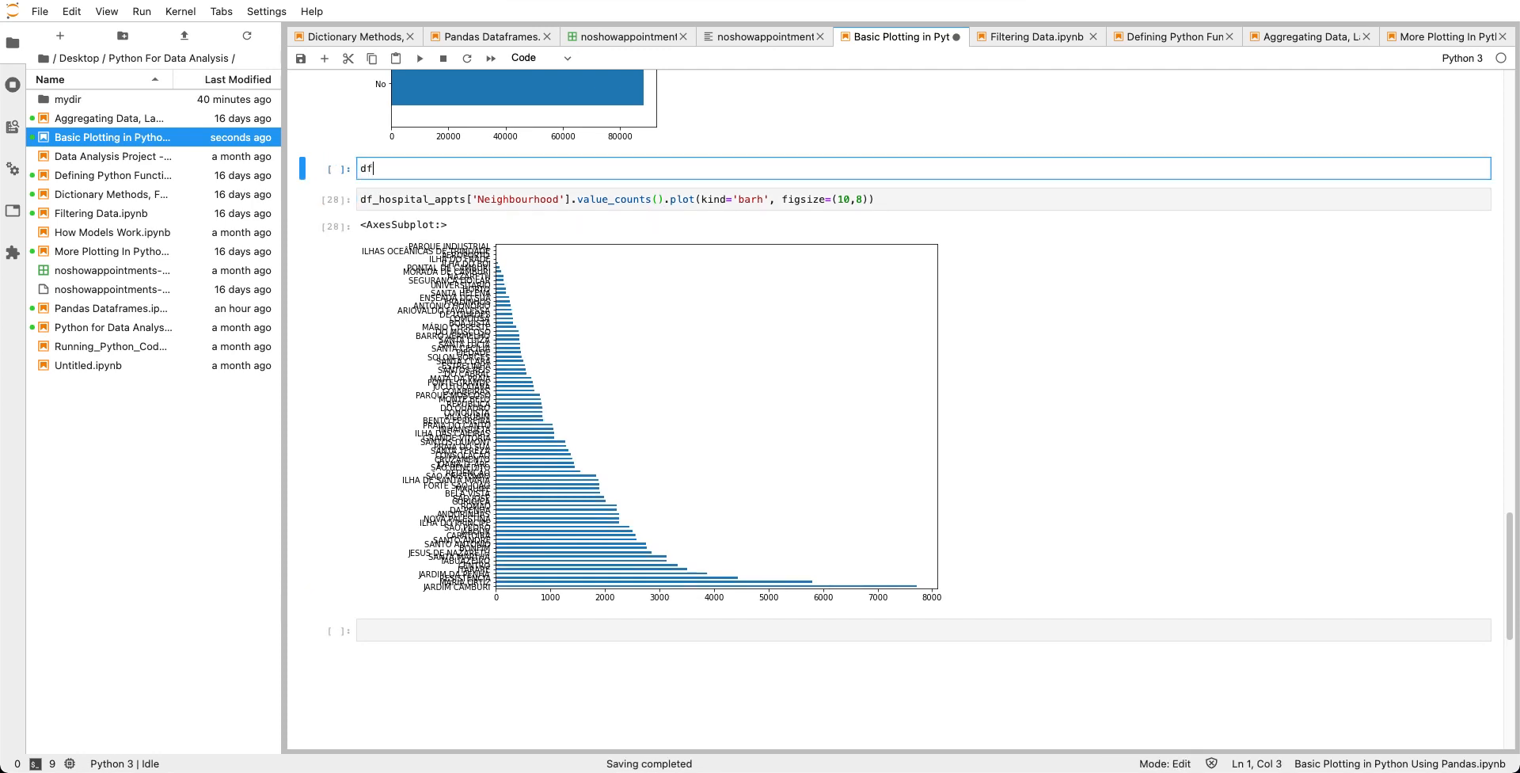
pyautogui.write("_hospital_appts['Neig")
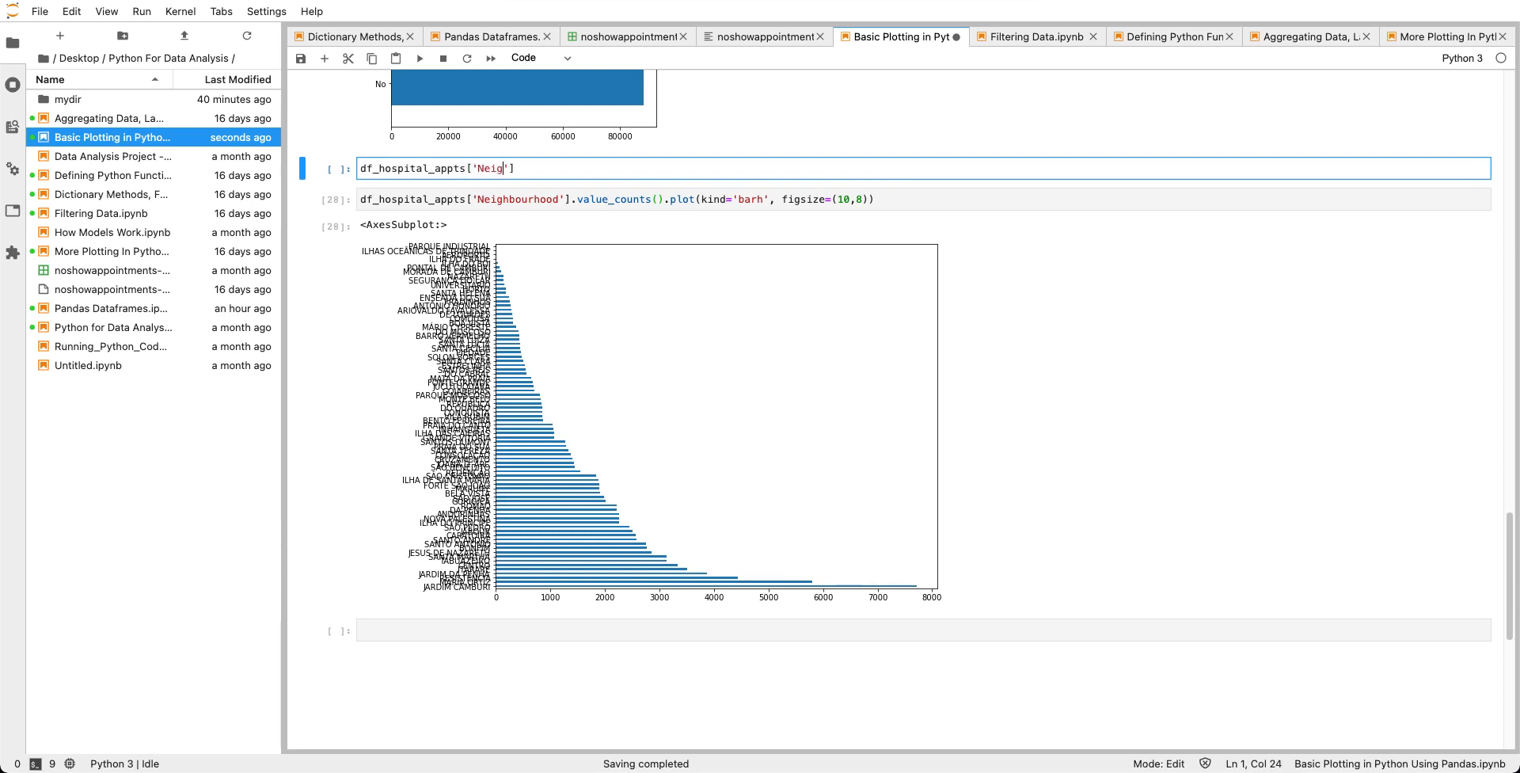
# Enter df_hospital_appts['Neighbourhood'].value_counts() to list appointment counts per neighbourhood.
pyautogui.write('hno')
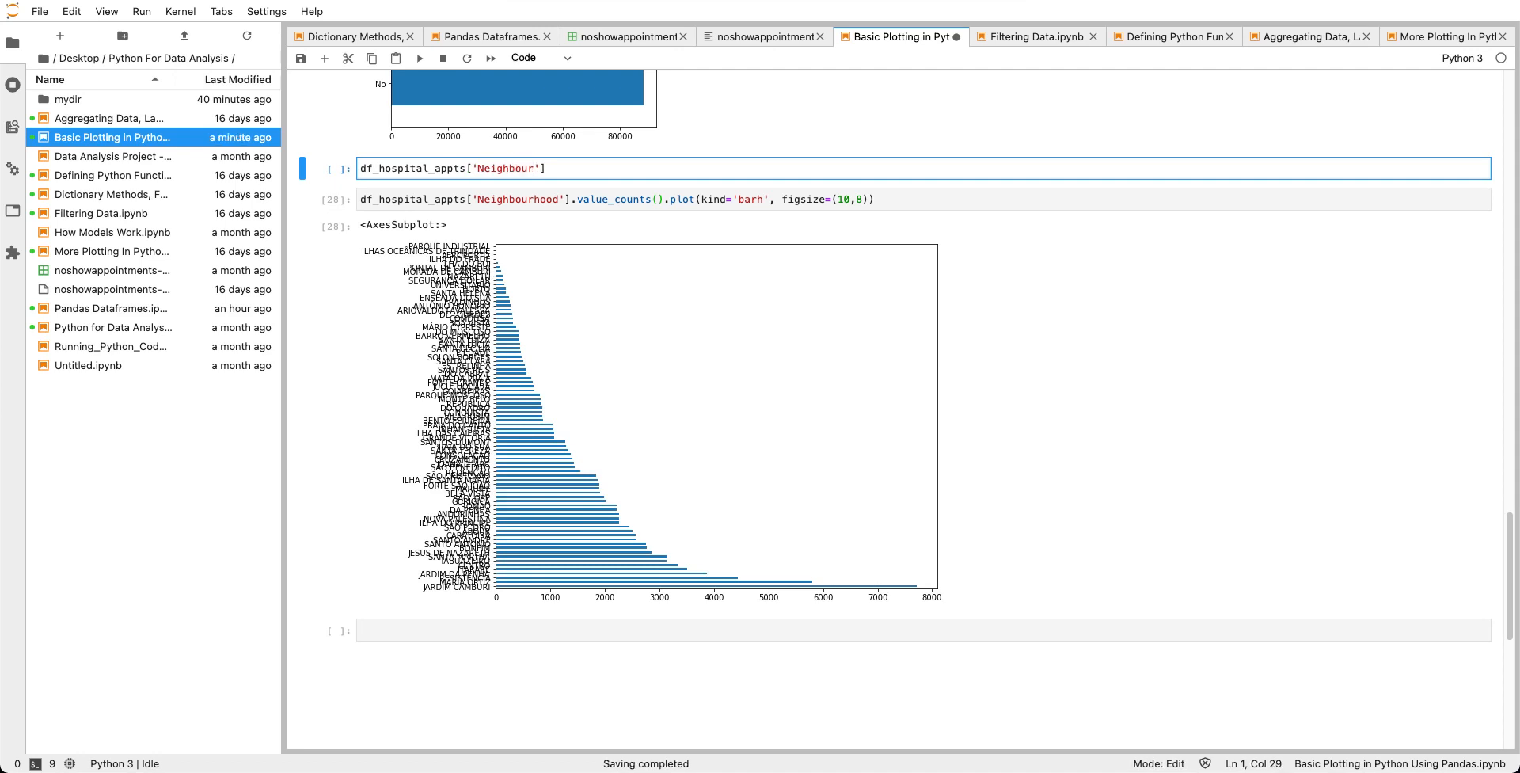
pyautogui.write('hood')
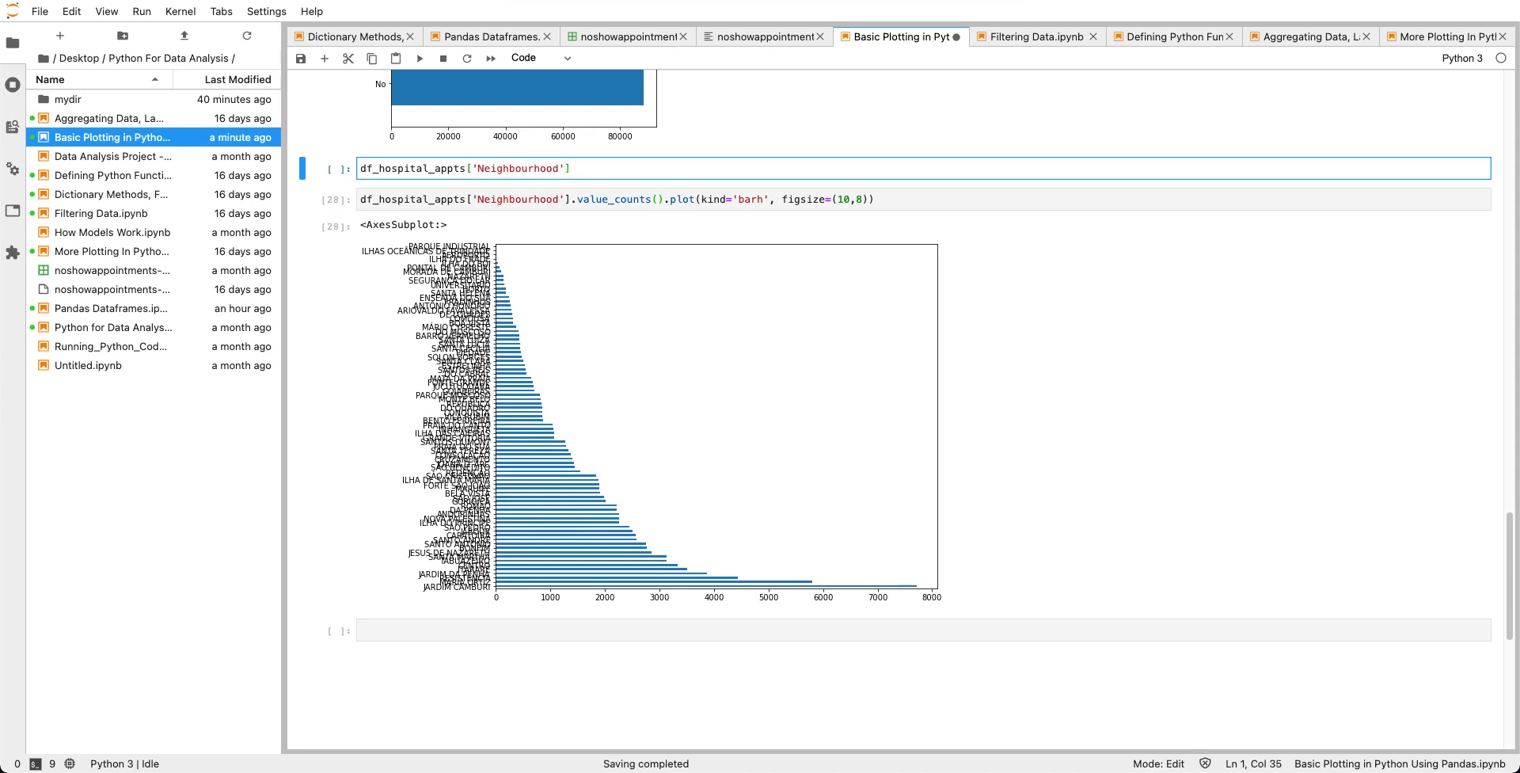
pyautogui.write('.val')
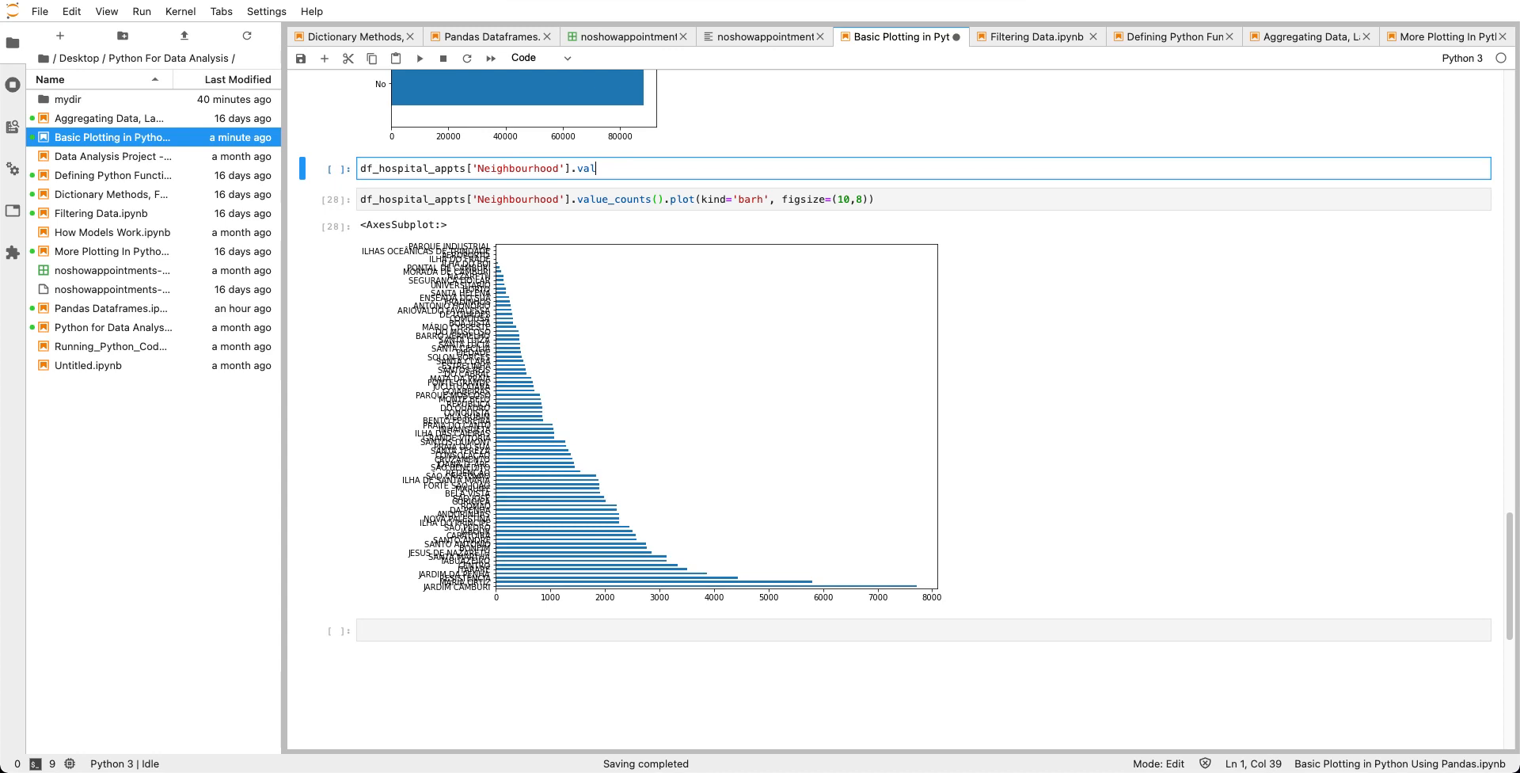
pyautogui.write('ue')
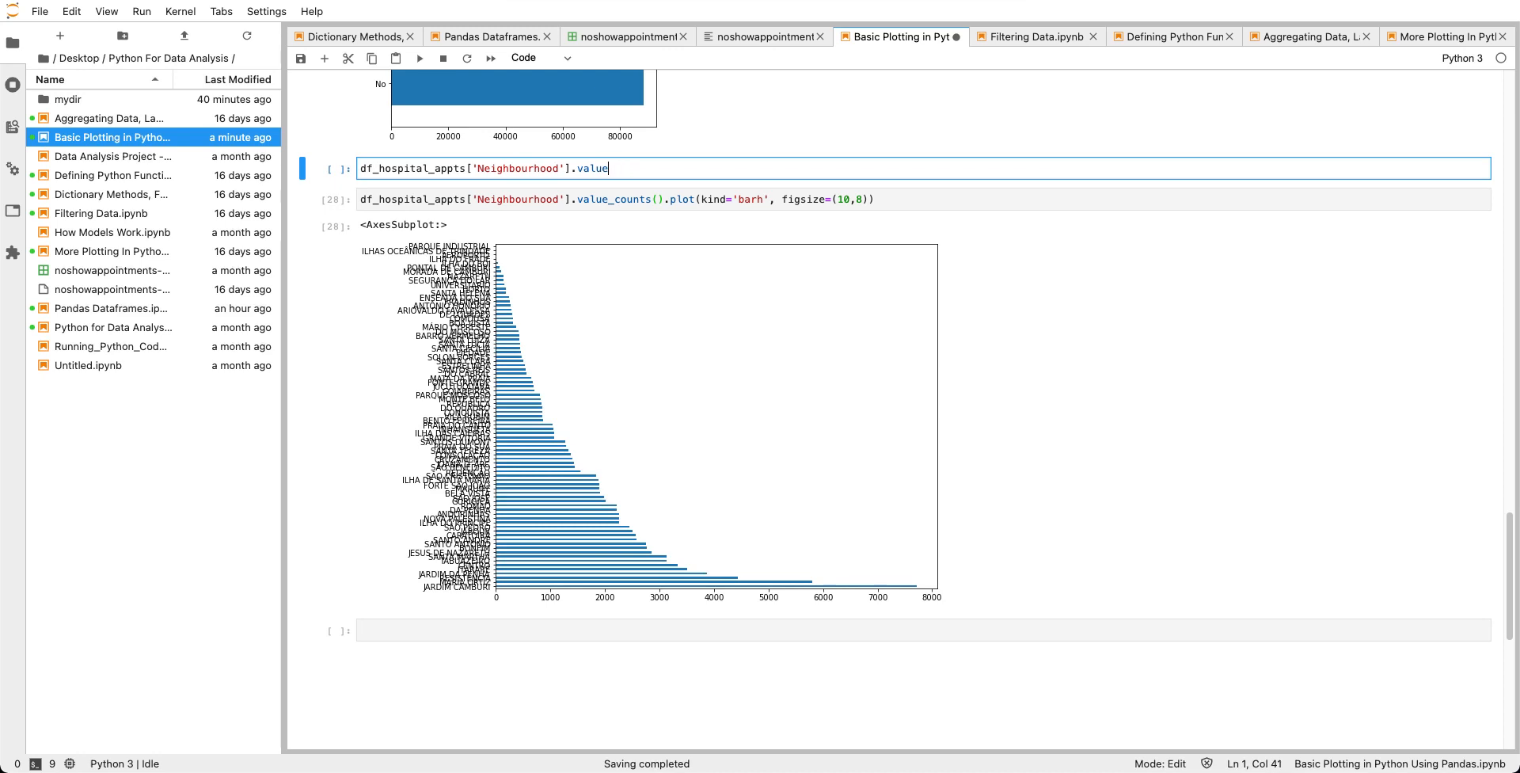
pyautogui.write('_counts(')
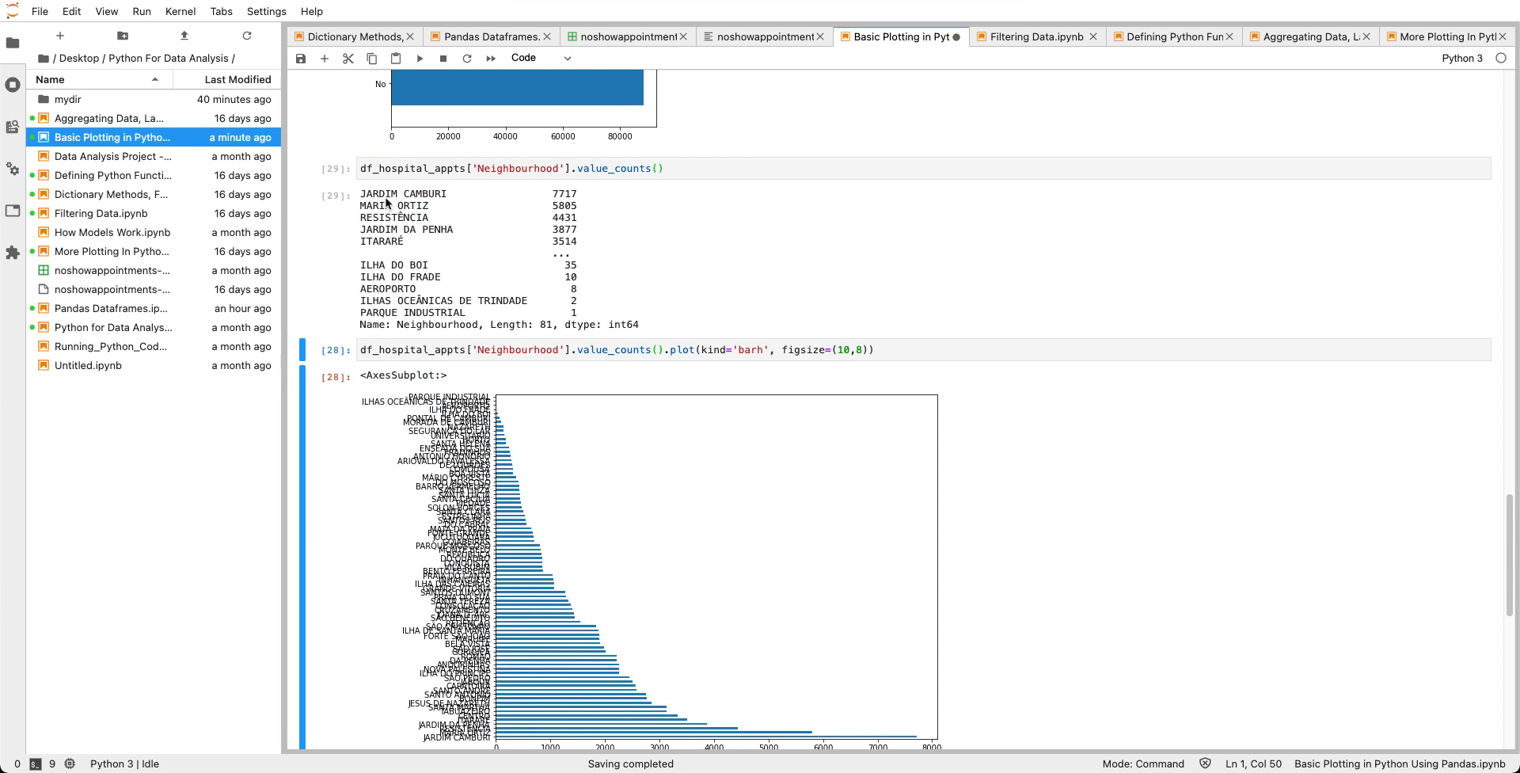
pyautogui.moveTo(441, 221)
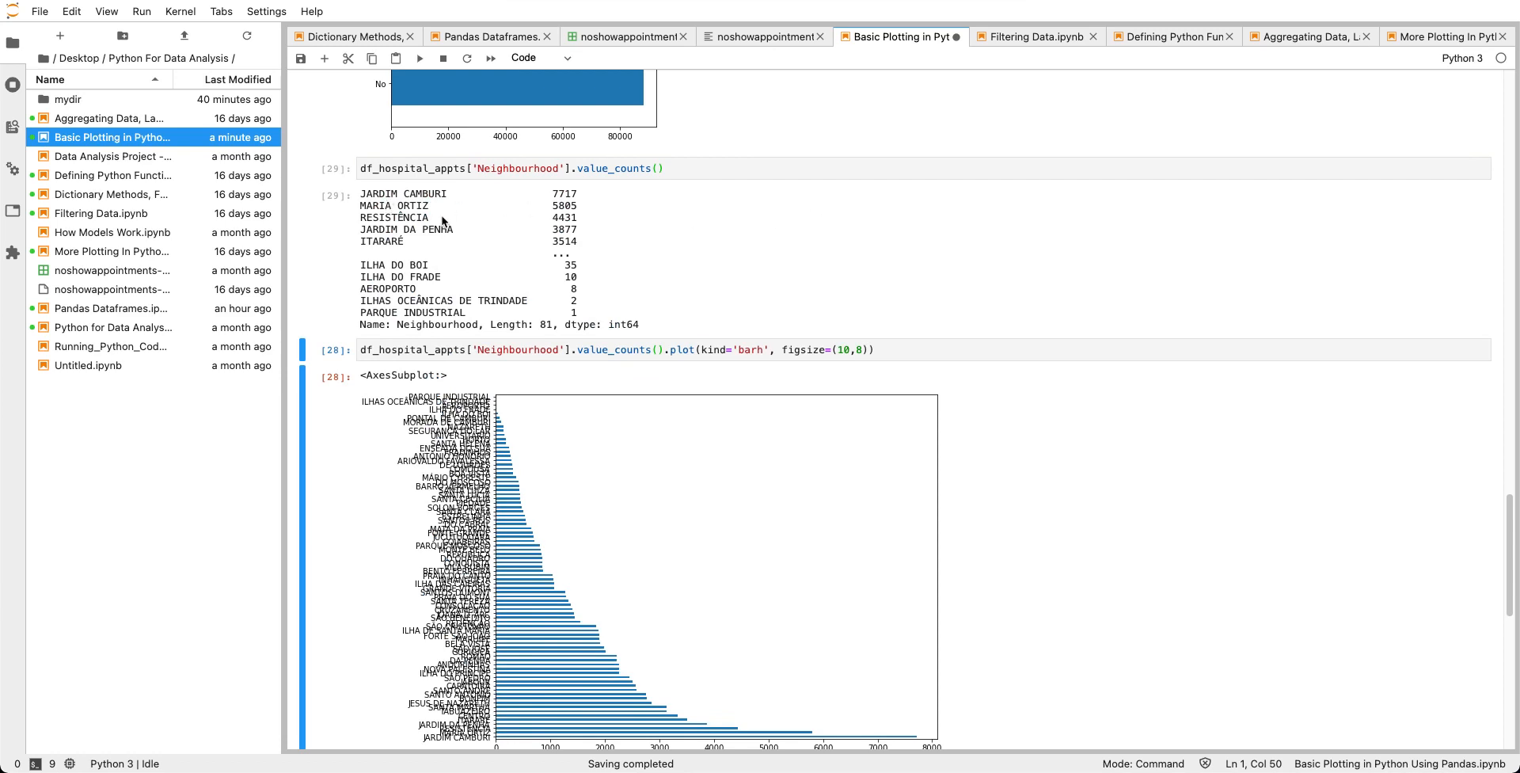
pyautogui.moveTo(505, 259)
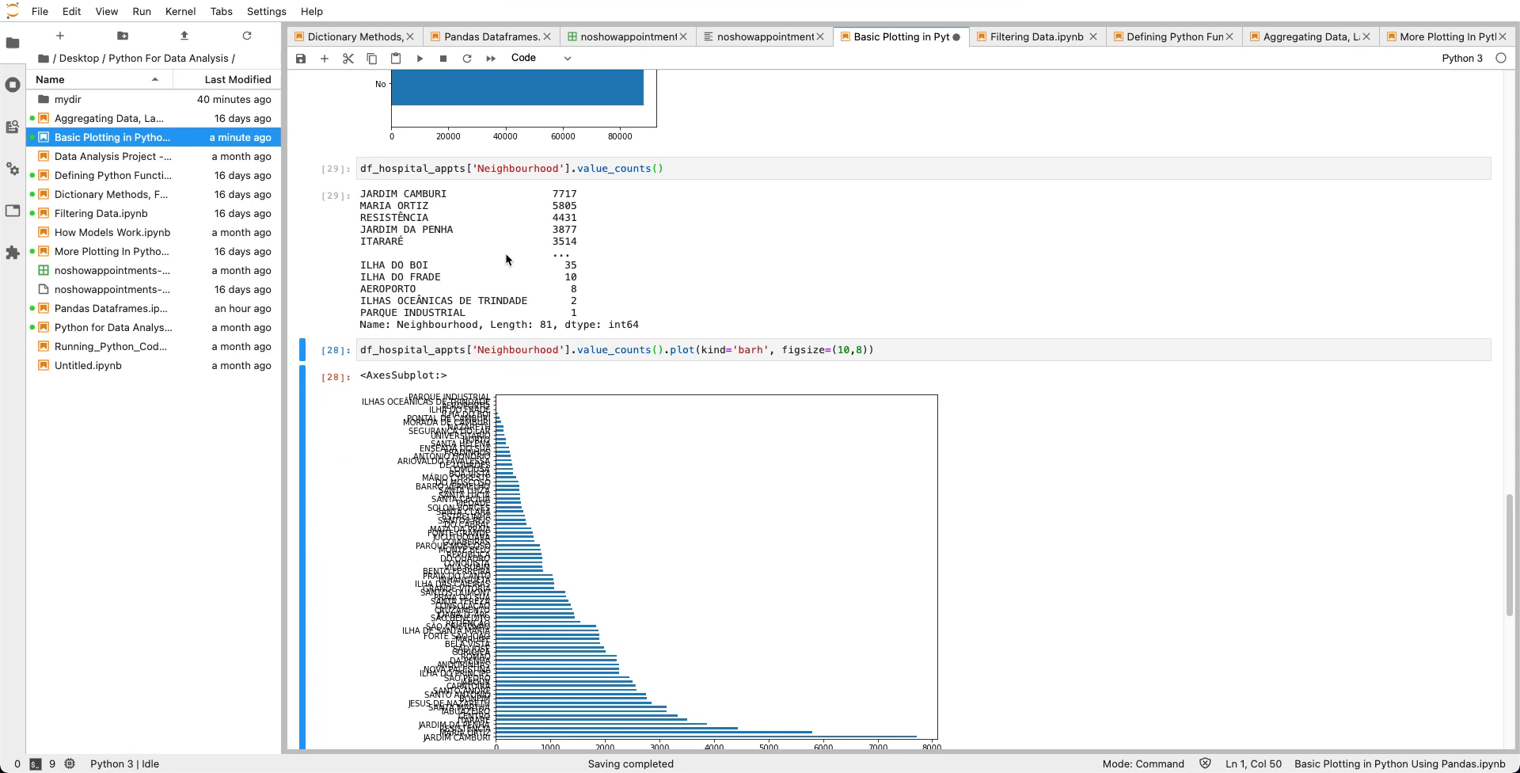
pyautogui.moveTo(511, 316)
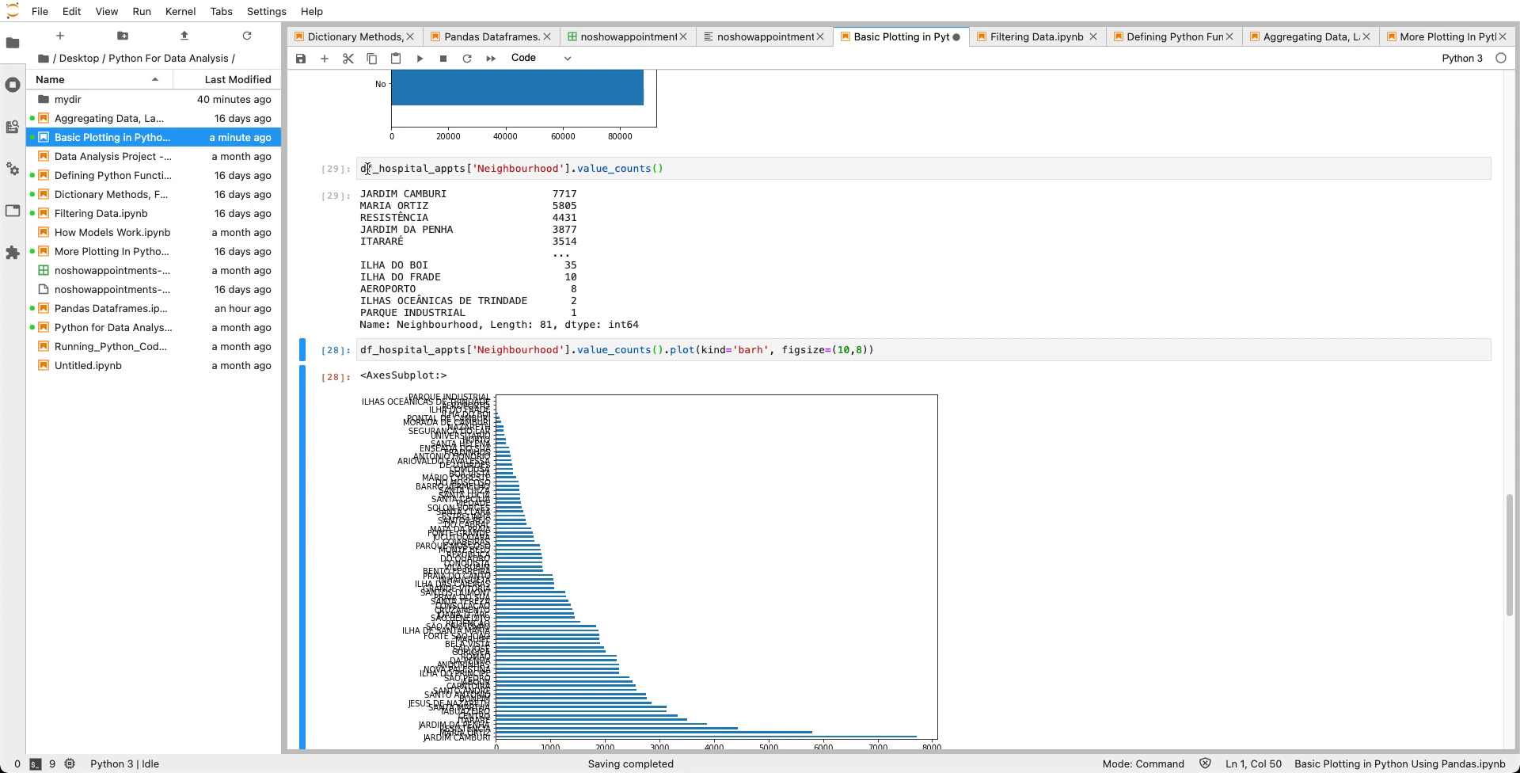
# Check the type of neighbourhood_counts.
pyautogui.write('neigh')
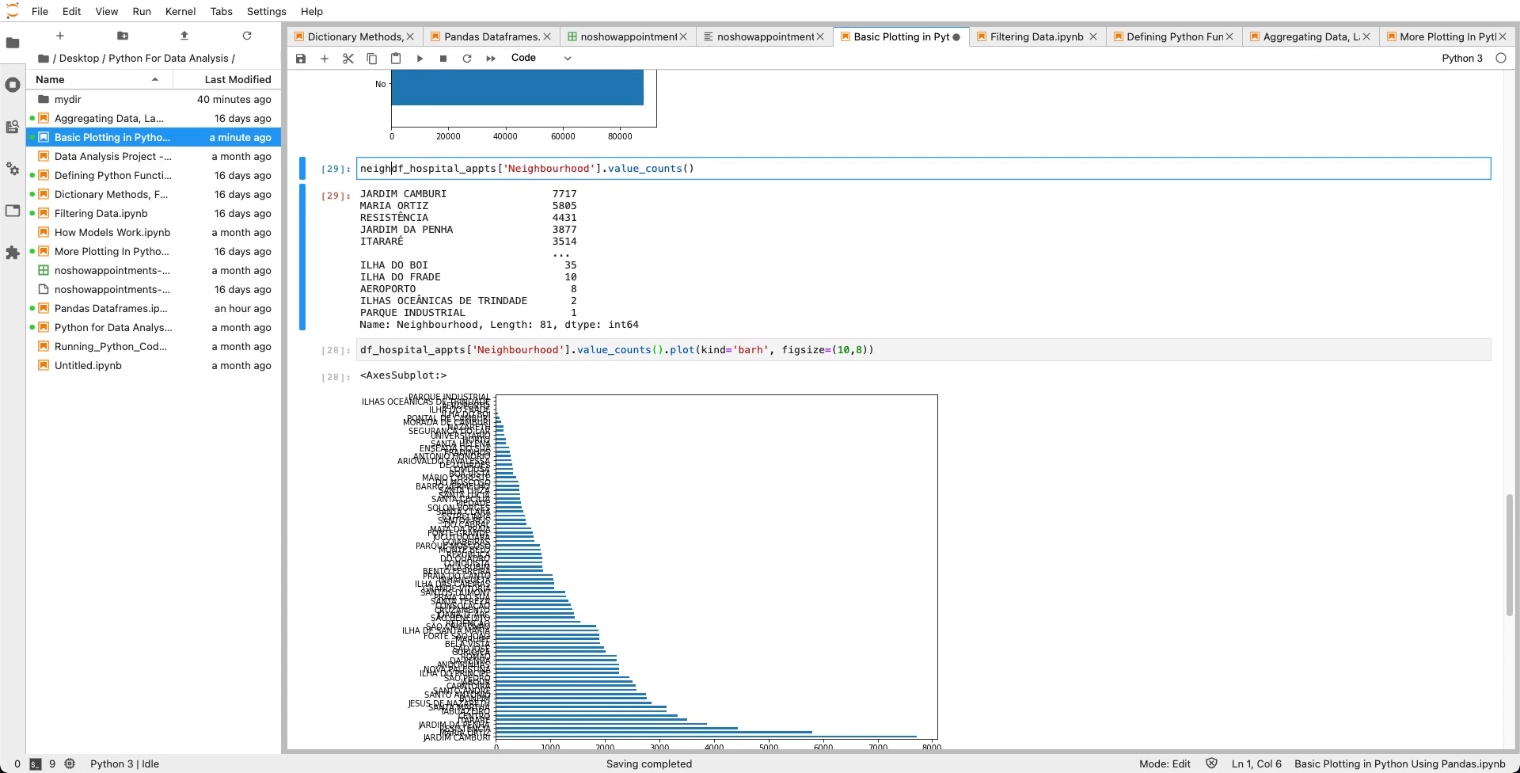
pyautogui.write('bb')
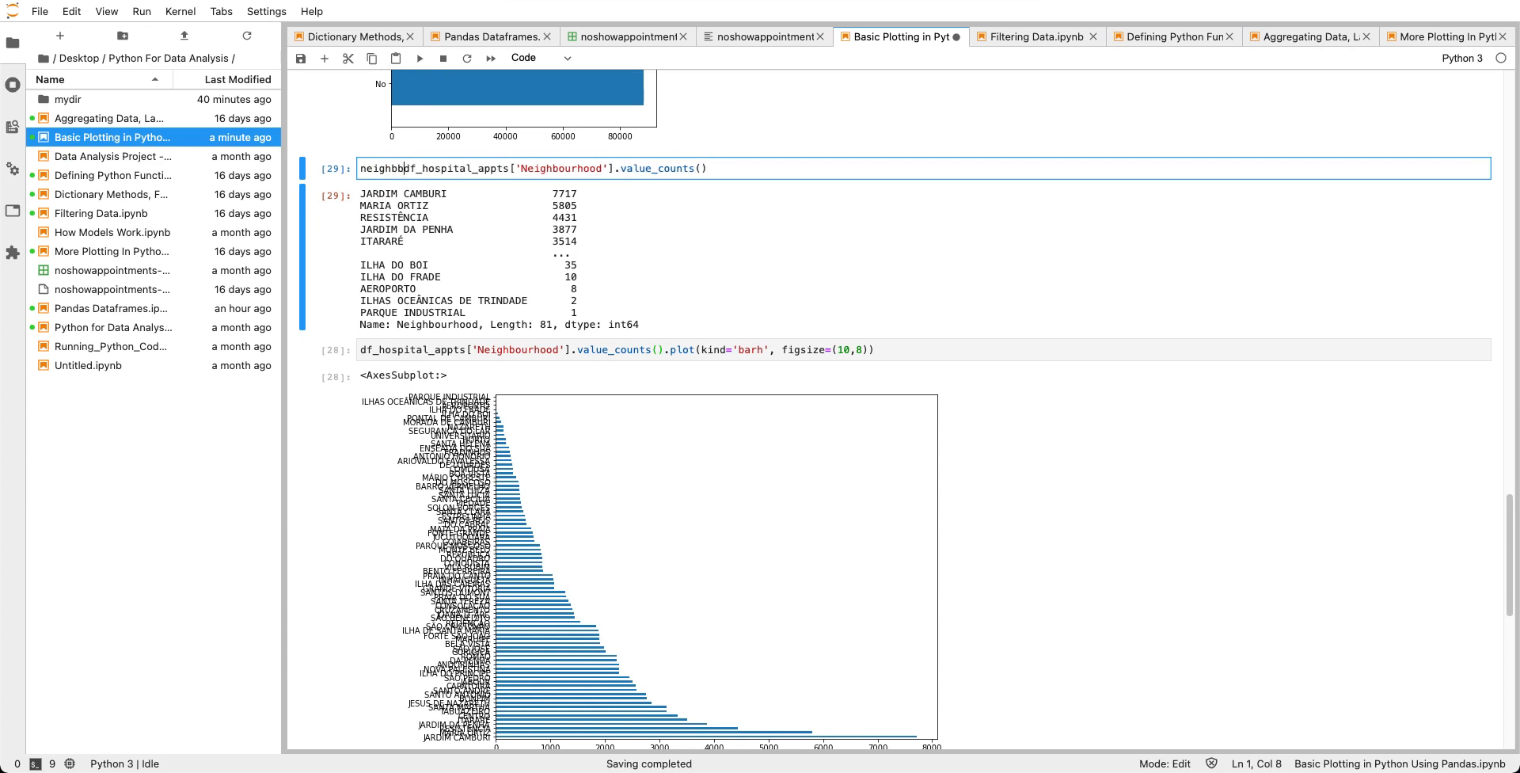
pyautogui.write('ourhood_counts =')
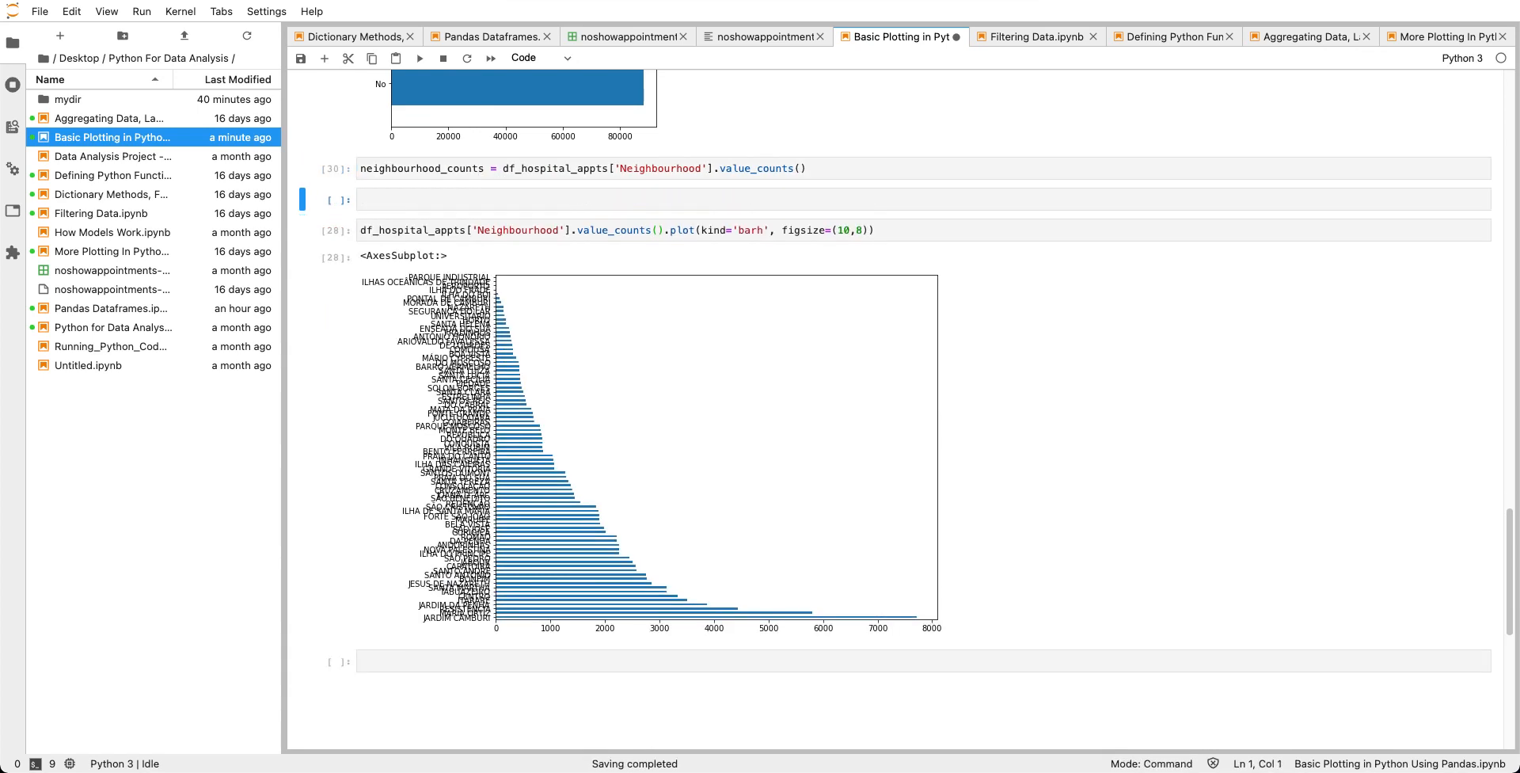
pyautogui.write('type()')
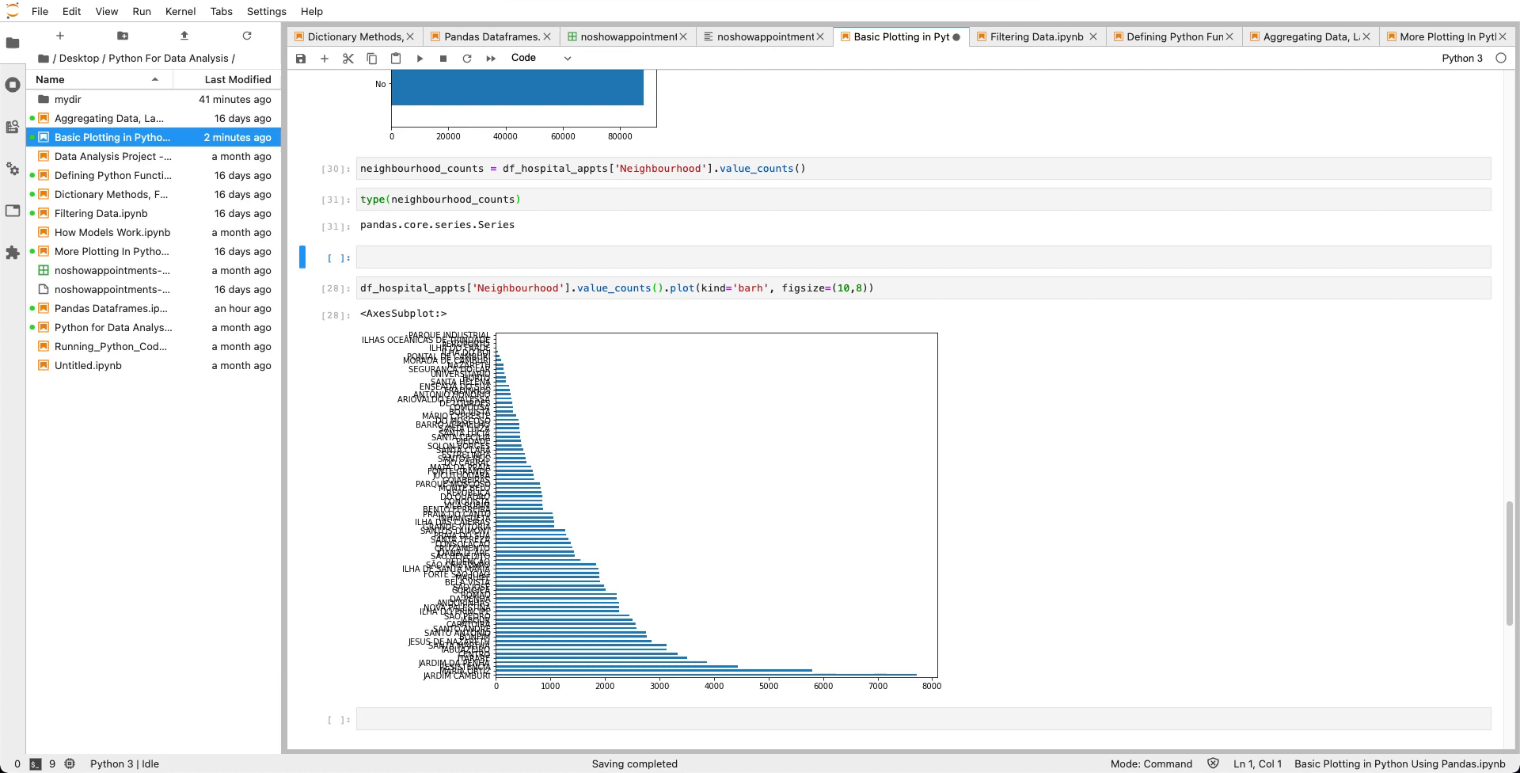
# Display neighbourhood_counts[:20] to show the top 20 neighbourhoods.
pyautogui.write('neighbourhood_counts')
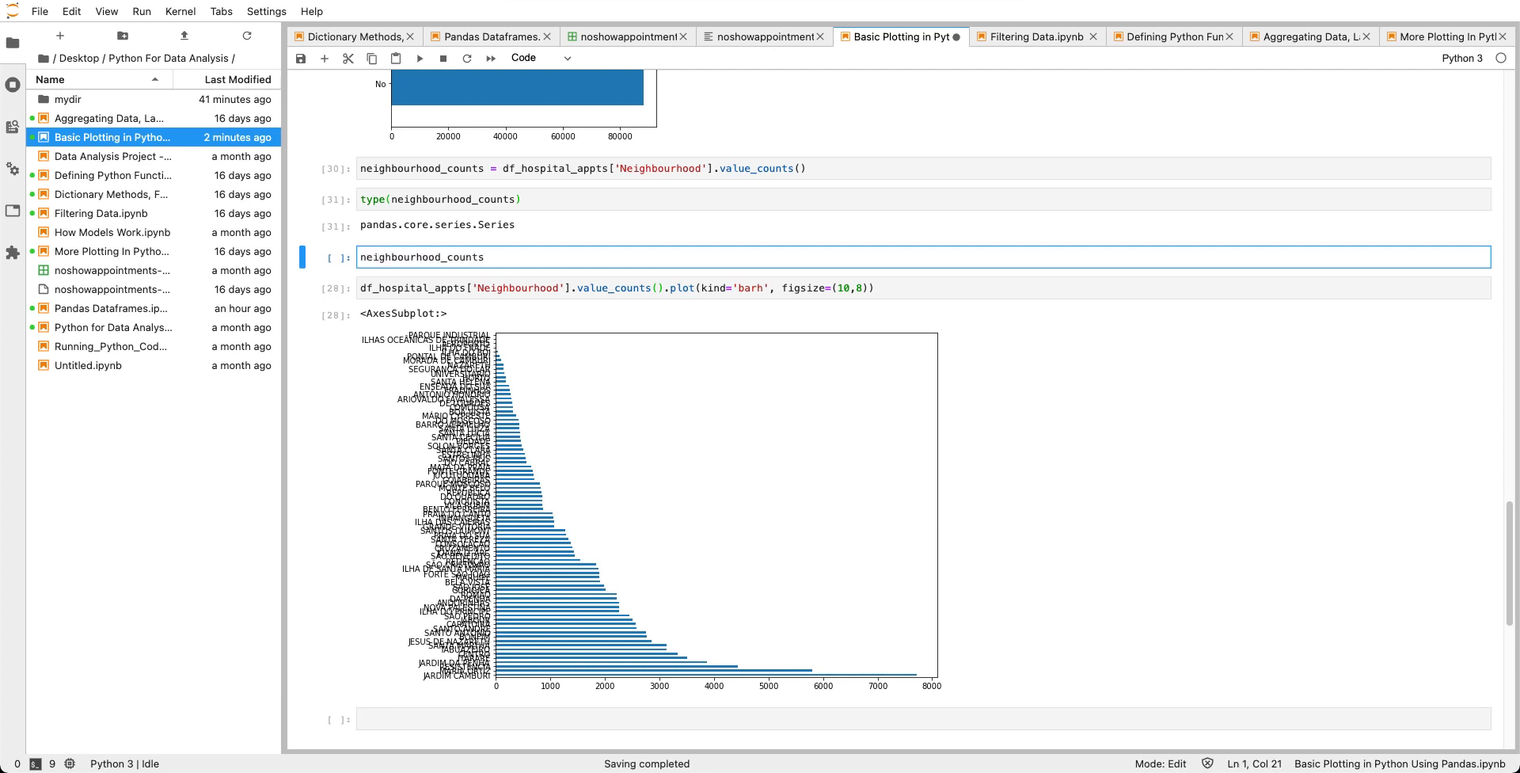
pyautogui.write('[0:20')
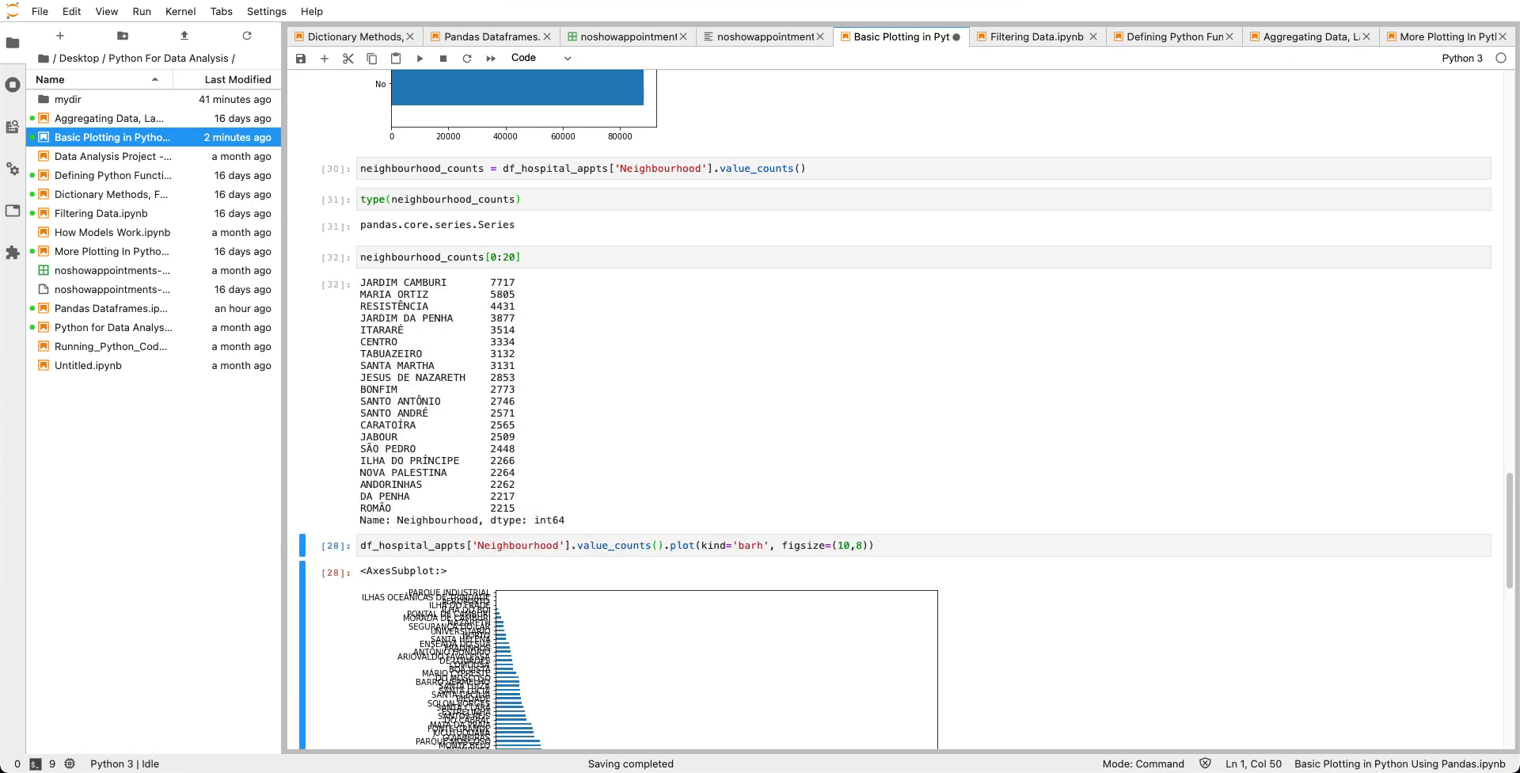
pyautogui.click(497, 256)
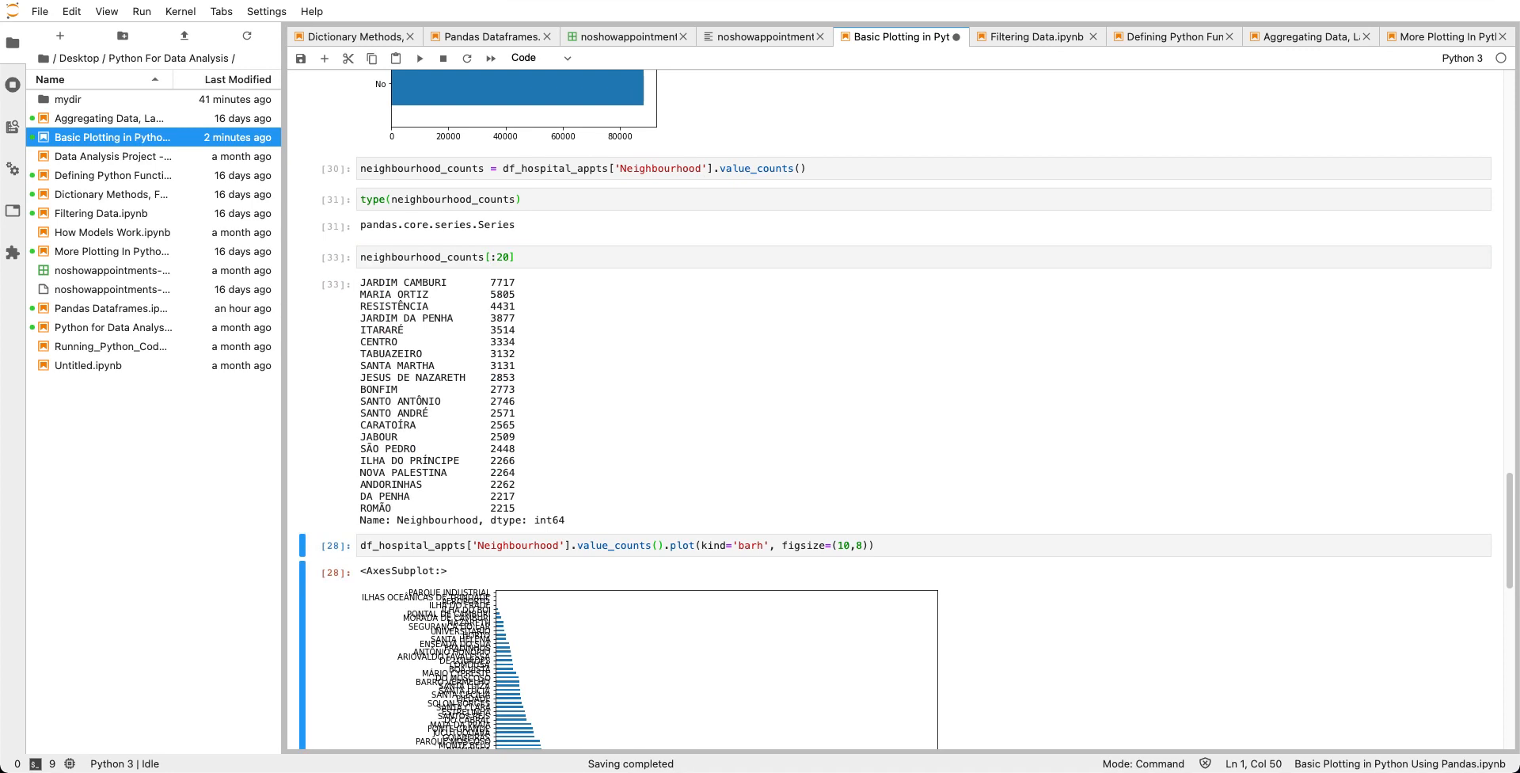
pyautogui.moveTo(547, 303)
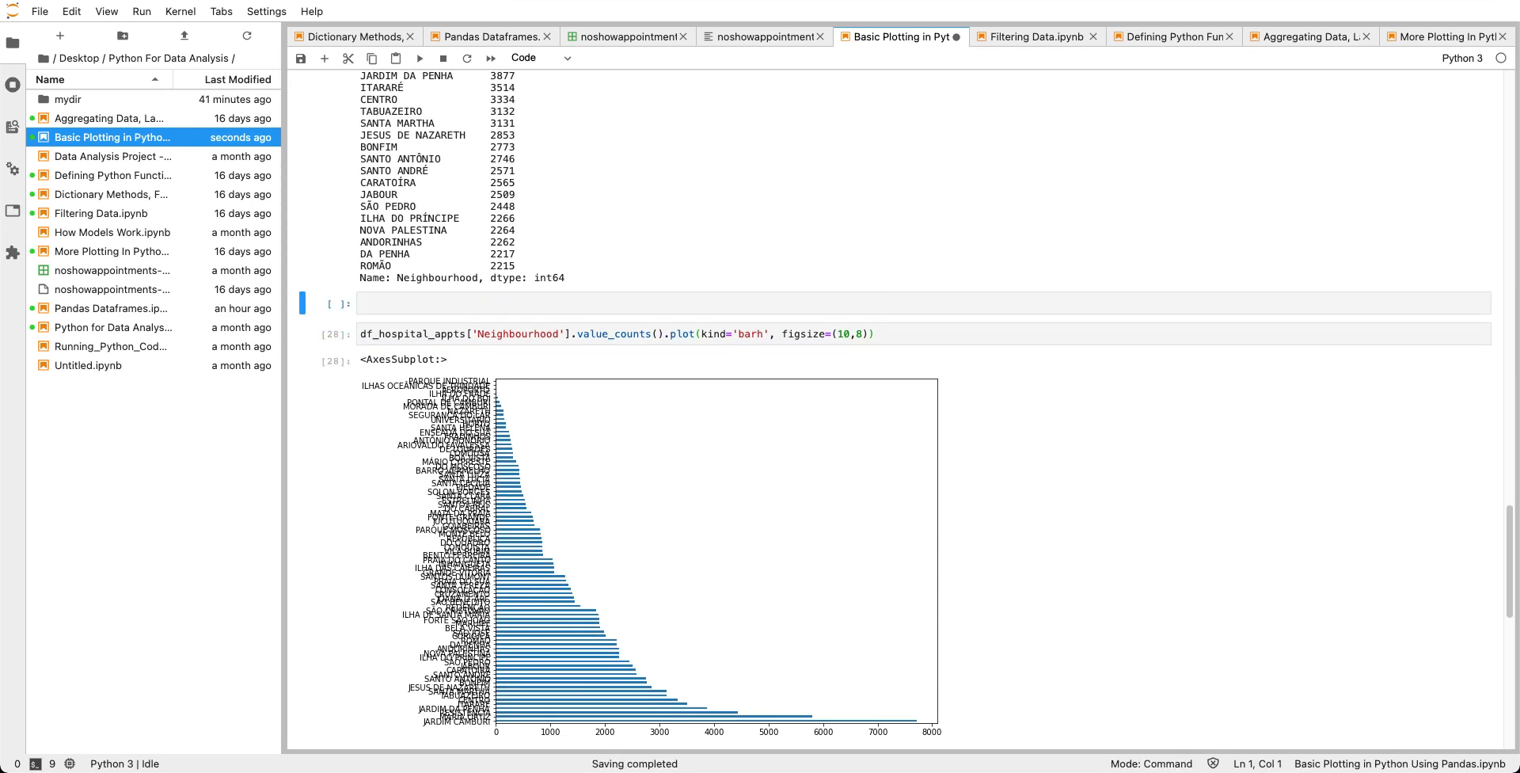
# Plot neighbourhood_counts[:20] as a horizontal bar chart with kind='barh'.
pyautogui.write('neighbourhood_counts')
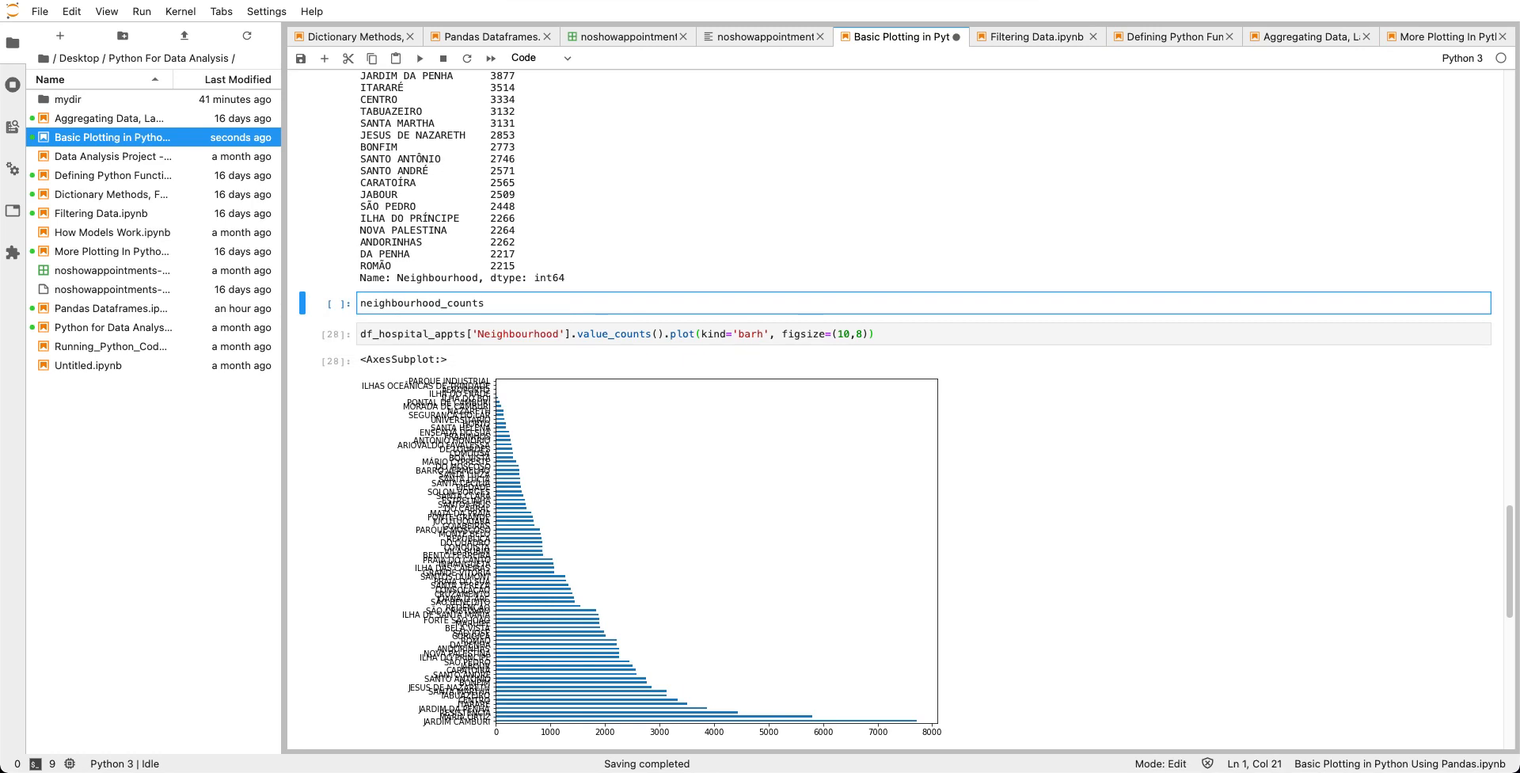
pyautogui.write('[:]')
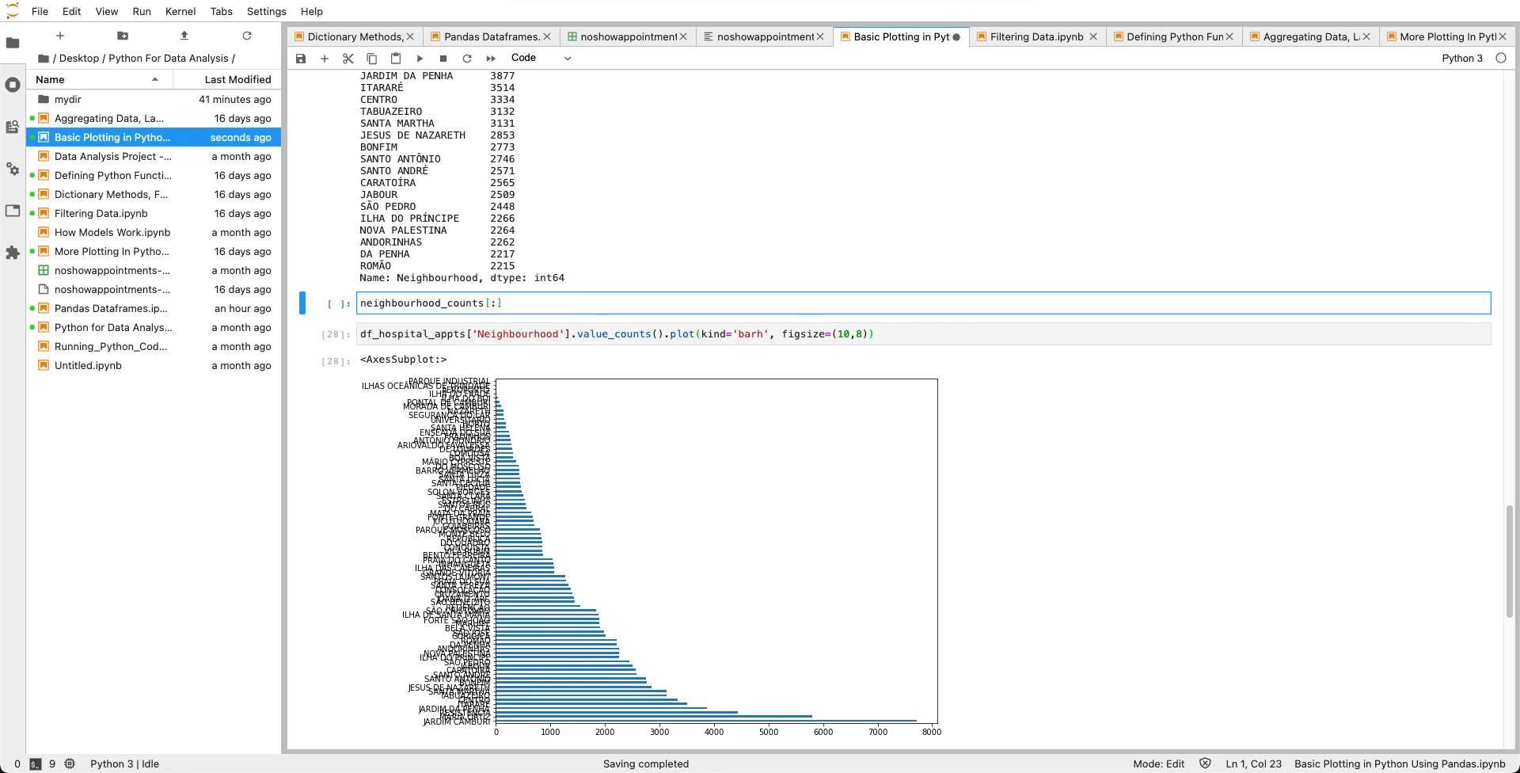
pyautogui.write('20].')
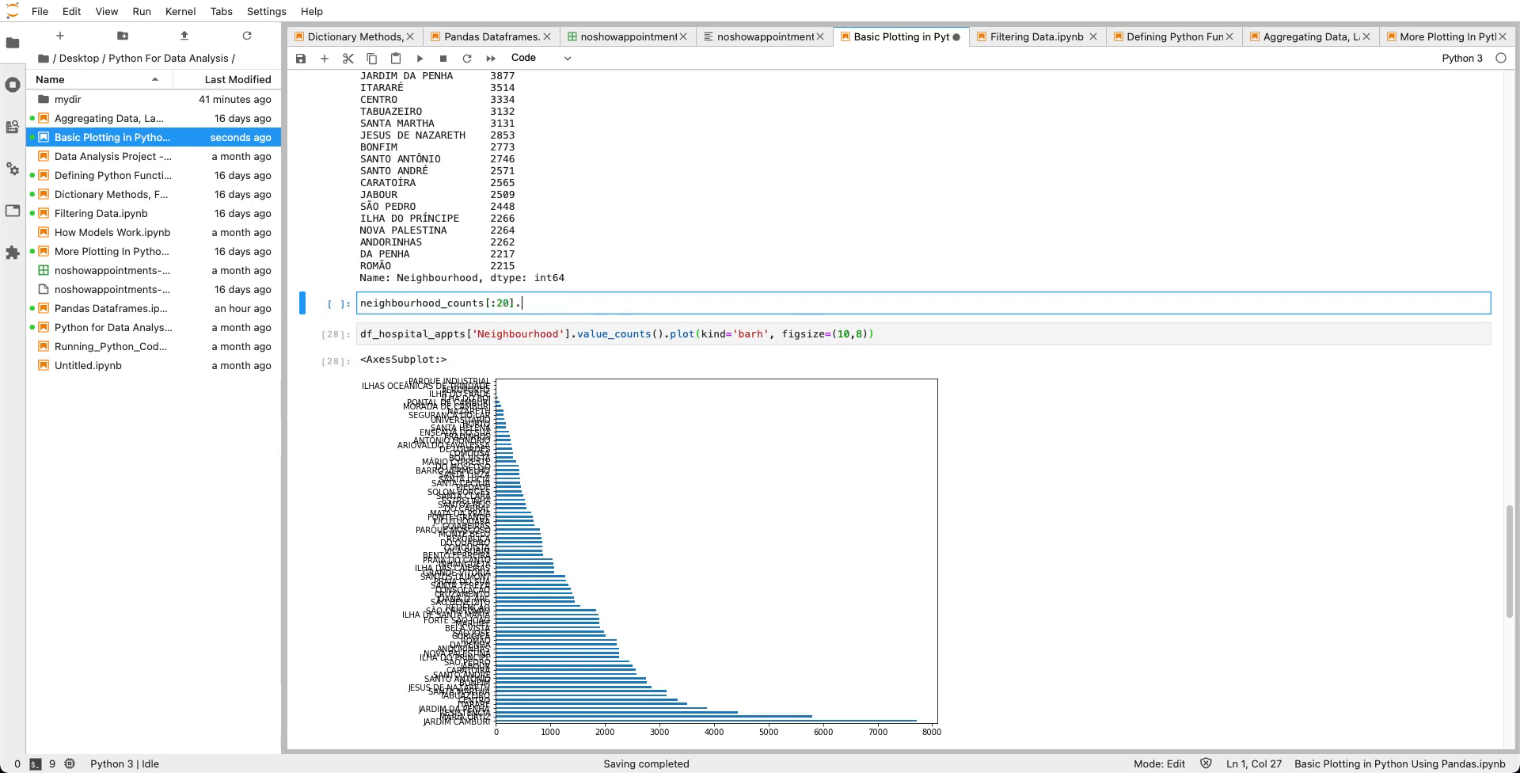
pyautogui.write('plot')
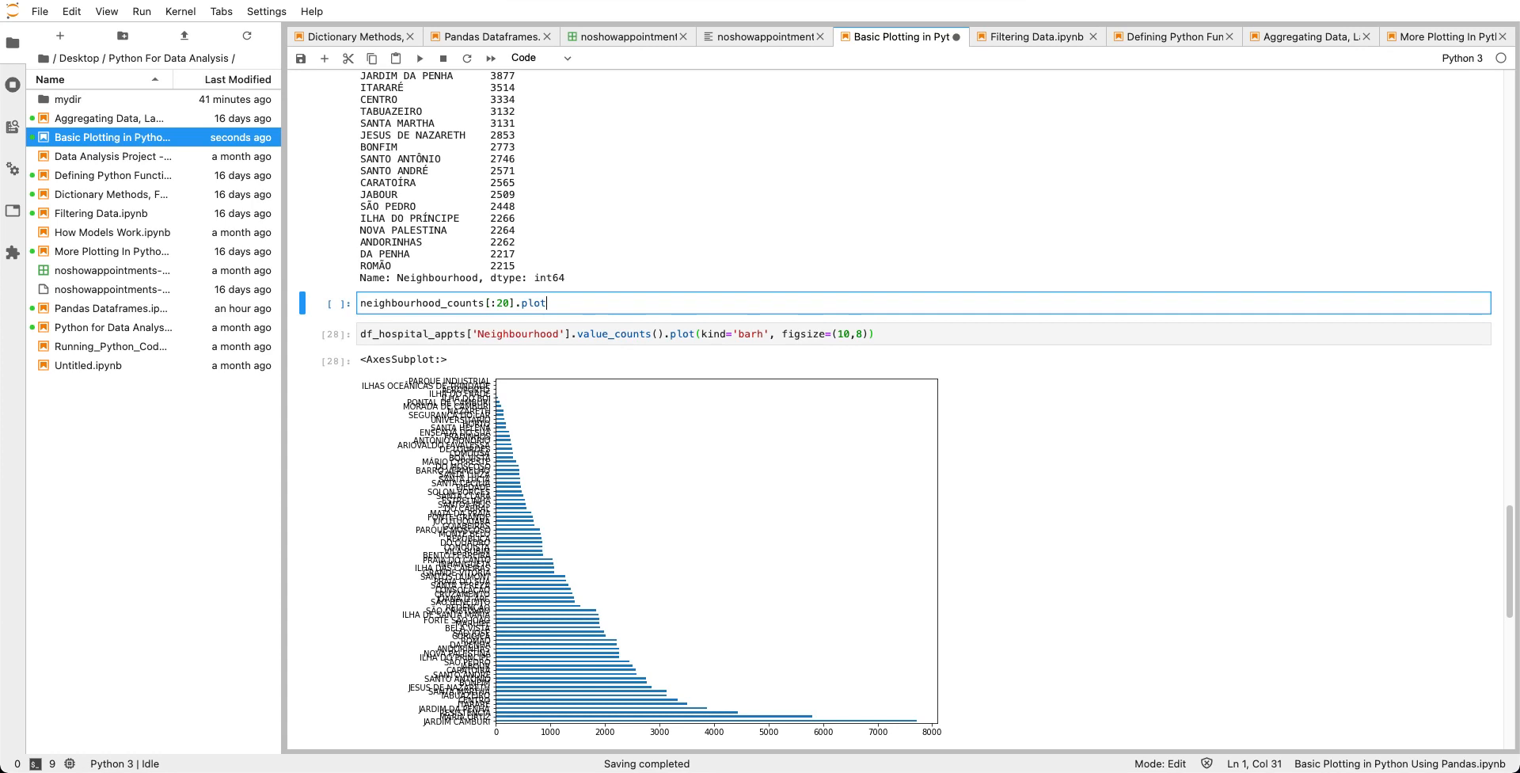
pyautogui.write('(bar')
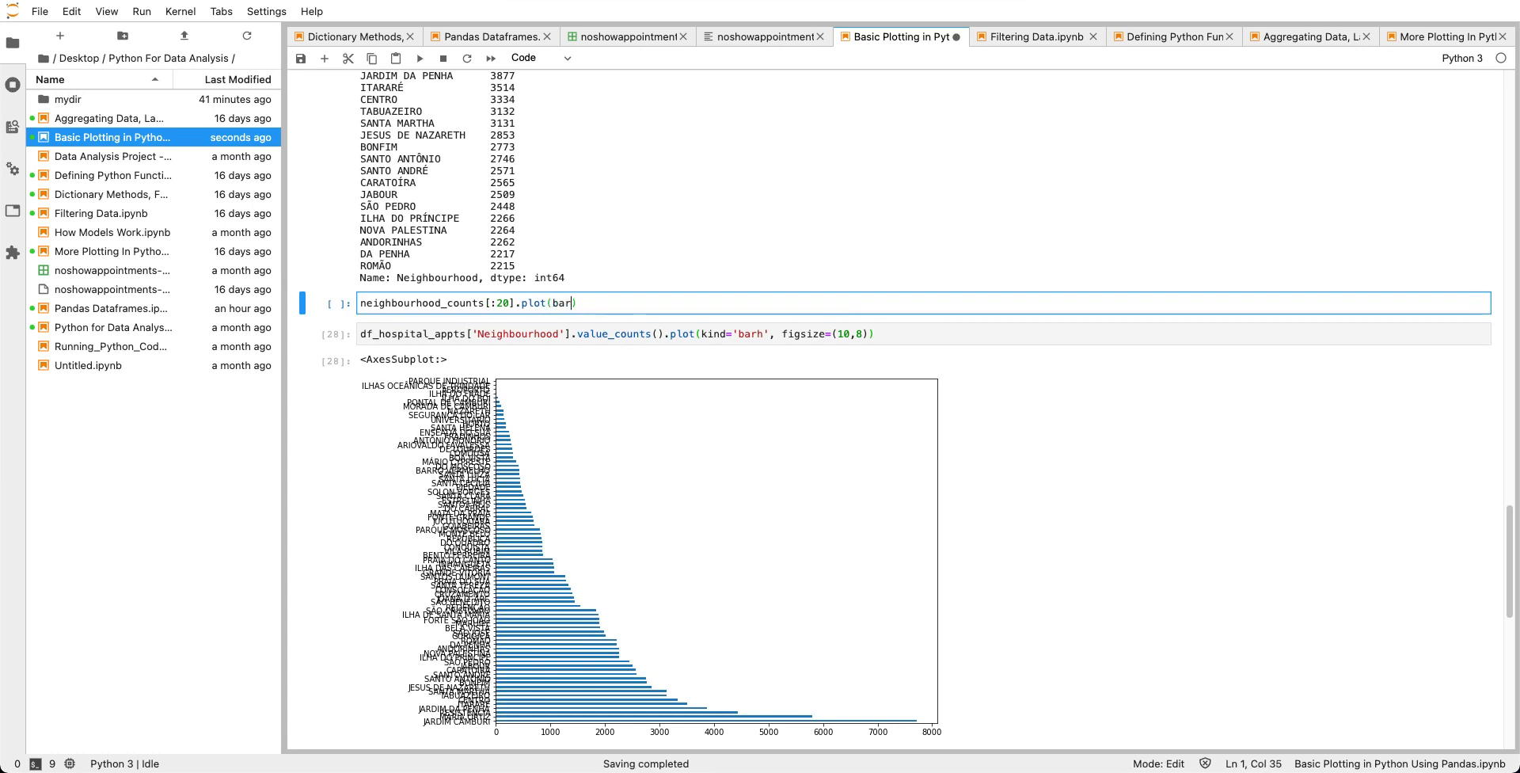
pyautogui.write('kind')
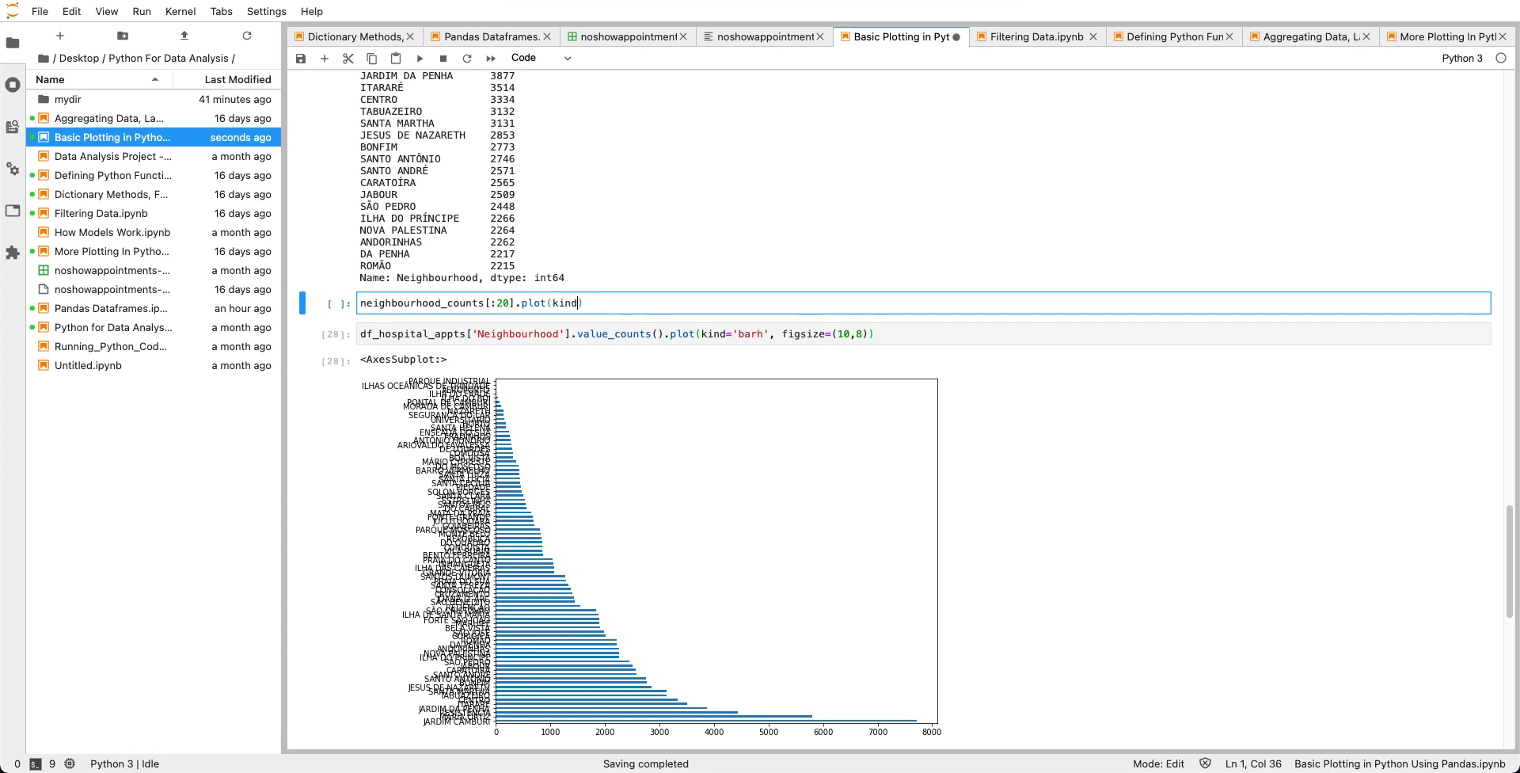
pyautogui.write("='b'")
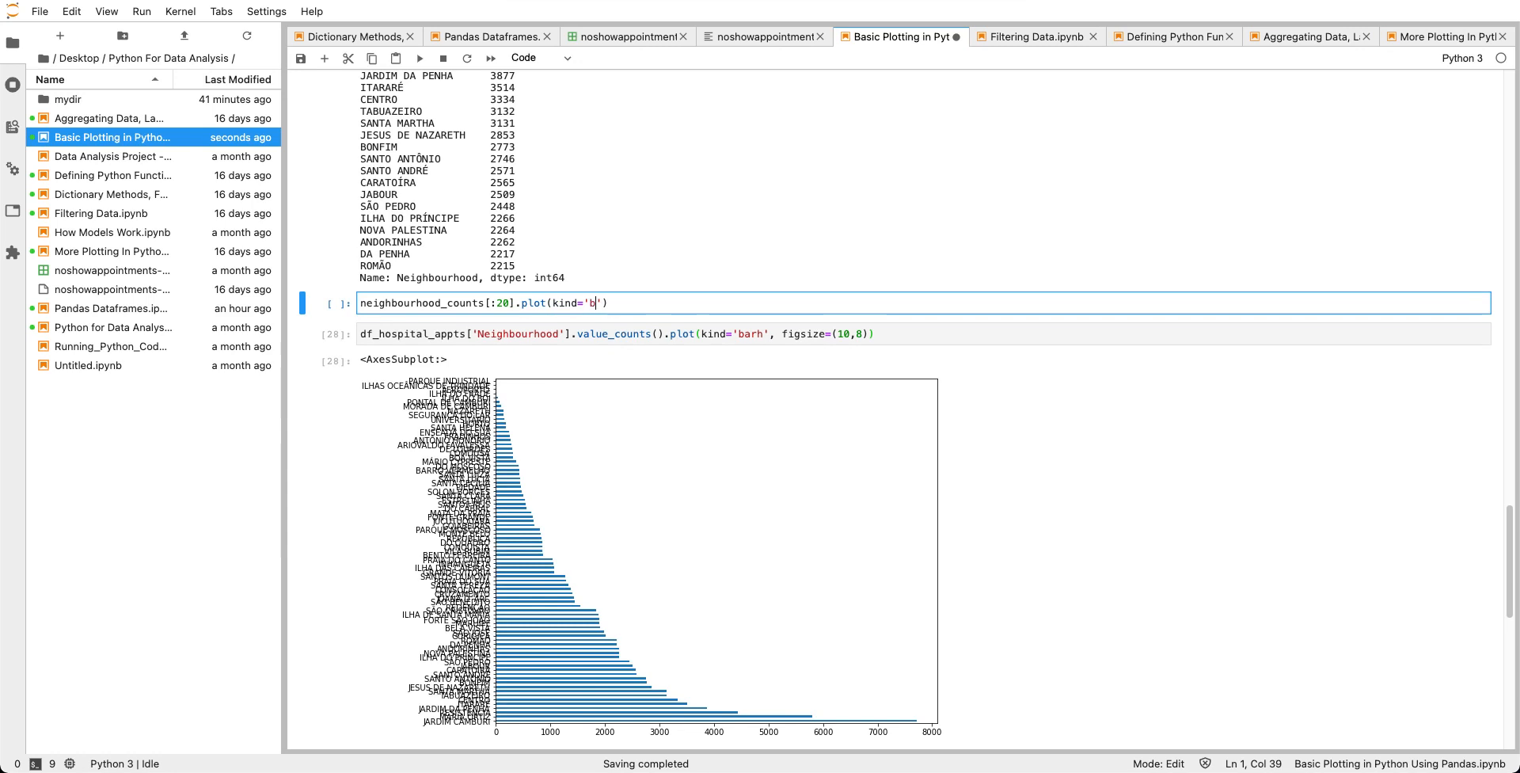
pyautogui.write('arh')
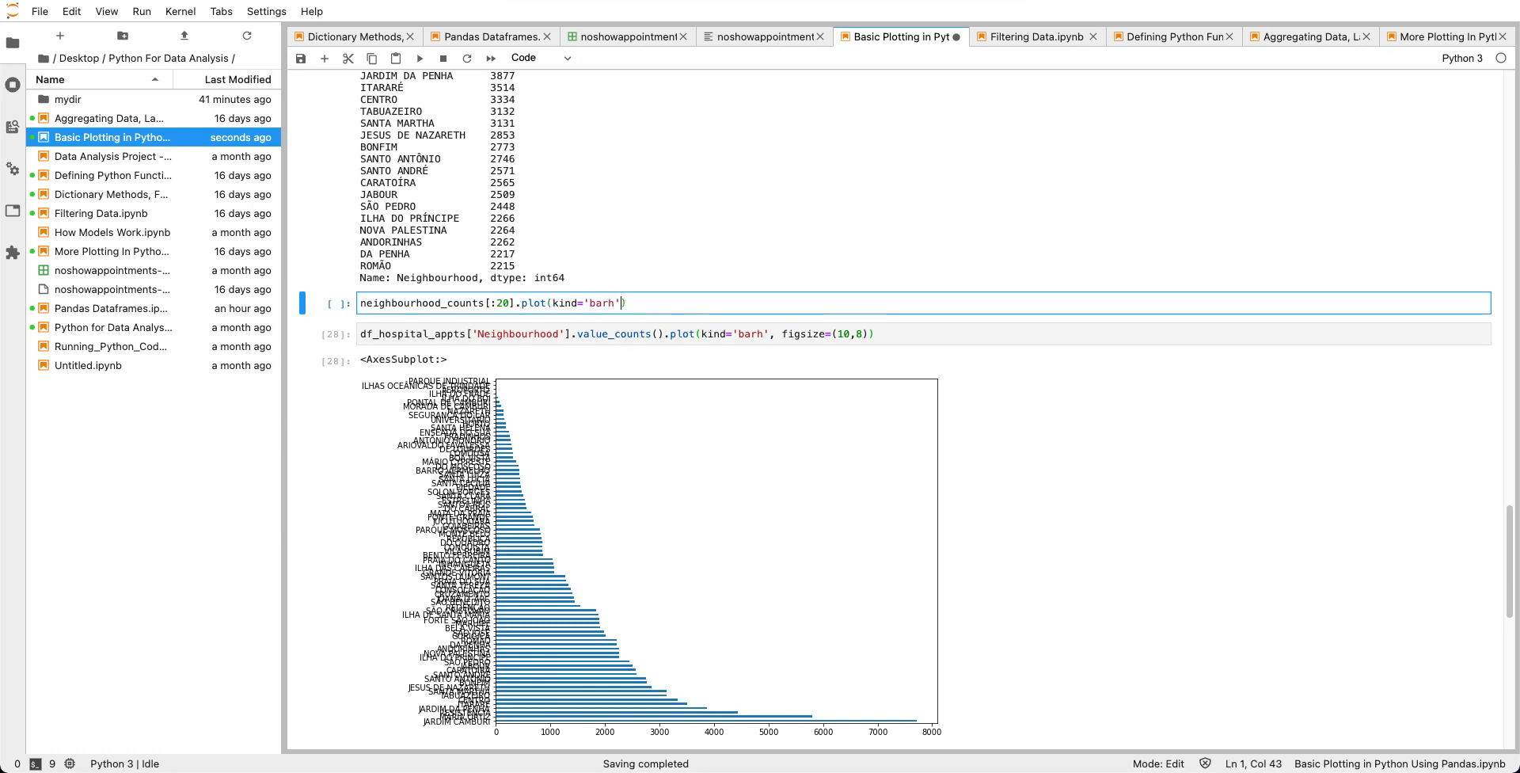
# Add xlabel='Neighborhoods', ylabel='Counts' and figsize=(15,8) to the plot call.
pyautogui.write('", "')
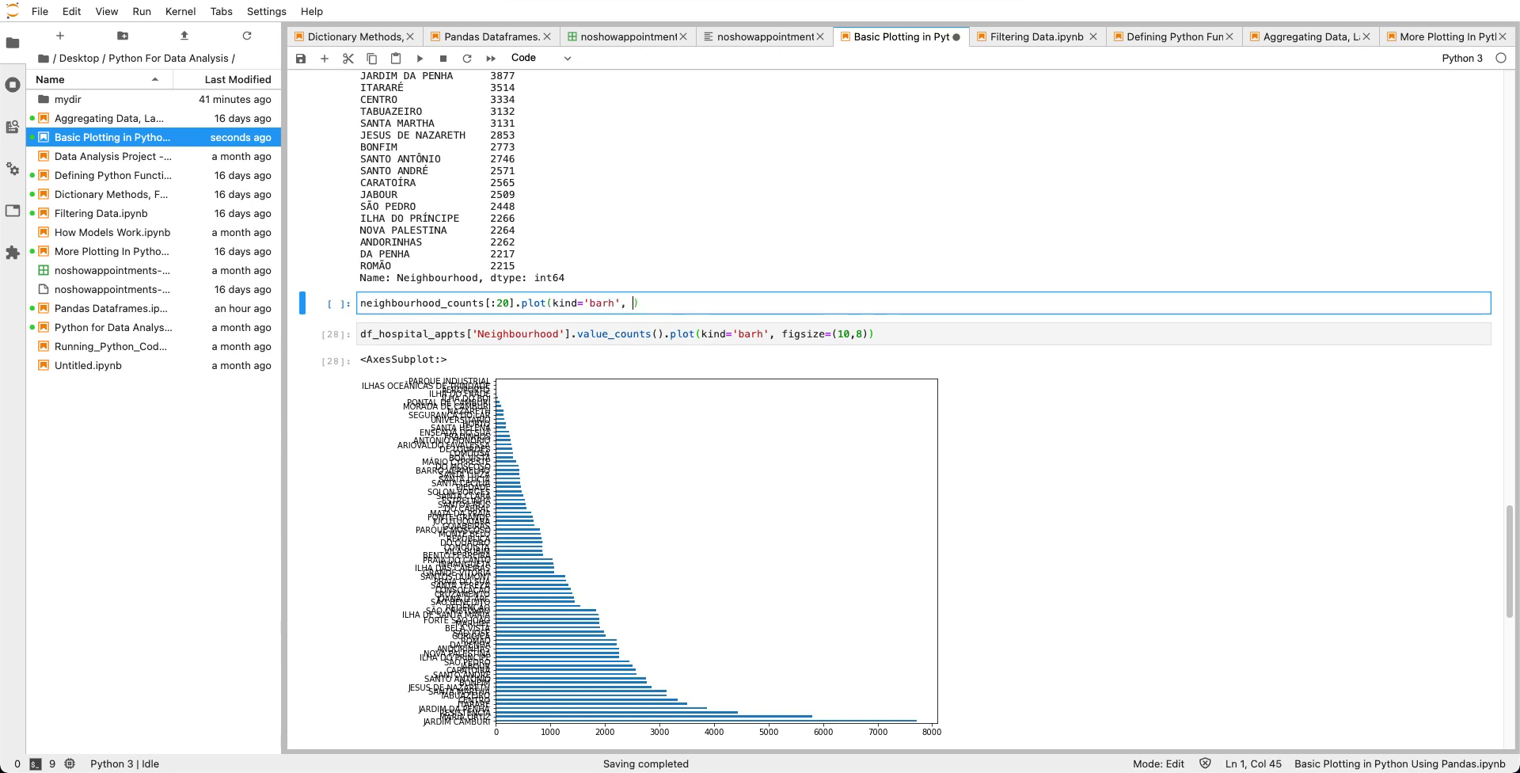
pyautogui.write('xla')
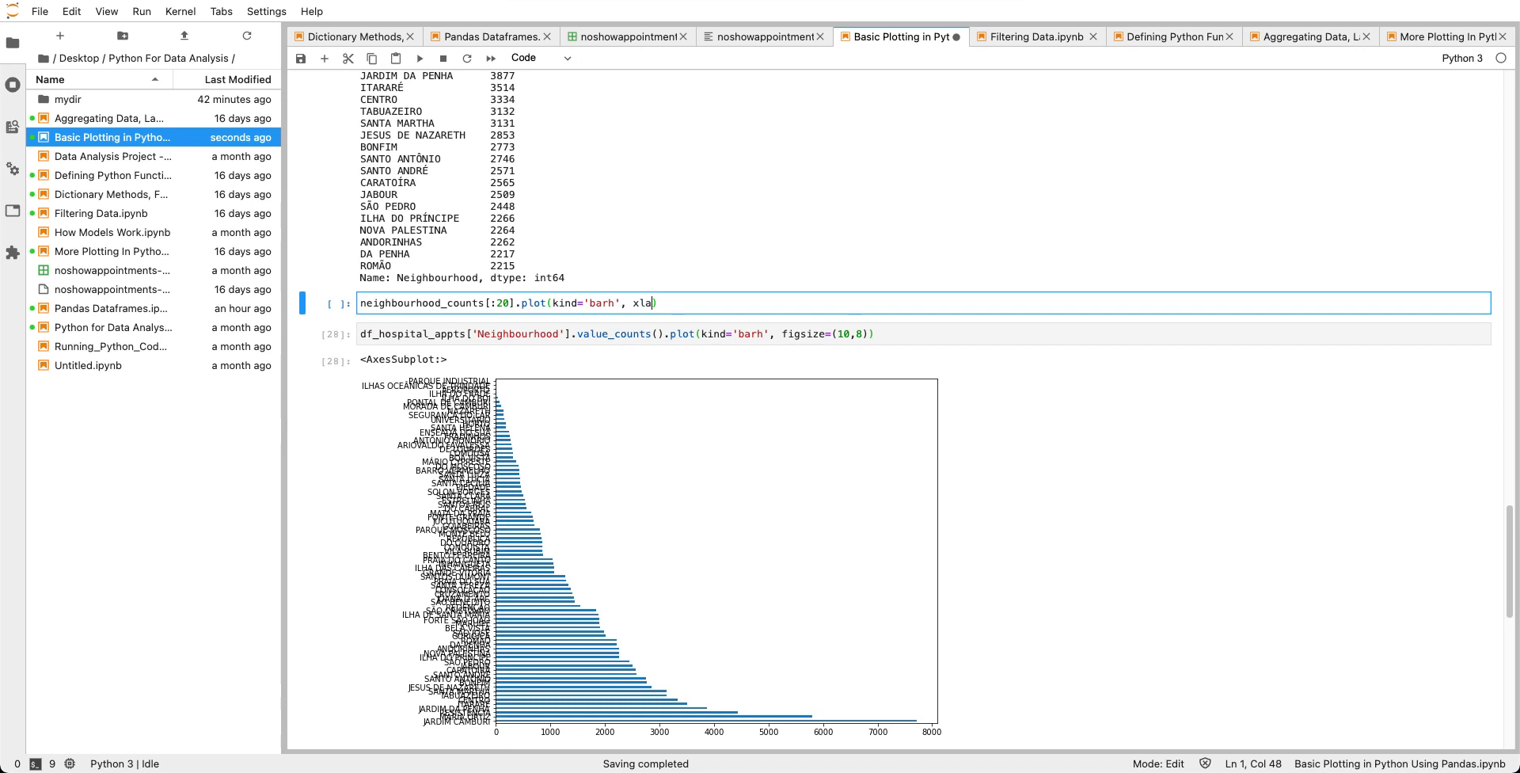
pyautogui.write("bel='")
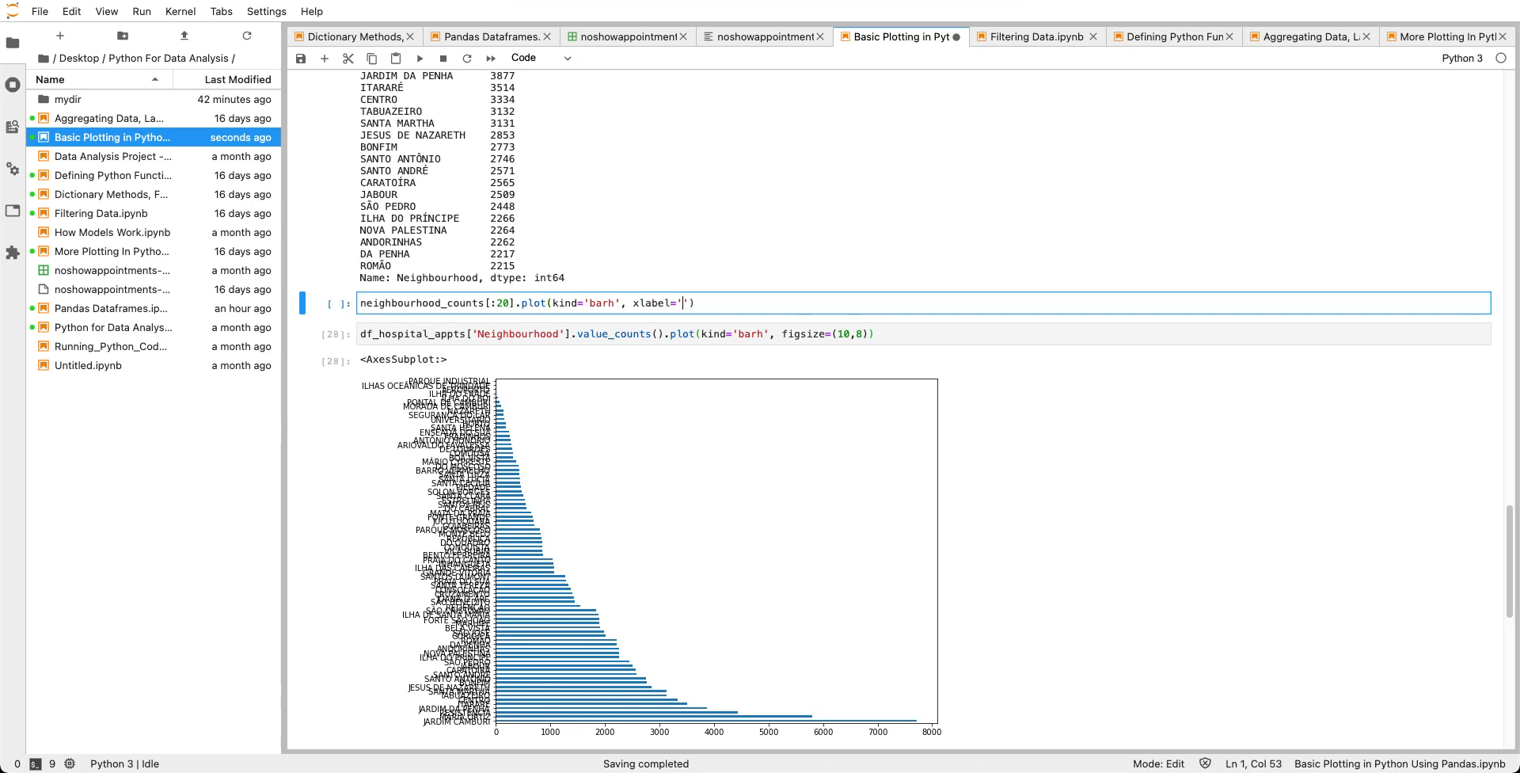
pyautogui.write('Neighborhoods')
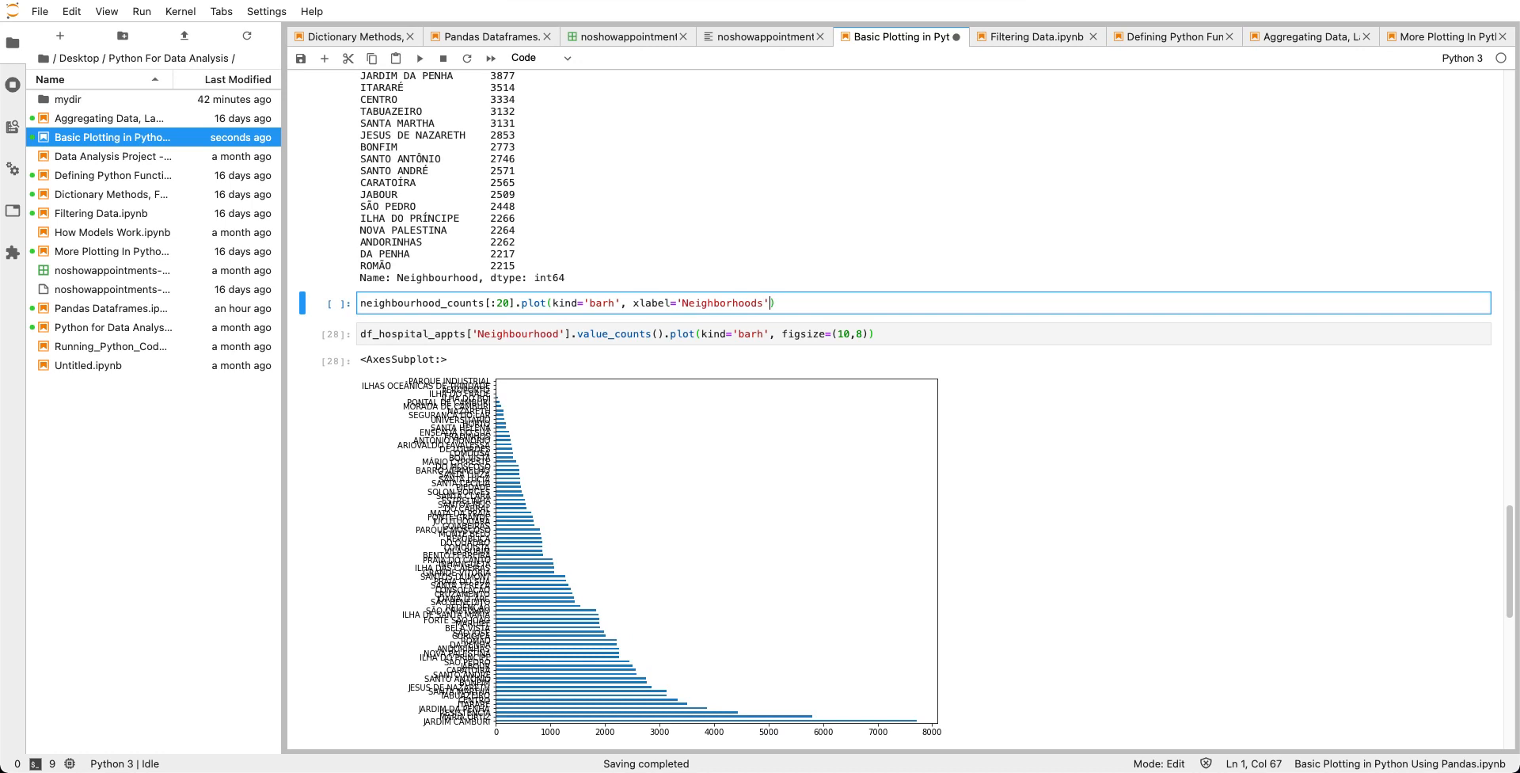
pyautogui.write(', yla')
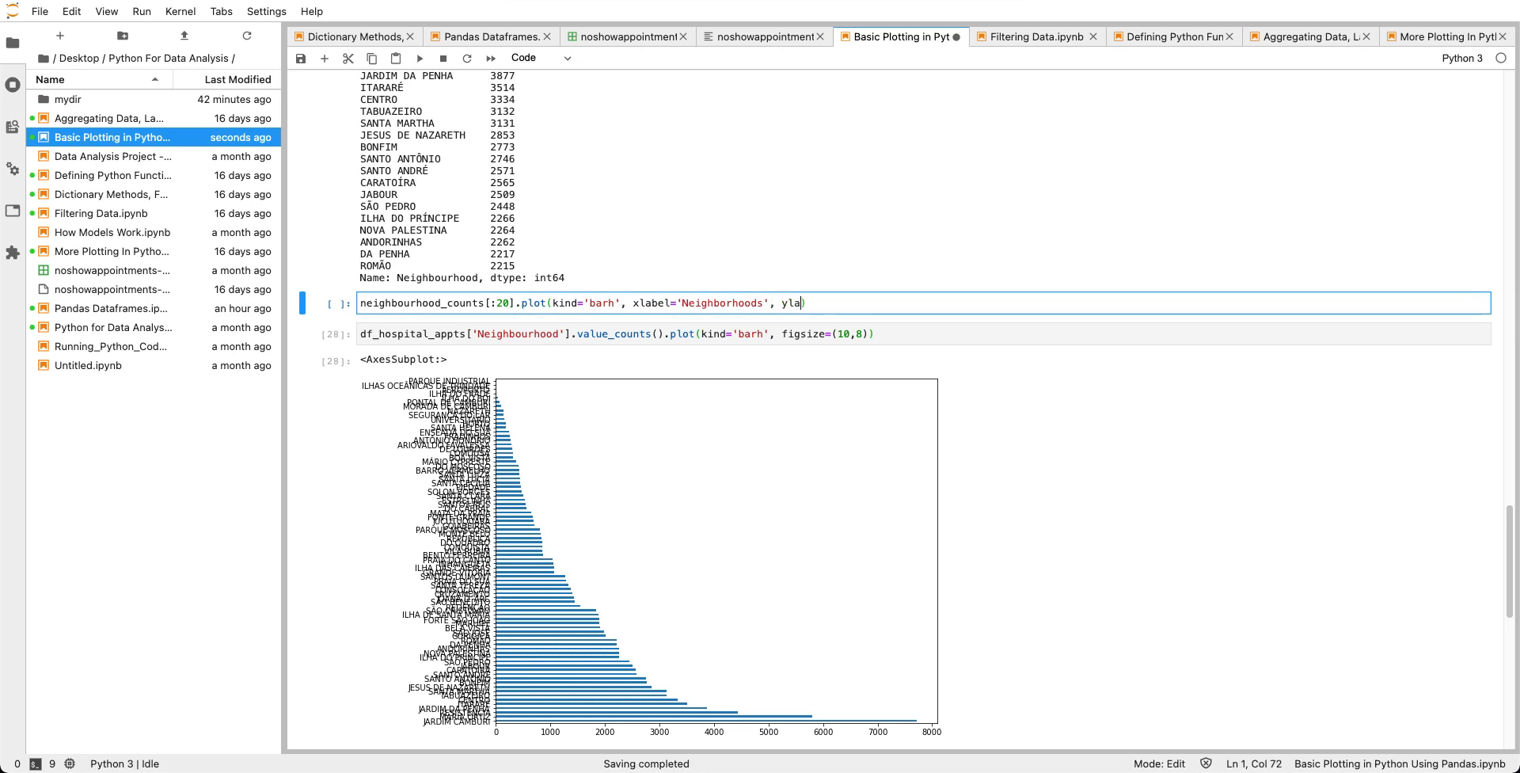
pyautogui.write("bel='Counts'")
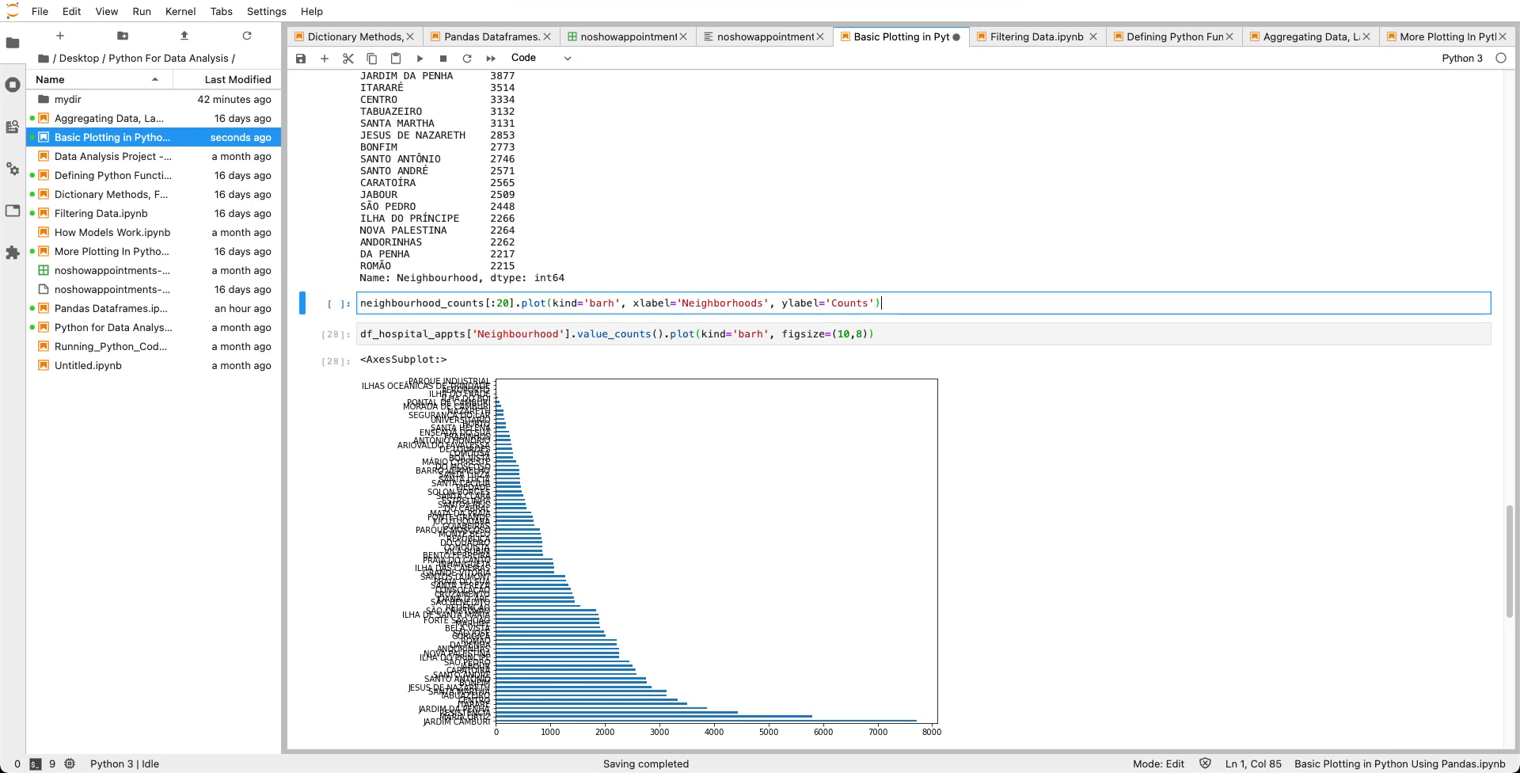
pyautogui.write(',')
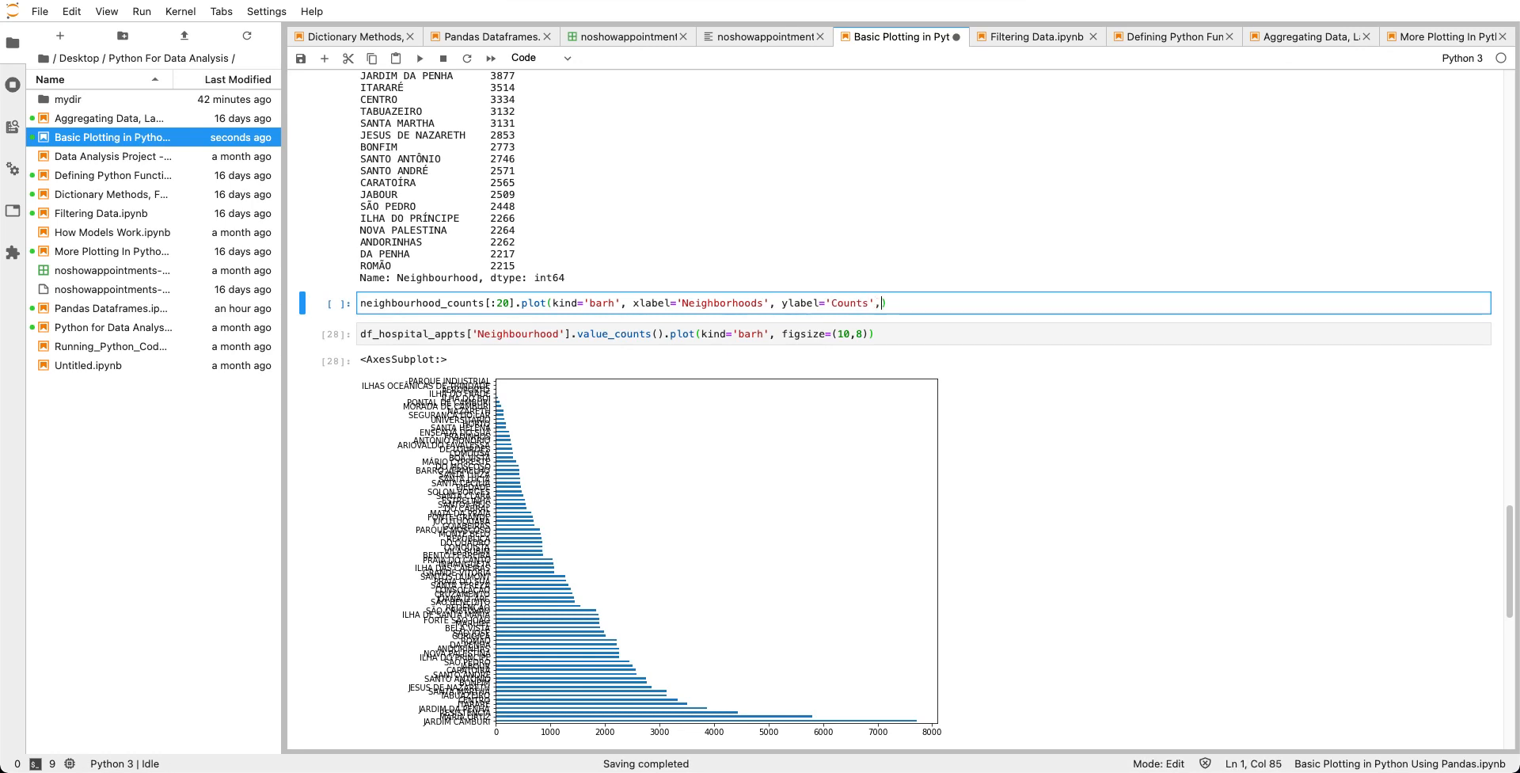
pyautogui.write('figsize=')
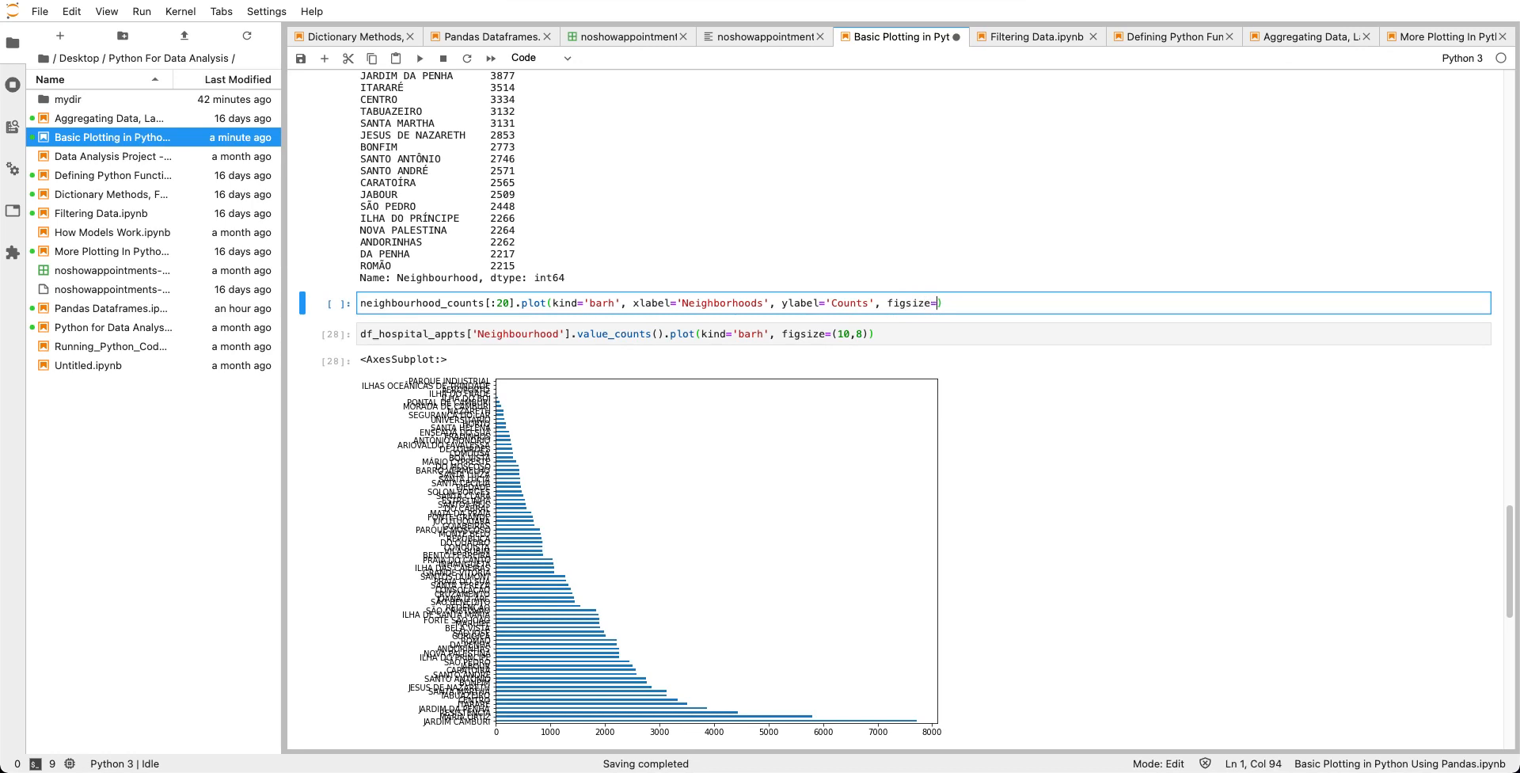
pyautogui.write('()')
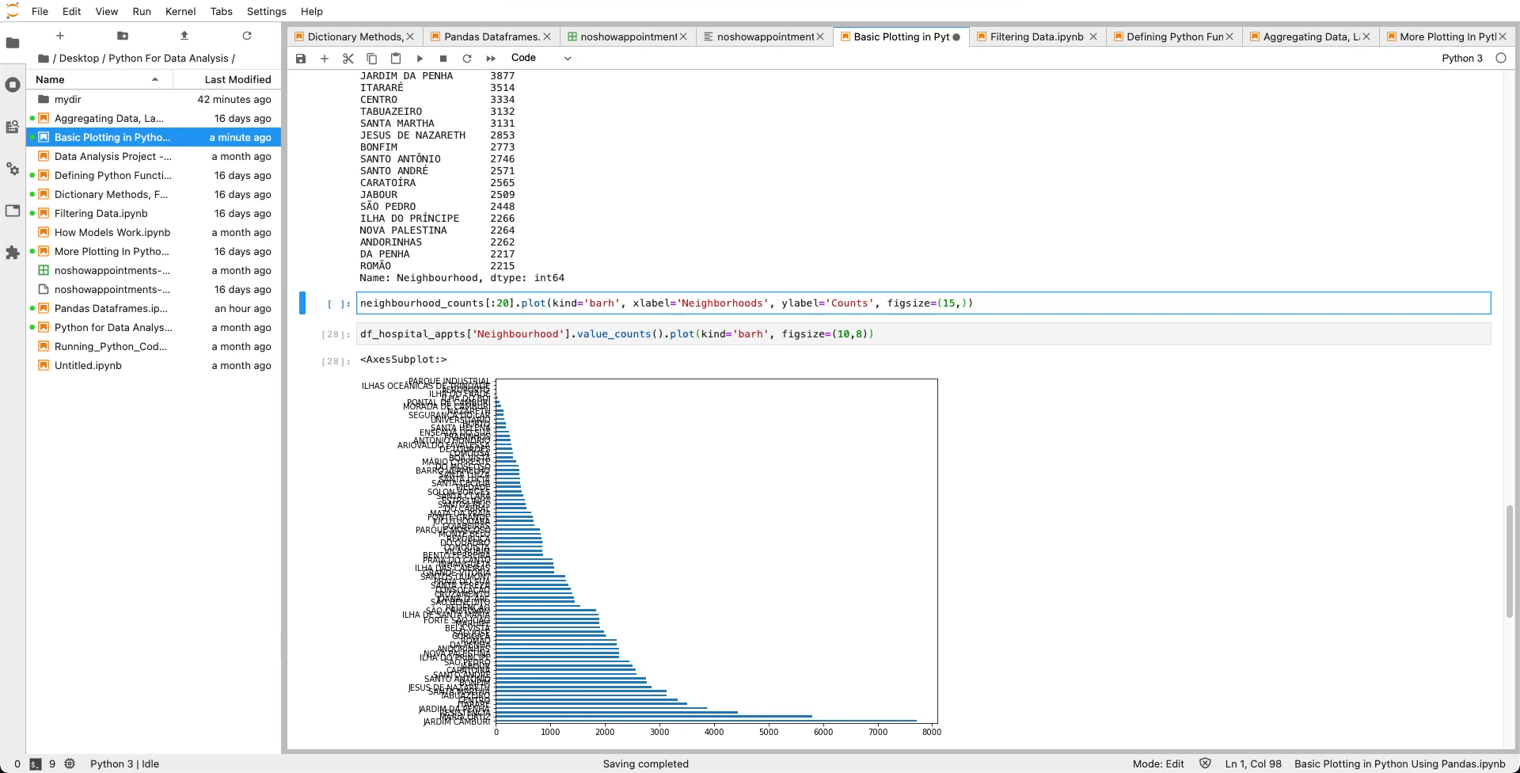
pyautogui.write('8')
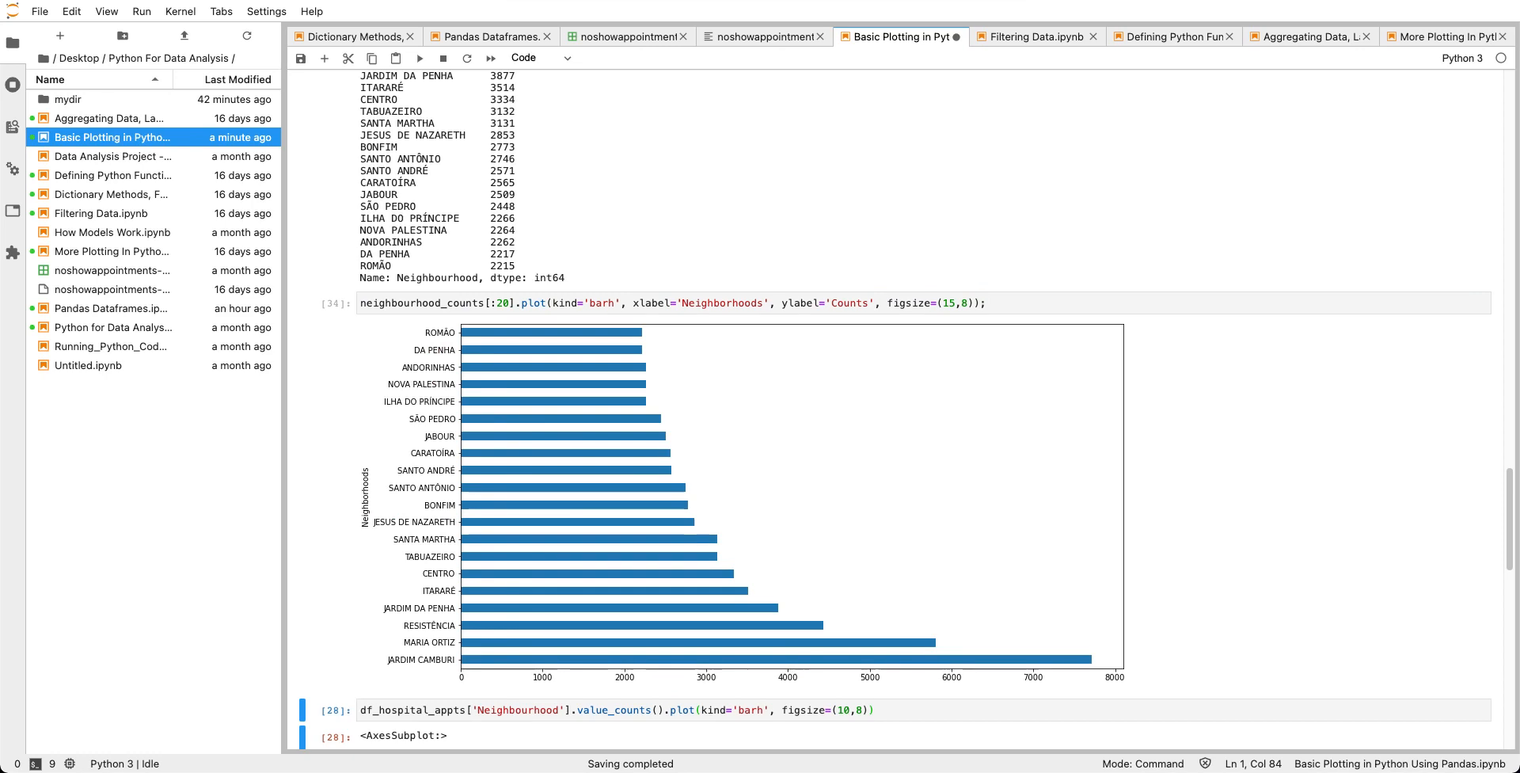
pyautogui.moveTo(538, 638)
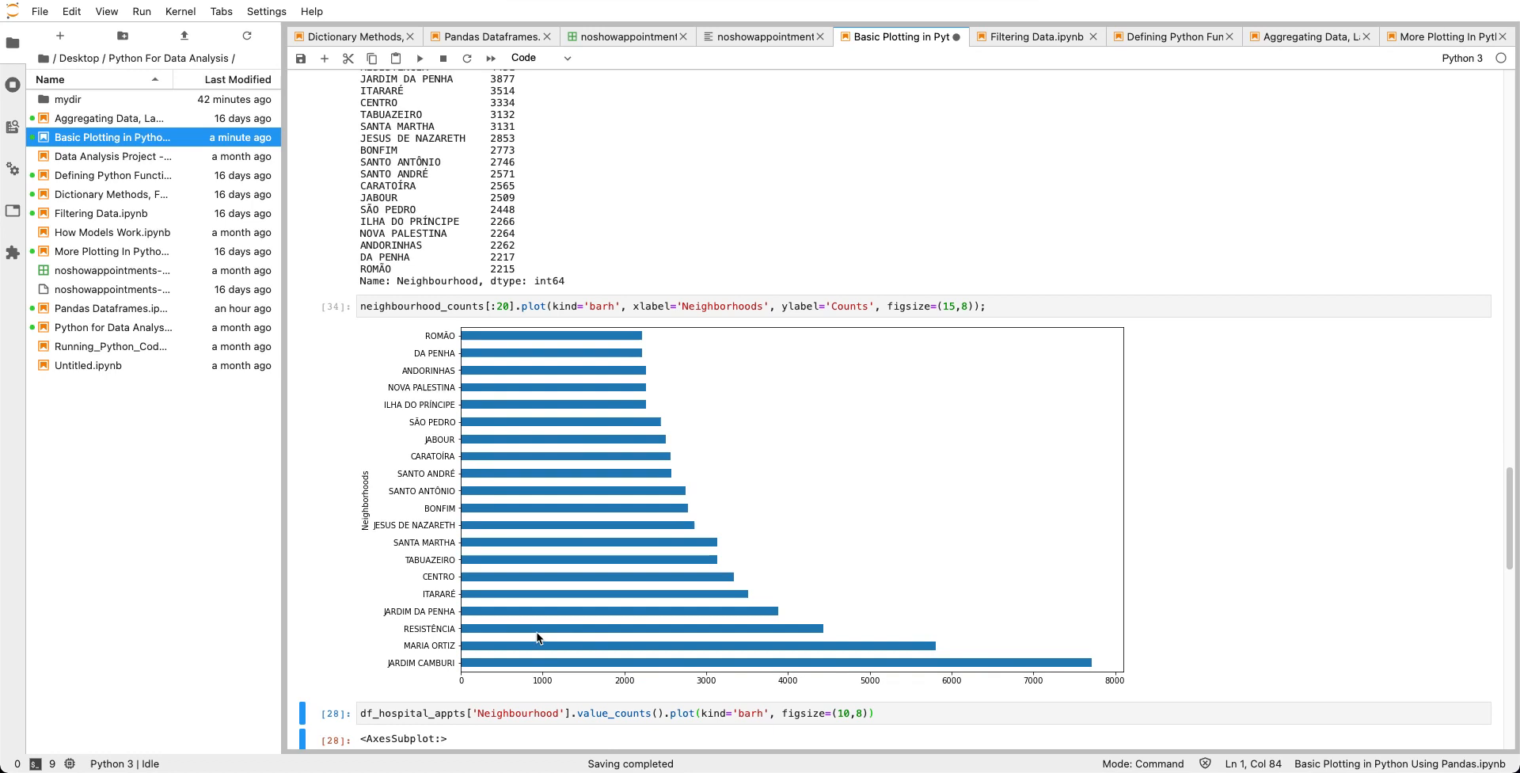
# Slice the Neighbourhood value_counts plot with [:20] to chart only the top 20.
pyautogui.scroll(-3)
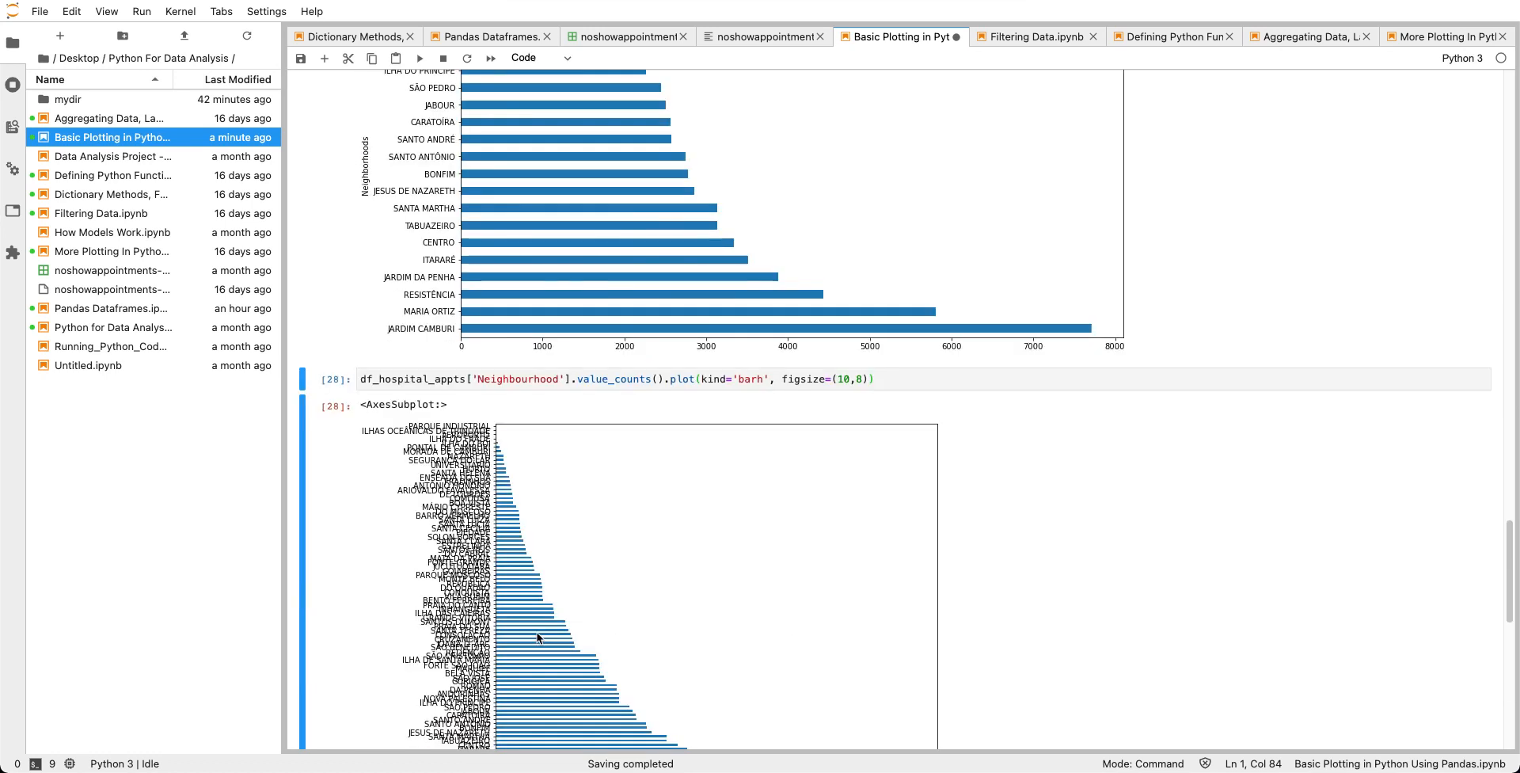
pyautogui.click(904, 378)
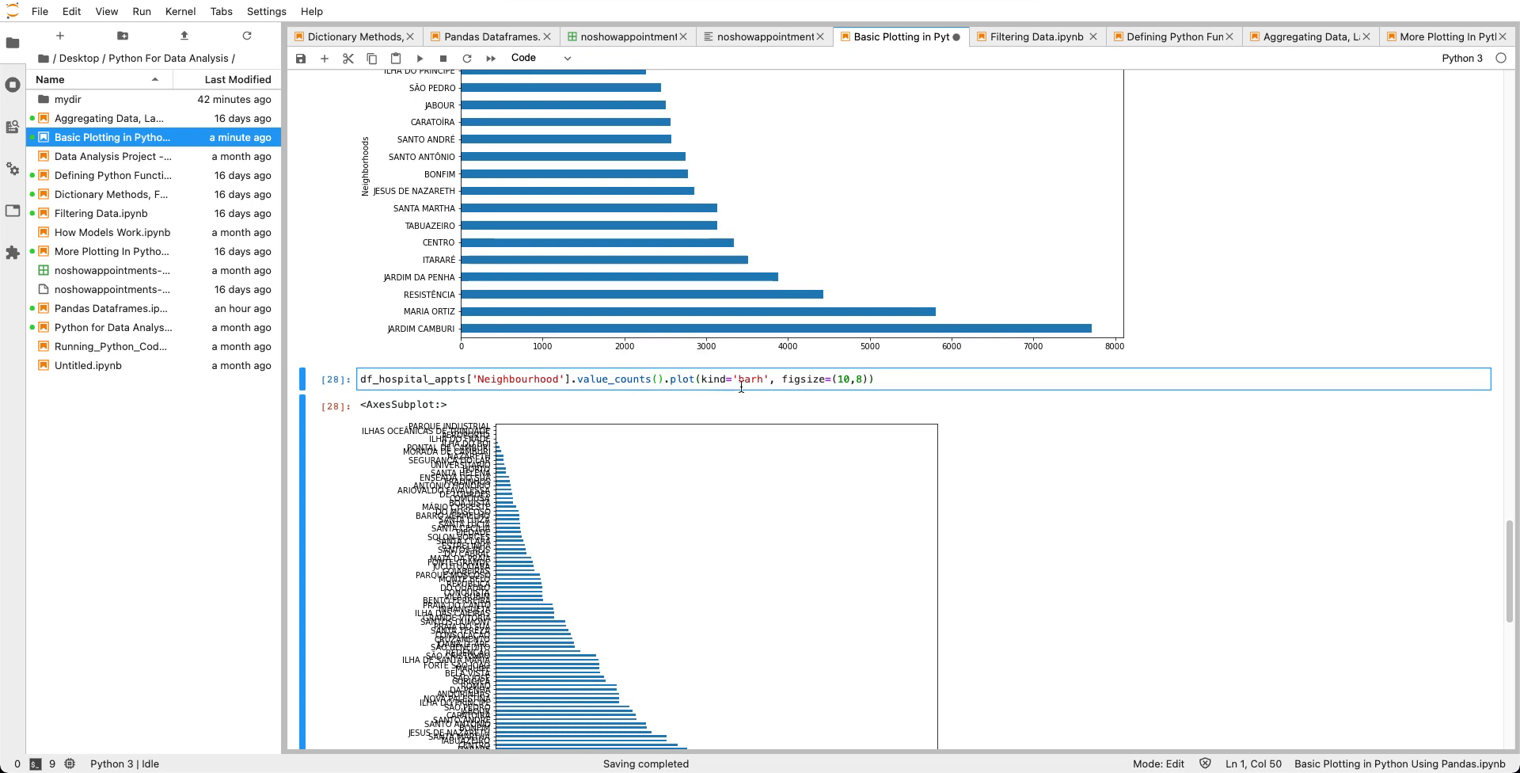
pyautogui.write('[:]')
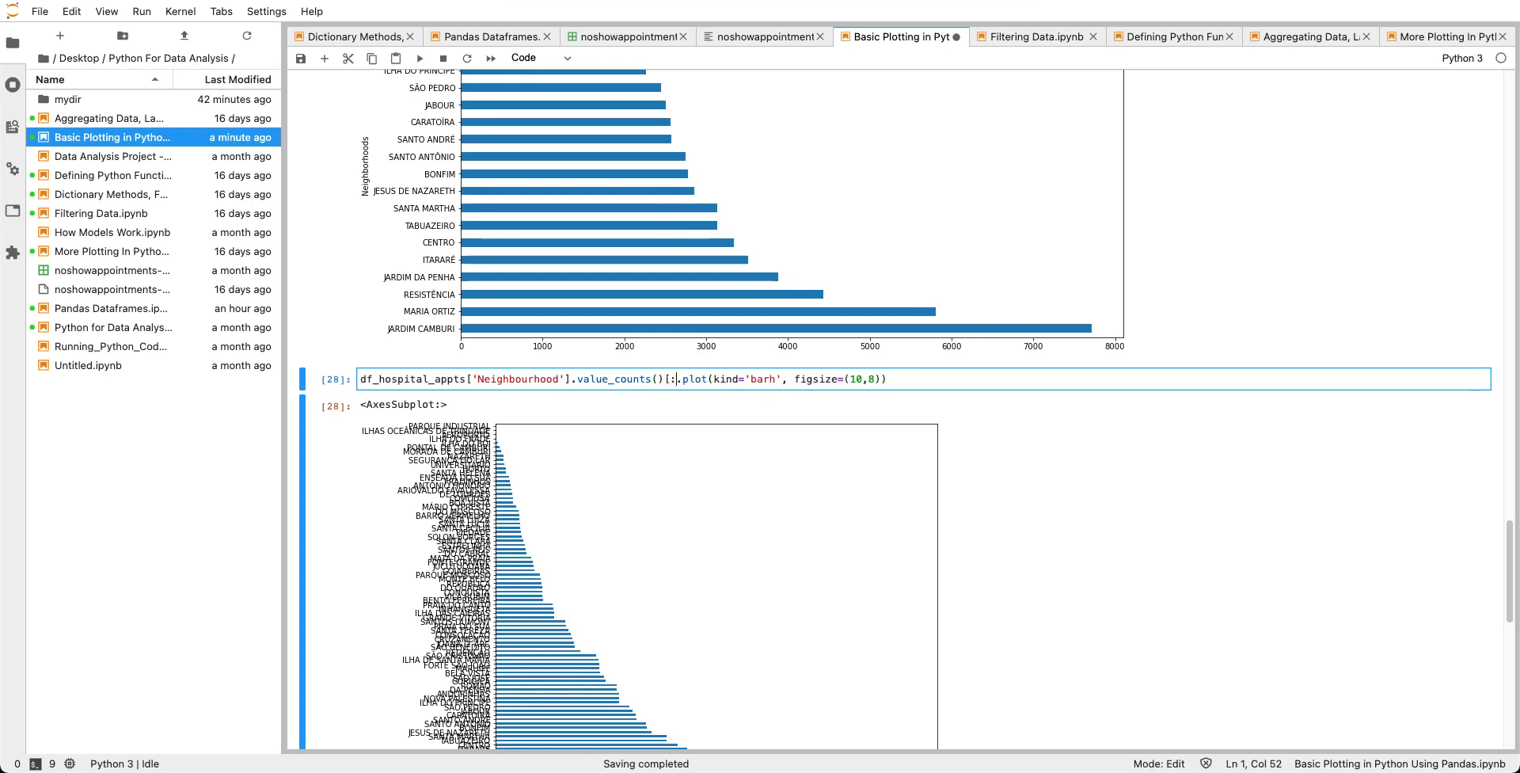
pyautogui.write('20')
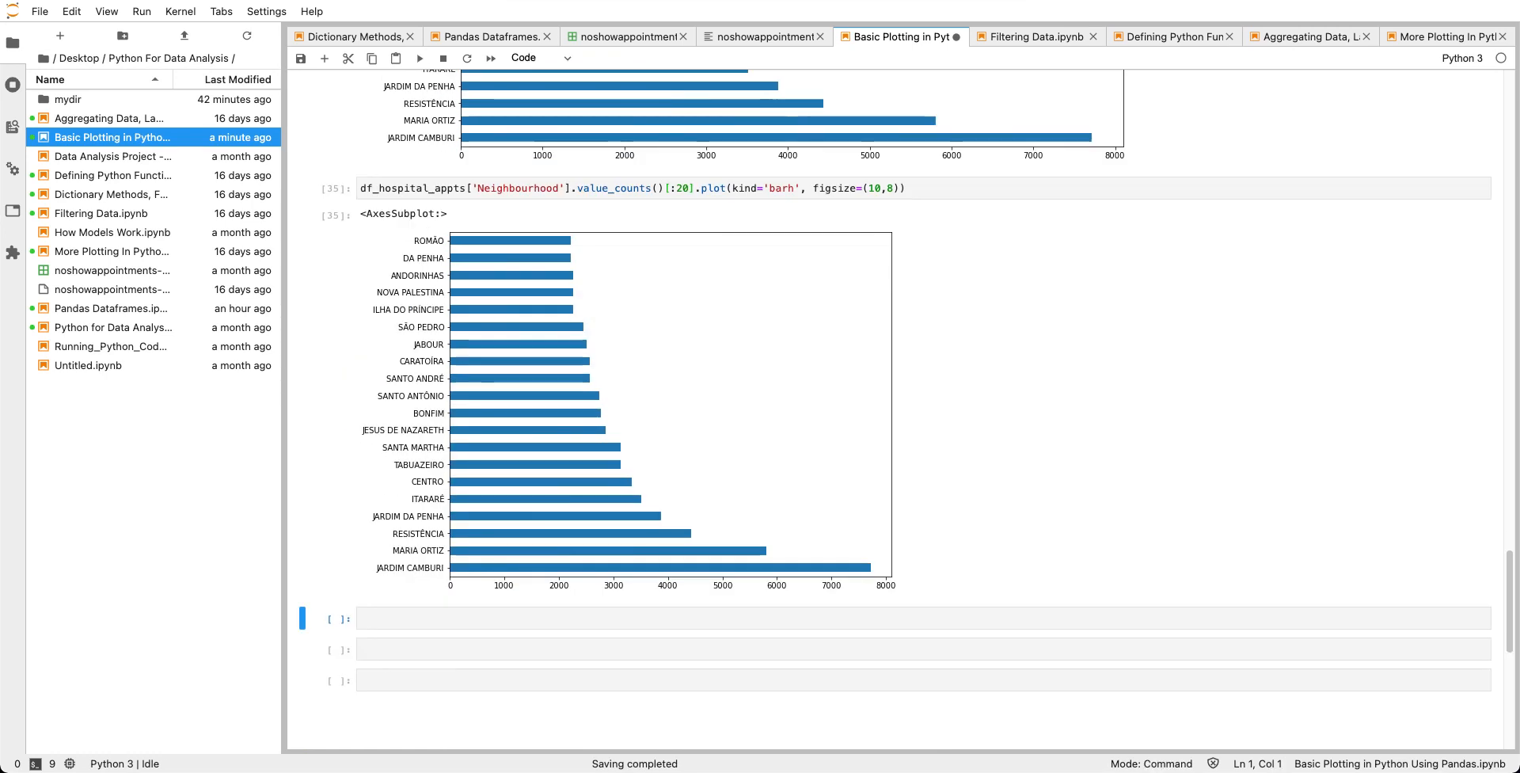
pyautogui.click(959, 189)
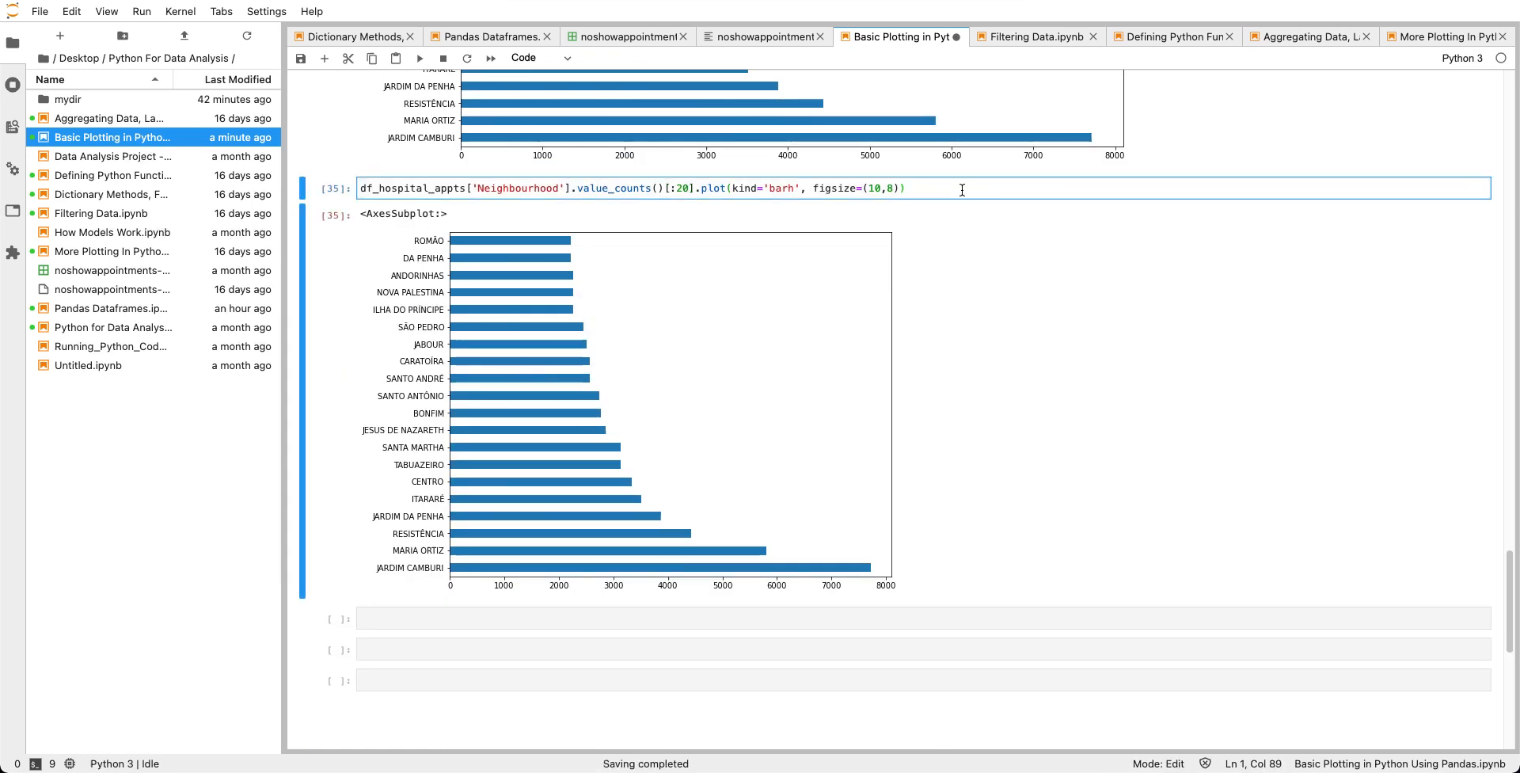